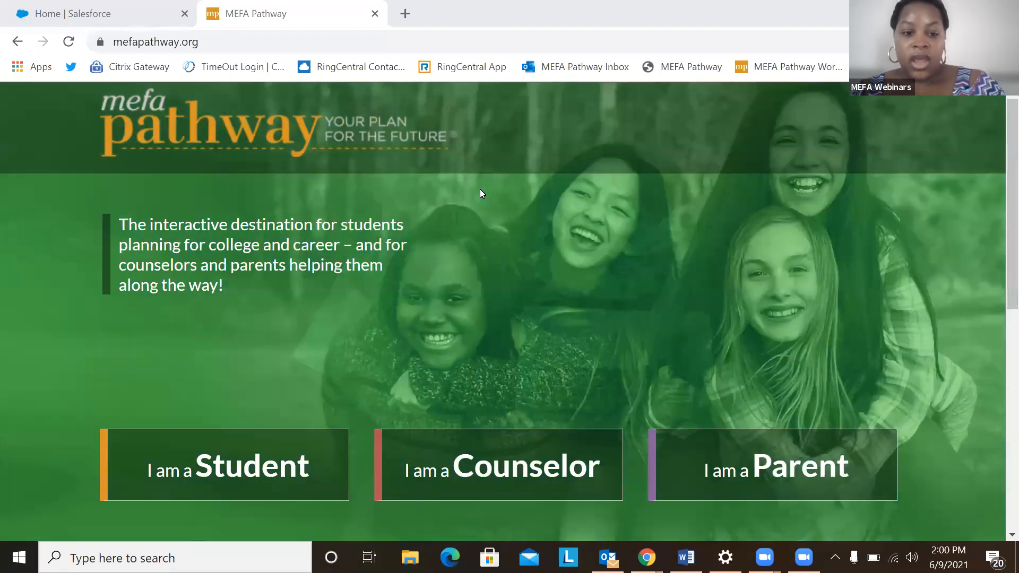
Scroll the mefapathway.org homepage and choose the 'I am a Student' tile.
scroll(down, 3)
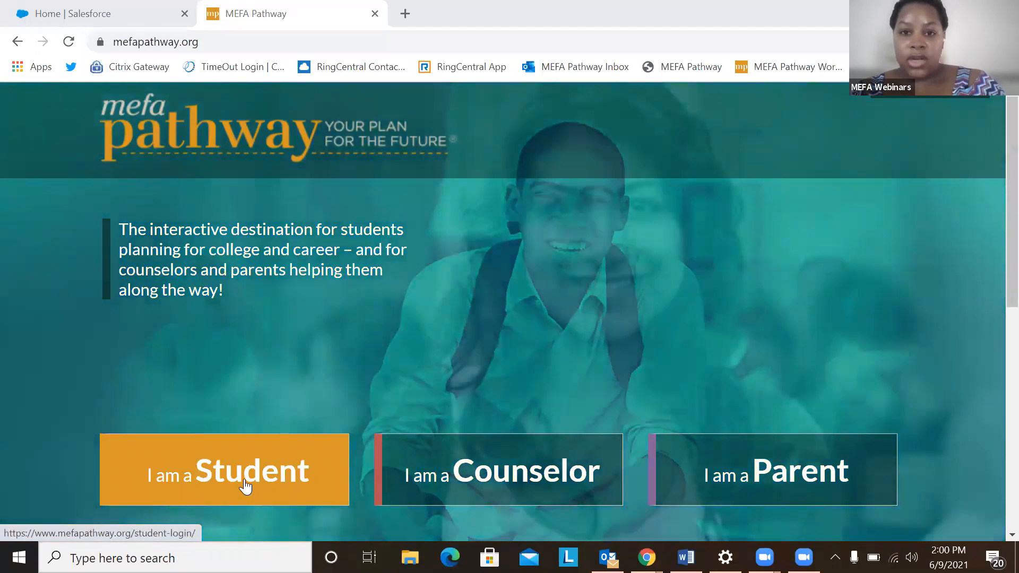
click(223, 470)
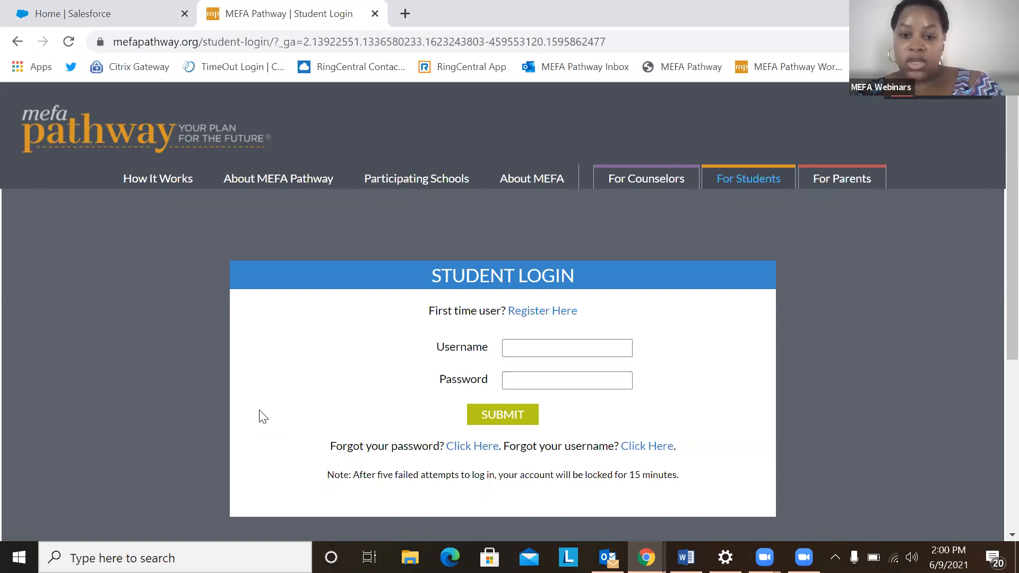
mouse_move(541, 311)
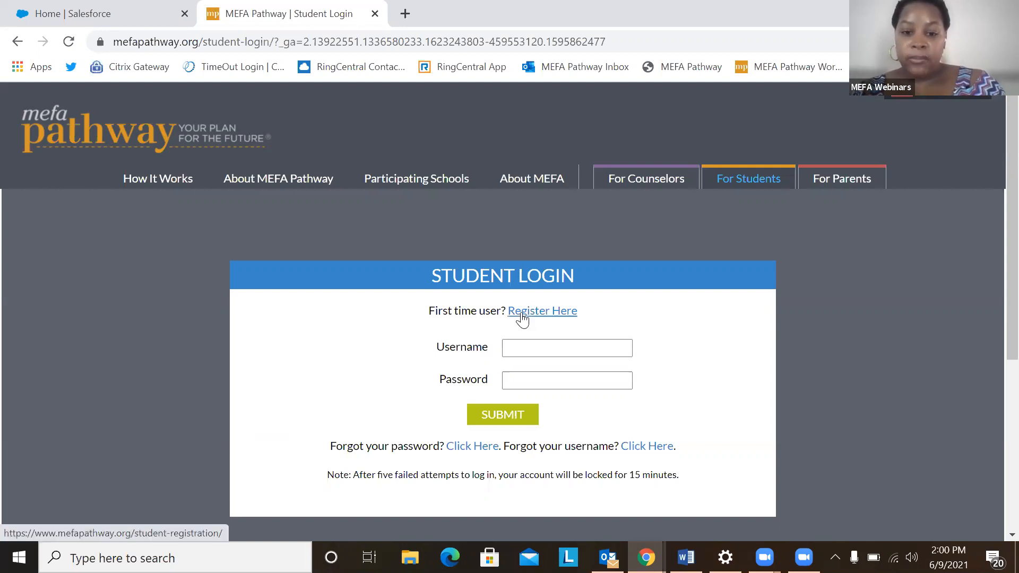
Open 'Register Here' and scroll through the empty name, birth date and school fields.
click(542, 310)
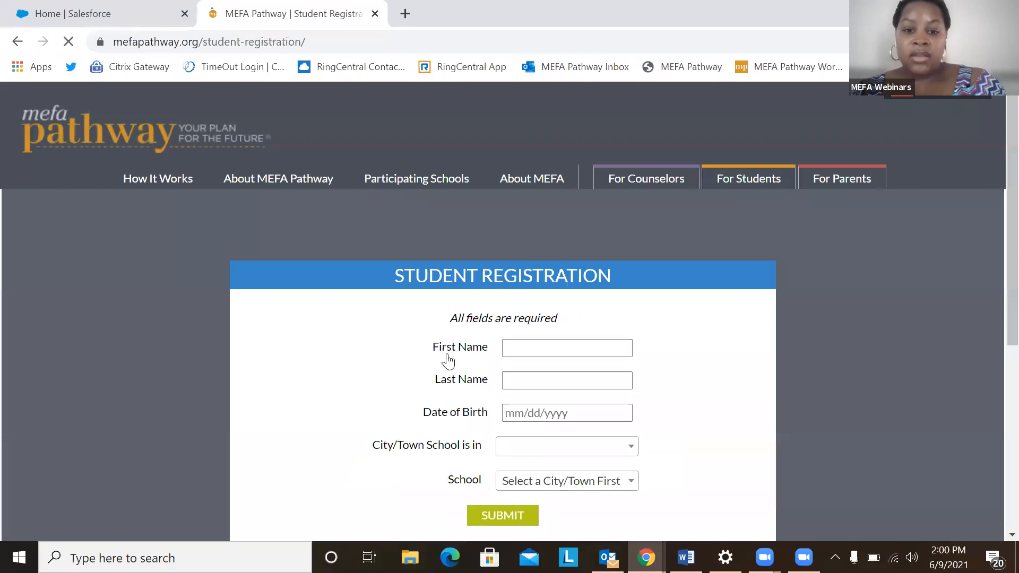
scroll(down, 3)
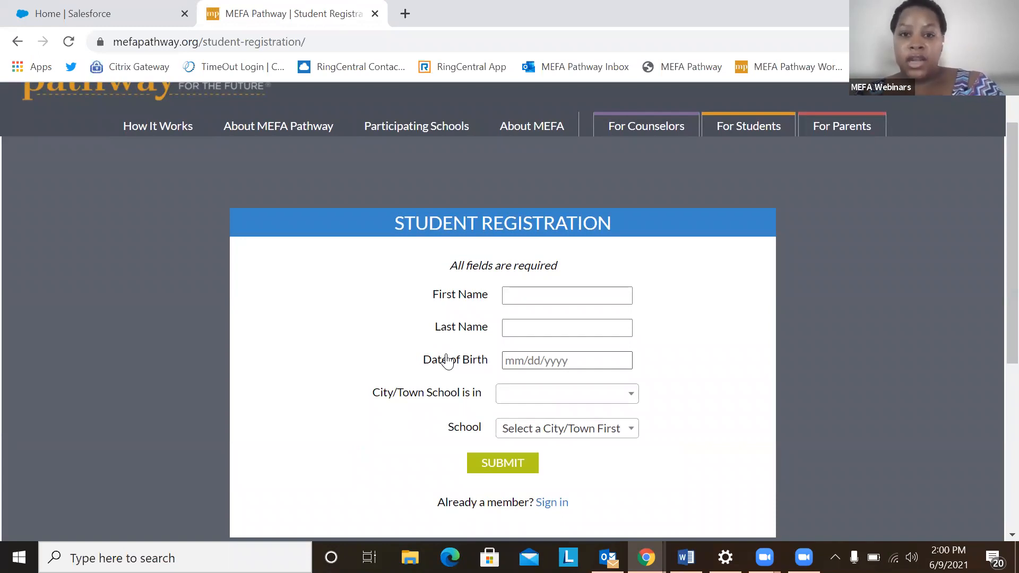
mouse_move(489, 402)
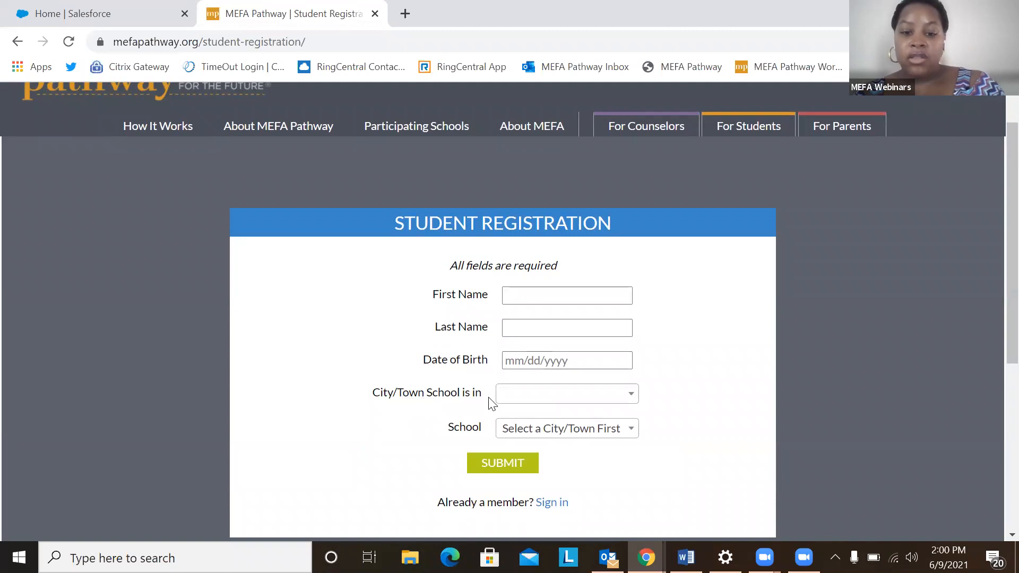
mouse_move(492, 437)
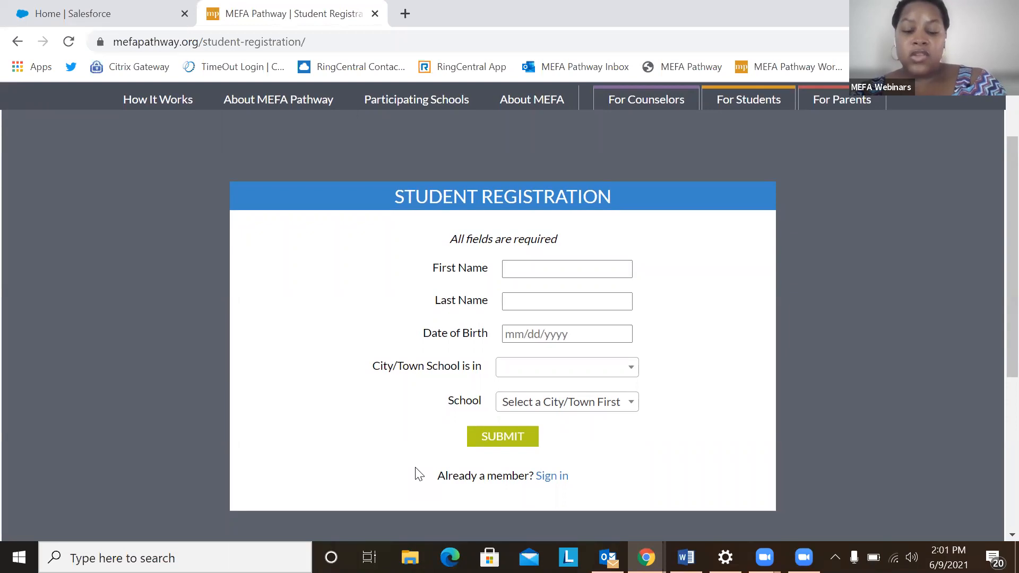
mouse_move(560, 483)
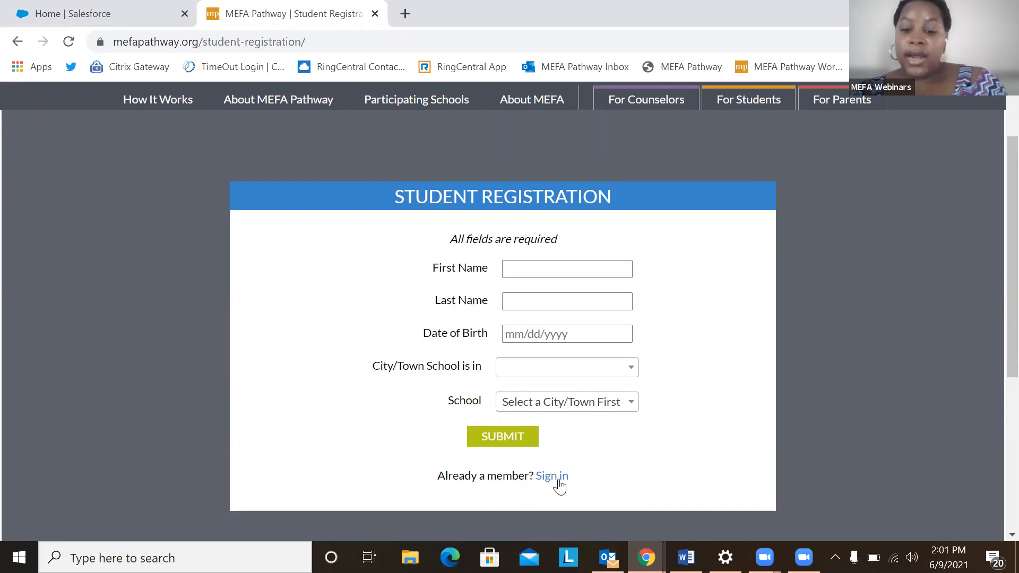
Return to Student Login and sign in with Zoe's username and password.
click(551, 476)
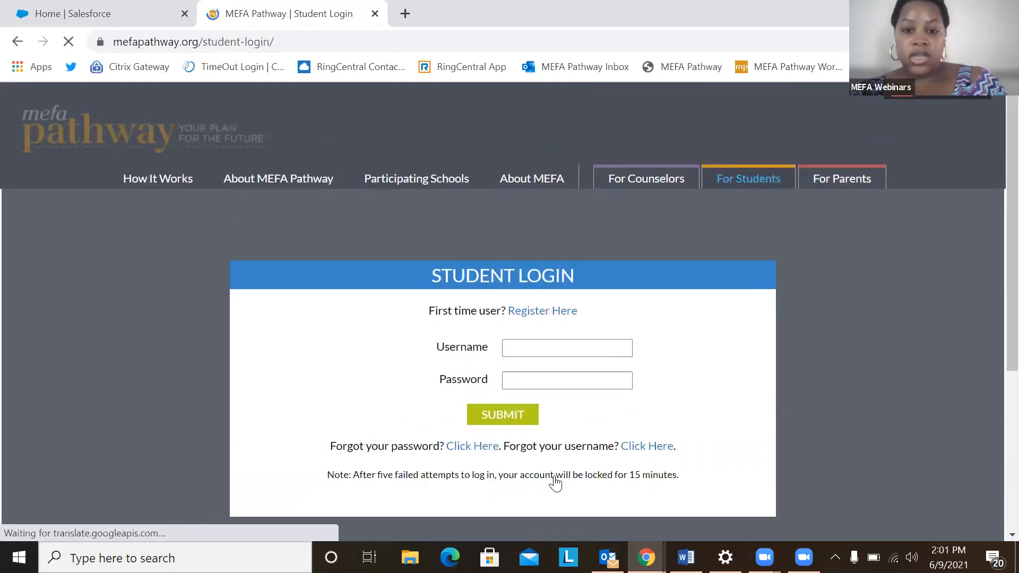
text(zclark)
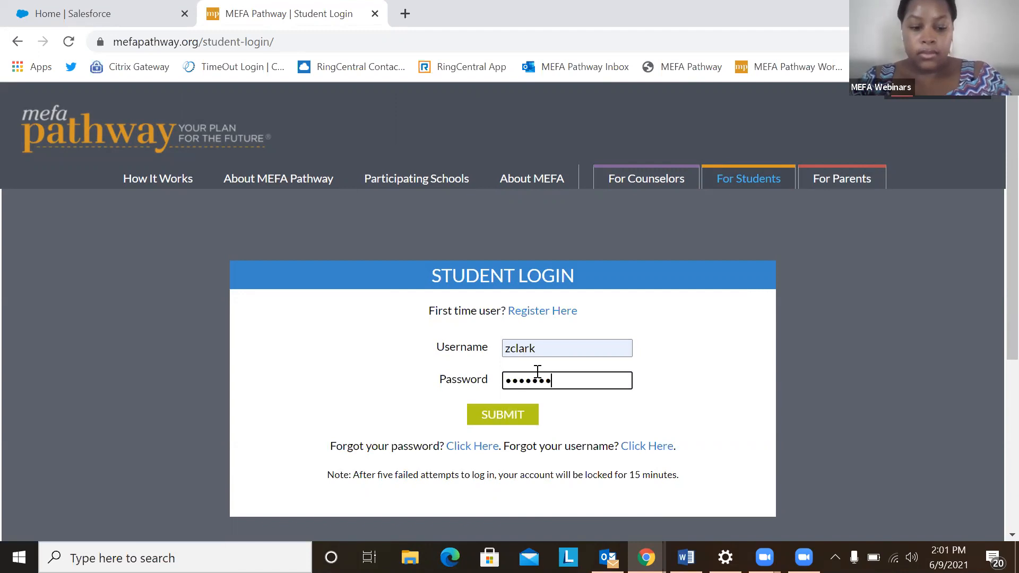
text(••)
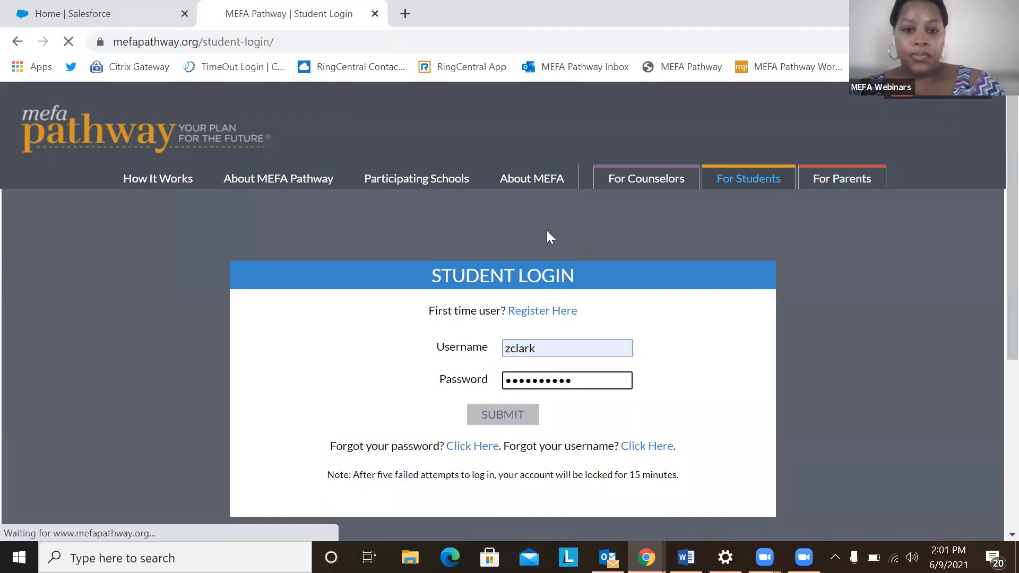
click(502, 414)
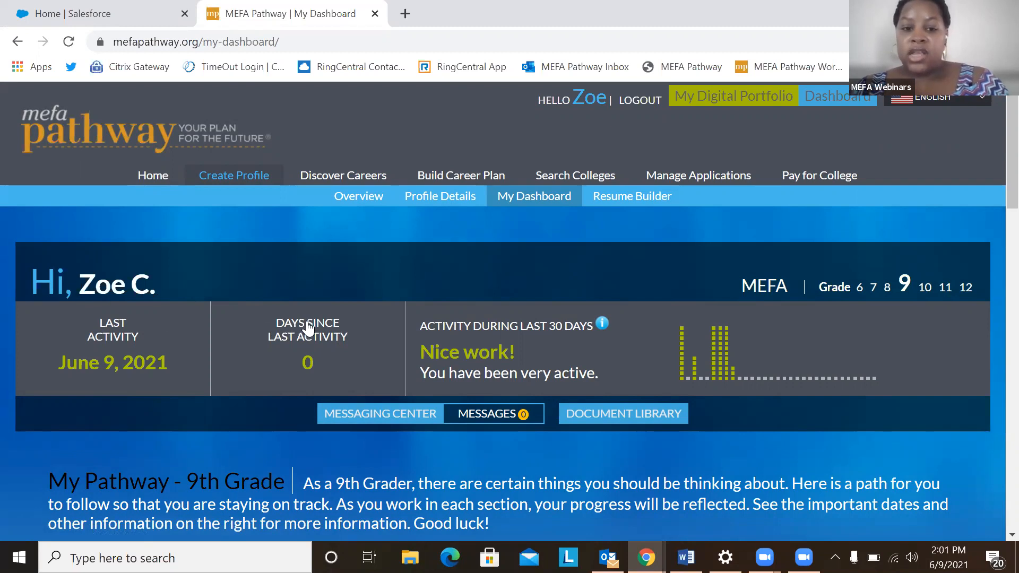
scroll(down, 3)
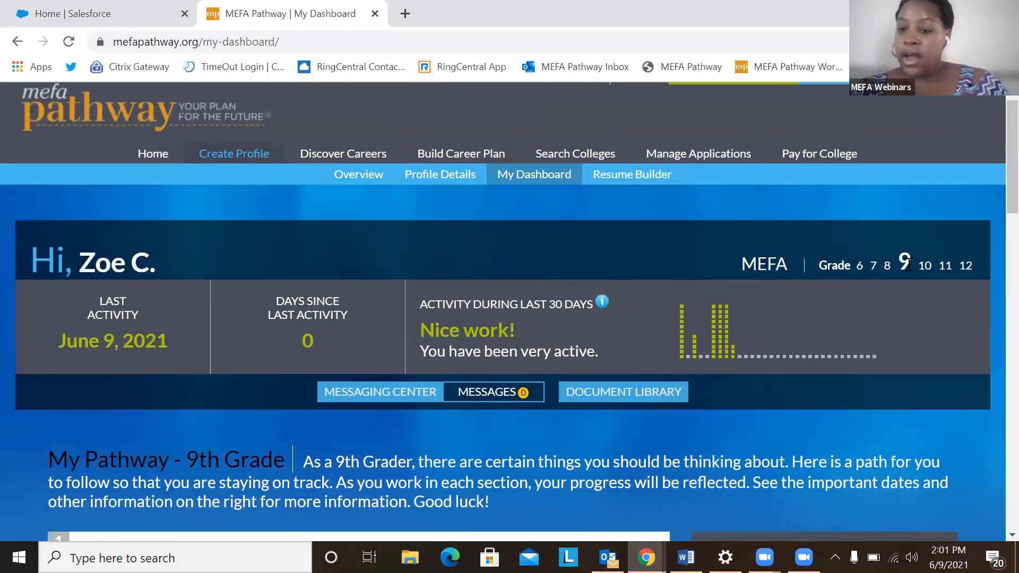
scroll(down, 3)
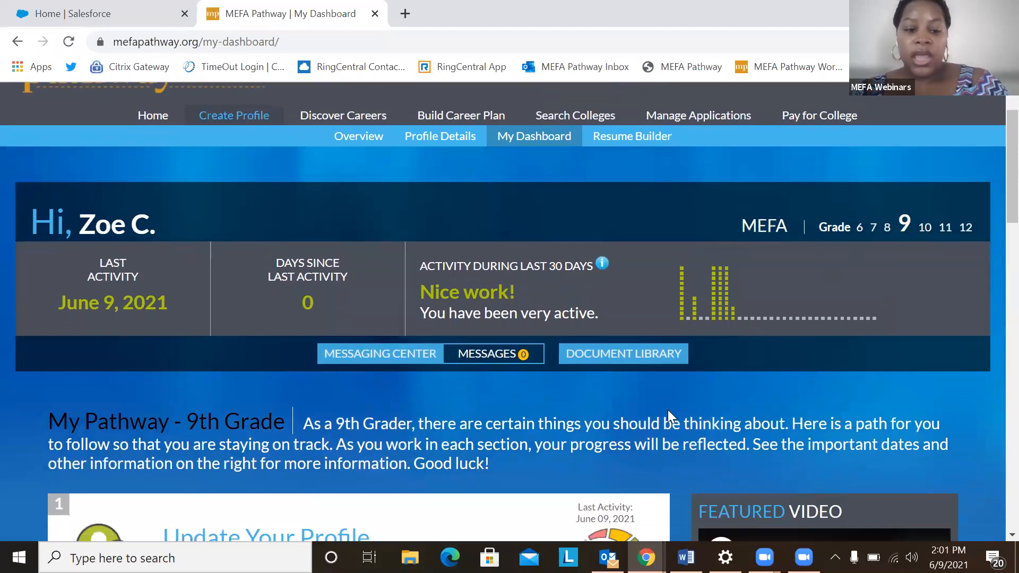
scroll(down, 3)
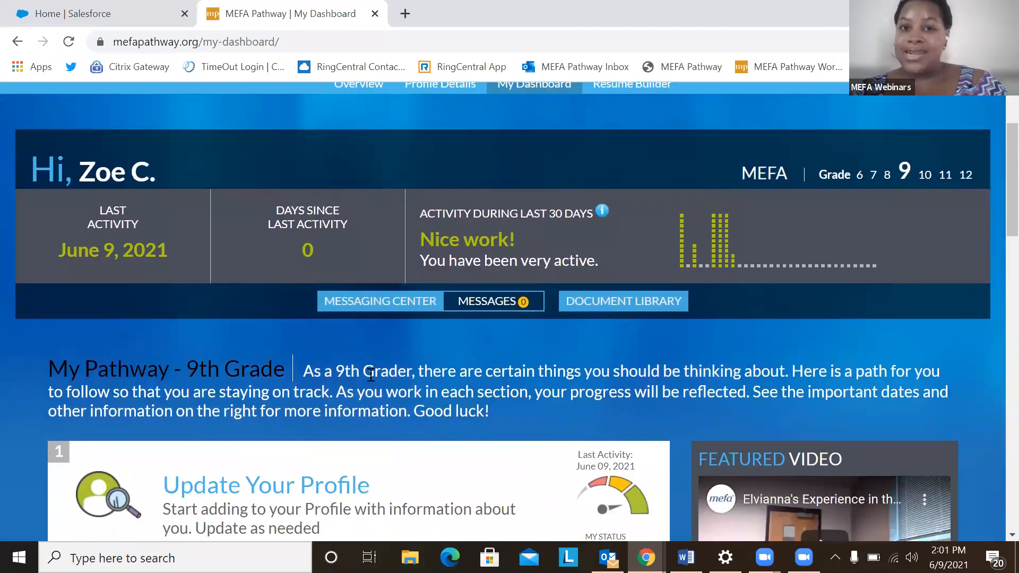
scroll(down, 3)
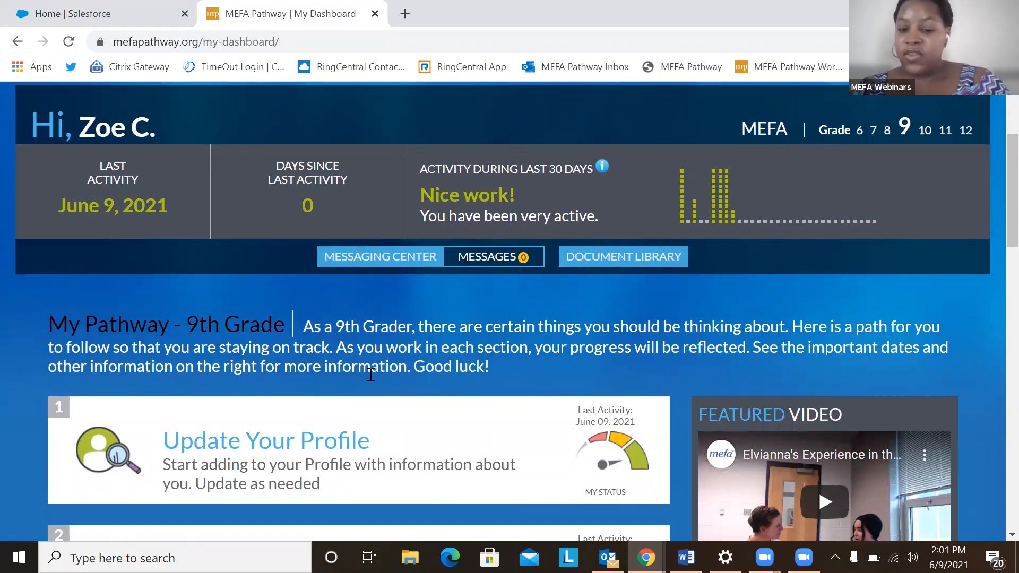
scroll(down, 3)
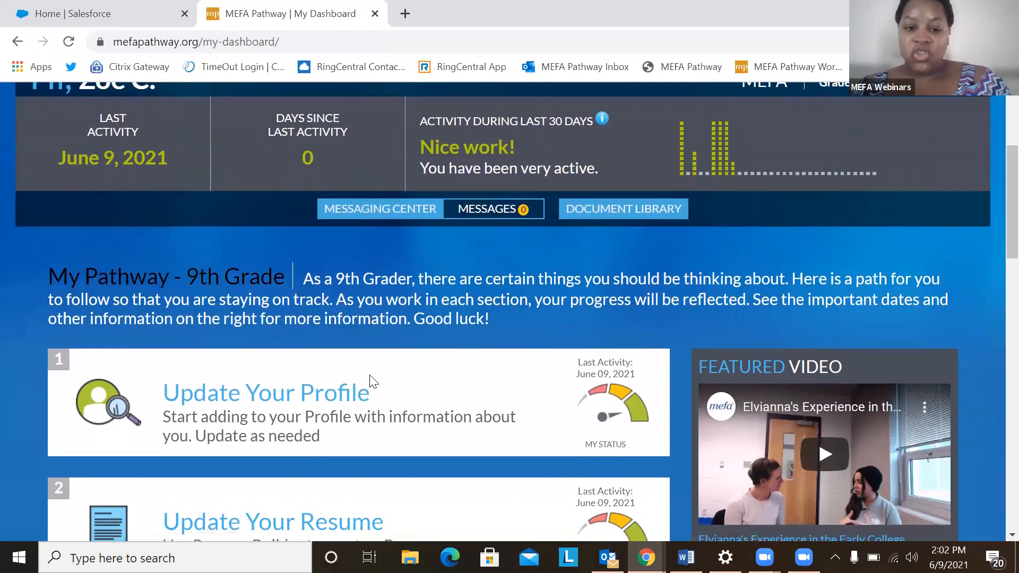
scroll(down, 3)
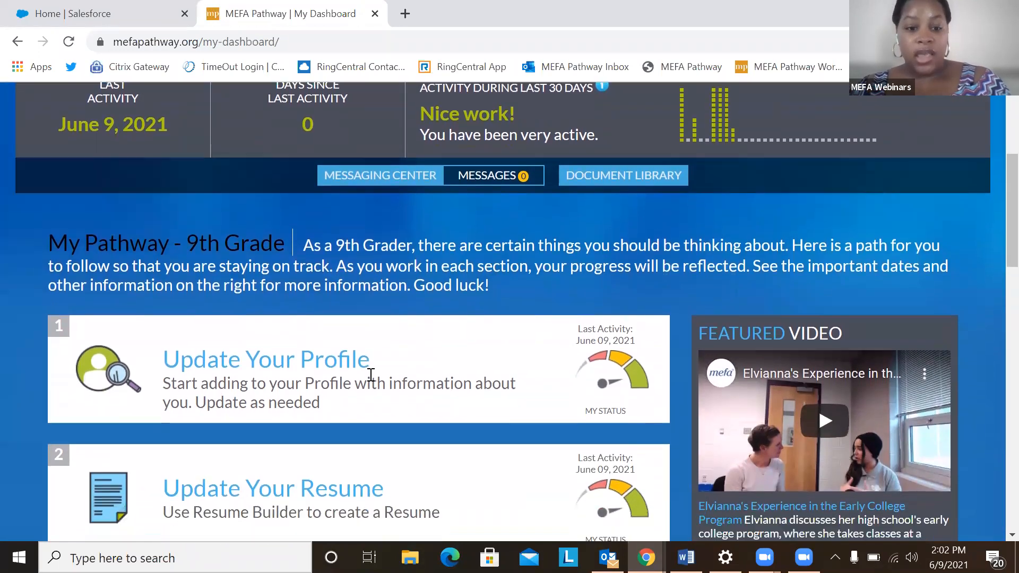
scroll(down, 3)
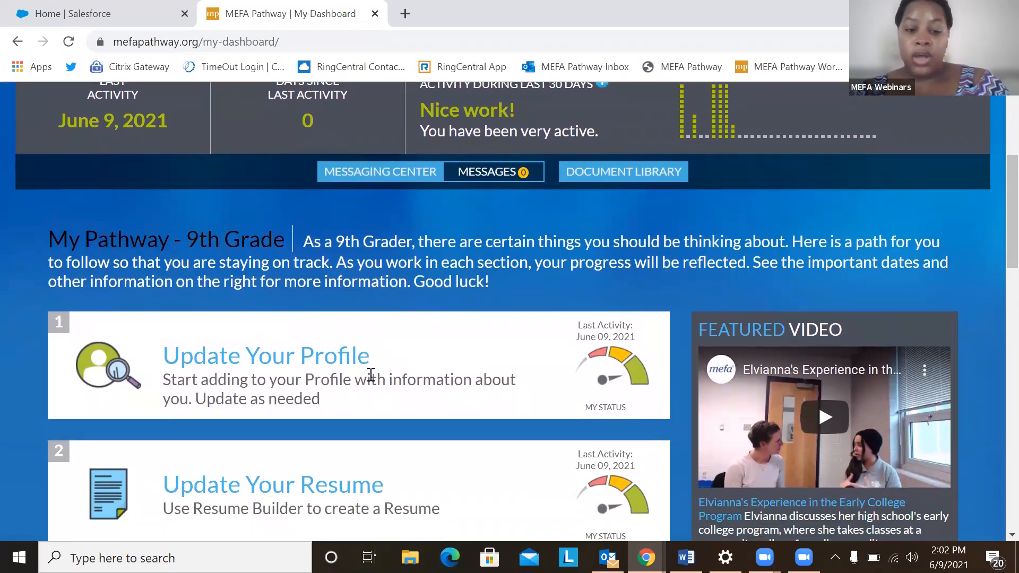
scroll(down, 3)
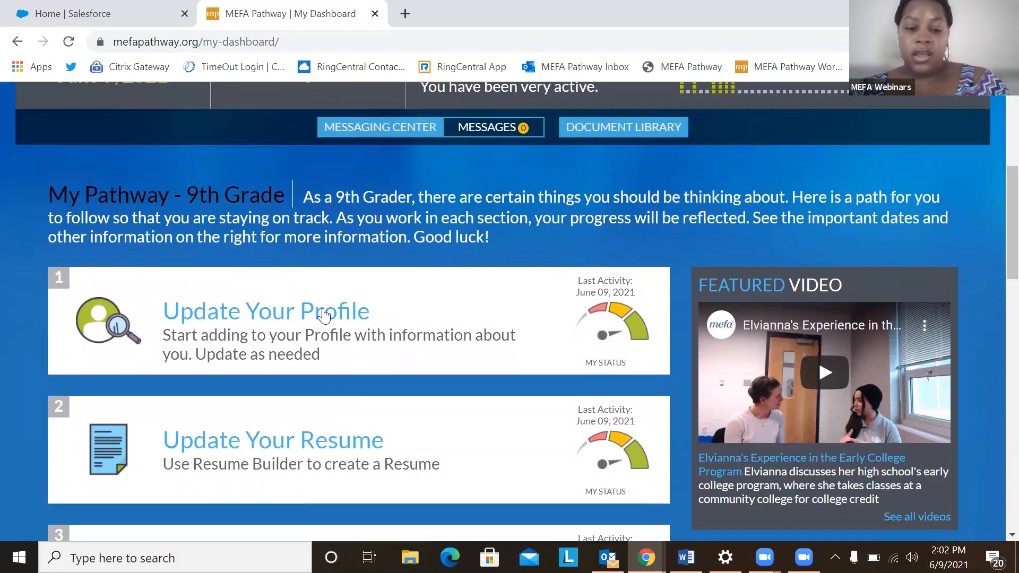
scroll(down, 3)
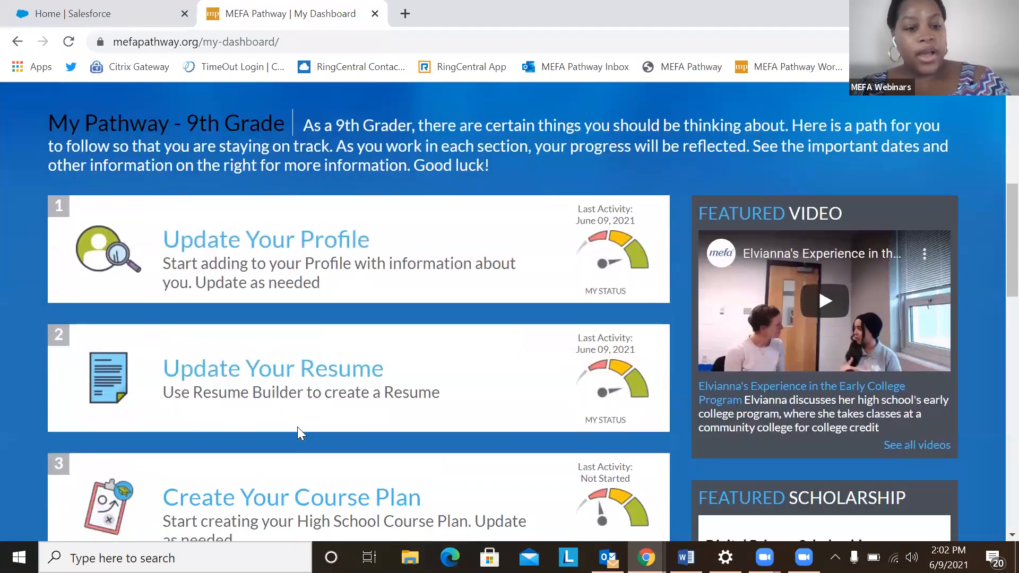
scroll(down, 3)
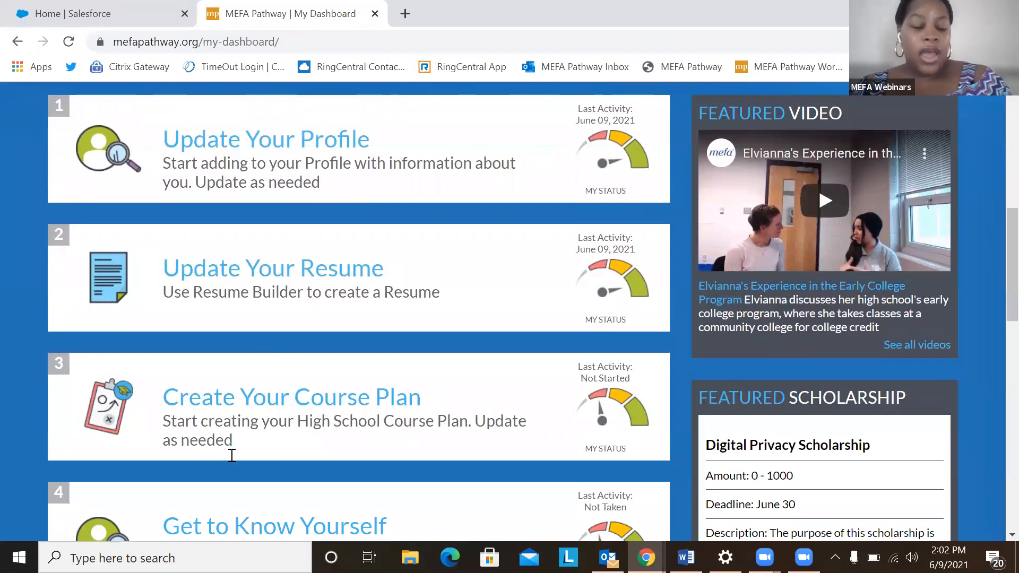
scroll(down, 3)
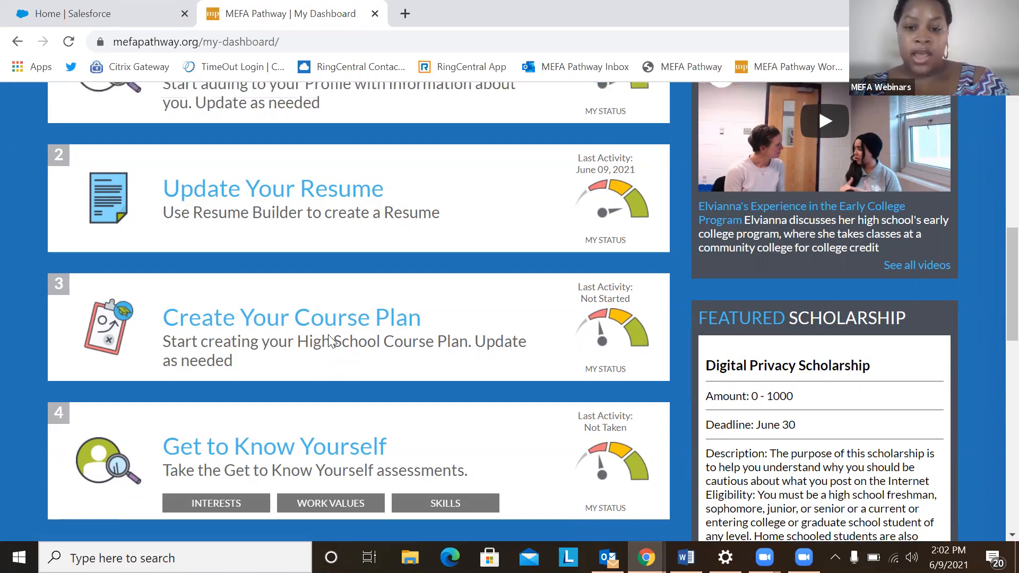
scroll(up, 3)
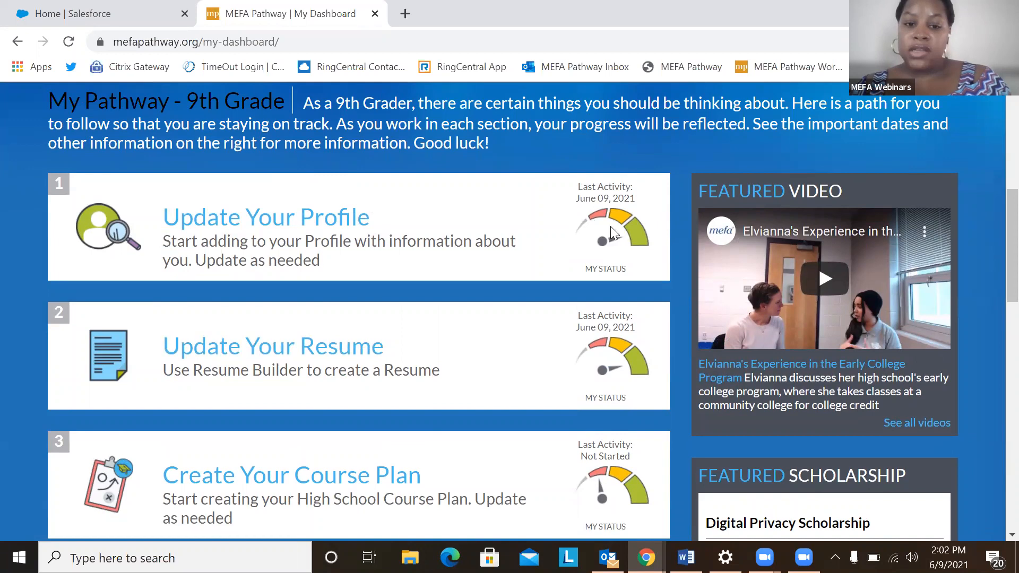
mouse_move(587, 471)
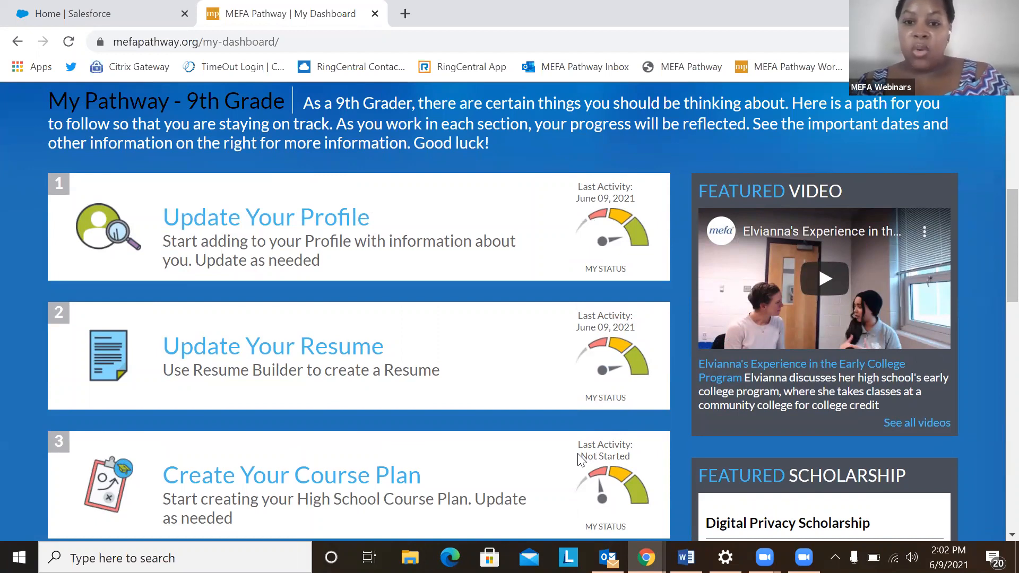
mouse_move(369, 379)
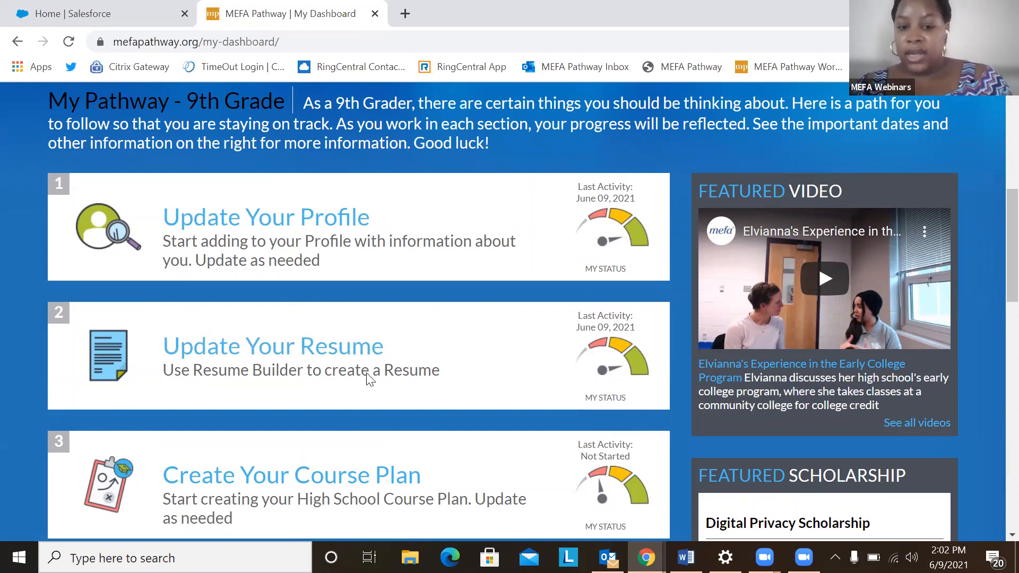
mouse_move(366, 460)
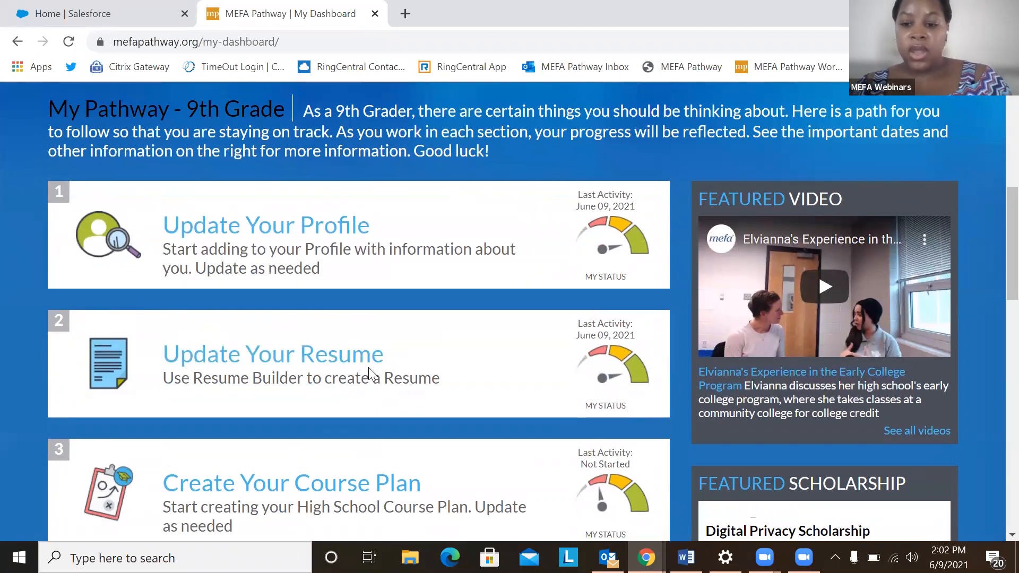
scroll(up, 3)
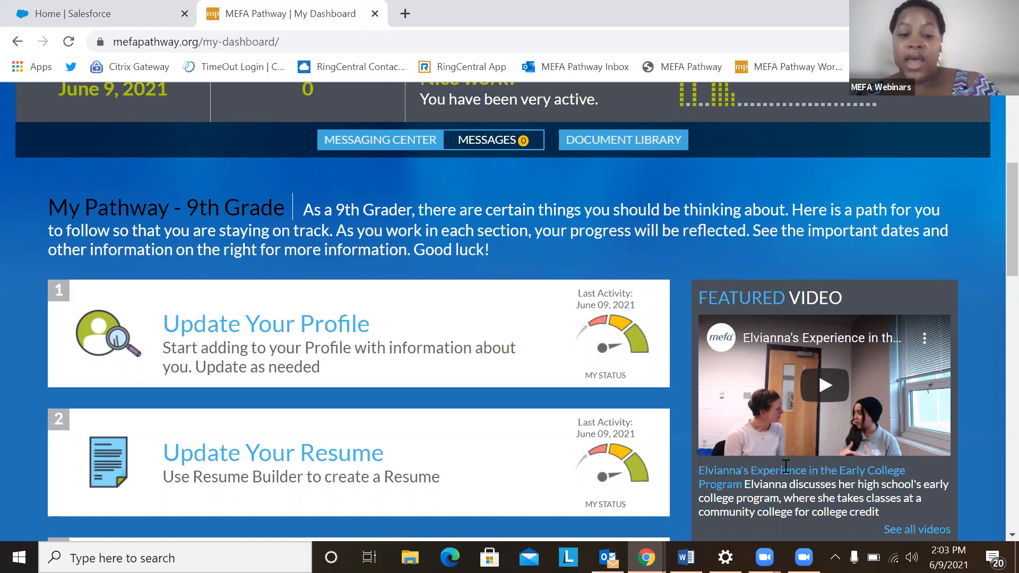
scroll(down, 3)
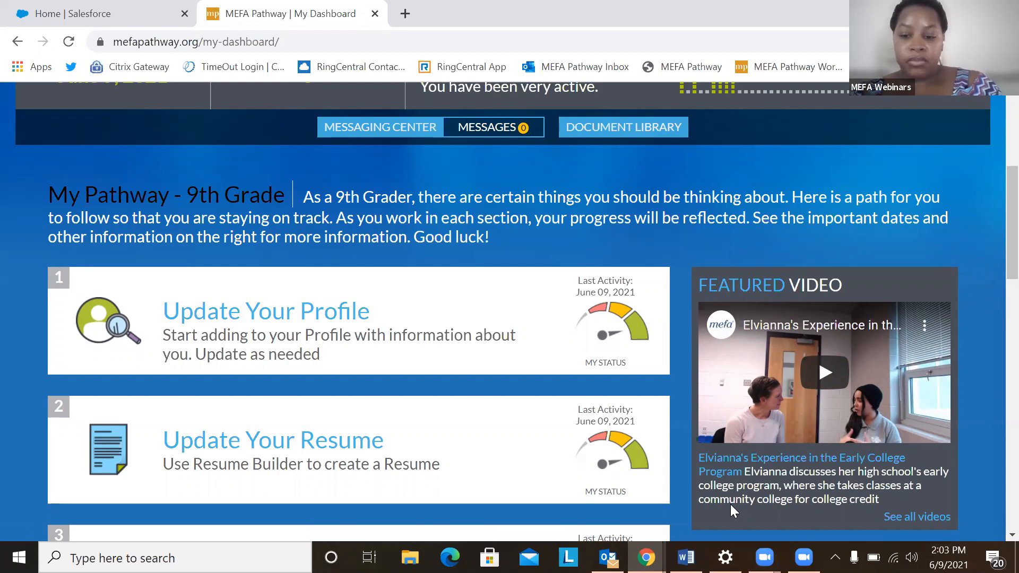
scroll(down, 3)
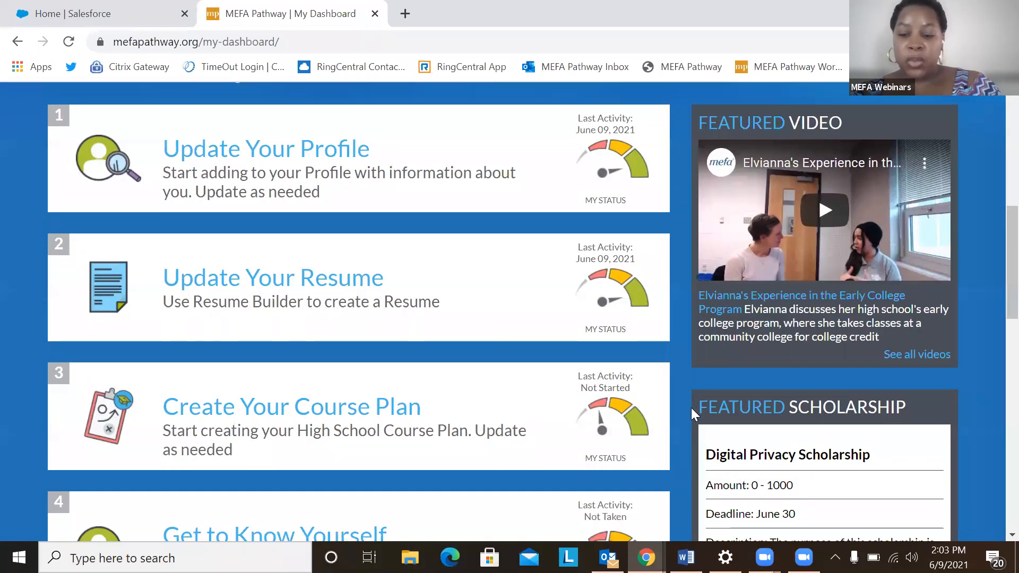
scroll(down, 3)
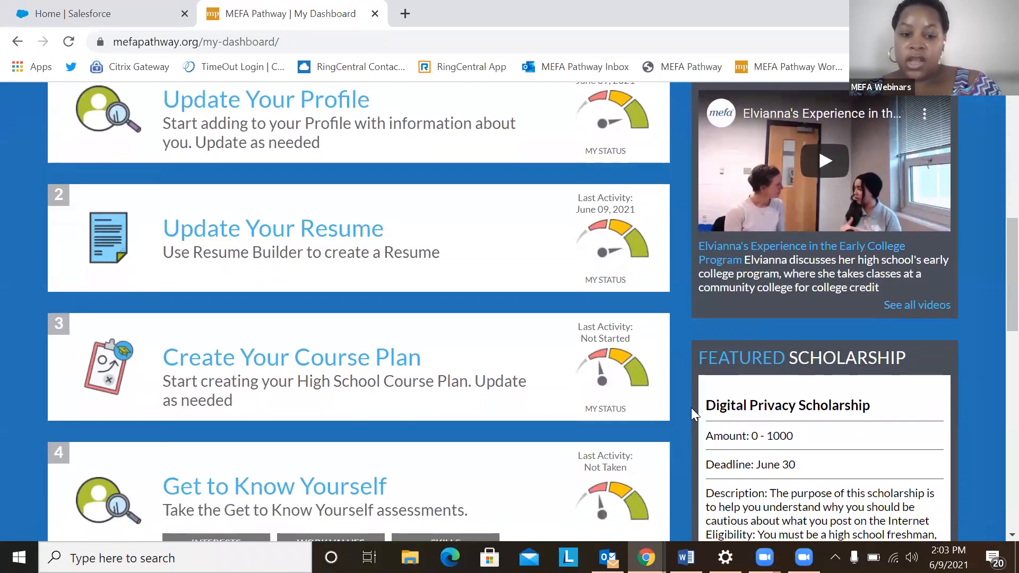
scroll(down, 3)
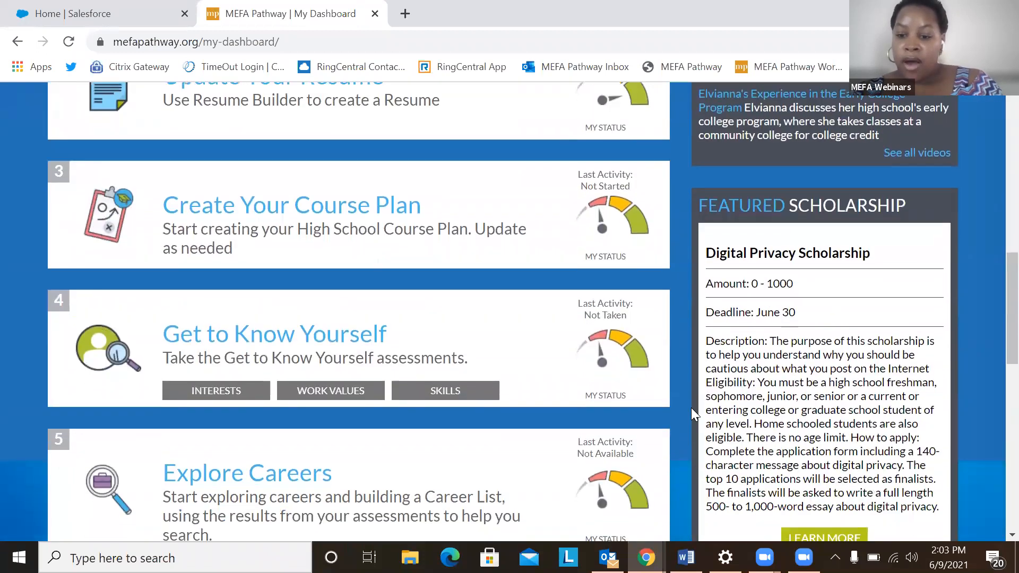
scroll(down, 3)
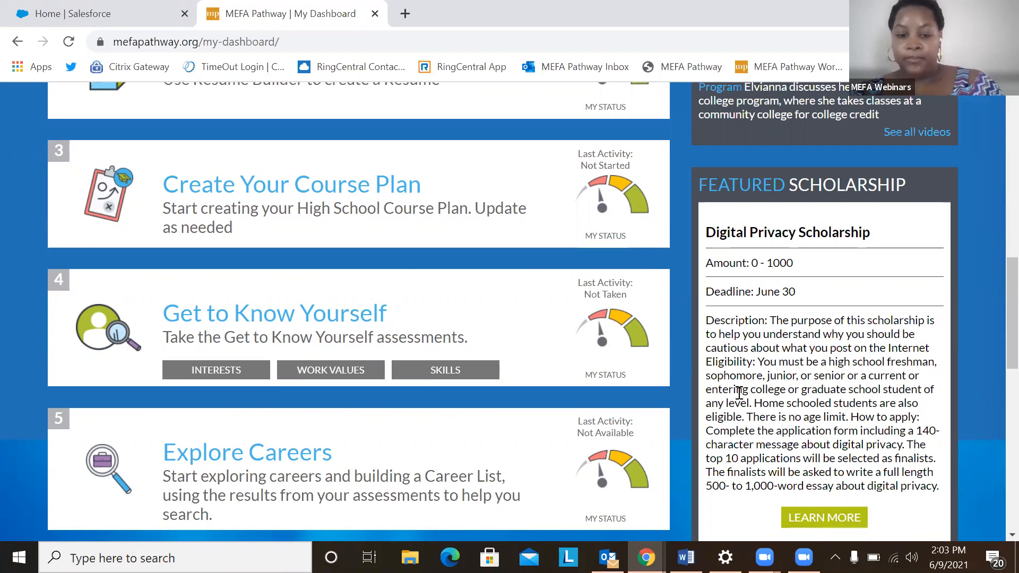
scroll(up, 3)
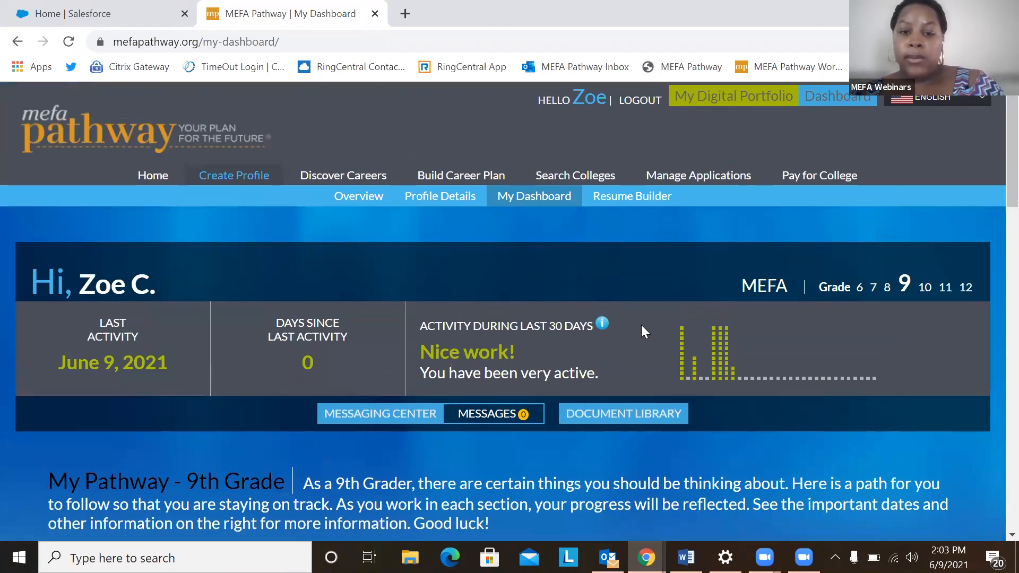
mouse_move(408, 214)
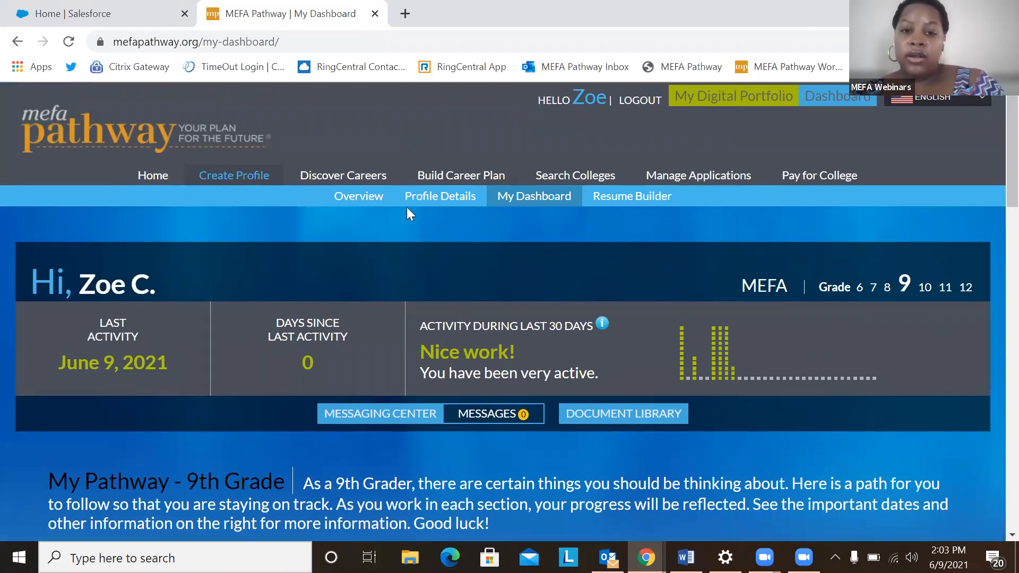
mouse_move(443, 328)
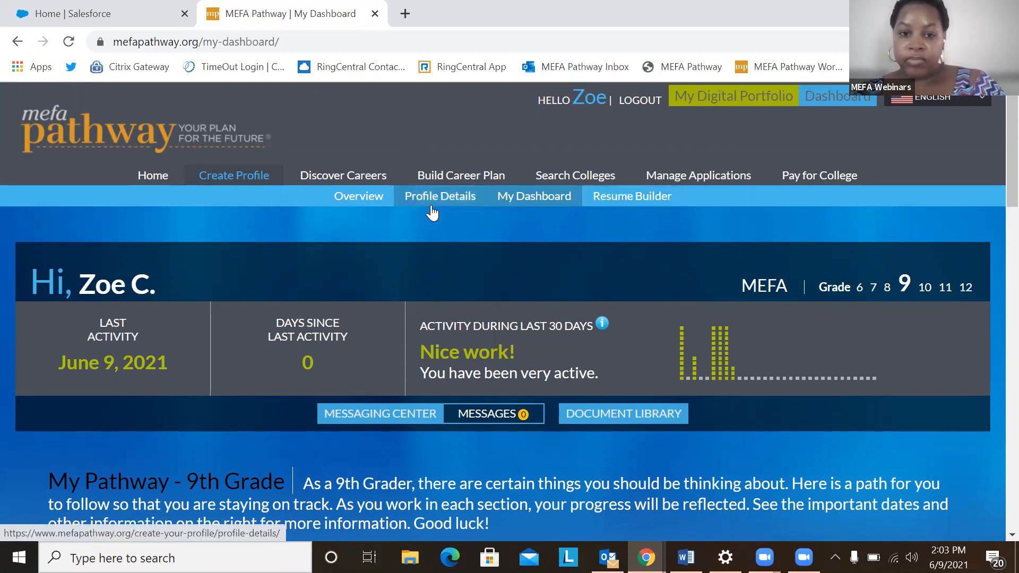
Open Profile Details and review Zoe's address, birth date, ethnicity and graduation year.
click(440, 196)
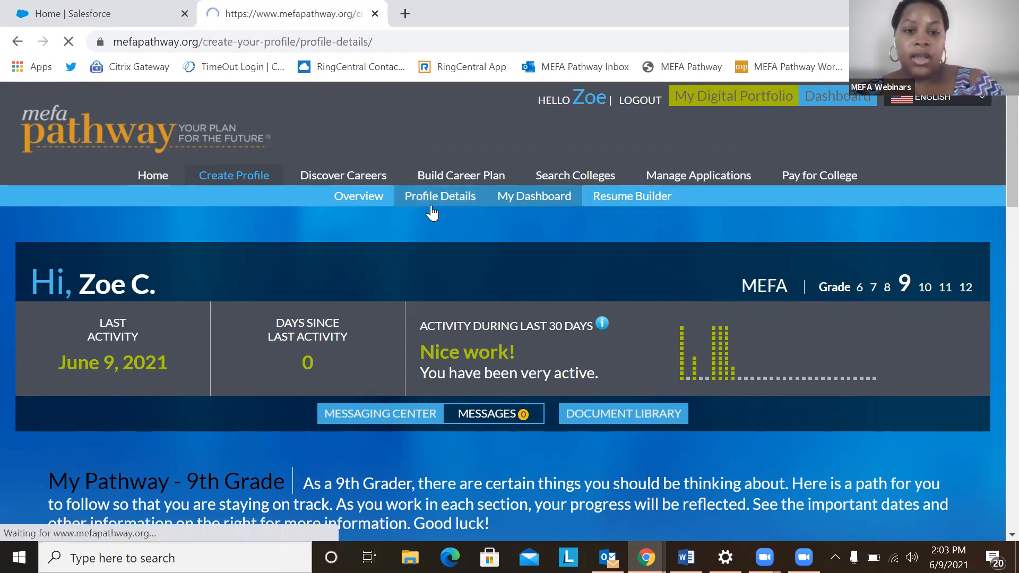
click(440, 196)
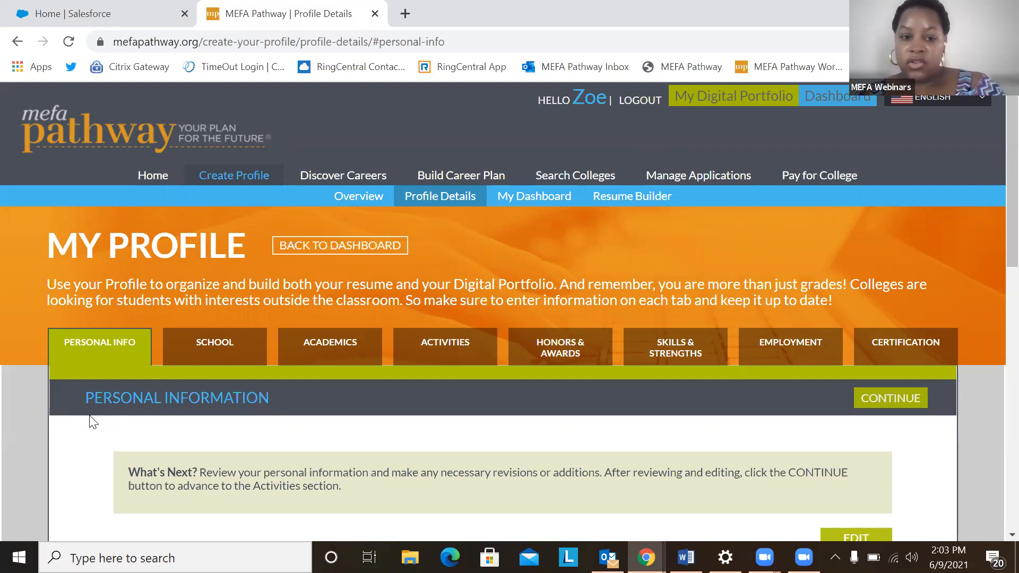
mouse_move(383, 370)
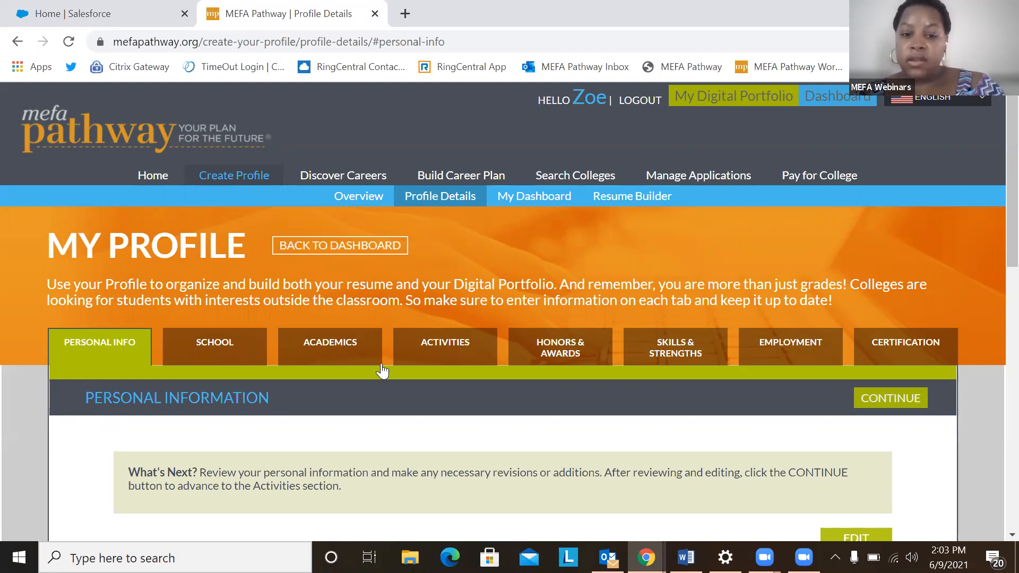
mouse_move(704, 426)
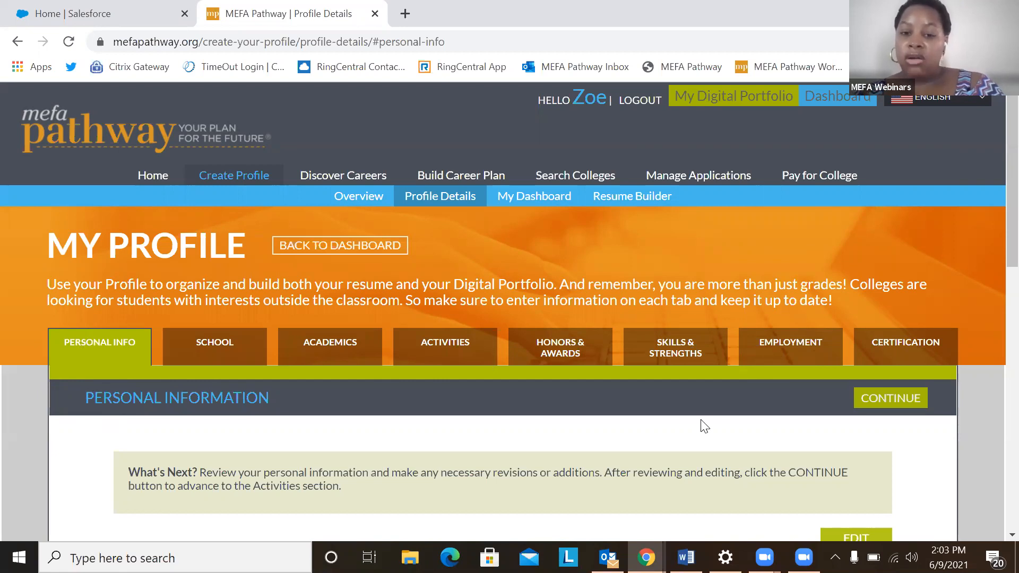
scroll(down, 3)
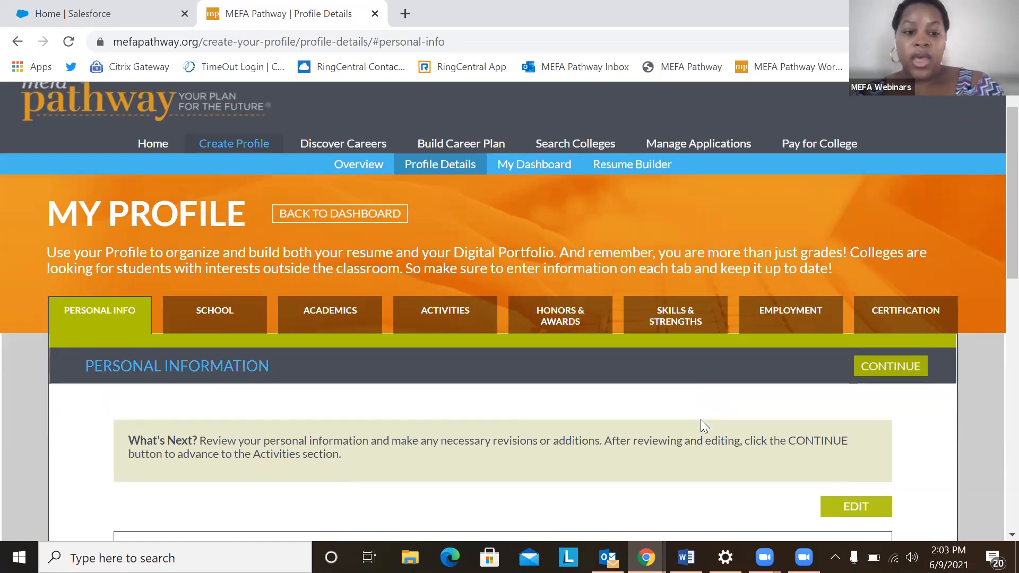
scroll(down, 3)
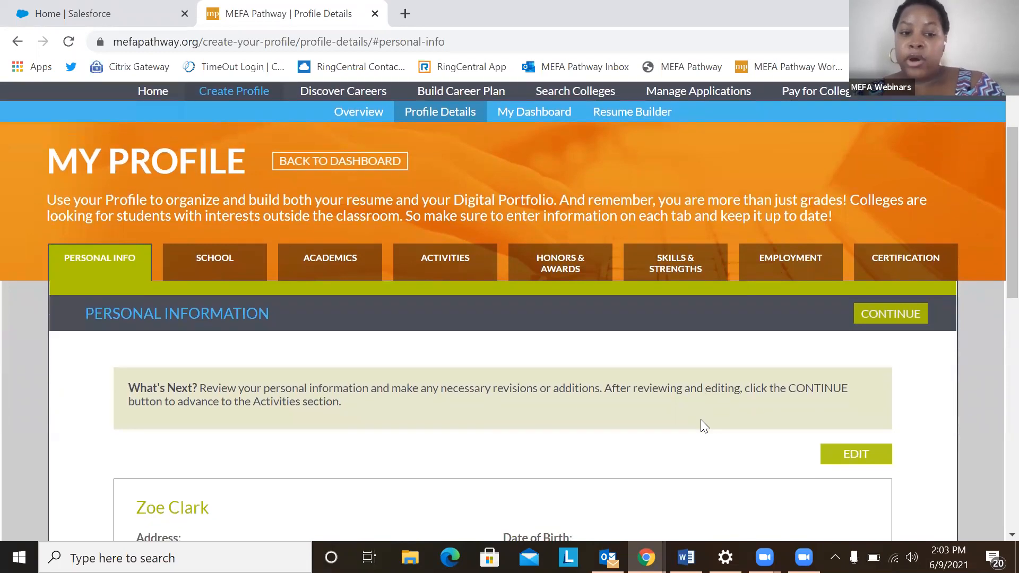
scroll(down, 3)
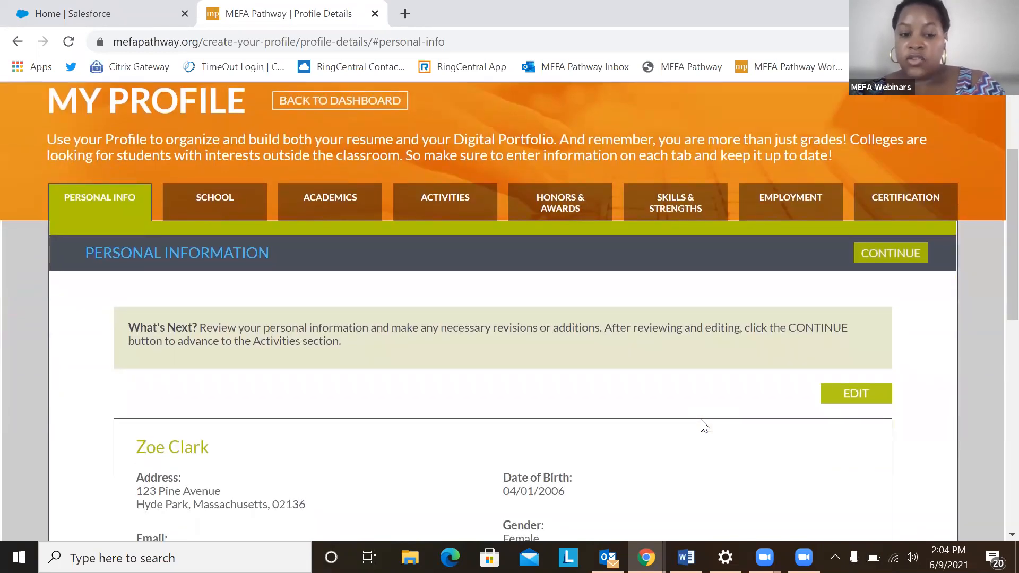
scroll(down, 3)
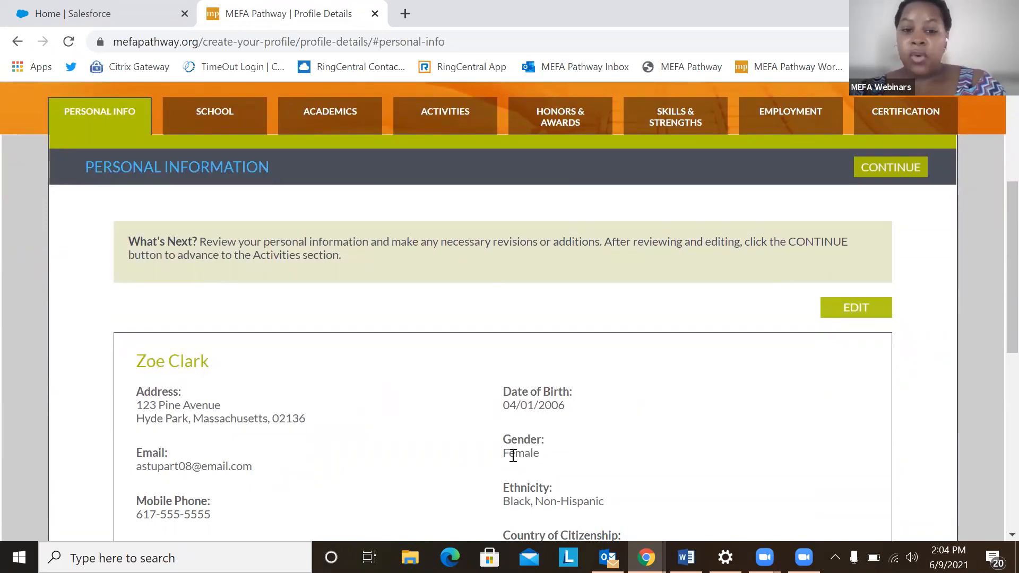
scroll(down, 3)
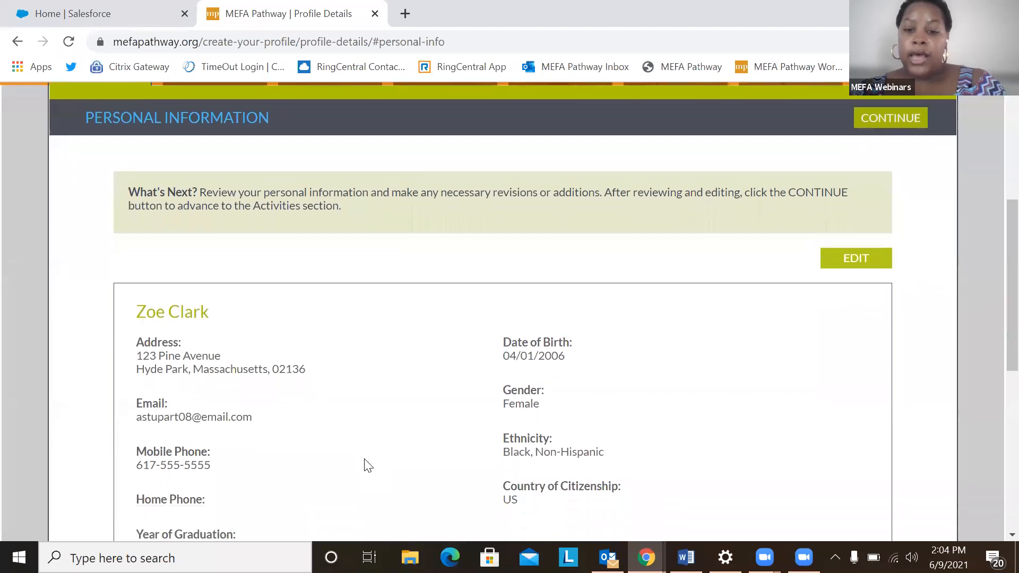
scroll(down, 3)
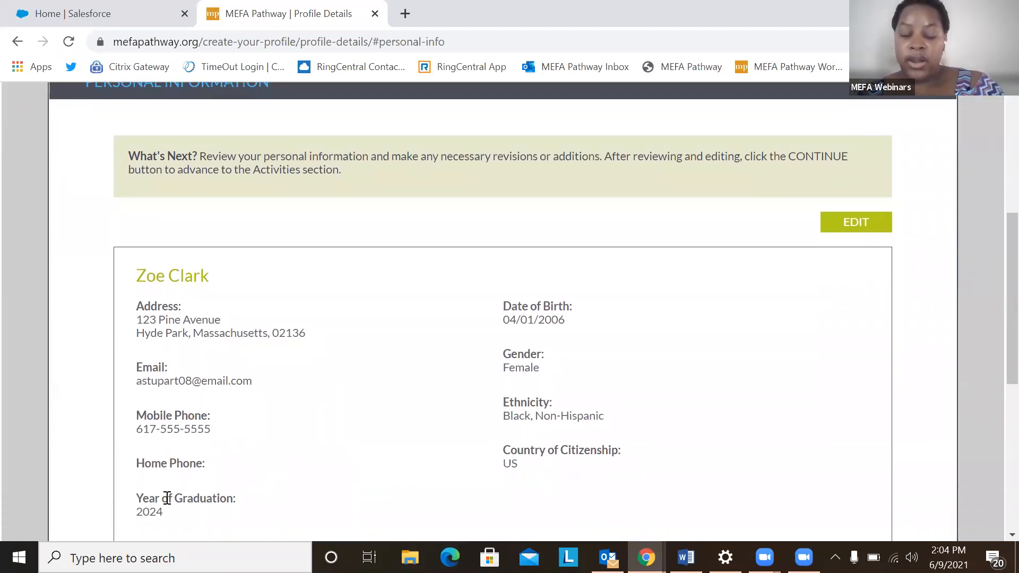
scroll(up, 3)
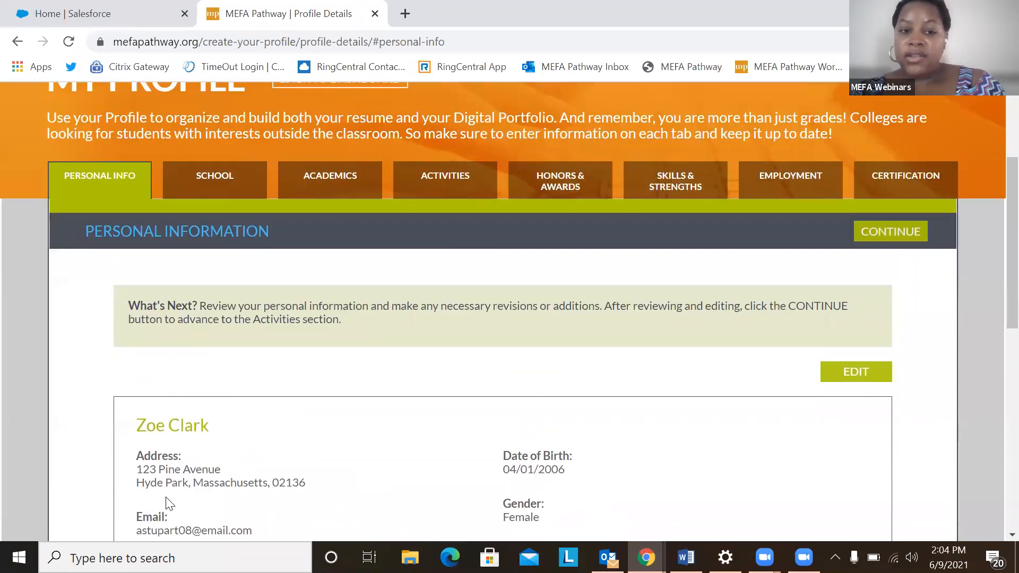
mouse_move(605, 326)
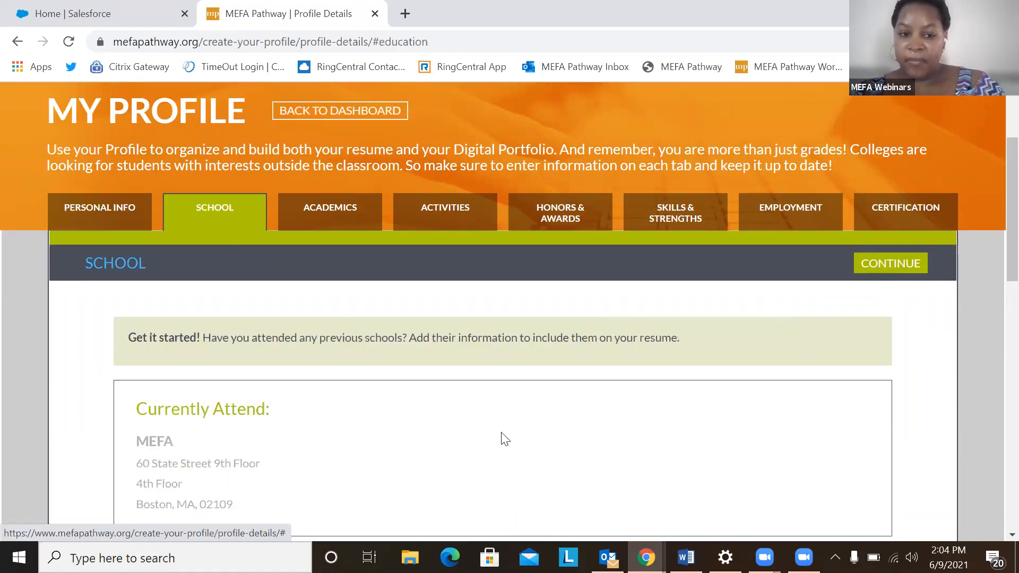
Scroll through Zoe's current and previous schools and her coursework entries.
scroll(down, 3)
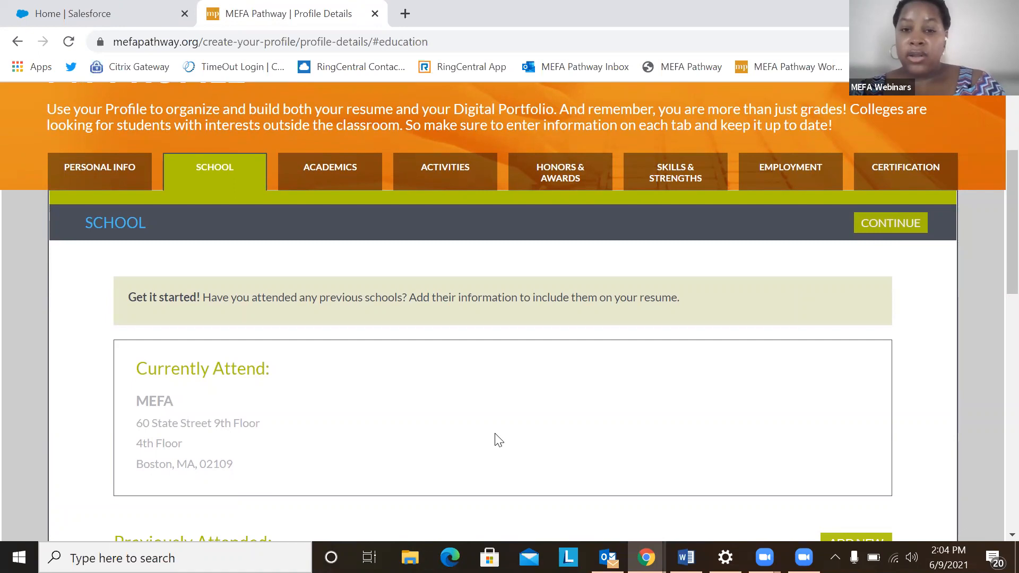
scroll(down, 3)
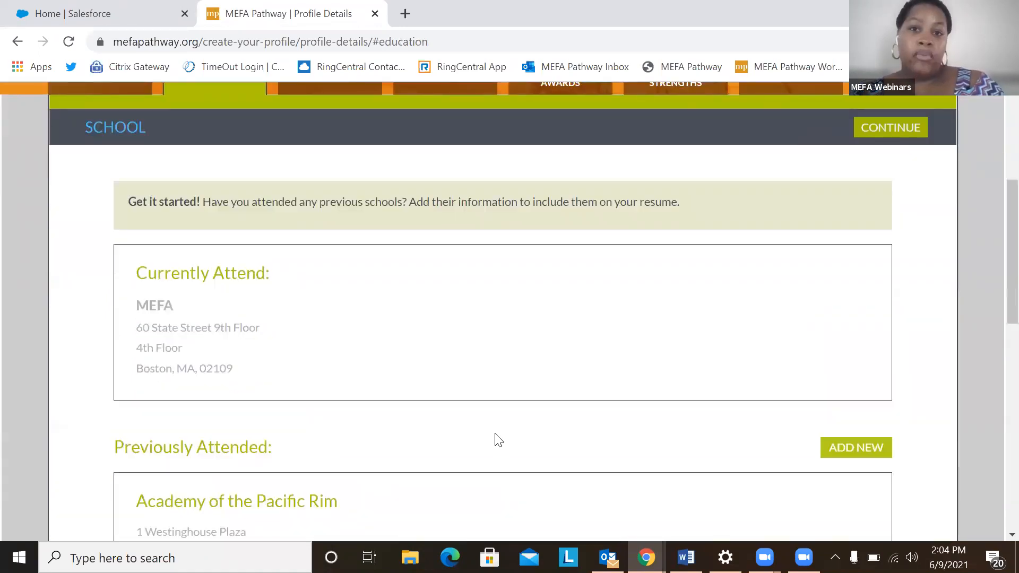
scroll(down, 3)
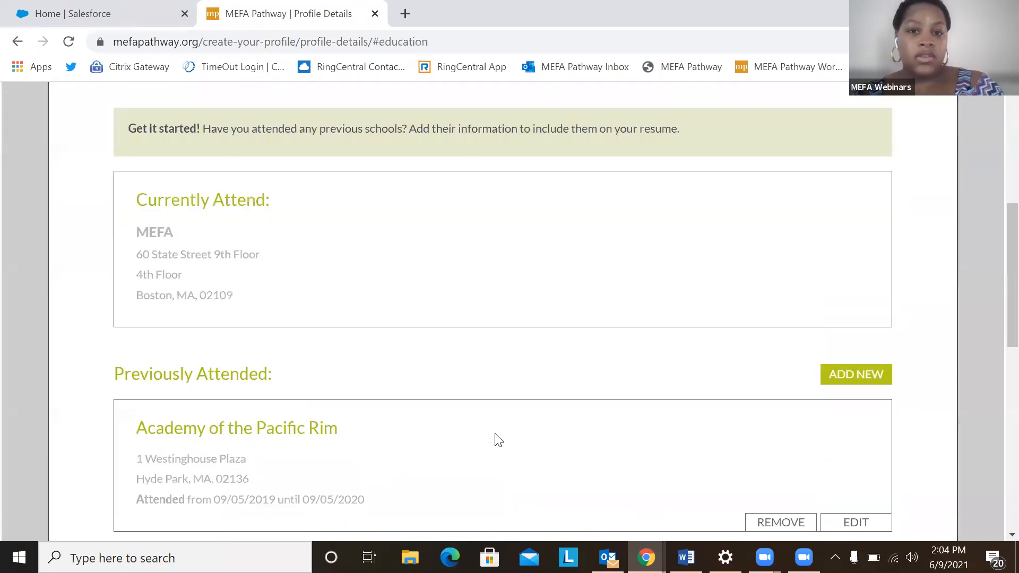
scroll(down, 3)
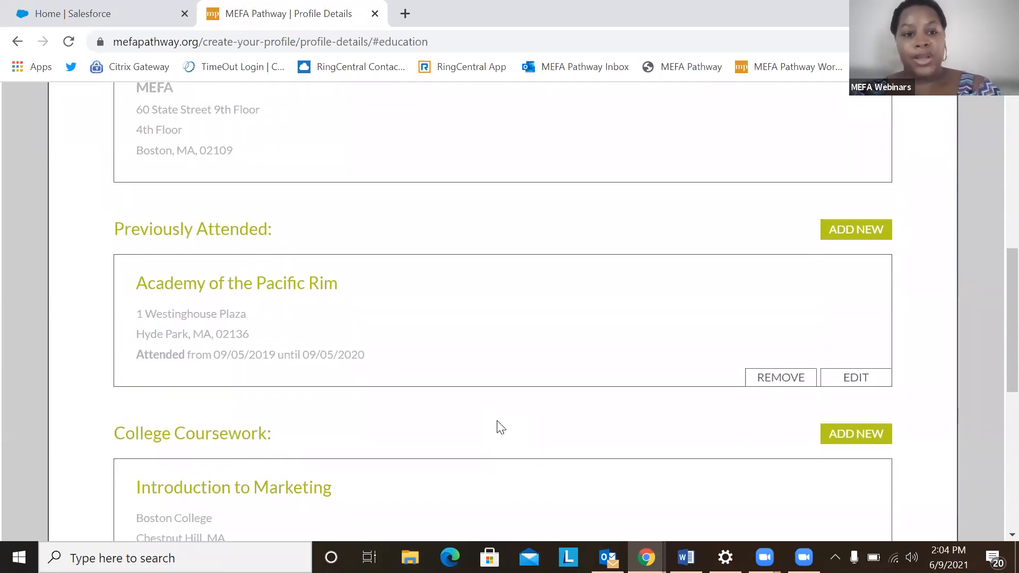
scroll(down, 3)
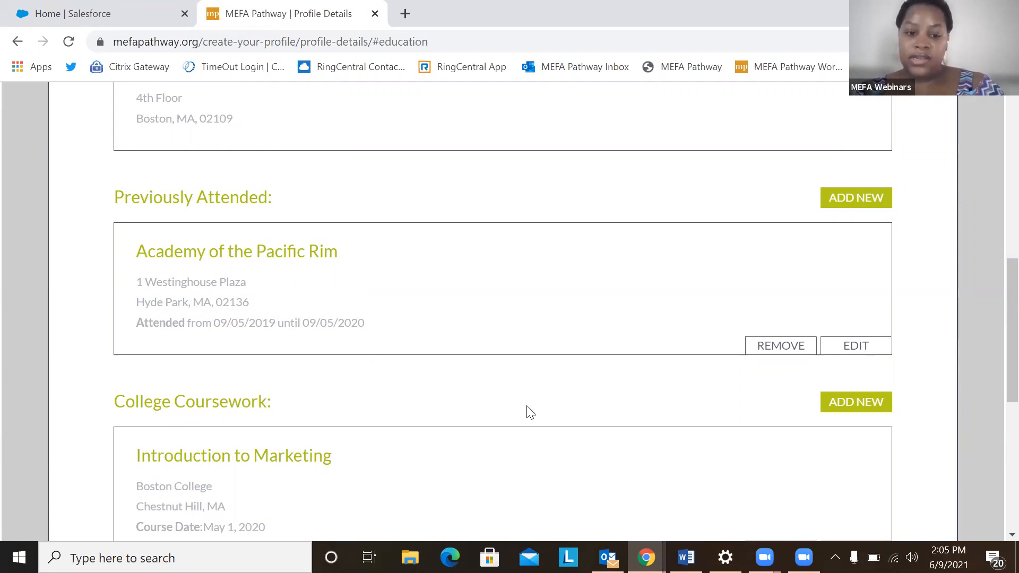
scroll(up, 3)
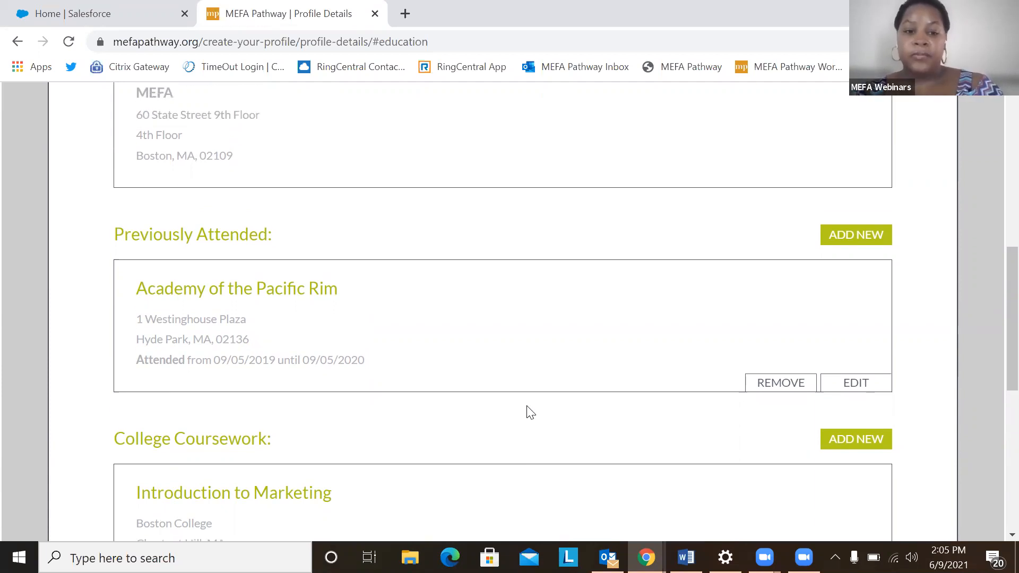
scroll(up, 3)
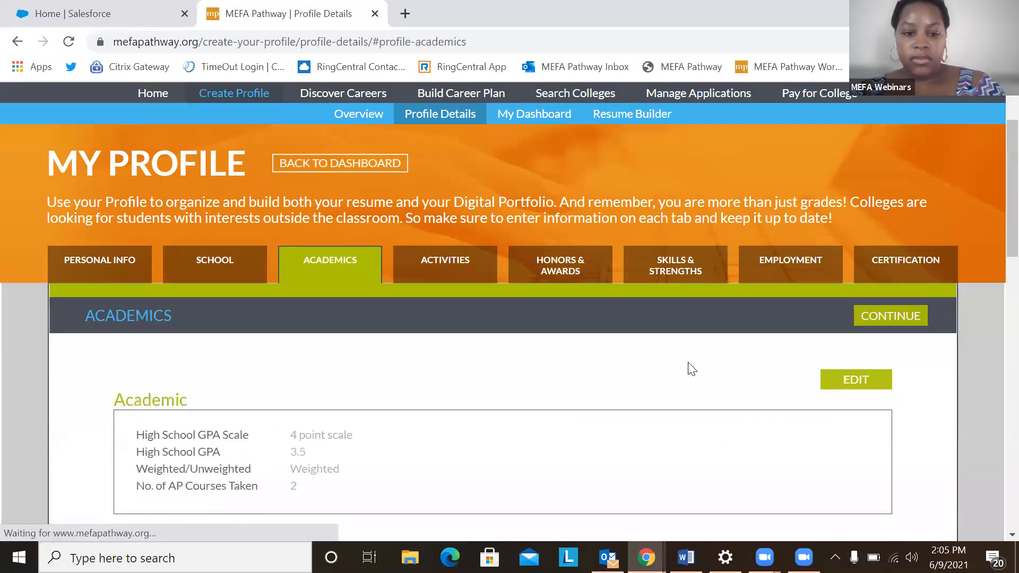
Scroll through the GPA details and highest SAT, ACT and TOEFL score tables.
scroll(down, 3)
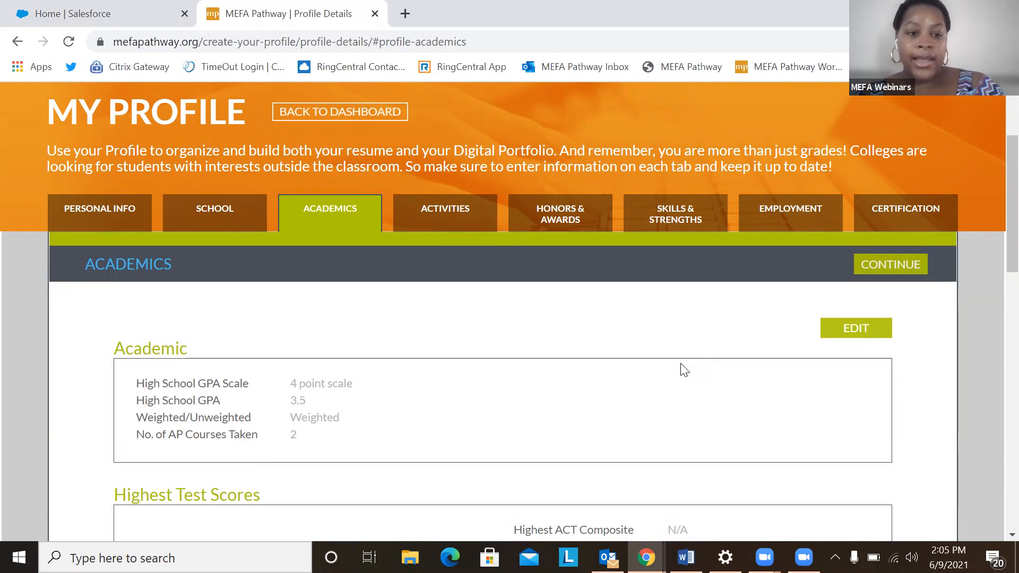
scroll(down, 3)
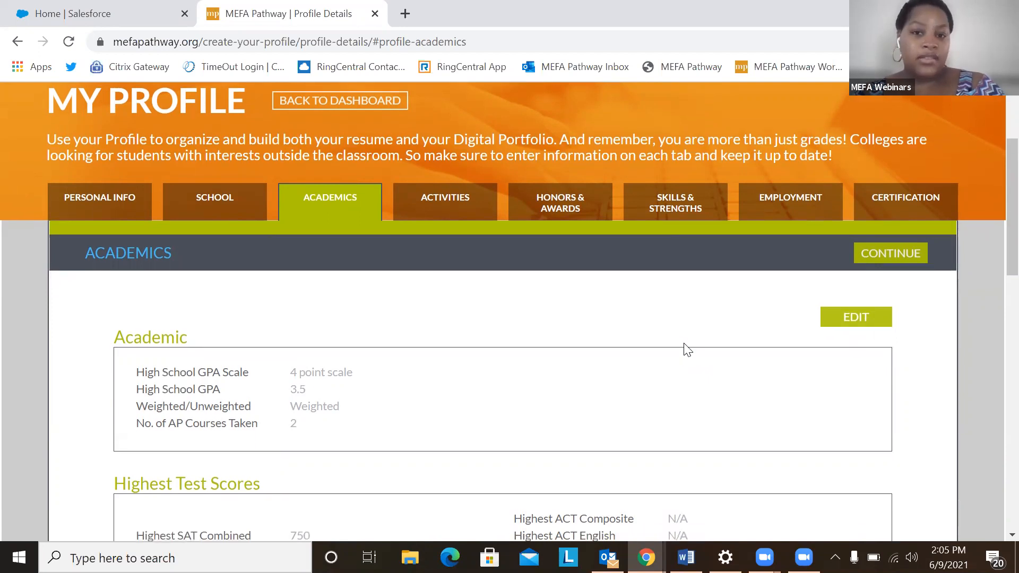
scroll(down, 3)
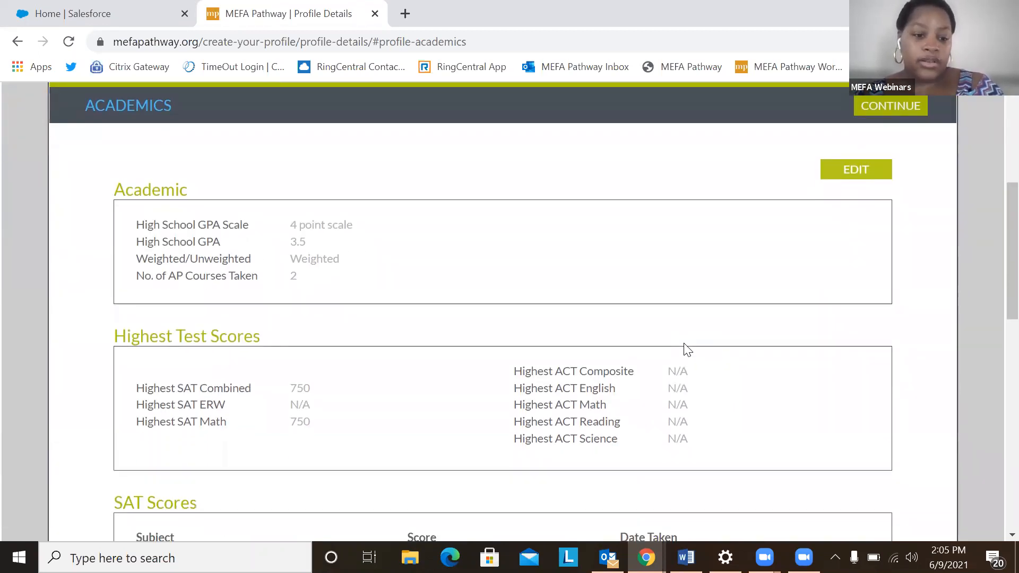
scroll(down, 3)
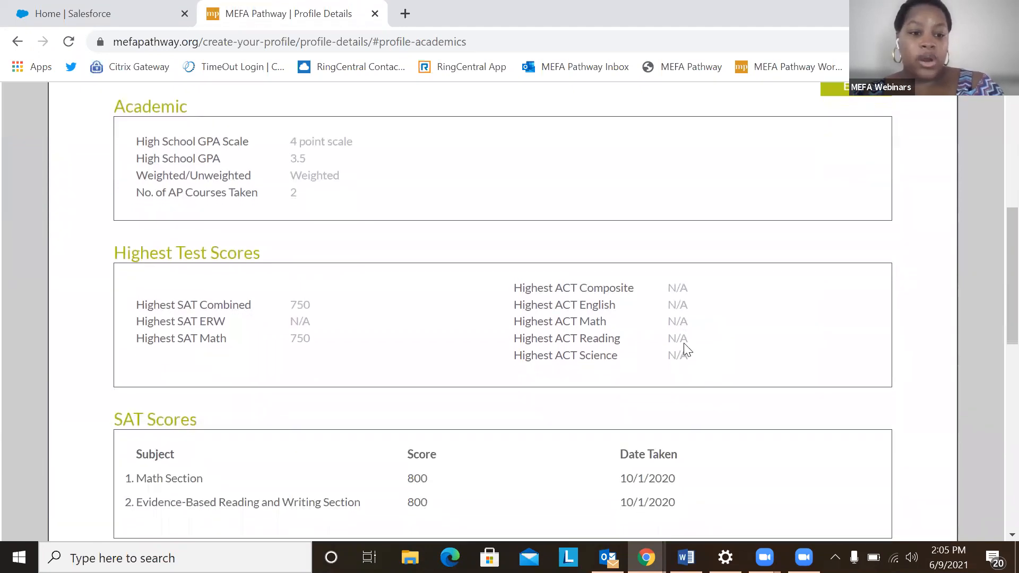
scroll(down, 3)
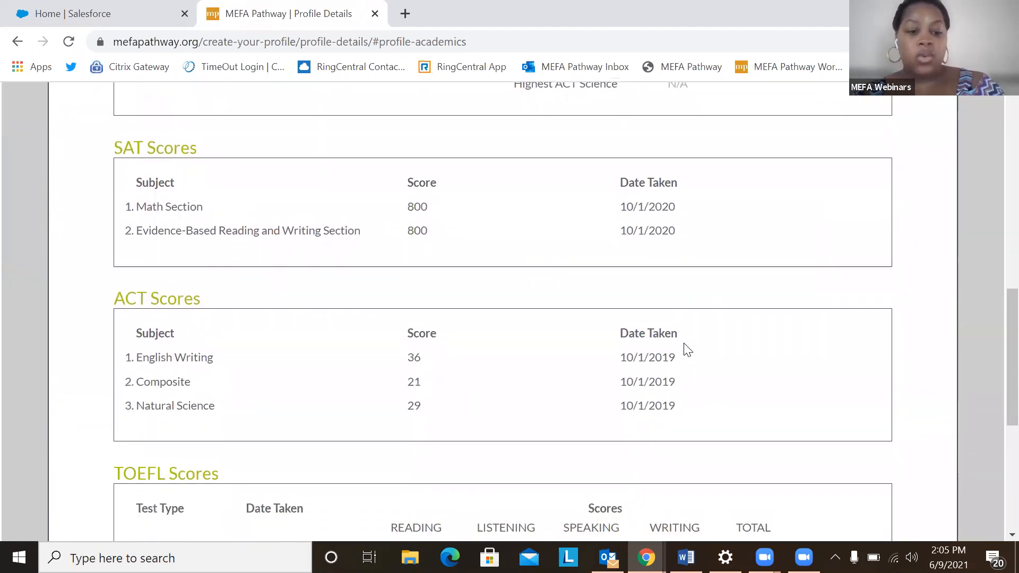
scroll(down, 3)
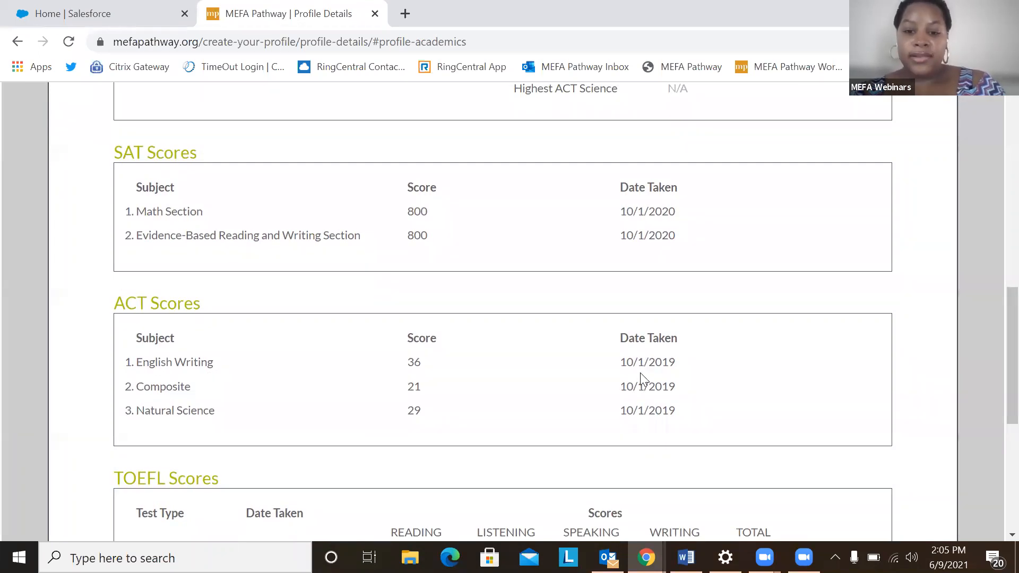
scroll(up, 3)
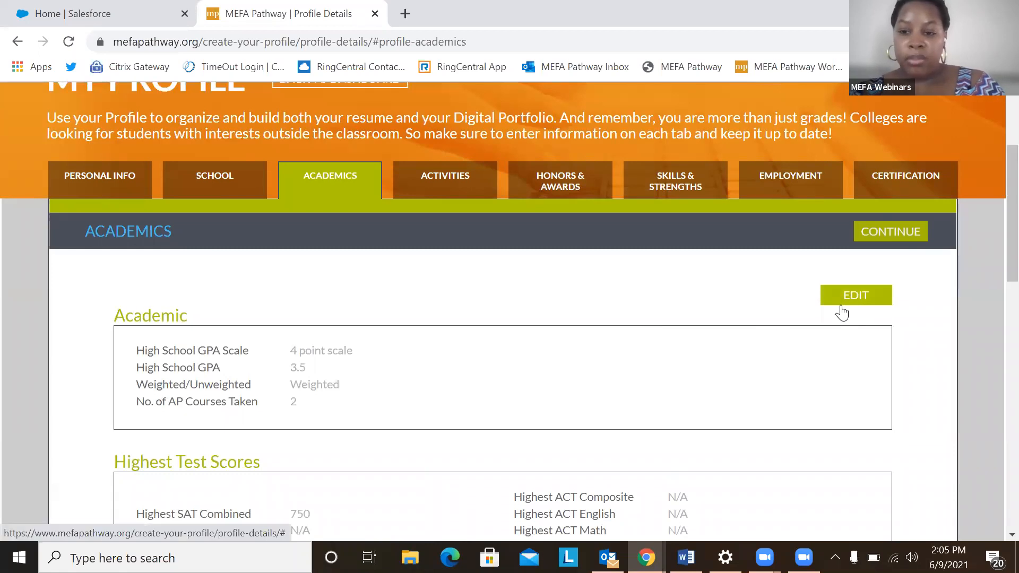
Open the Academic edit form, review SAT and ACT scores, and cancel without saving.
click(854, 295)
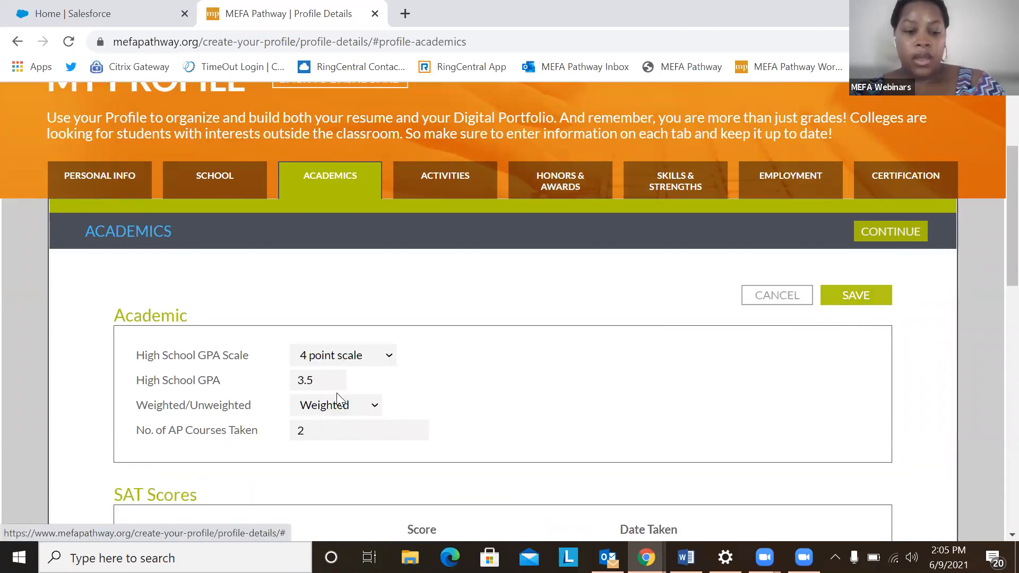
scroll(down, 3)
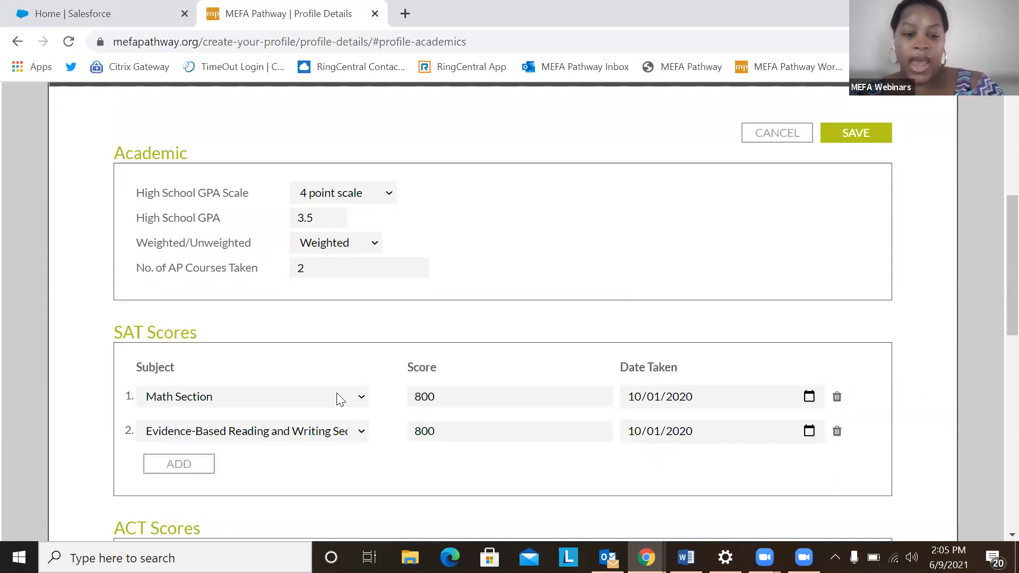
scroll(down, 3)
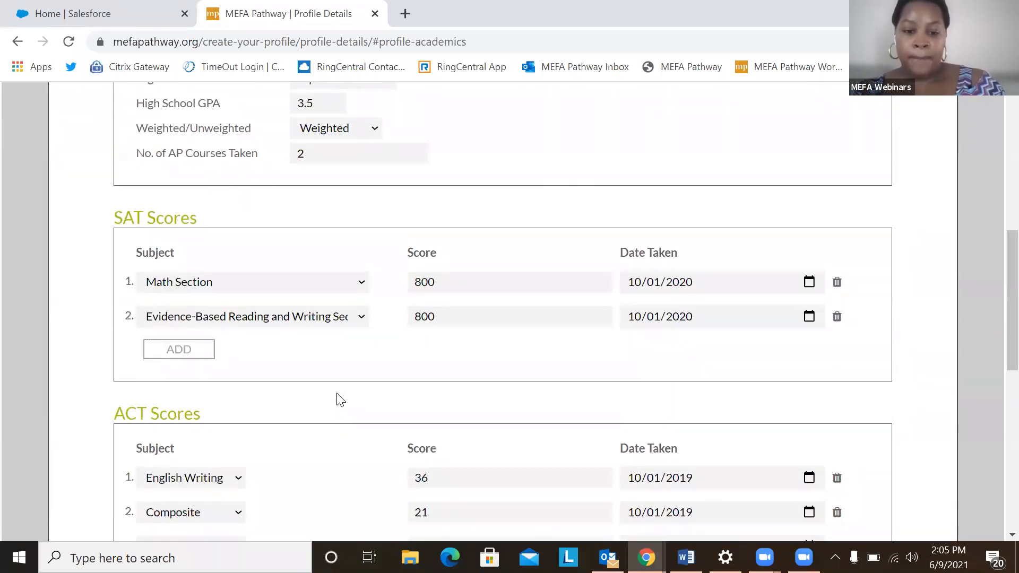
scroll(down, 3)
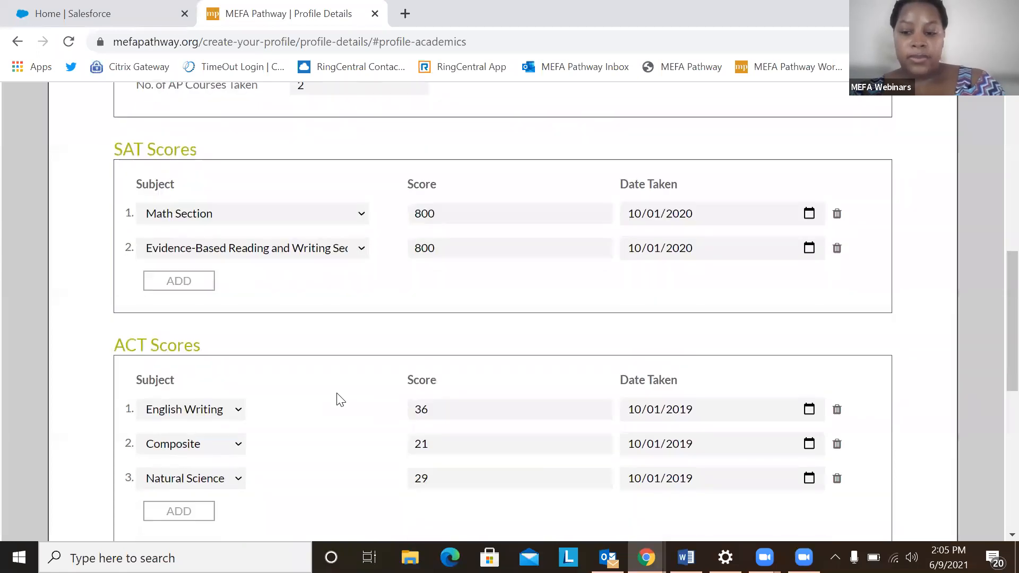
scroll(down, 3)
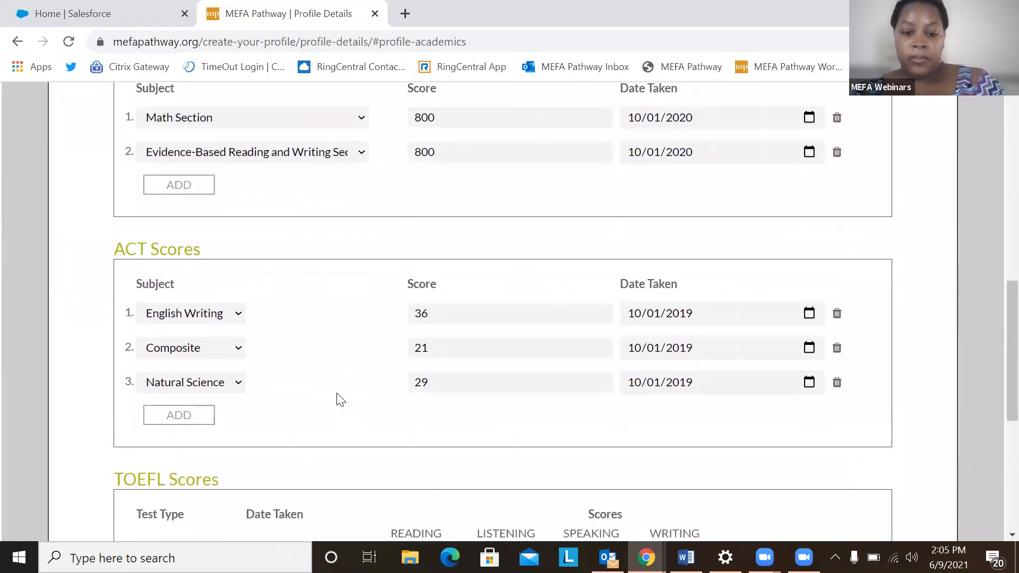
scroll(up, 3)
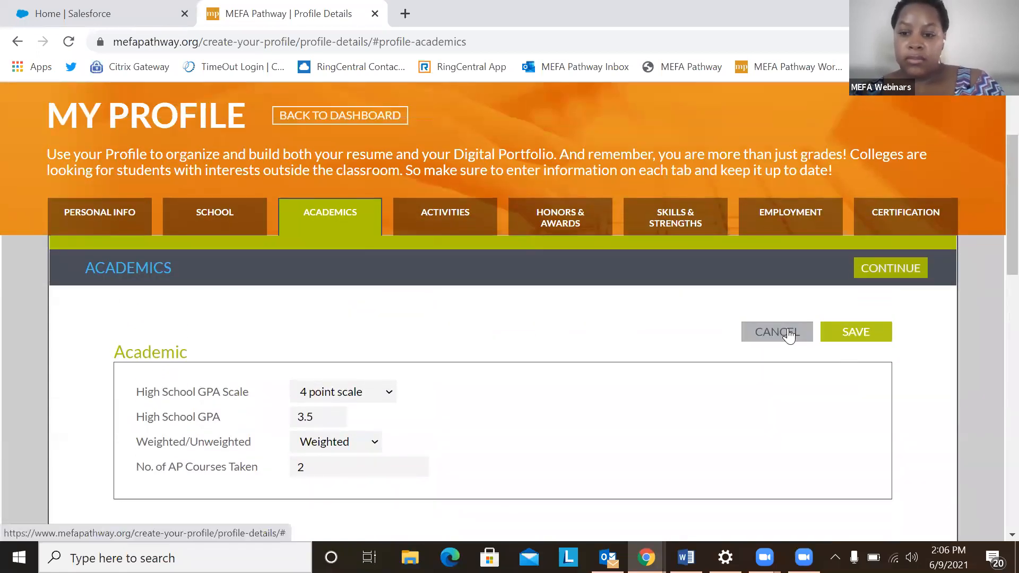
click(775, 331)
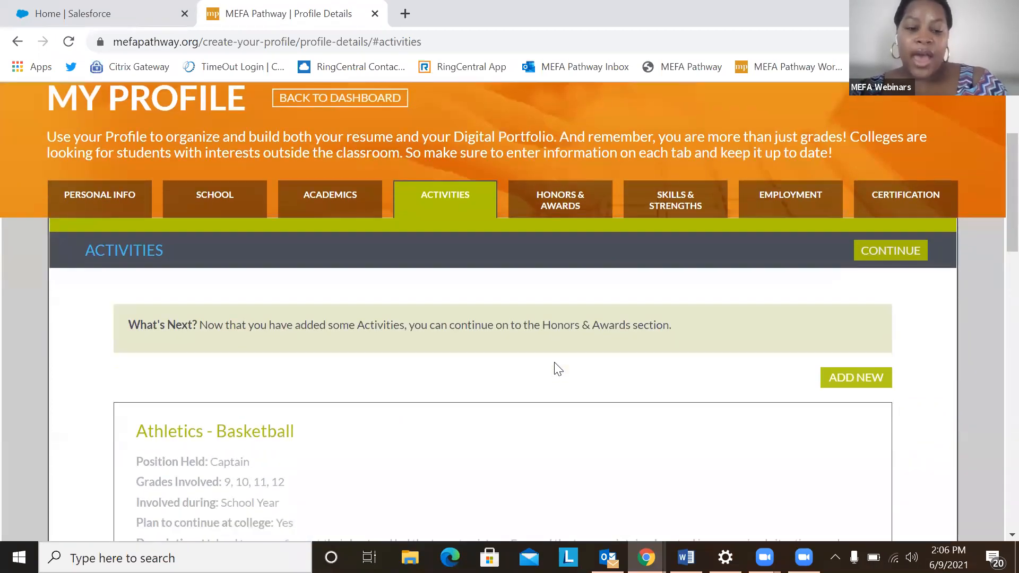
scroll(down, 3)
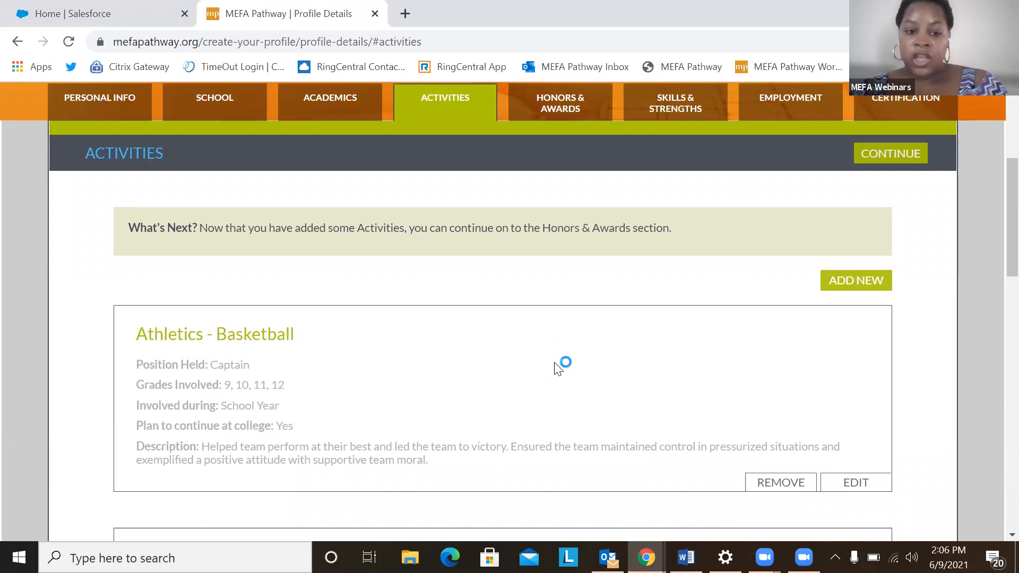
scroll(down, 3)
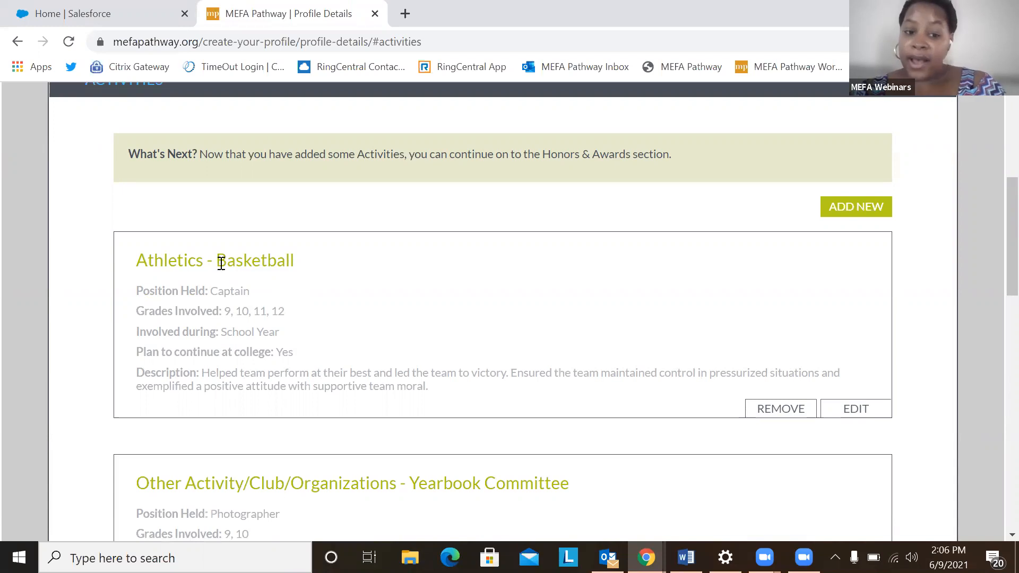
scroll(down, 3)
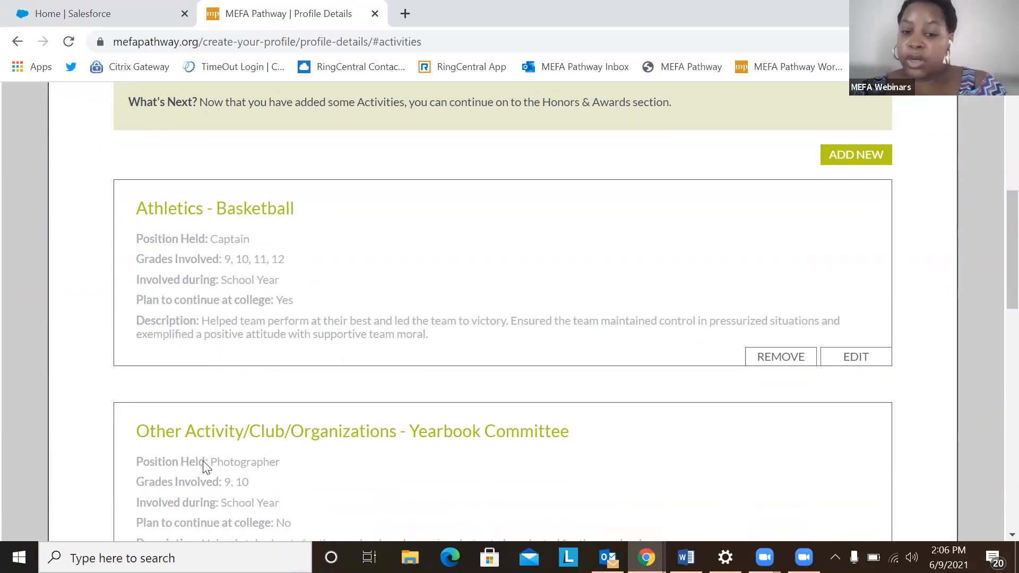
scroll(down, 3)
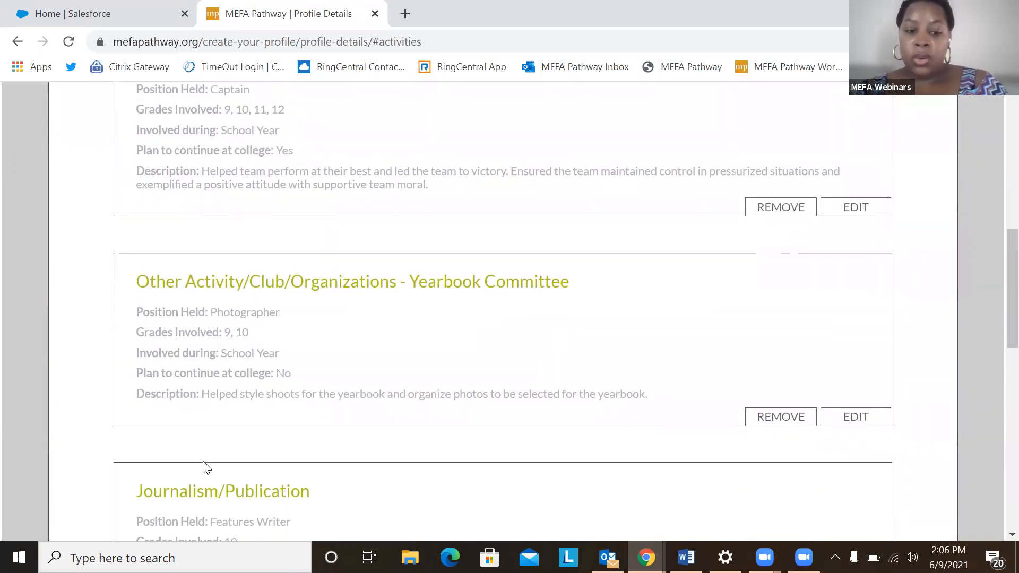
scroll(down, 3)
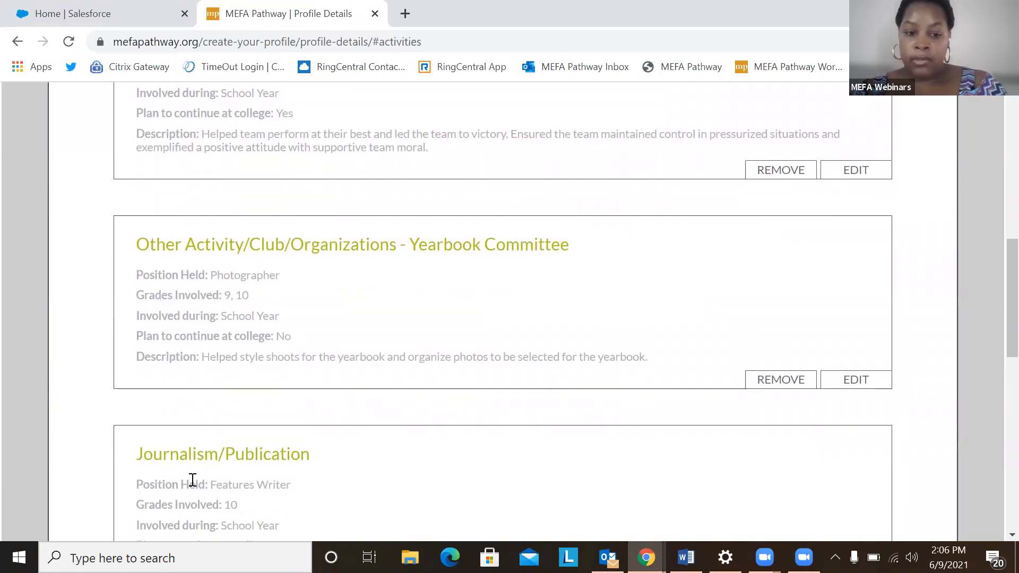
scroll(up, 3)
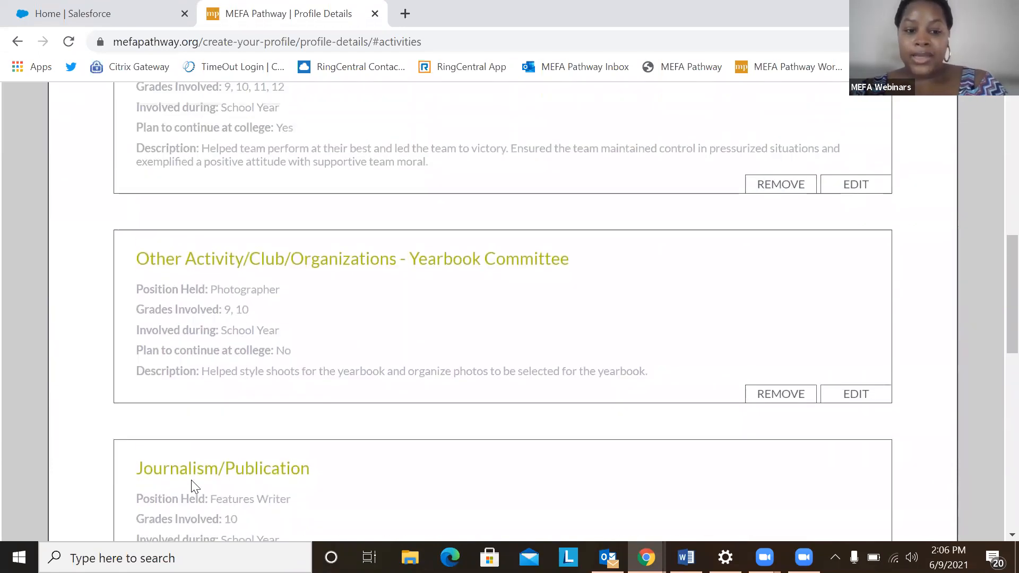
scroll(up, 3)
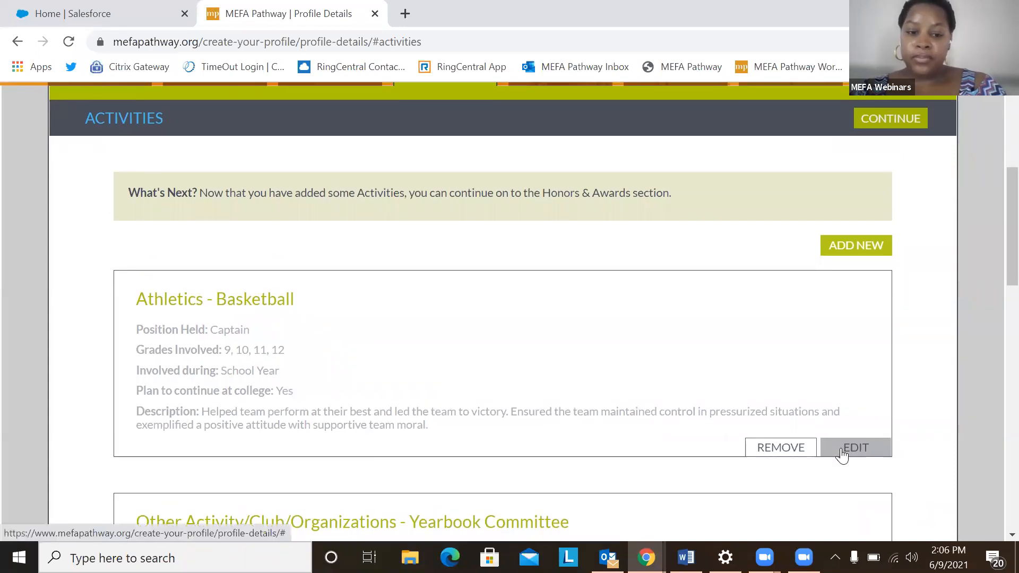
Edit Athletics - Basketball to drop grade 9 and answer No to continuing at college.
click(855, 446)
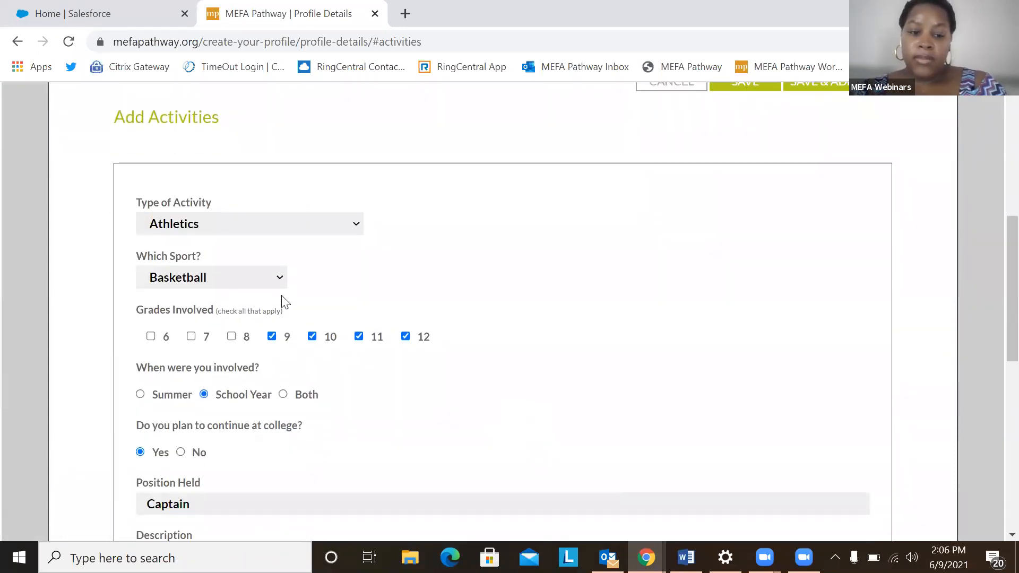
mouse_move(186, 278)
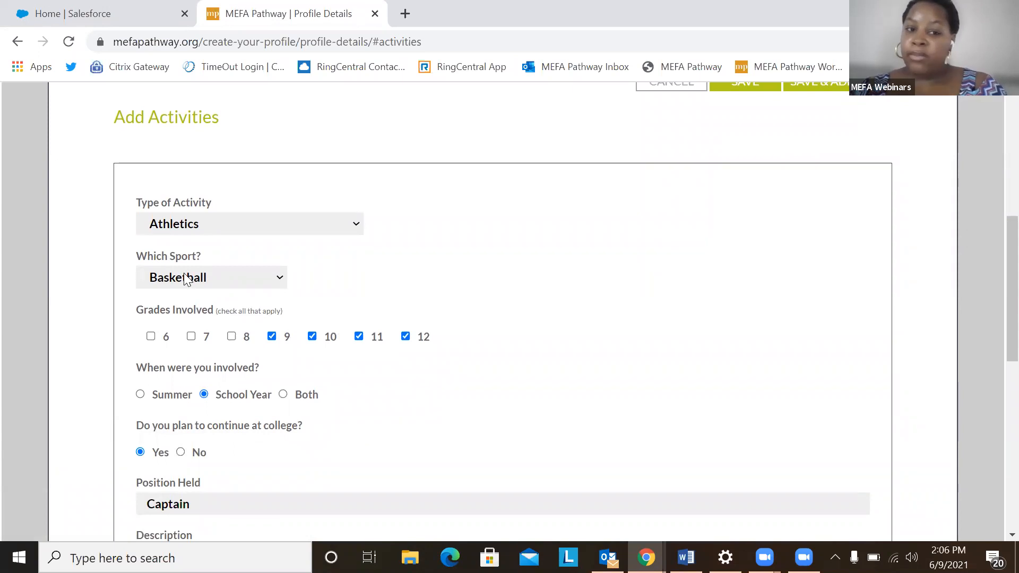
click(272, 336)
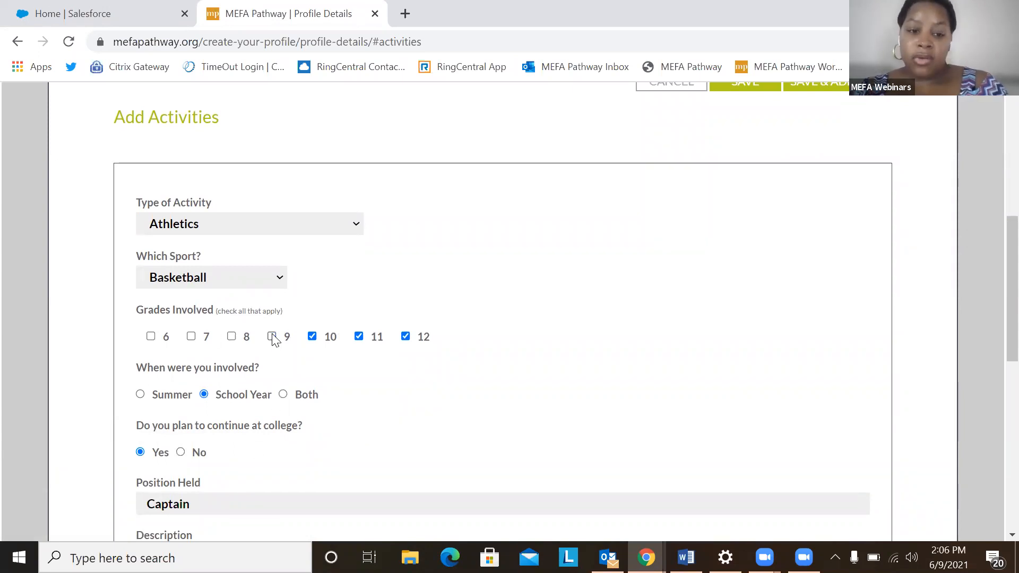
click(271, 336)
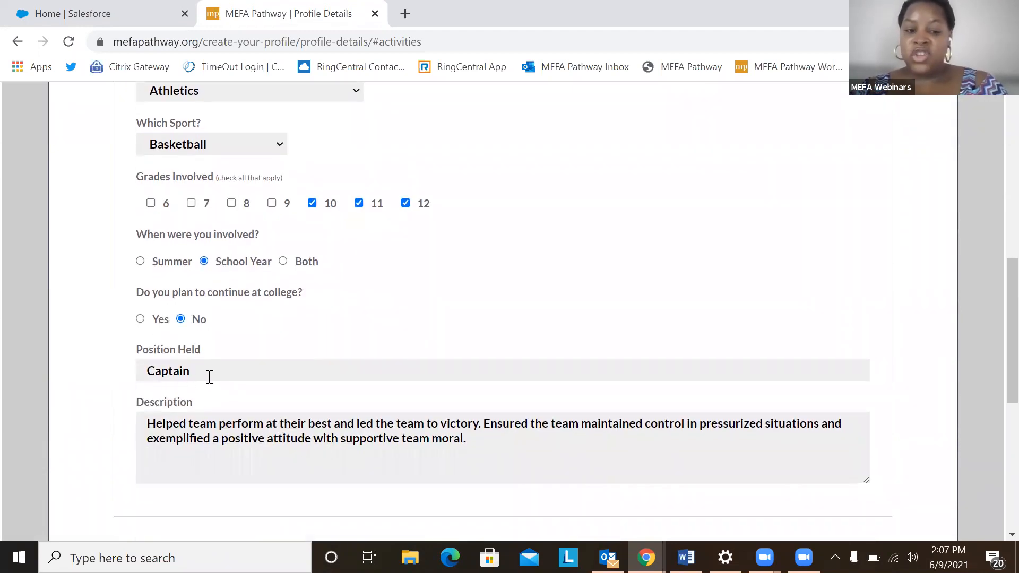
scroll(down, 3)
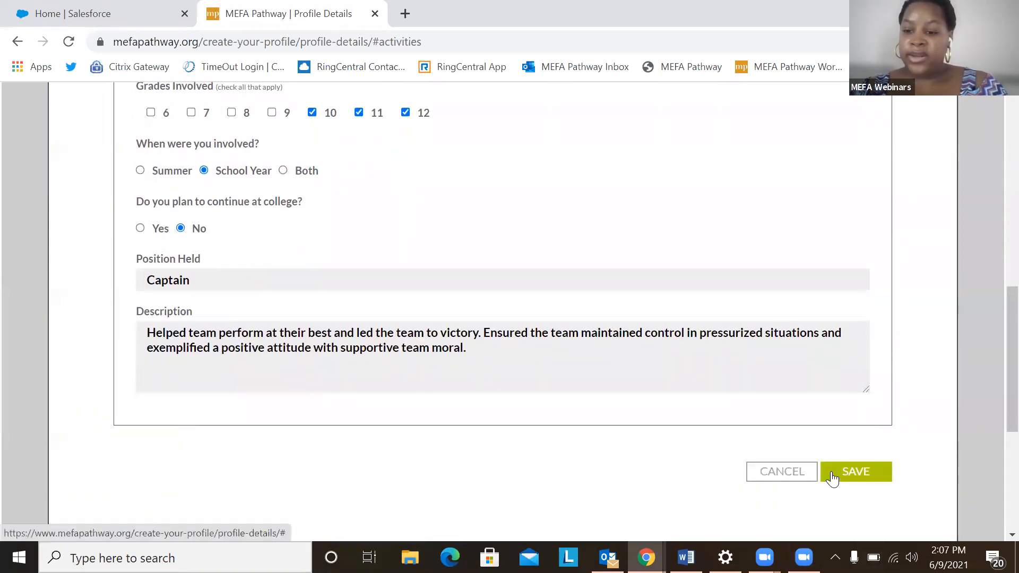
Save the basketball entry, then start a new activity and browse activity types without choosing.
click(855, 471)
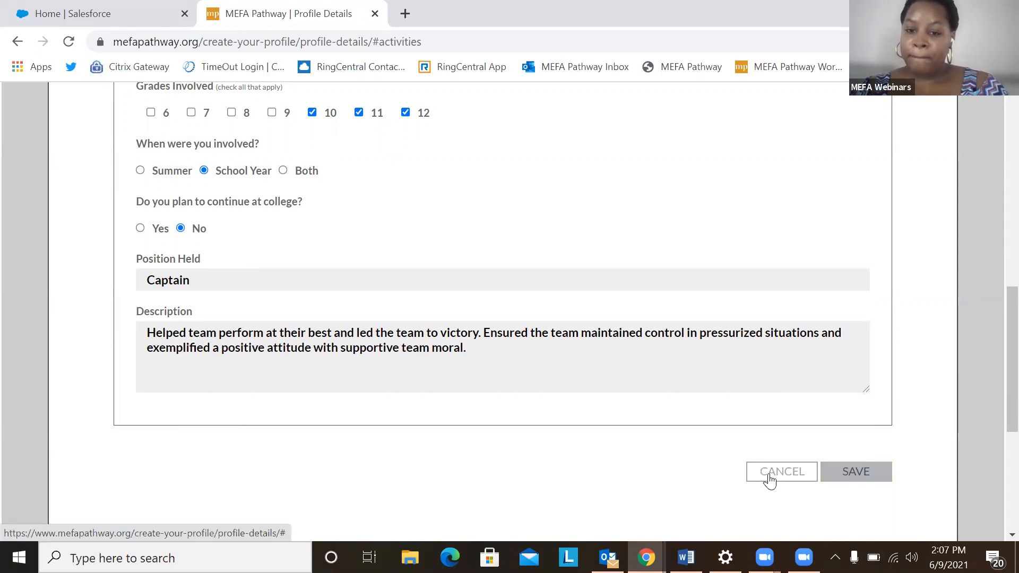
click(855, 471)
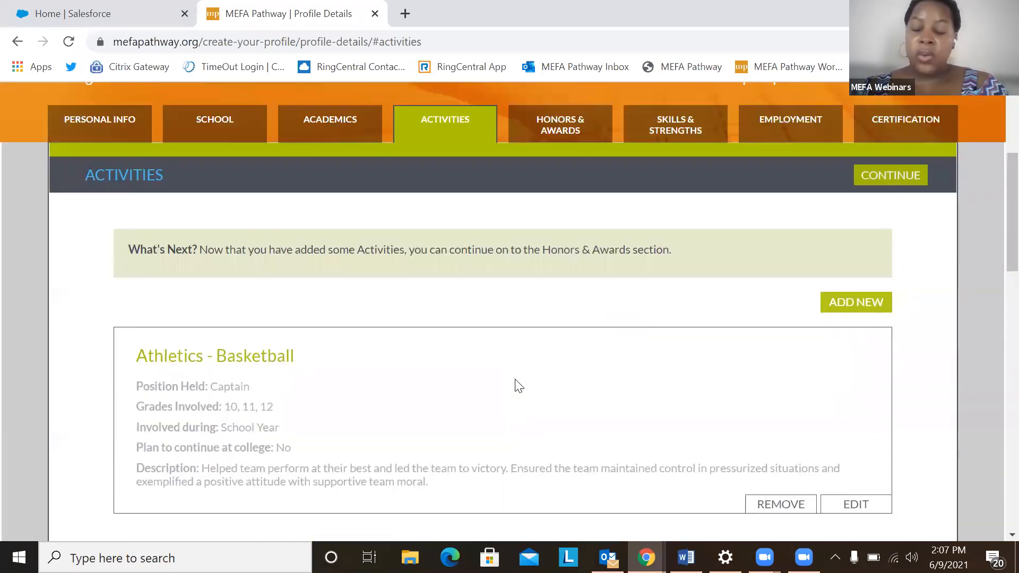
mouse_move(700, 317)
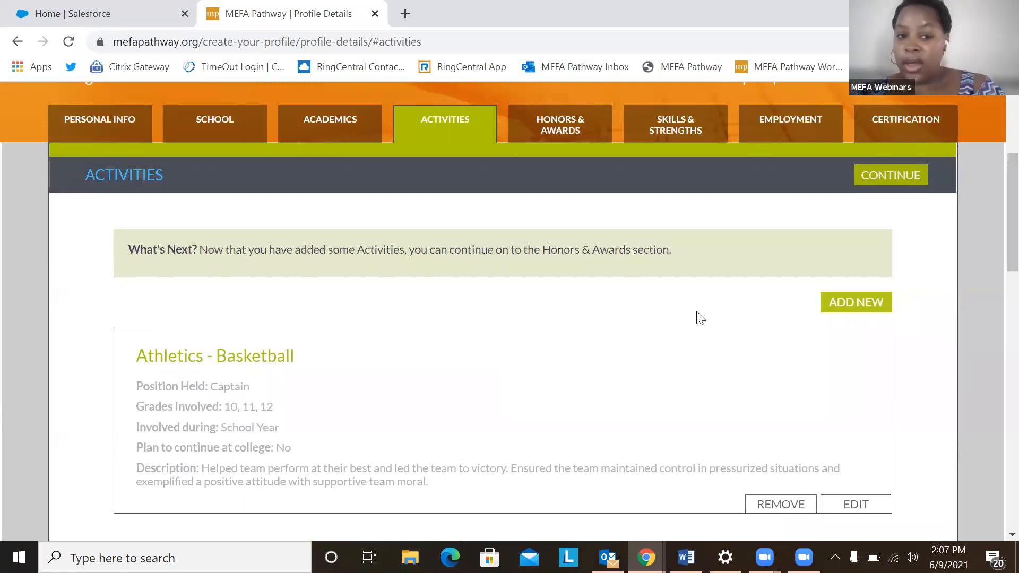
mouse_move(855, 301)
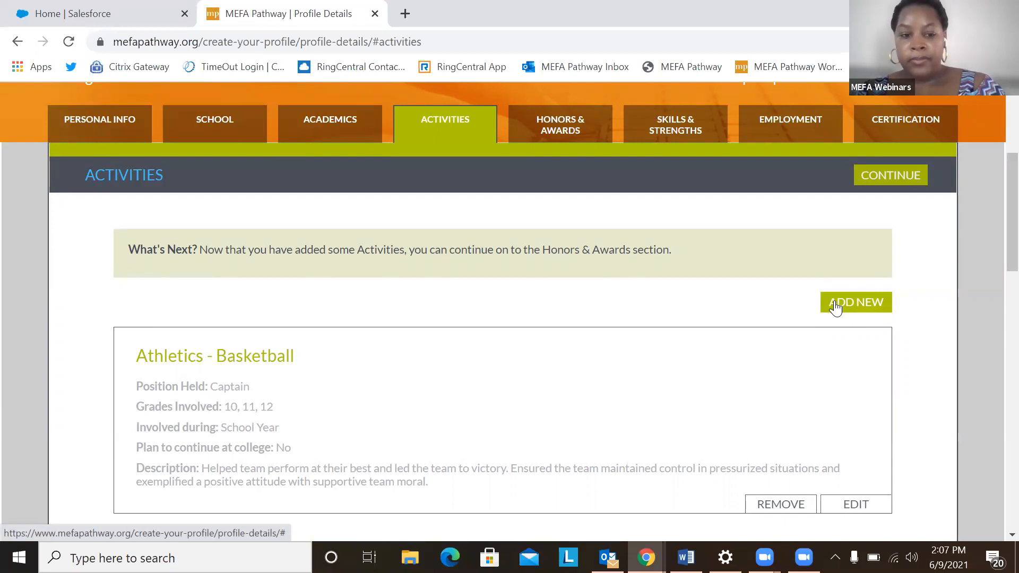
click(855, 301)
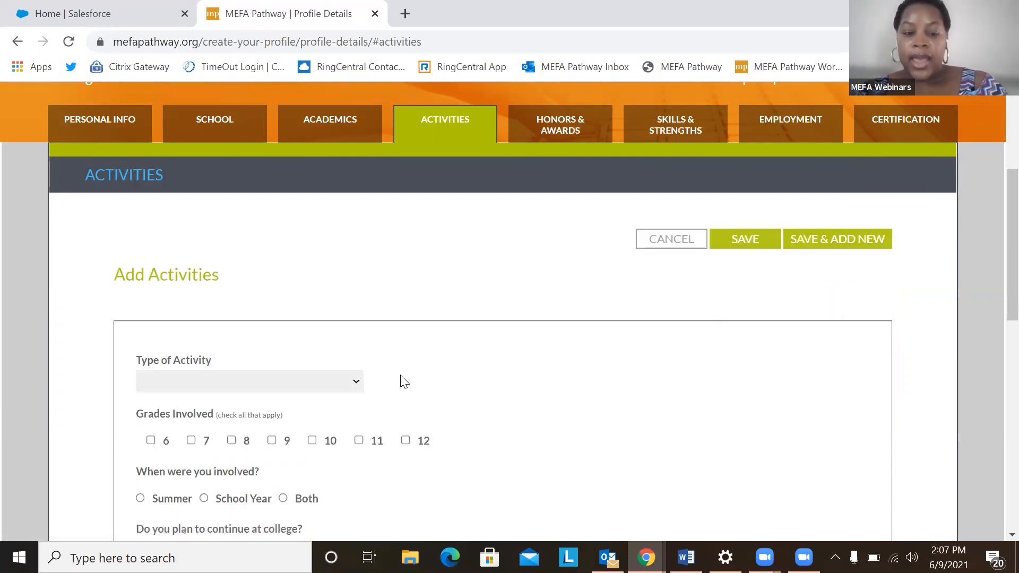
scroll(down, 3)
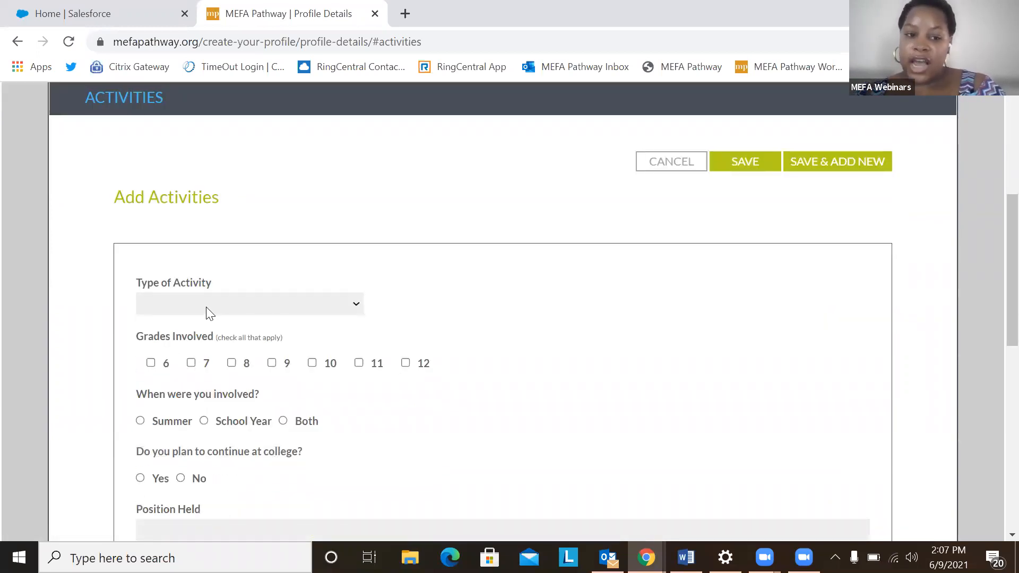
click(249, 304)
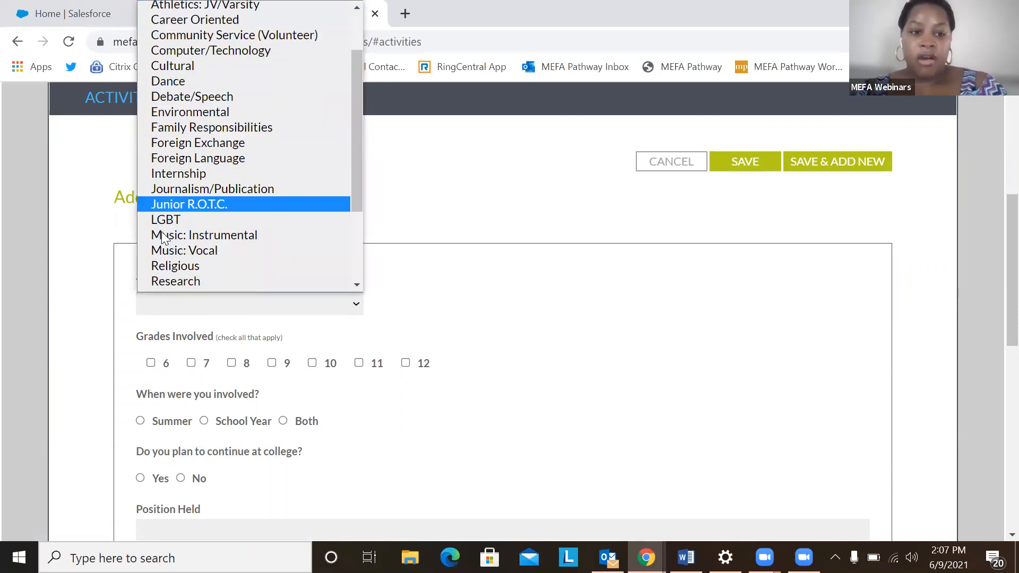
scroll(down, 3)
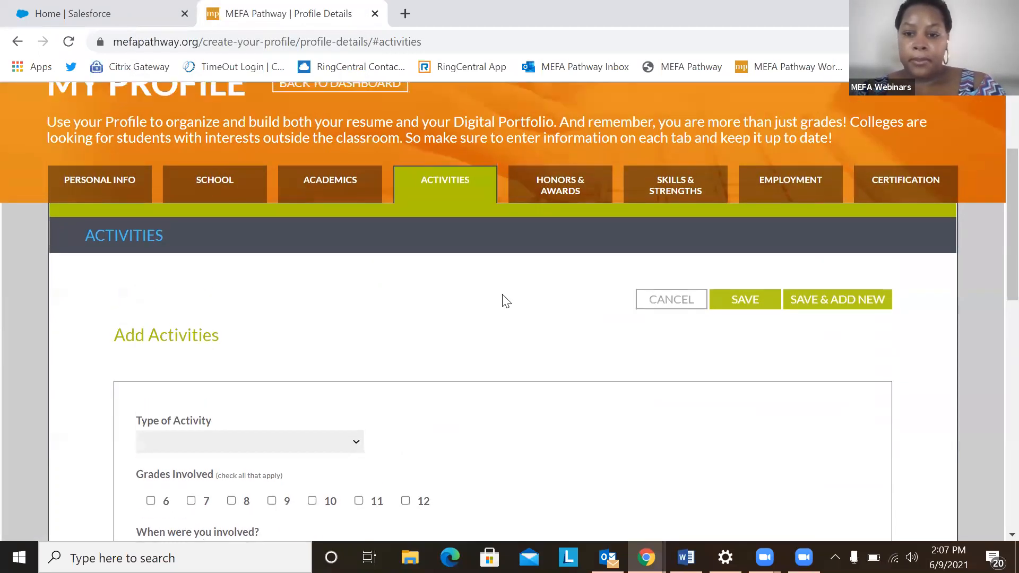
click(744, 299)
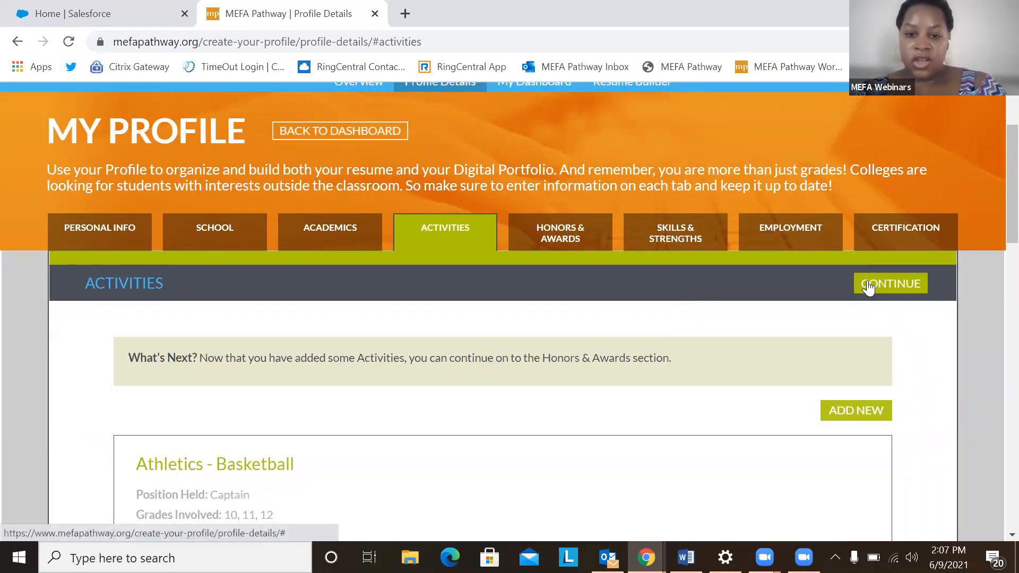
click(889, 283)
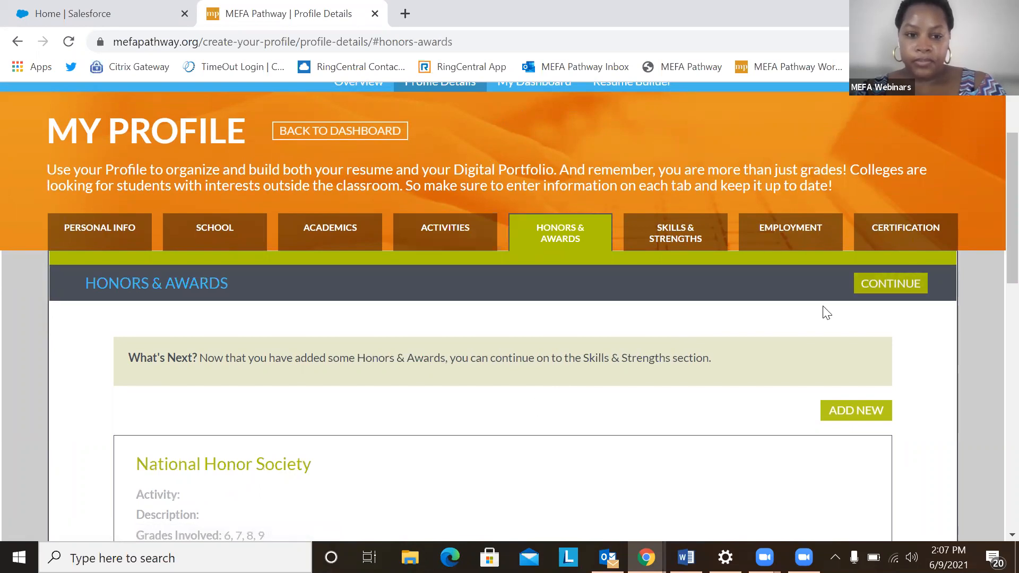
scroll(down, 3)
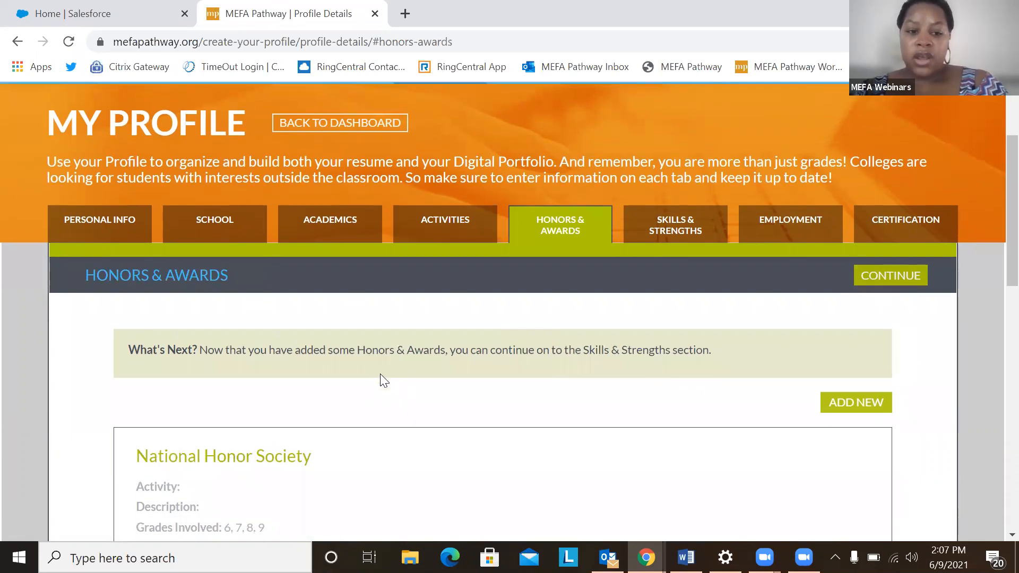
scroll(down, 3)
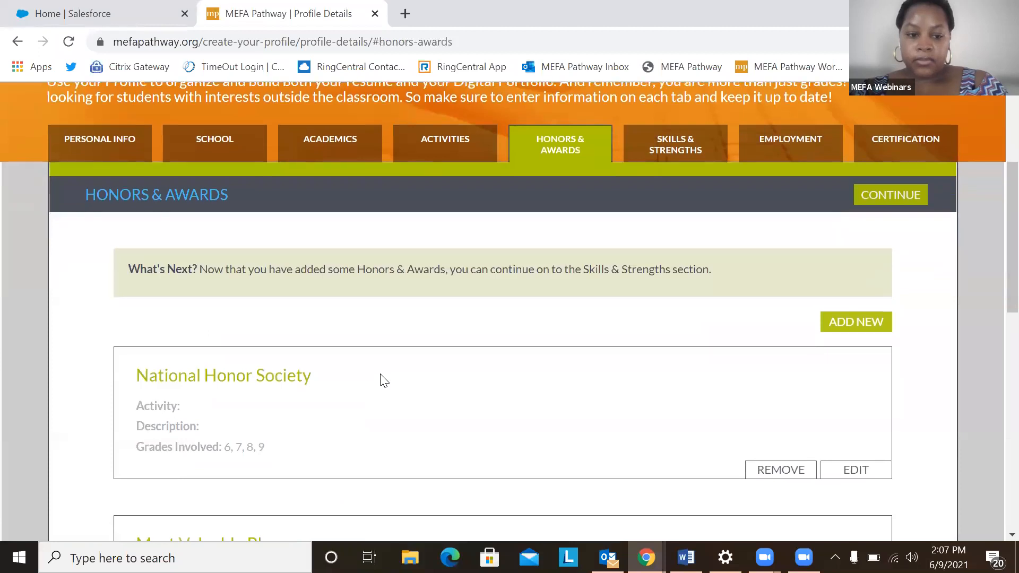
scroll(down, 3)
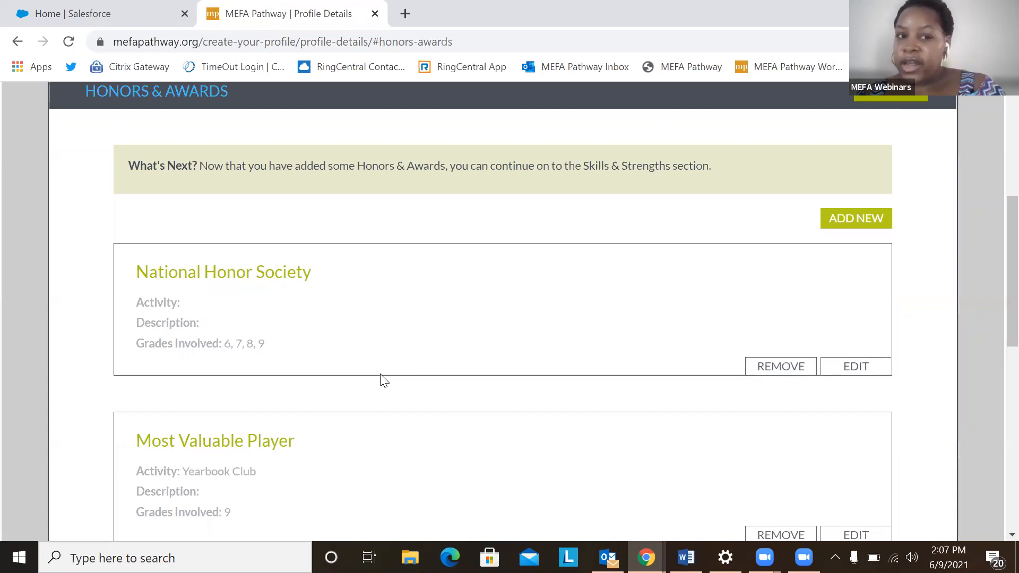
scroll(down, 3)
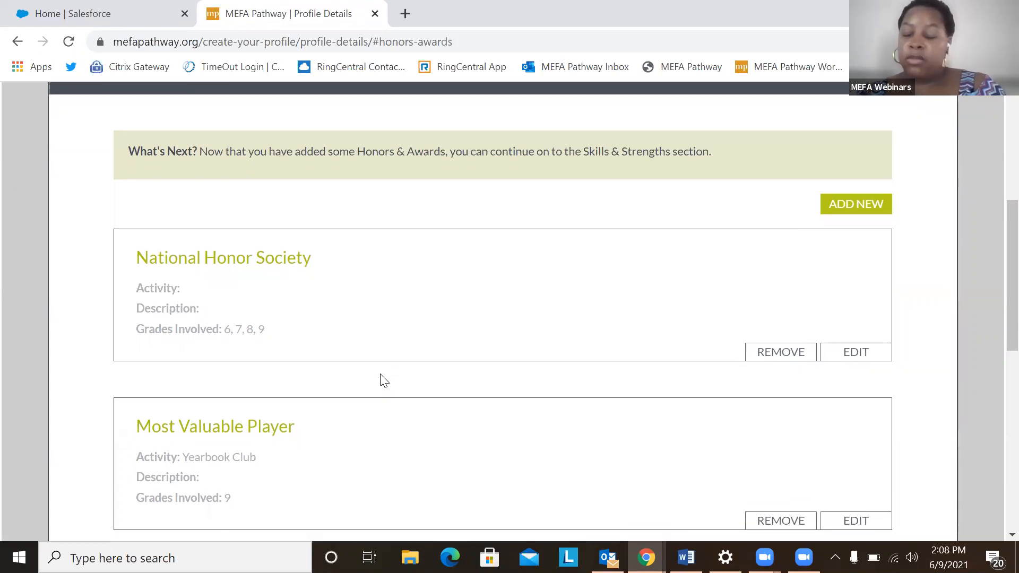
scroll(down, 3)
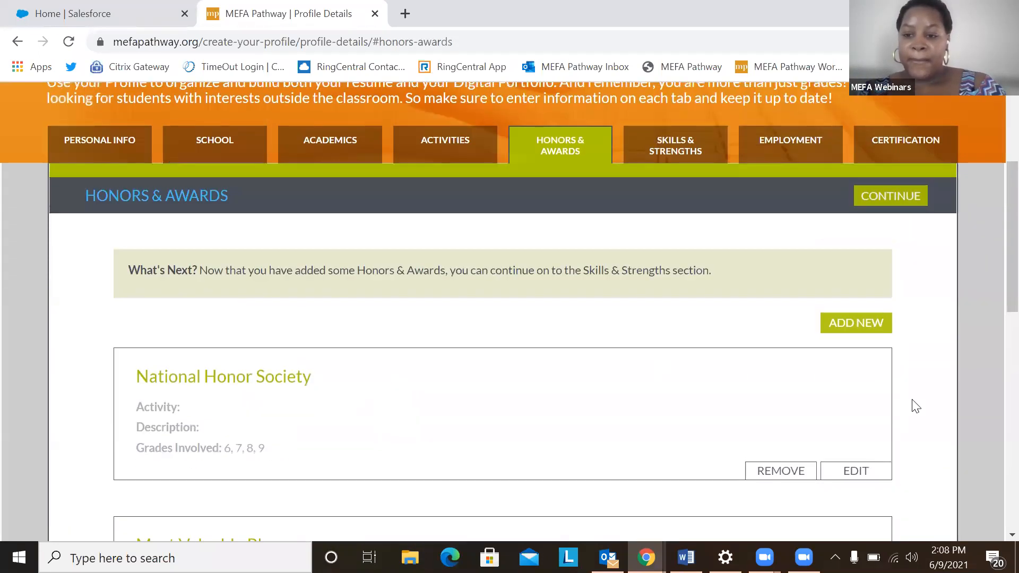
click(855, 323)
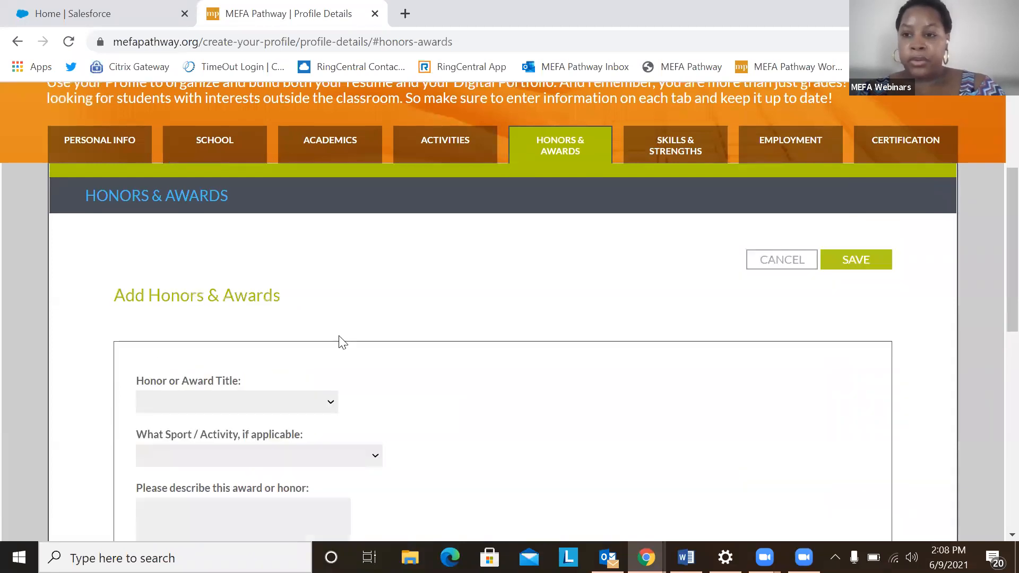
scroll(down, 3)
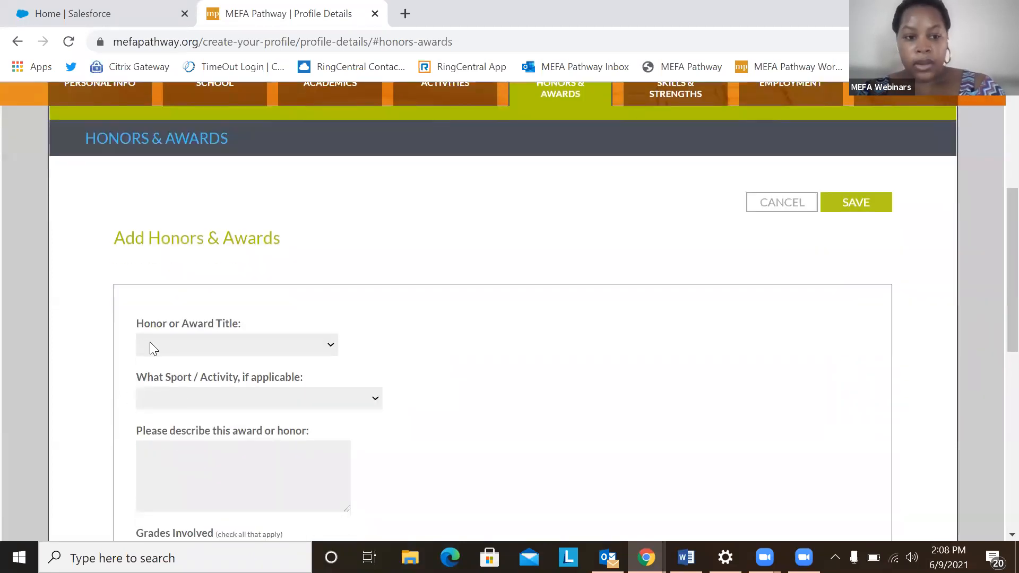
click(236, 344)
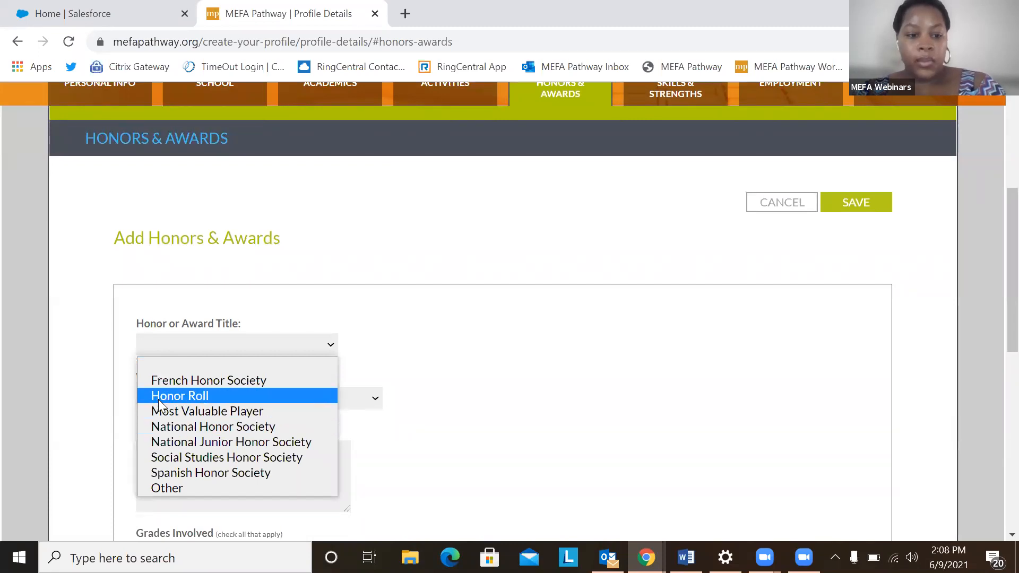
mouse_move(225, 457)
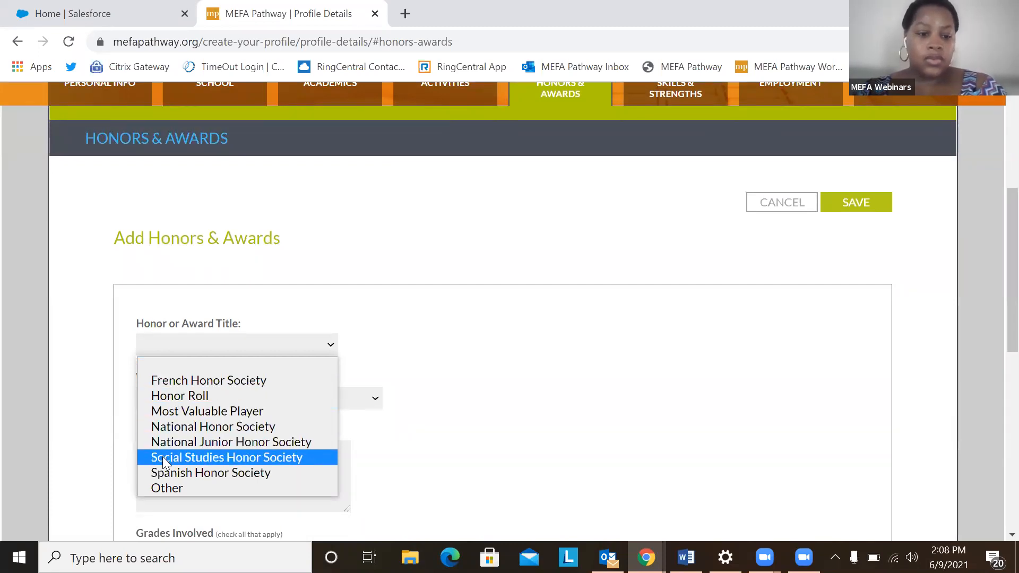
click(225, 457)
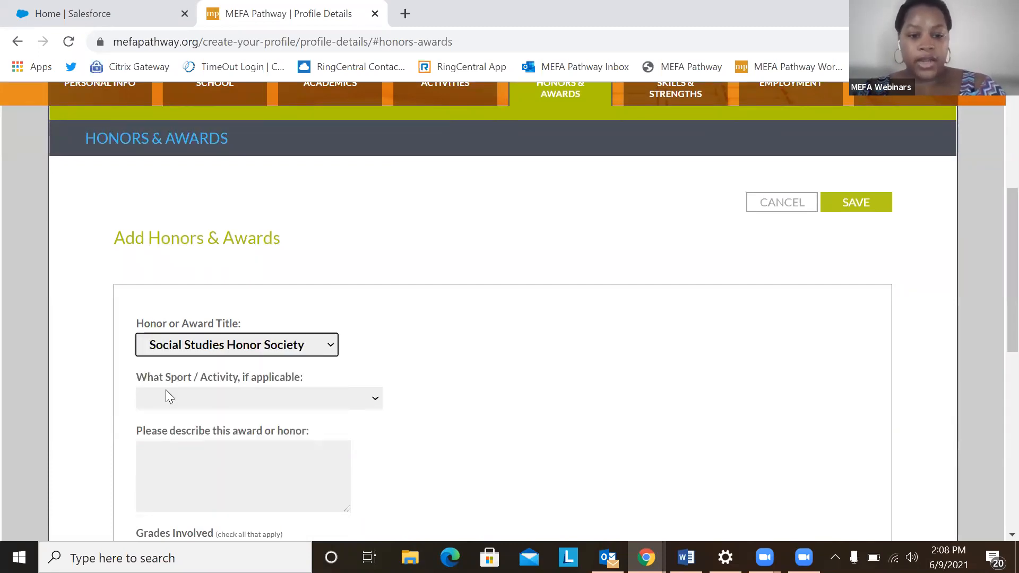
scroll(down, 3)
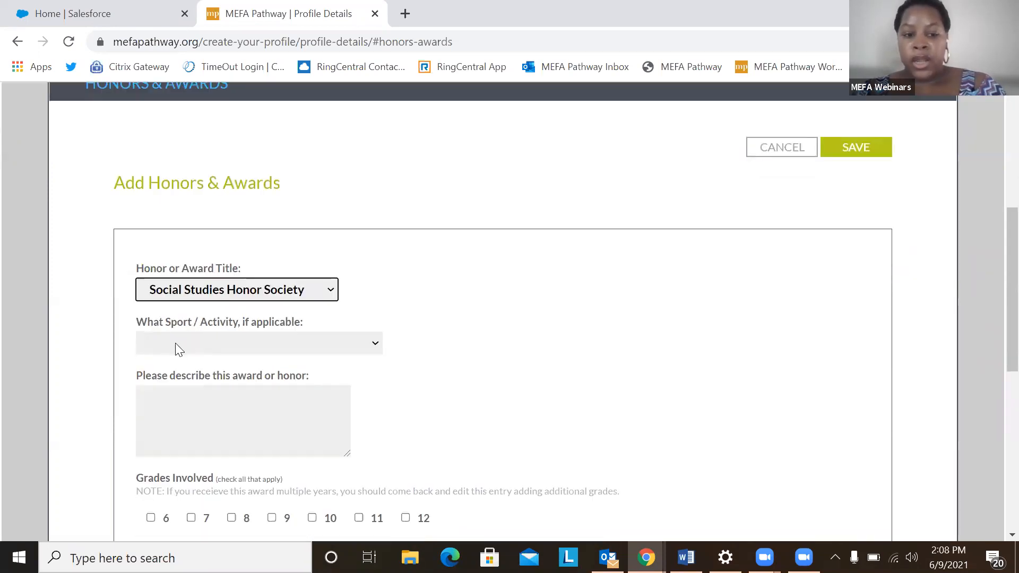
click(258, 343)
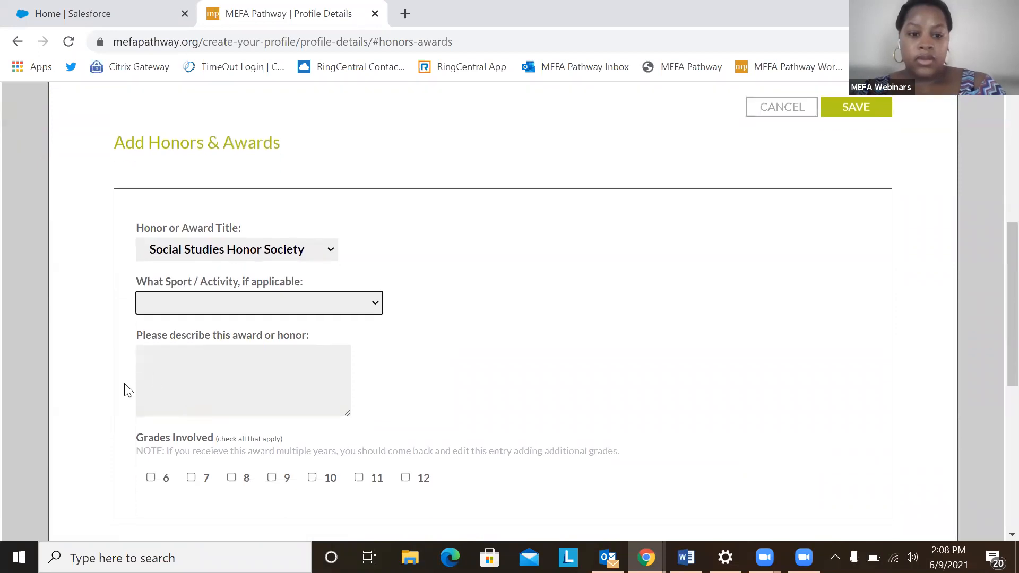
mouse_move(273, 481)
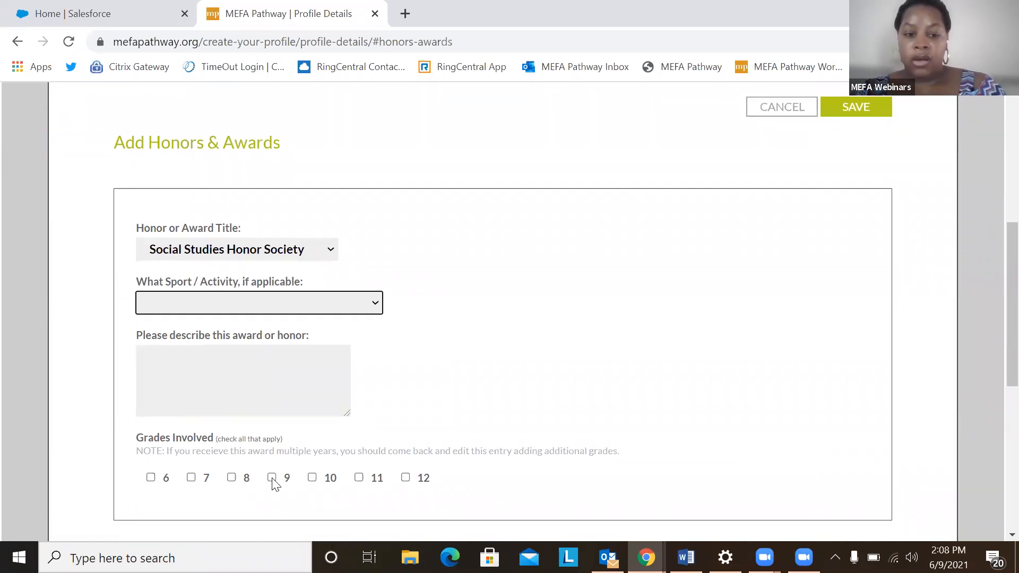
mouse_move(344, 486)
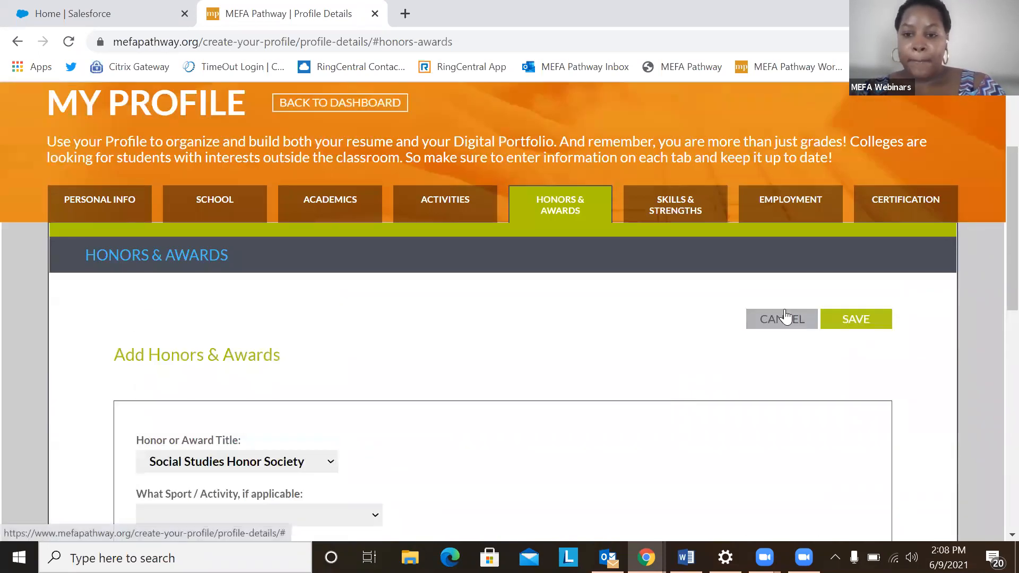
click(854, 318)
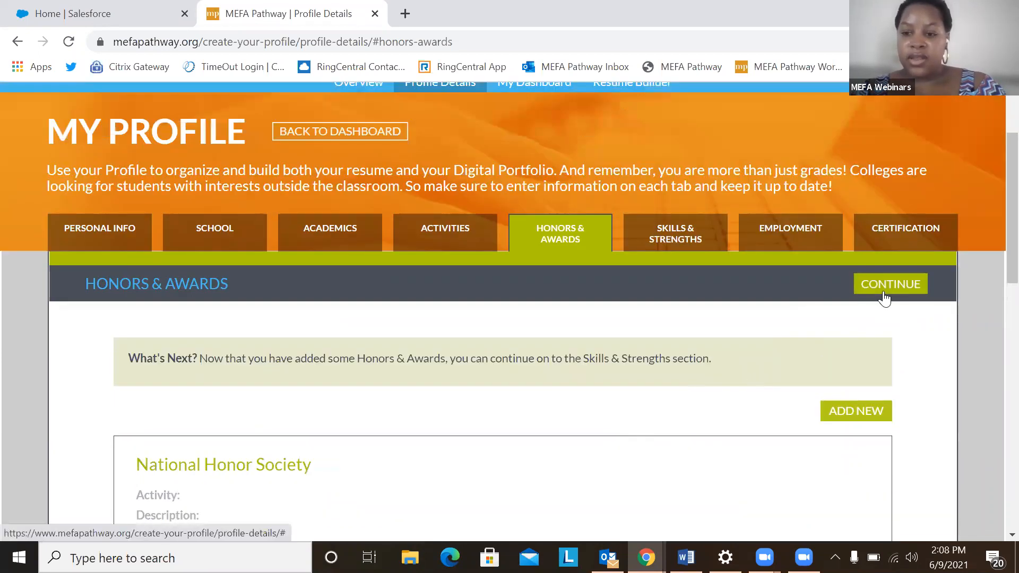
Continue to Skills & Strengths and scroll through the saved skills.
click(889, 284)
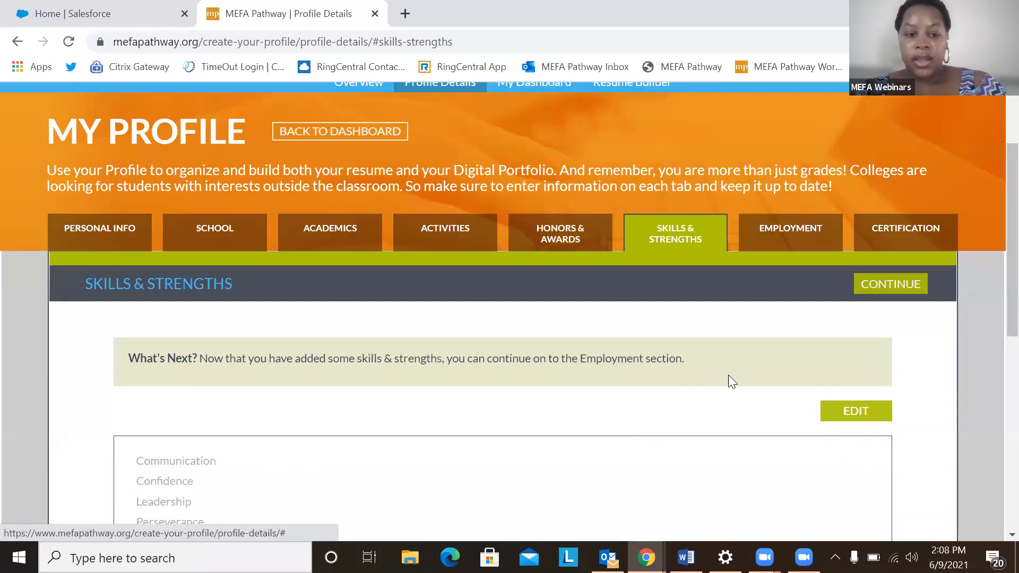
scroll(down, 3)
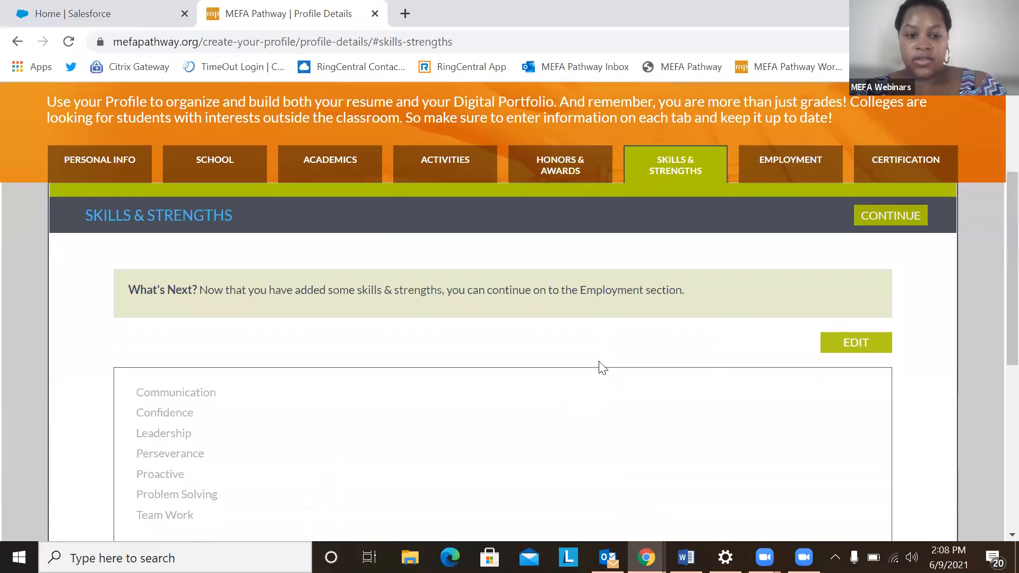
scroll(down, 3)
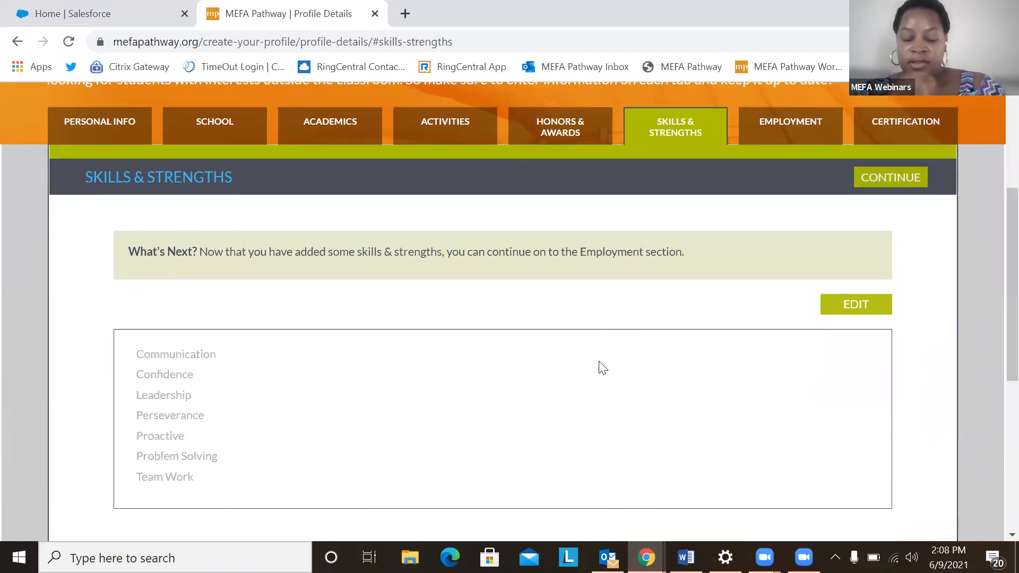
mouse_move(808, 323)
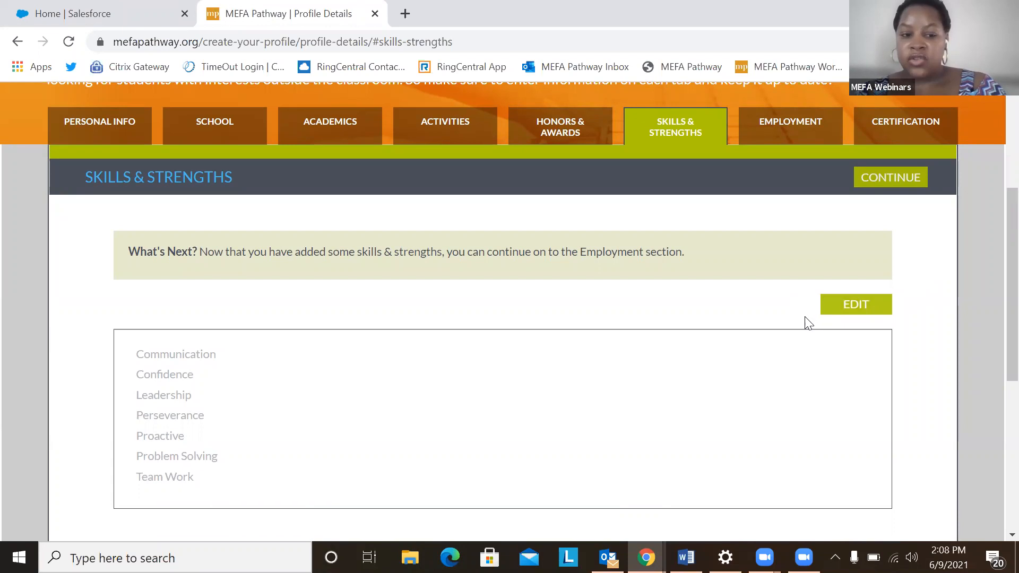
Replace Problem Solving with Organization in the skills selection and save.
click(855, 304)
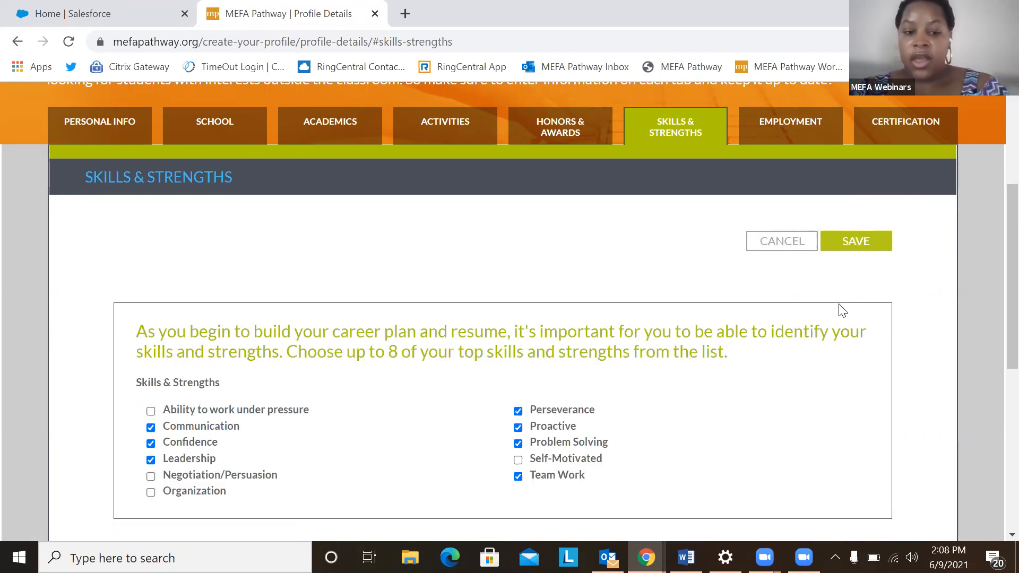
mouse_move(214, 406)
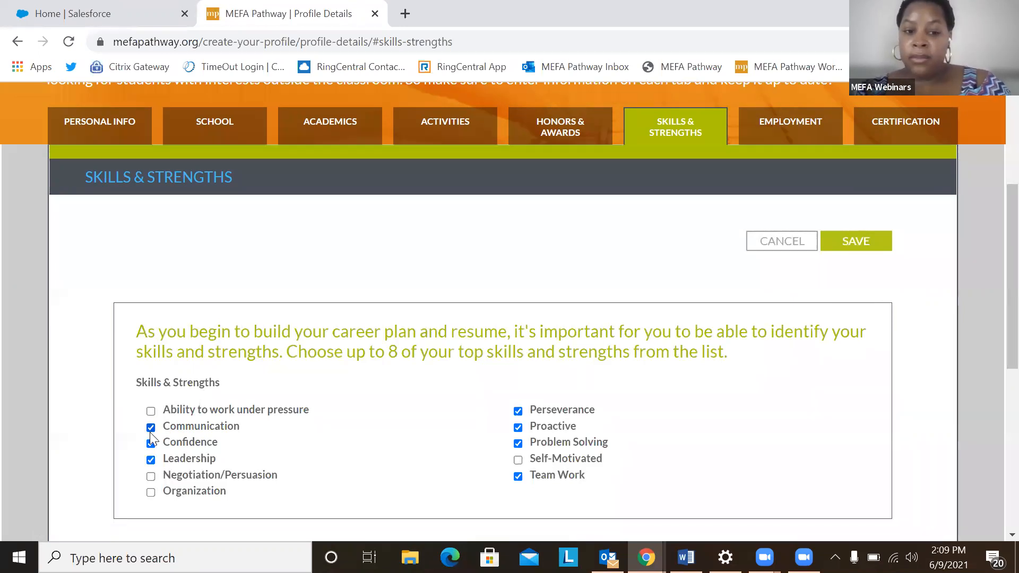
click(150, 442)
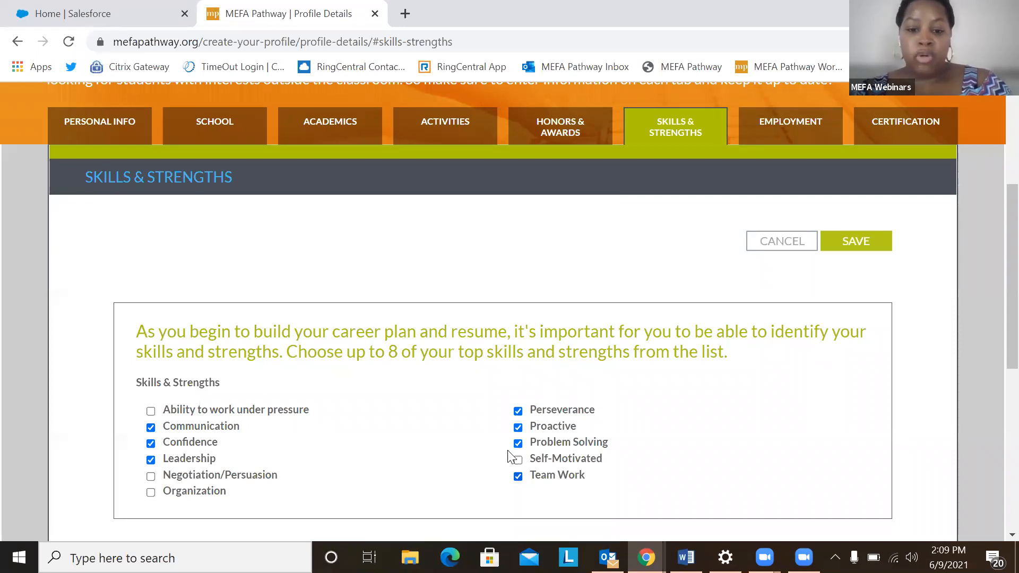
click(518, 458)
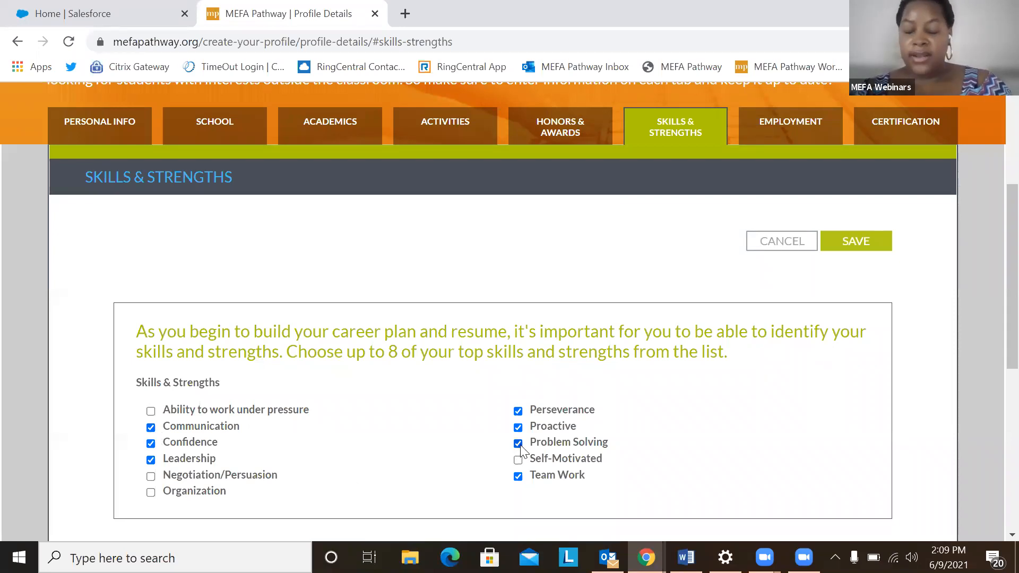
click(518, 443)
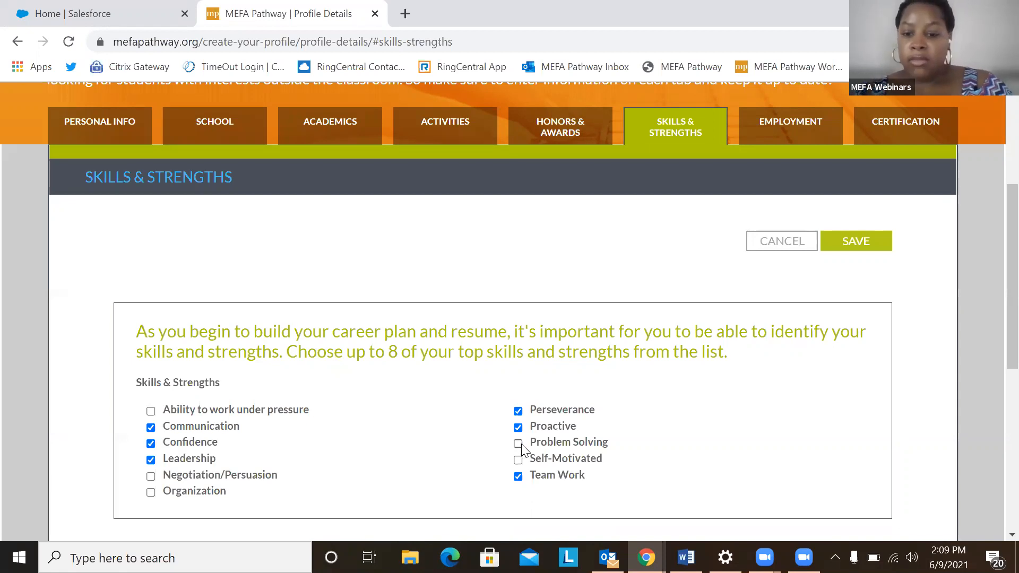
click(518, 459)
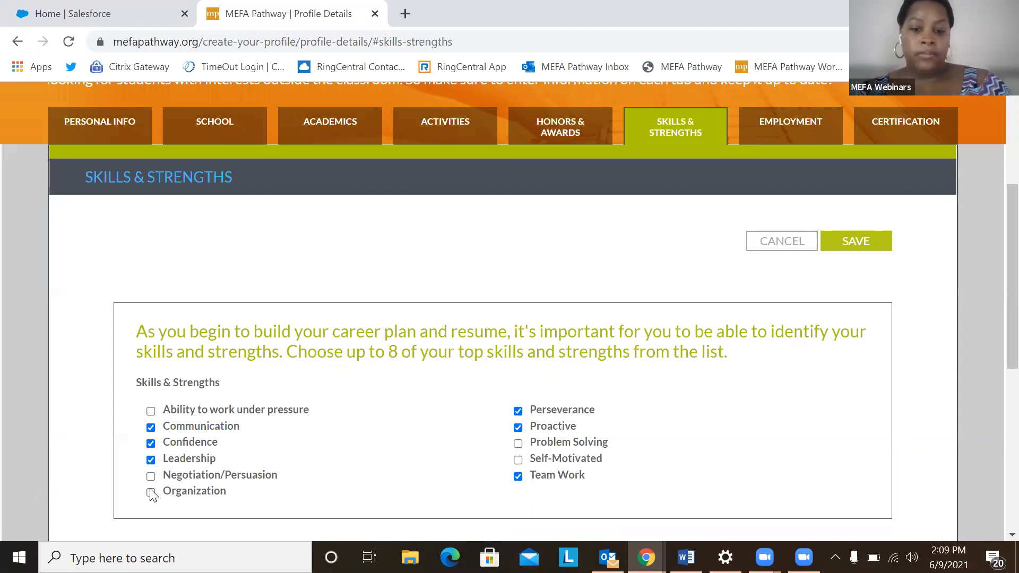
click(150, 491)
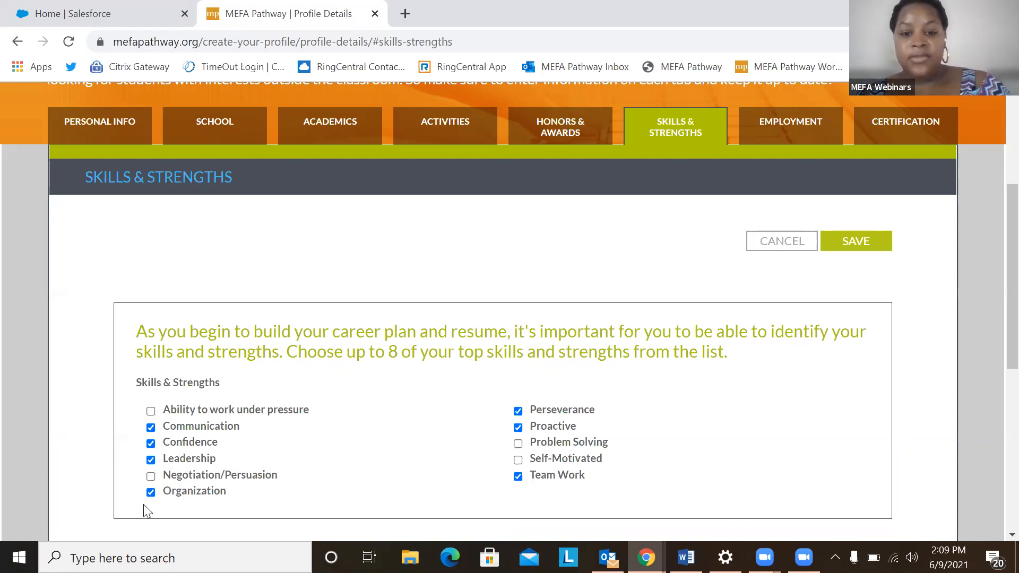
mouse_move(509, 456)
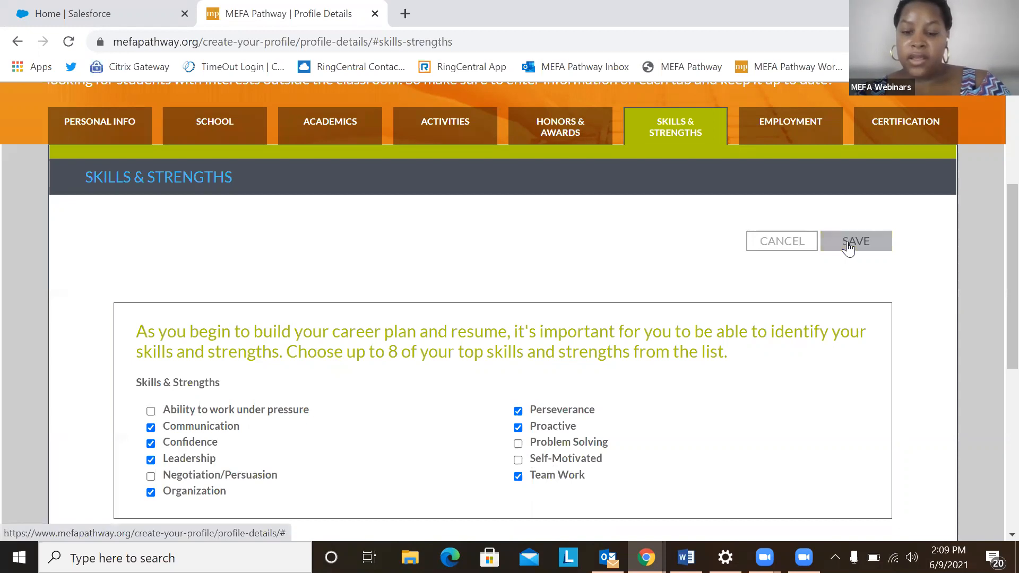
click(856, 240)
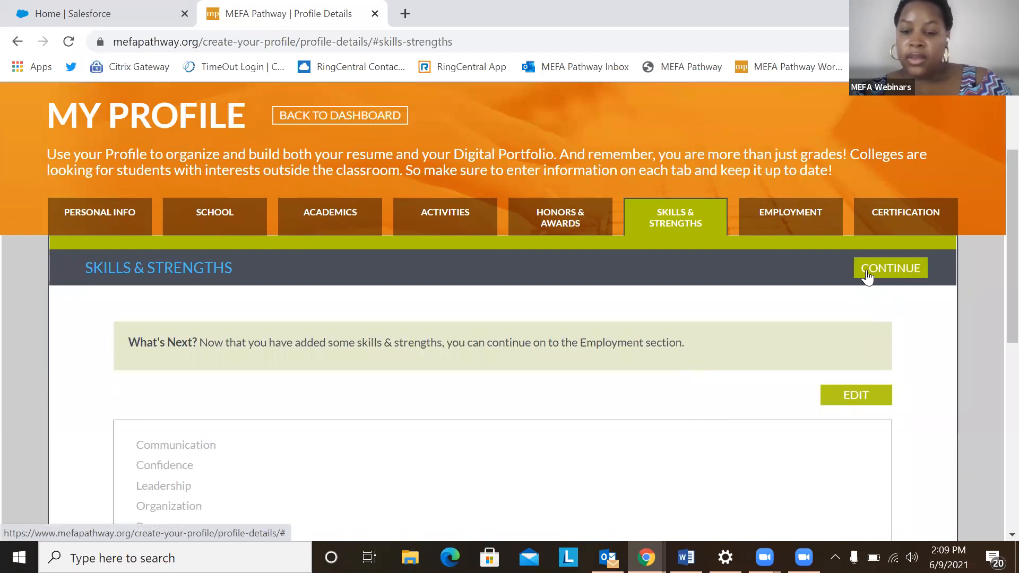
click(890, 267)
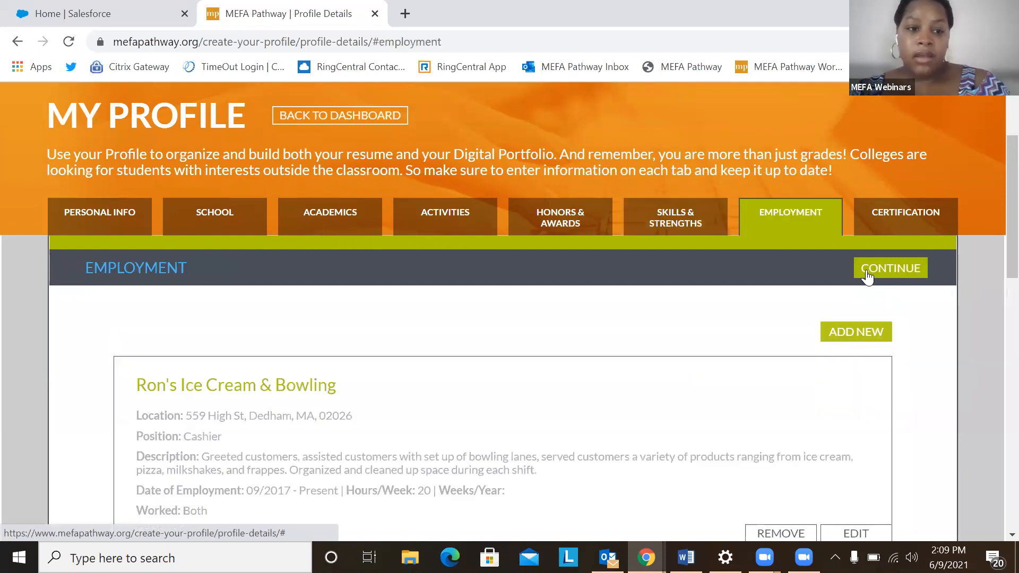
mouse_move(594, 398)
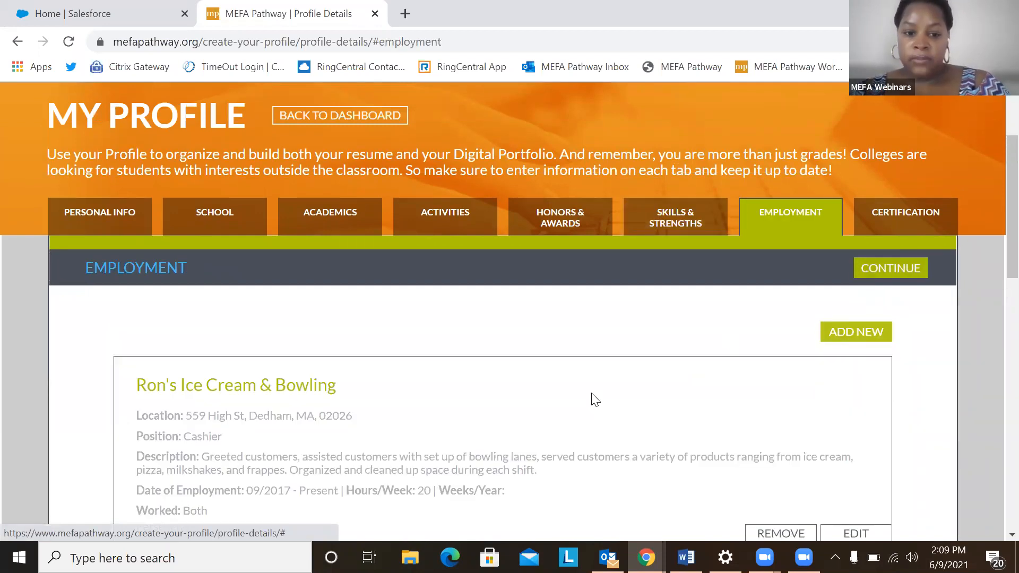
scroll(down, 3)
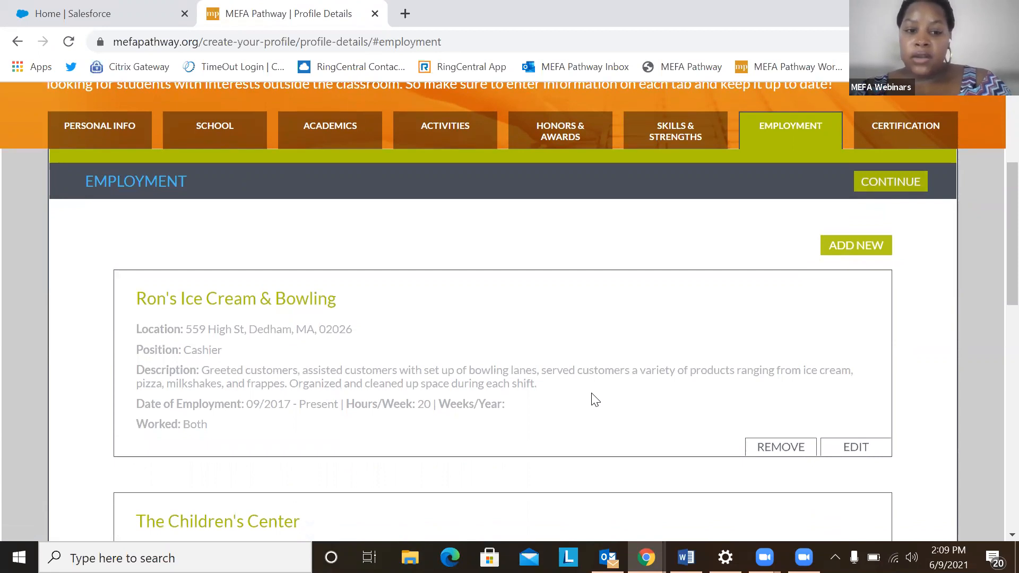
scroll(down, 3)
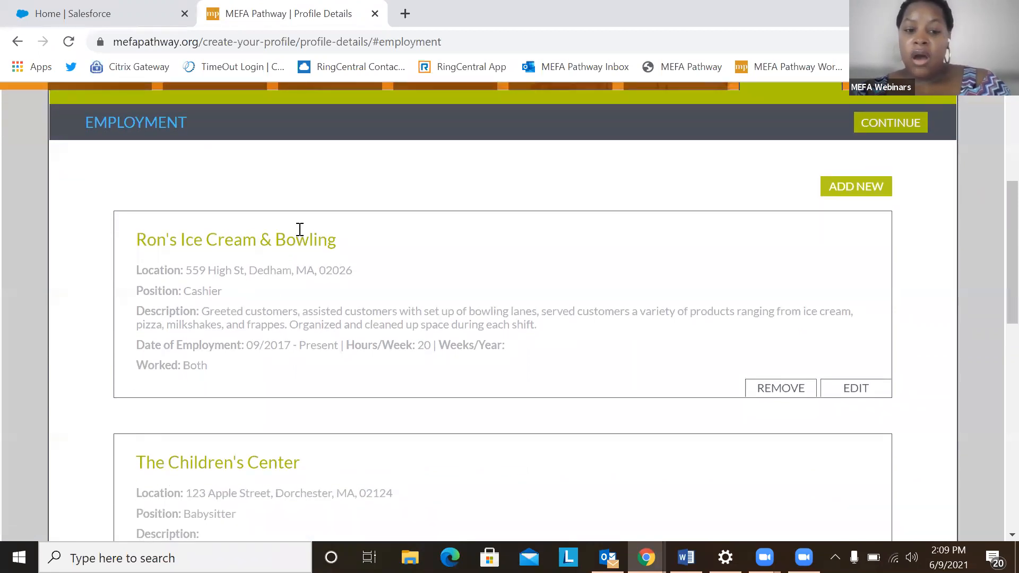
mouse_move(218, 442)
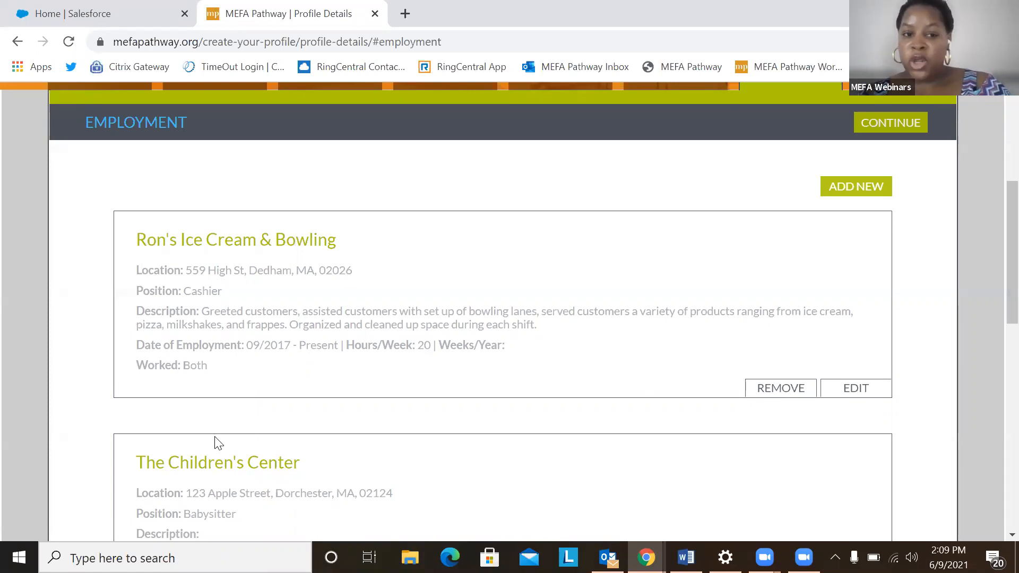
scroll(down, 3)
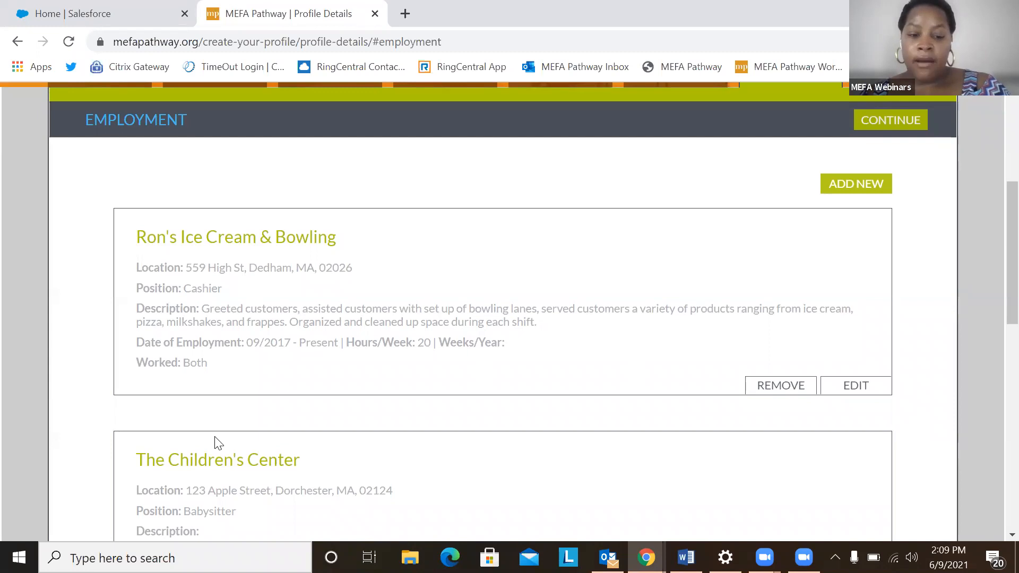
scroll(down, 3)
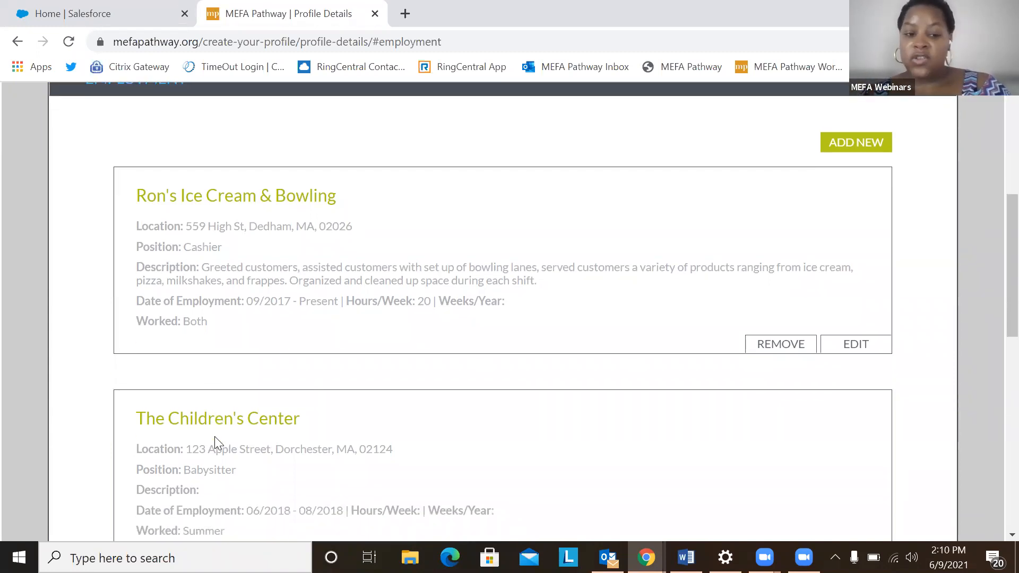
scroll(down, 3)
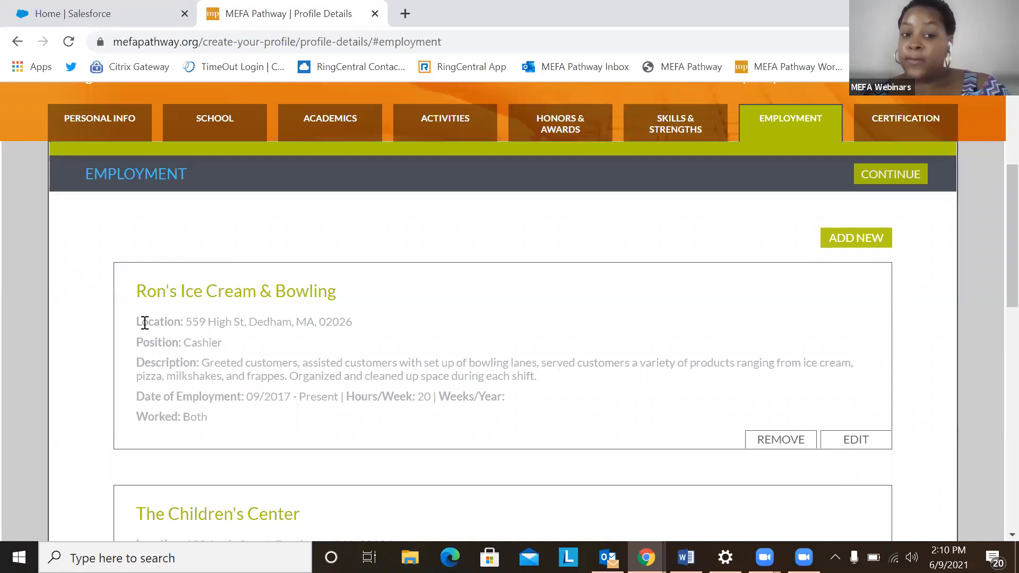
scroll(down, 3)
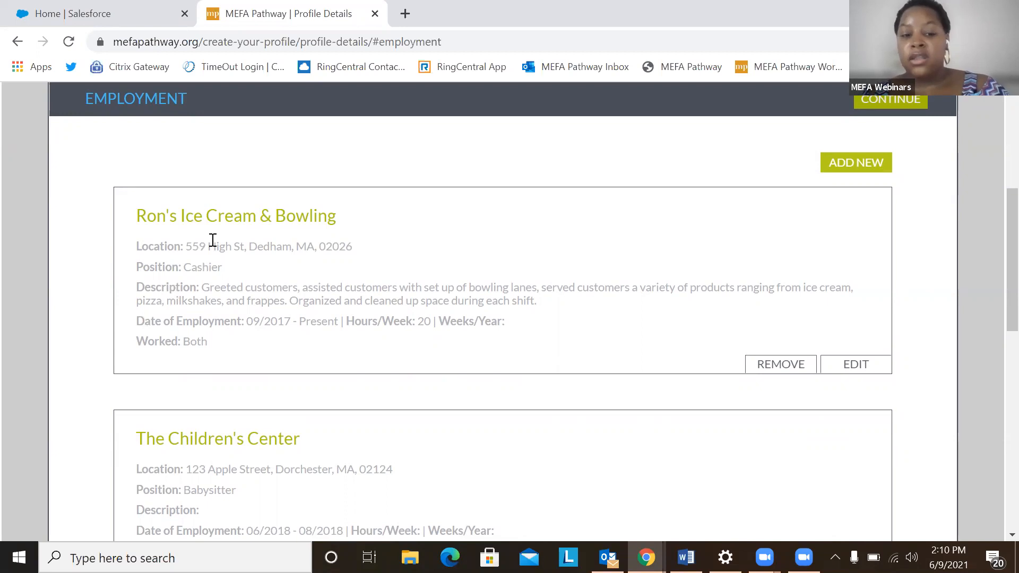
scroll(down, 3)
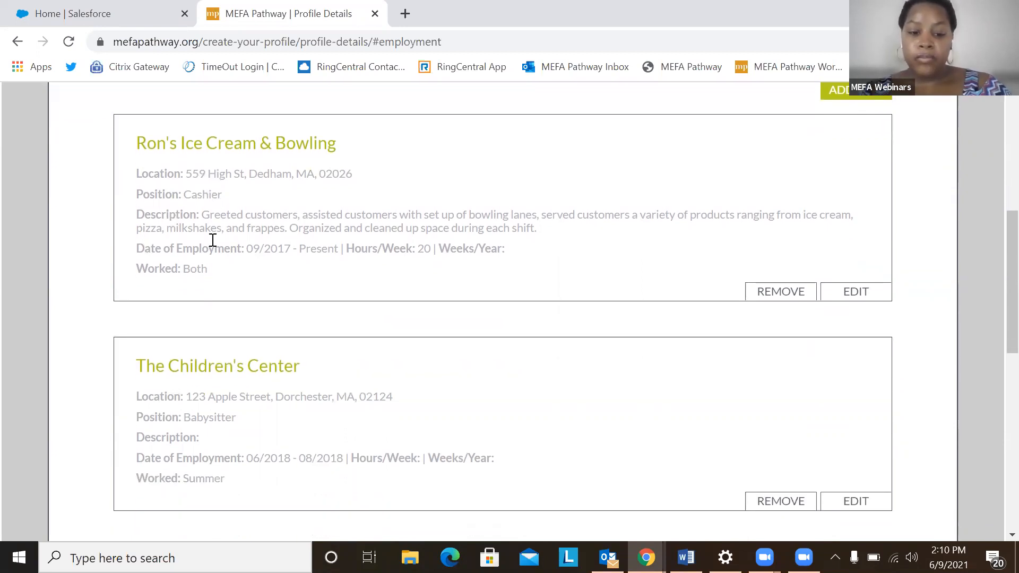
scroll(down, 3)
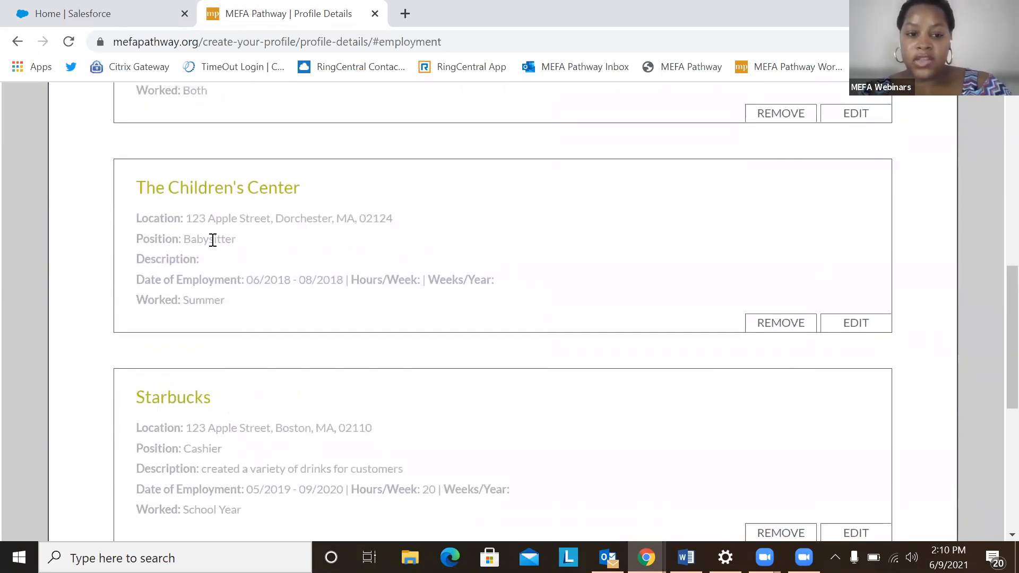
scroll(up, 3)
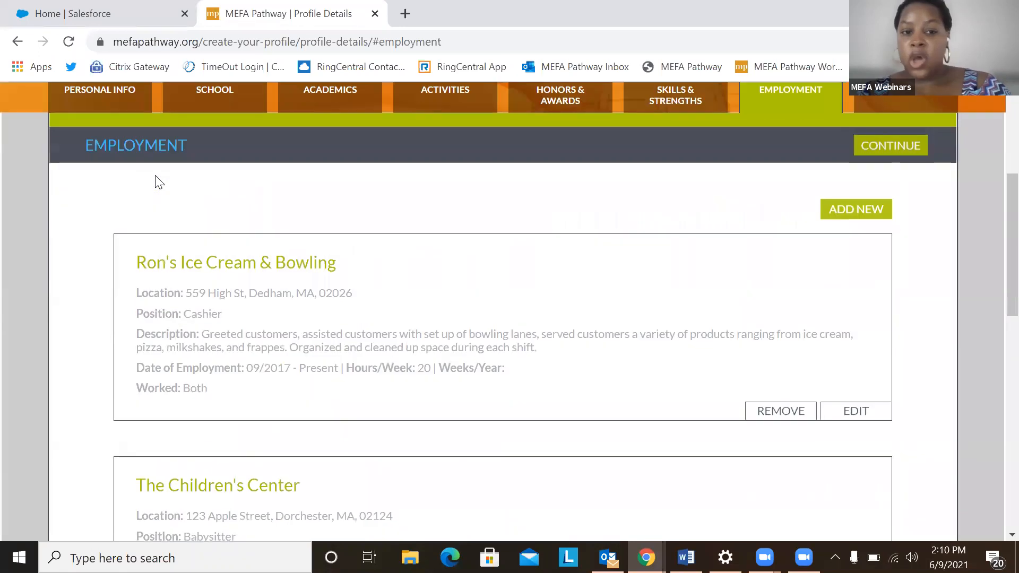
scroll(down, 3)
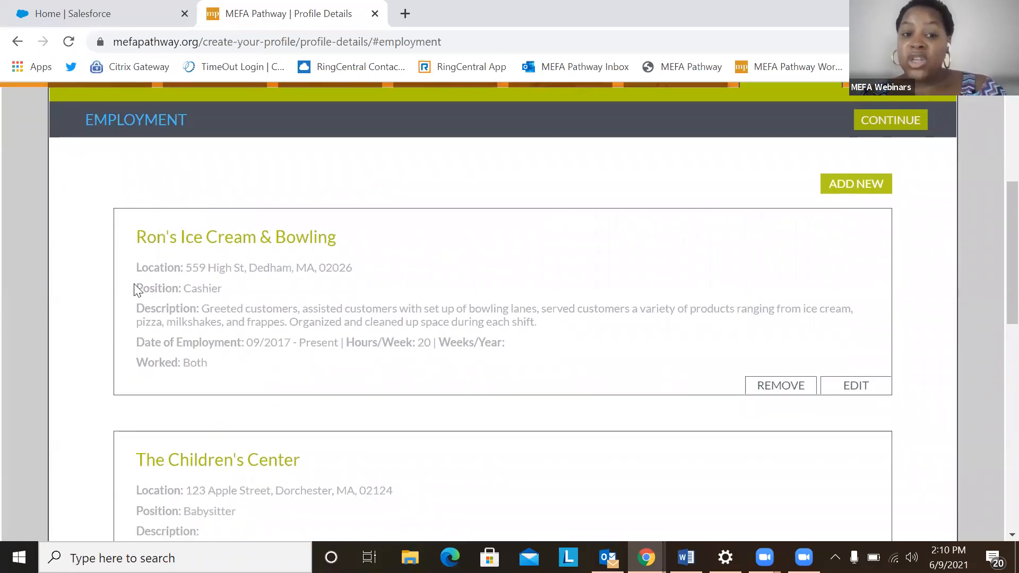
scroll(down, 3)
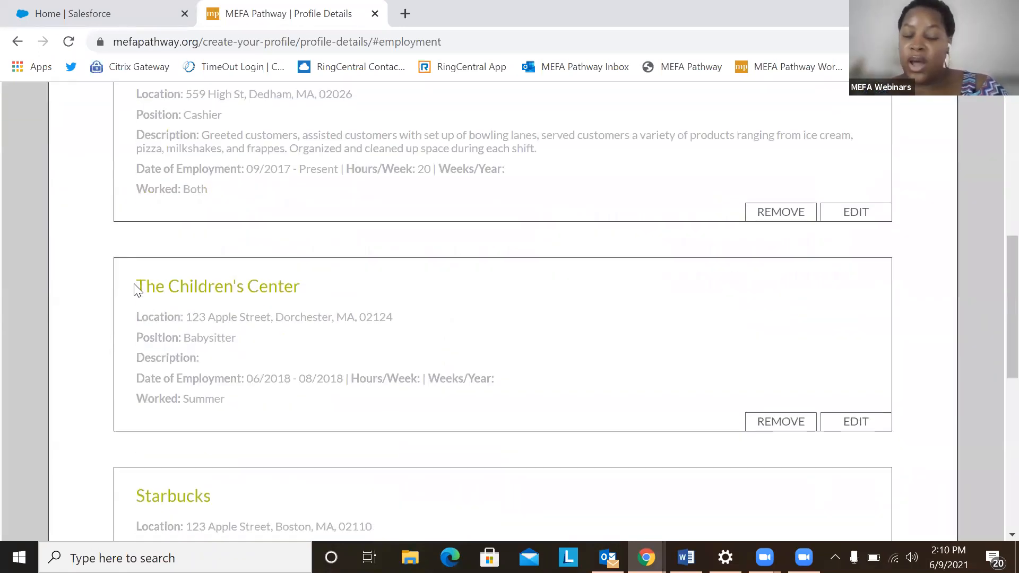
scroll(down, 3)
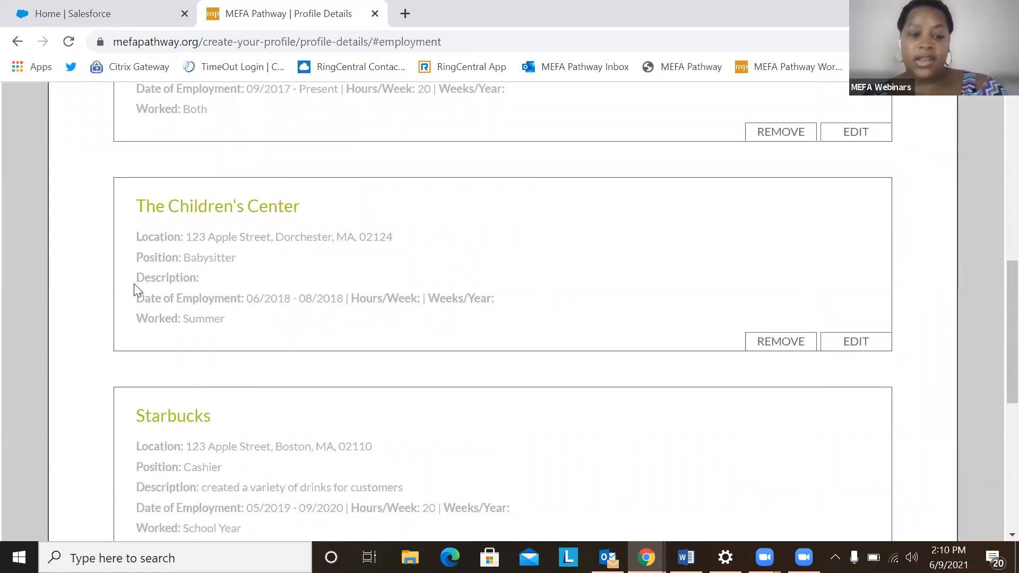
scroll(down, 3)
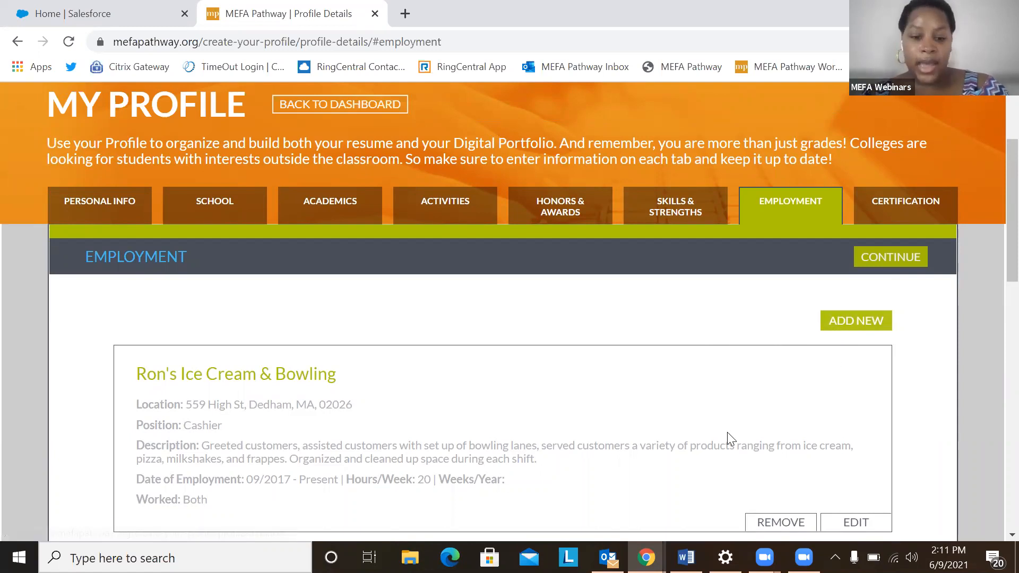
scroll(down, 3)
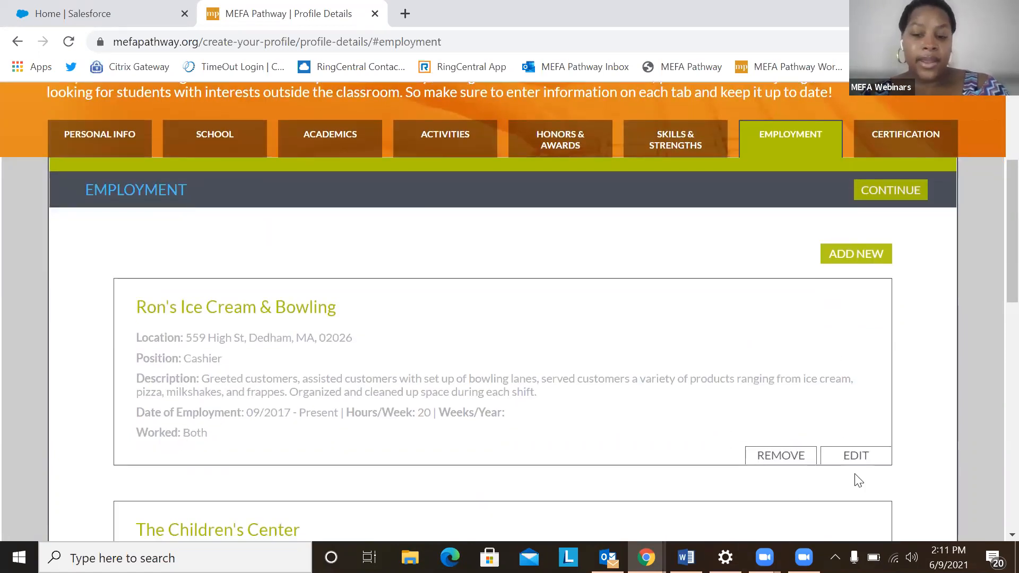
mouse_move(805, 403)
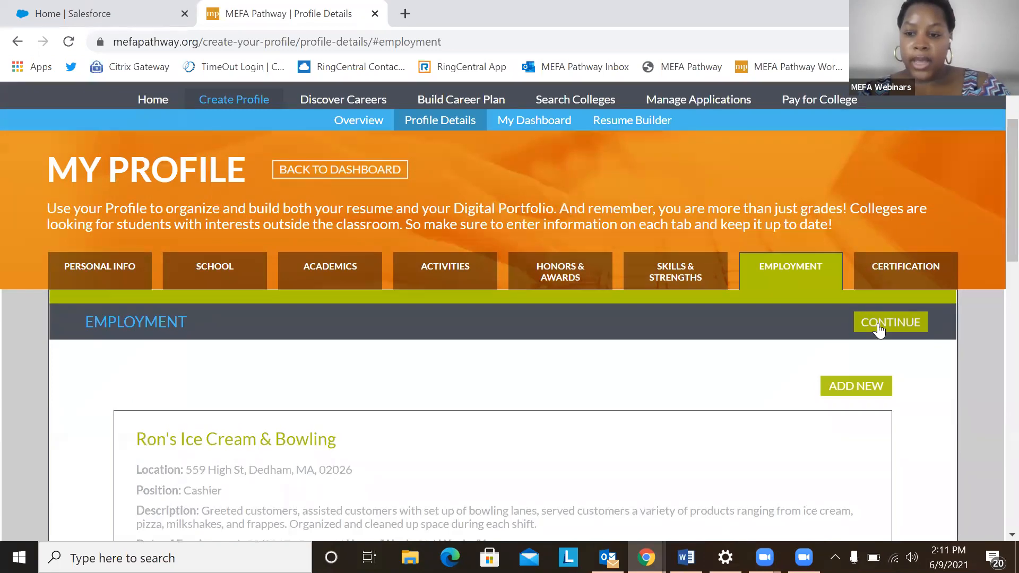
Continue to Certification and view the American Red Cross CPR certificate from 04/2020.
click(889, 321)
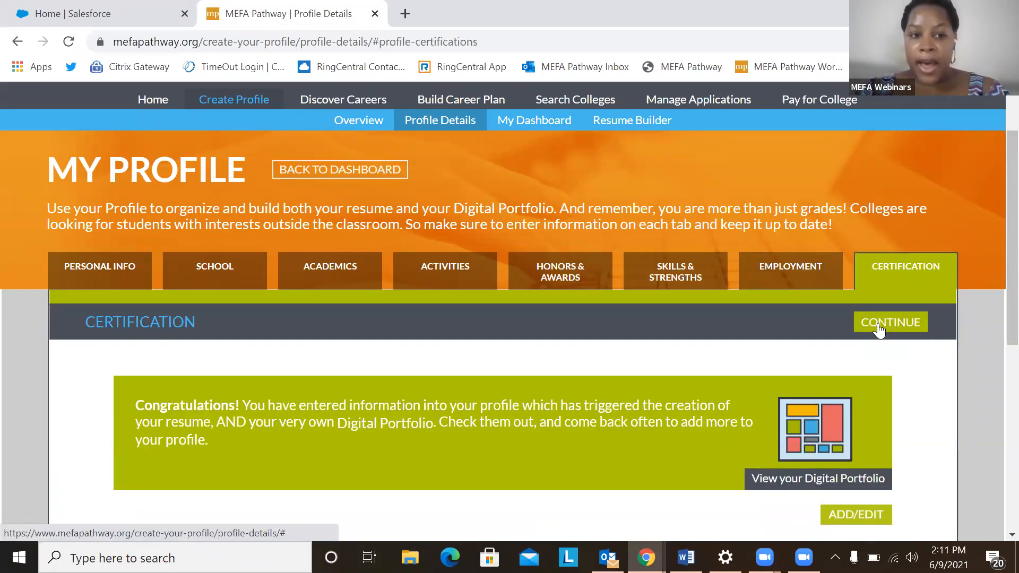
mouse_move(718, 368)
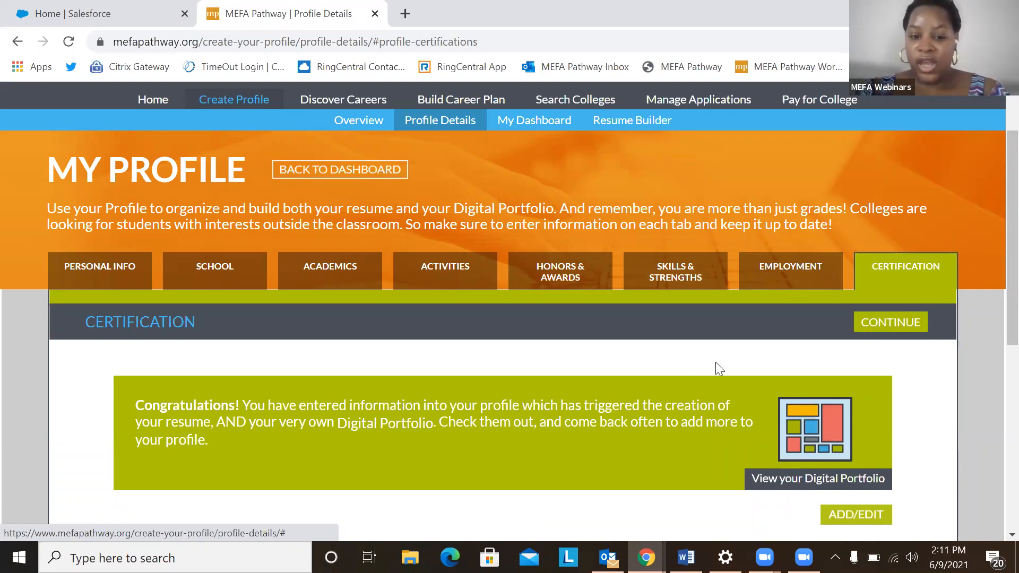
scroll(down, 3)
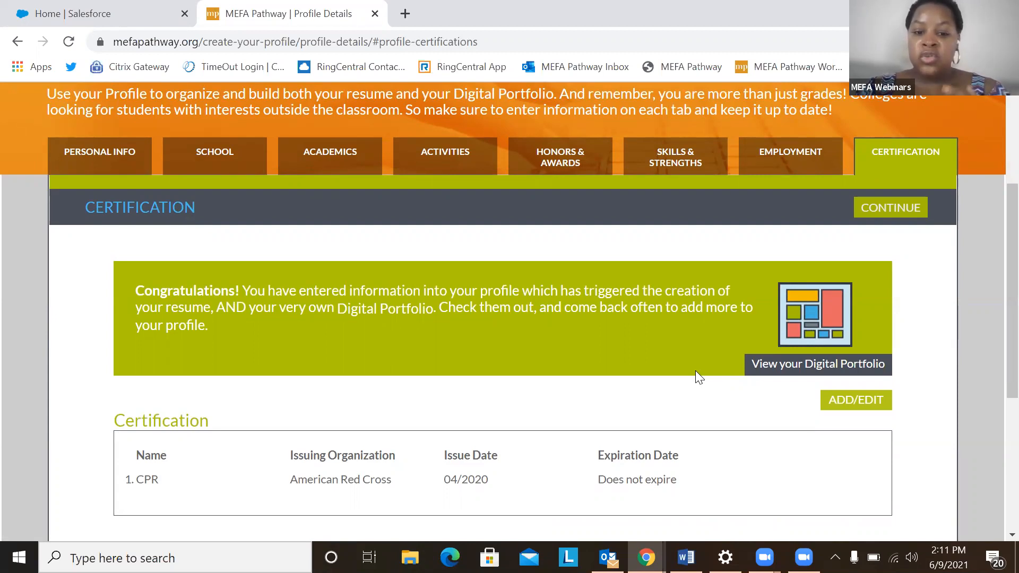
mouse_move(240, 504)
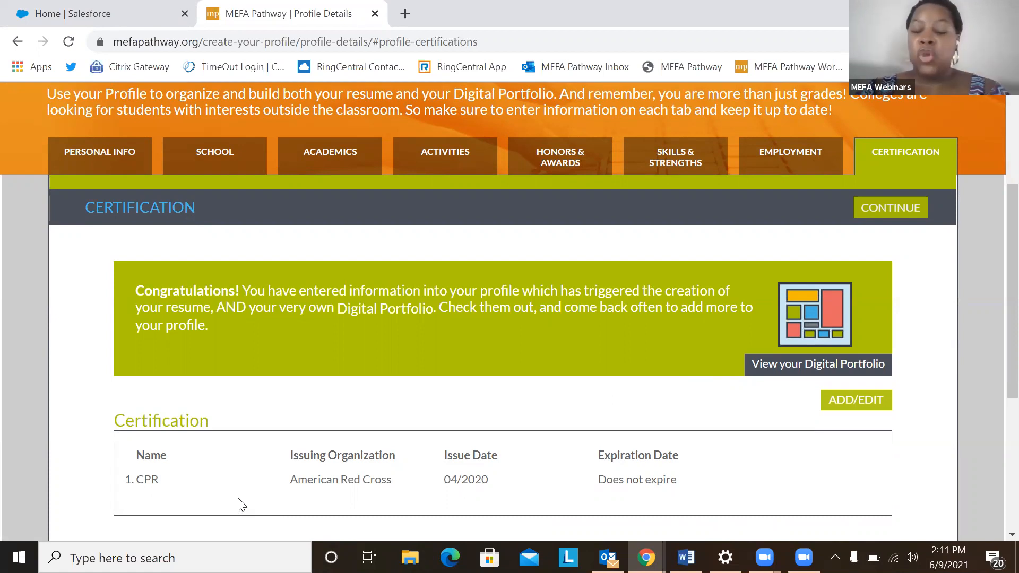
mouse_move(824, 448)
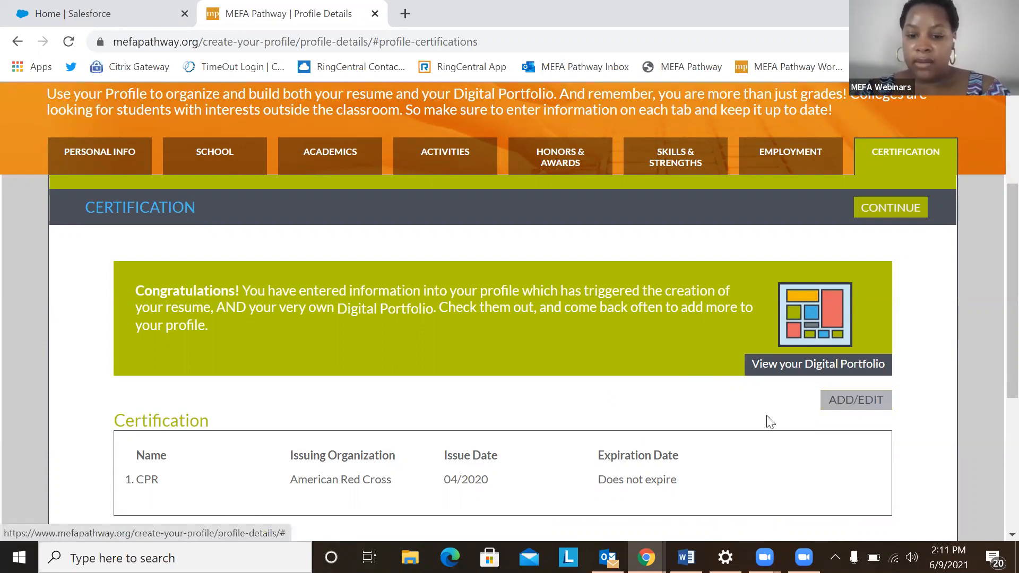
click(854, 400)
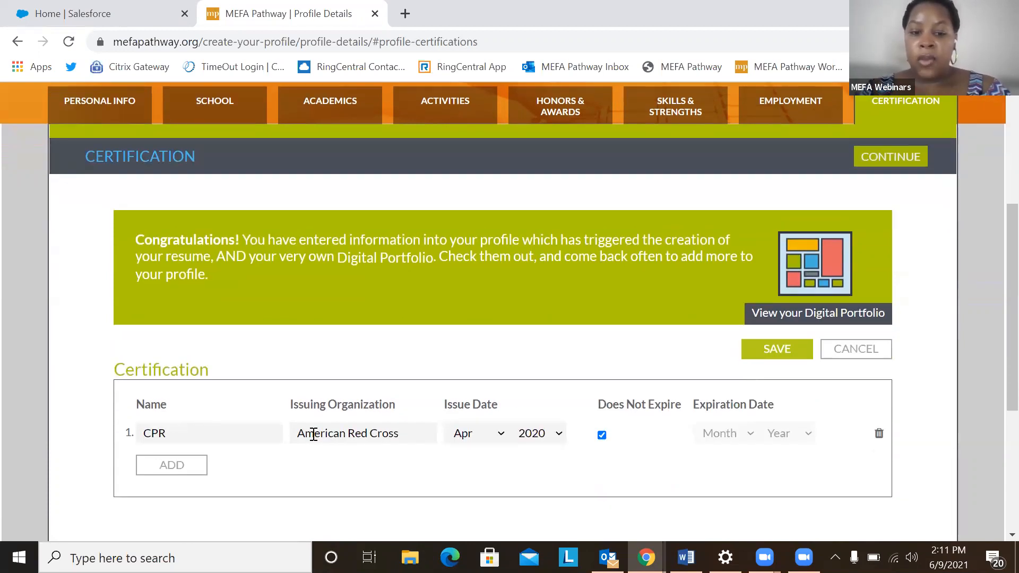
mouse_move(814, 450)
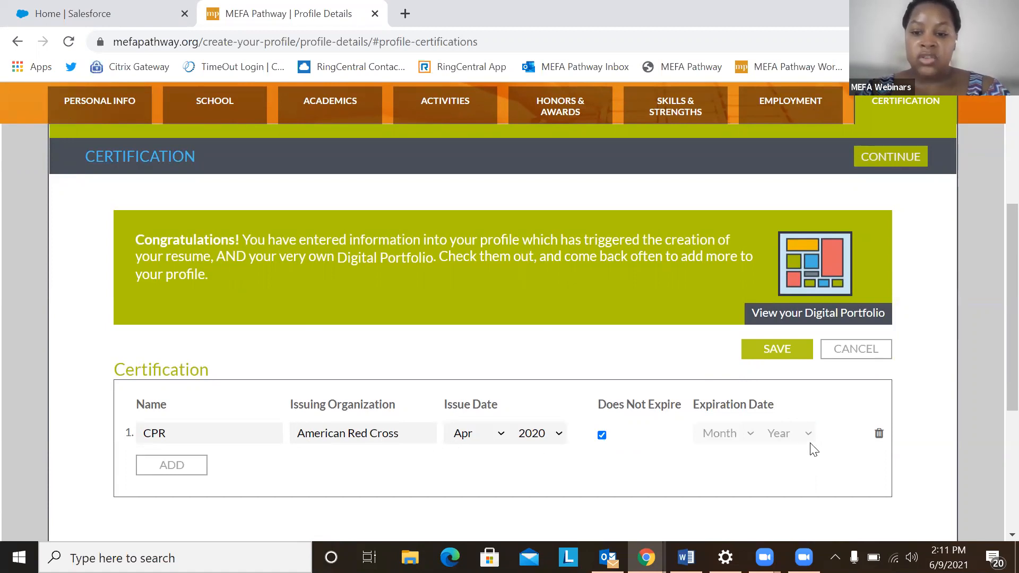
scroll(down, 3)
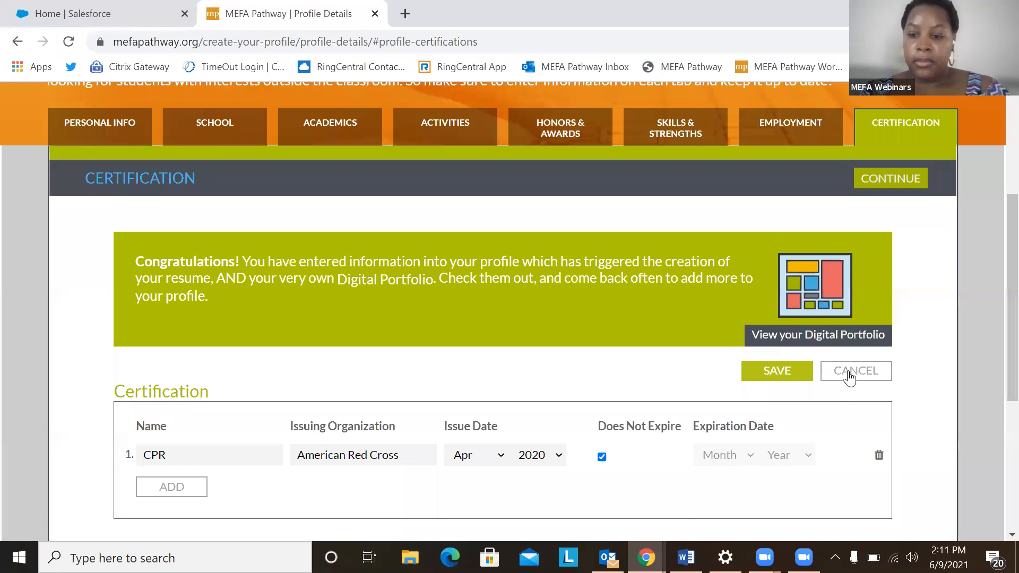
click(854, 371)
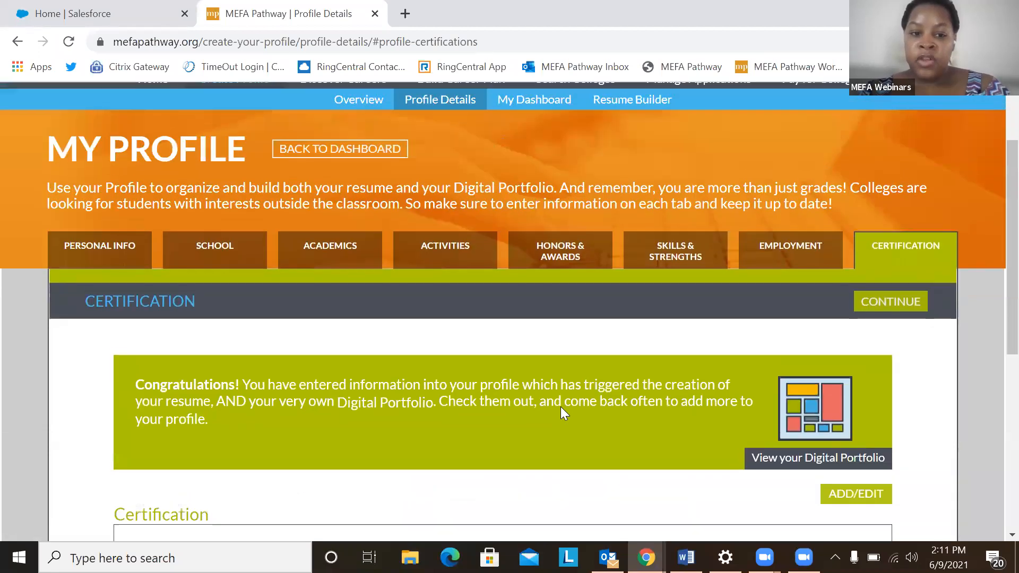
scroll(down, 3)
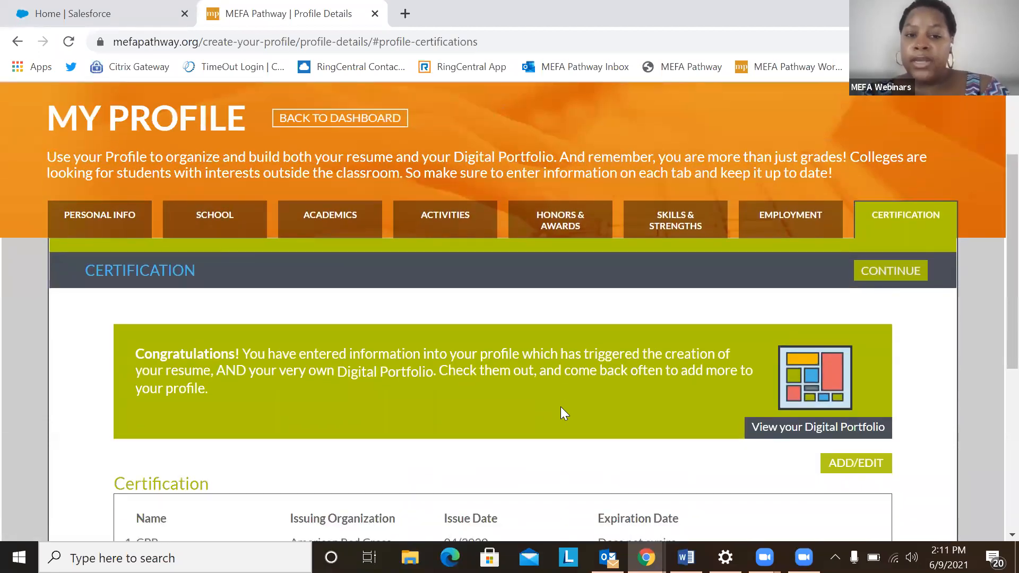
mouse_move(272, 323)
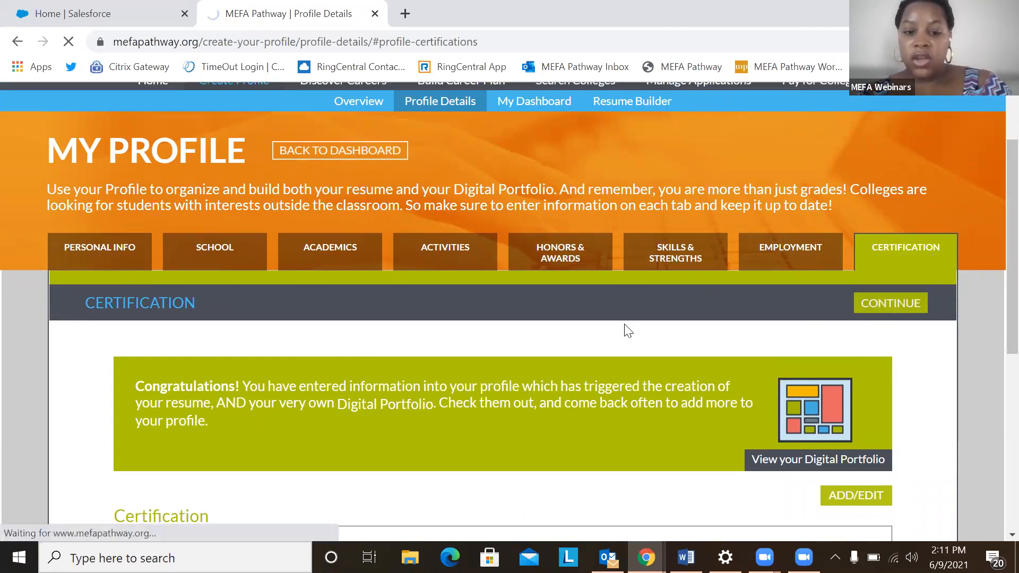
From My Dashboard, open Resume Builder and scroll to the empty objective field.
click(533, 101)
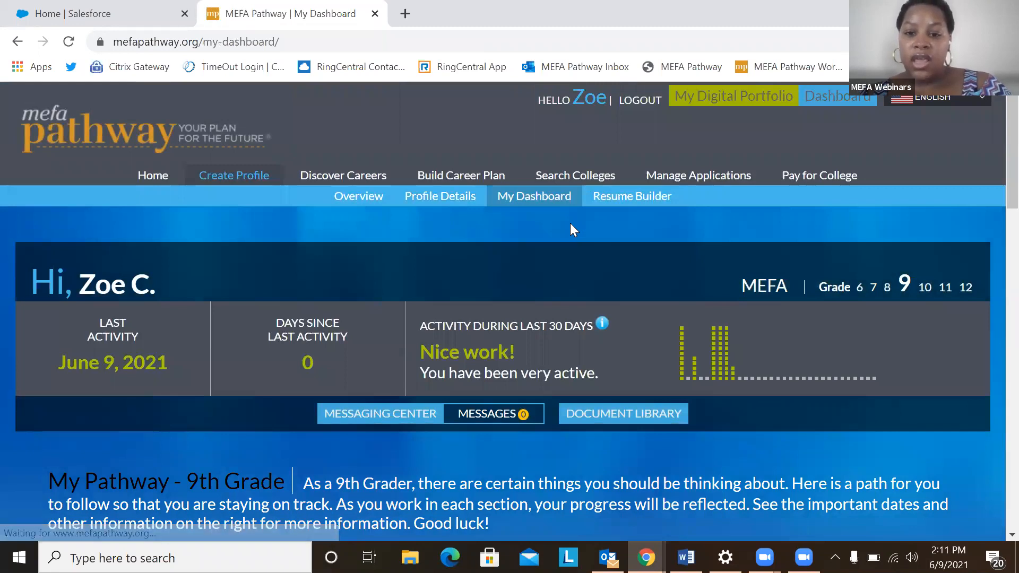
mouse_move(631, 196)
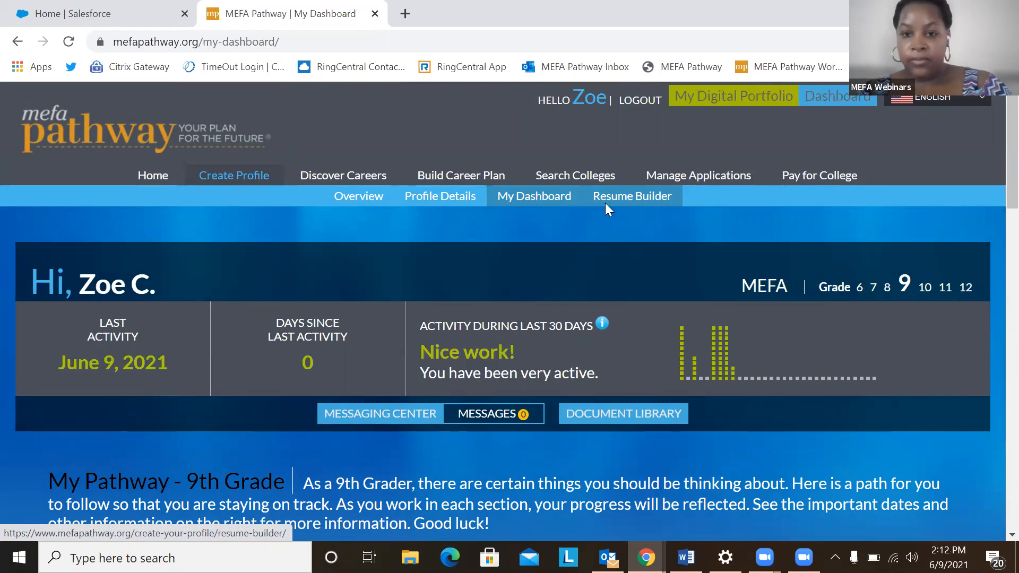
click(631, 196)
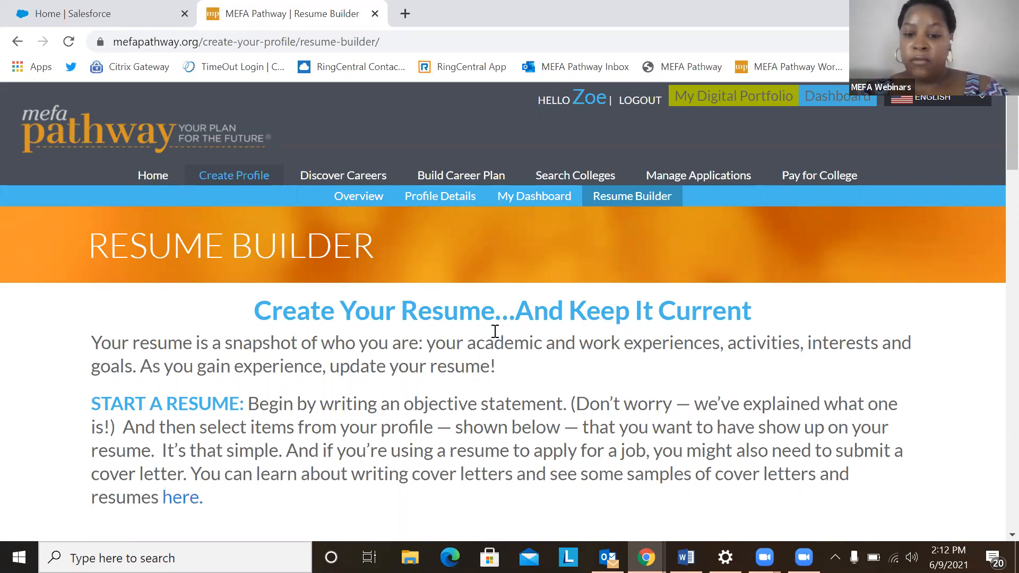
scroll(down, 3)
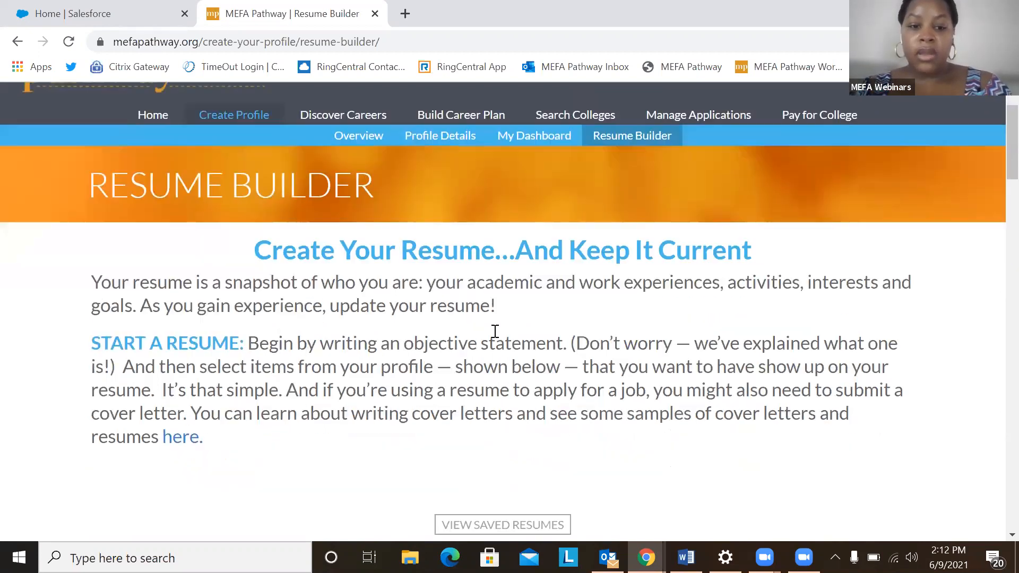
scroll(down, 3)
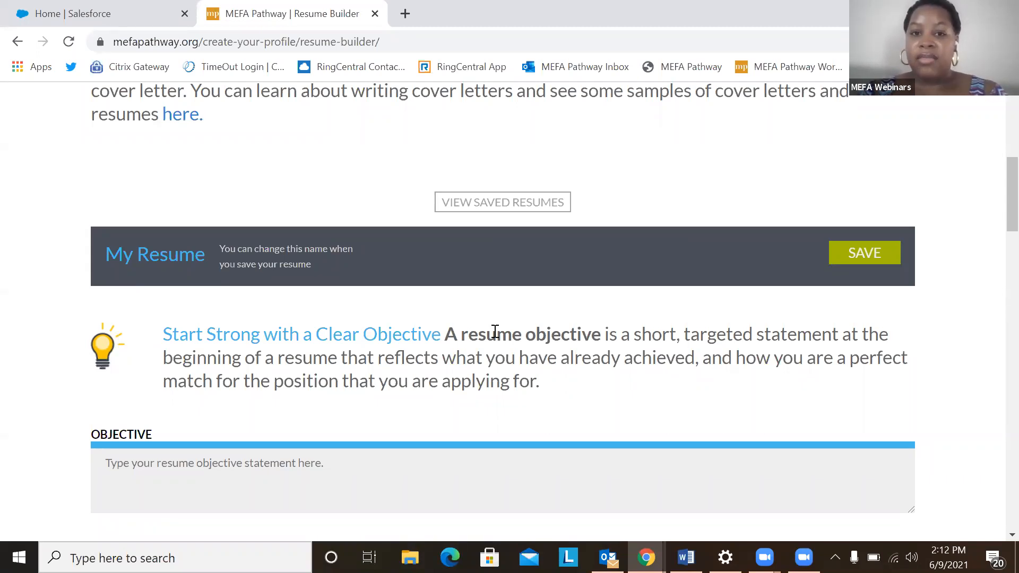
scroll(down, 3)
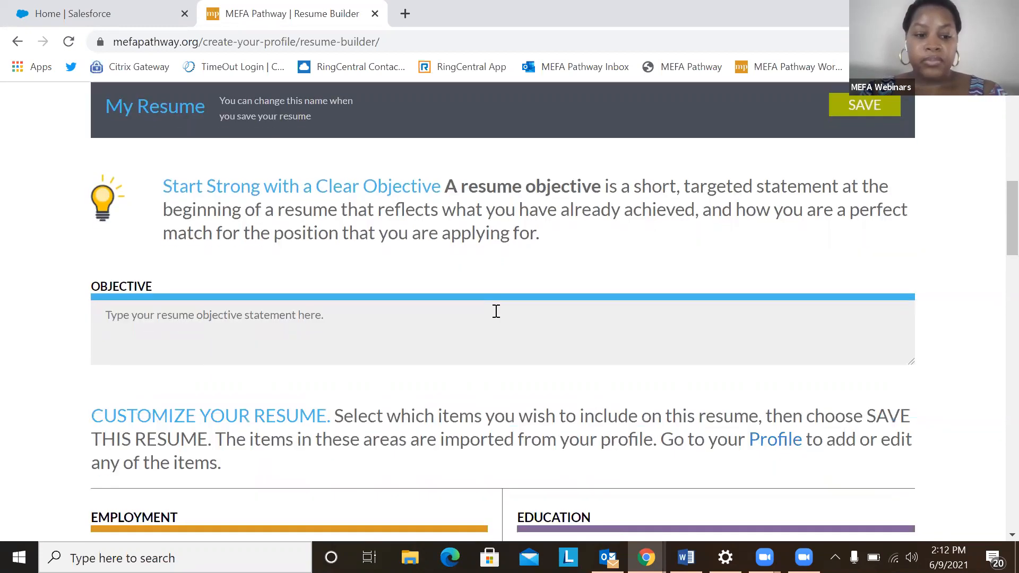
Enter the objective 'I am a highly motivated student interested in business.'.
click(434, 328)
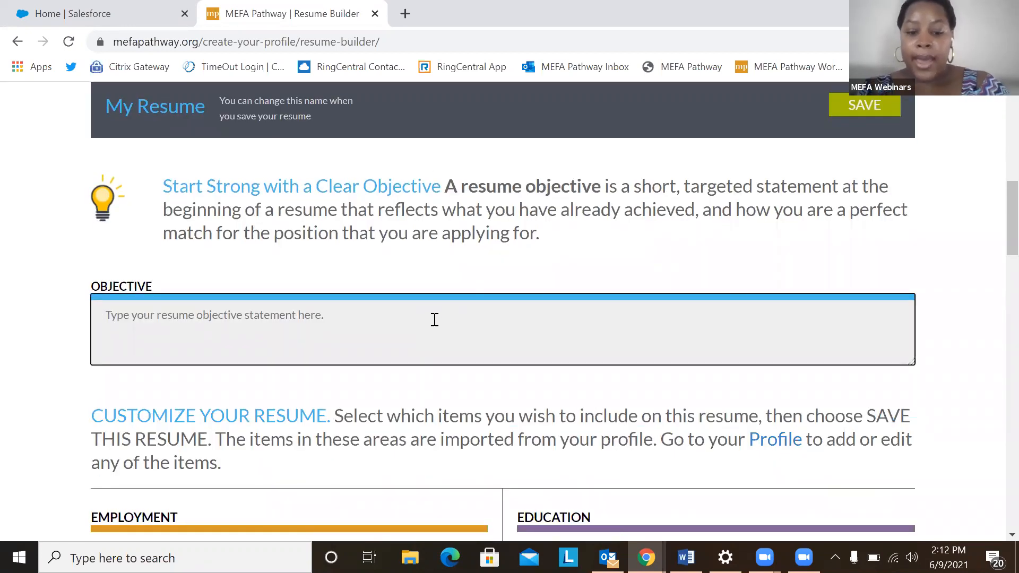
click(260, 315)
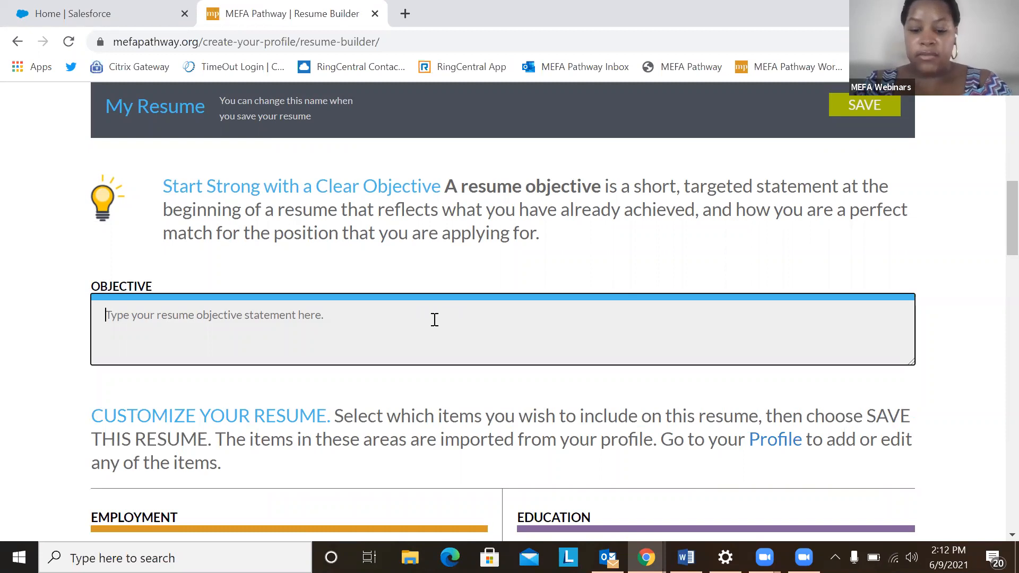
text(I am a)
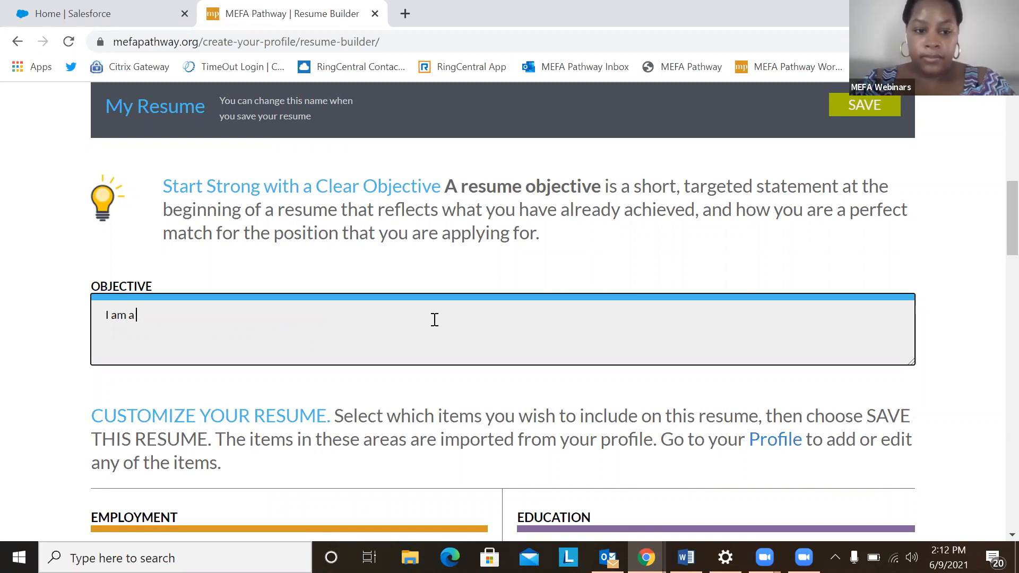
text(highly moti)
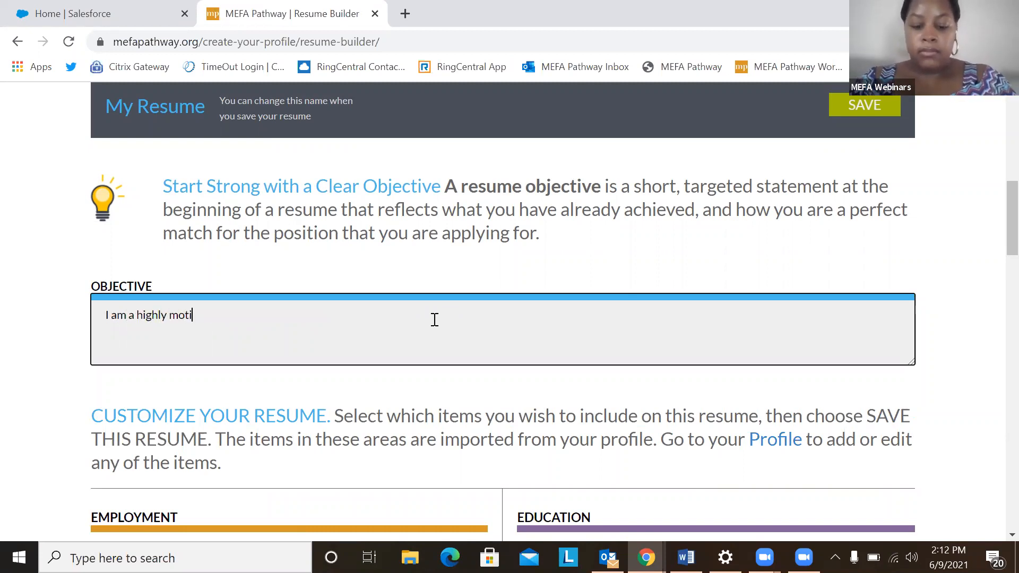
text(vated student interest)
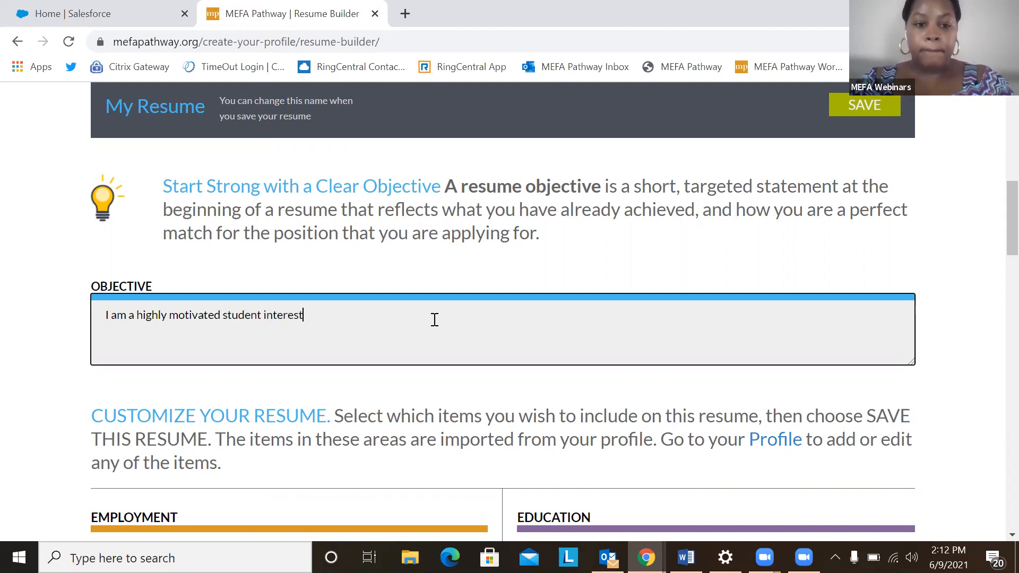
text(ed in)
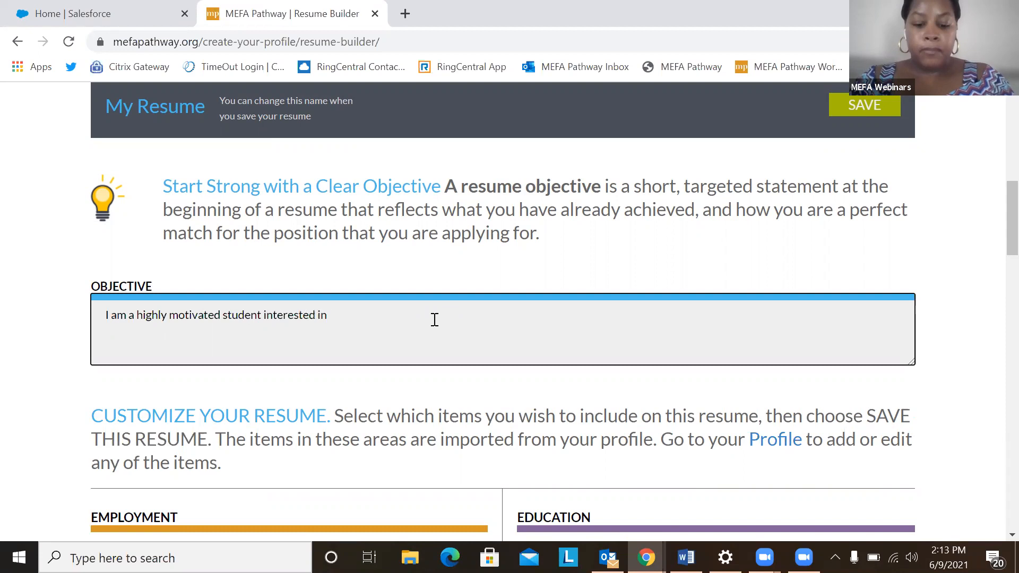
text(bus)
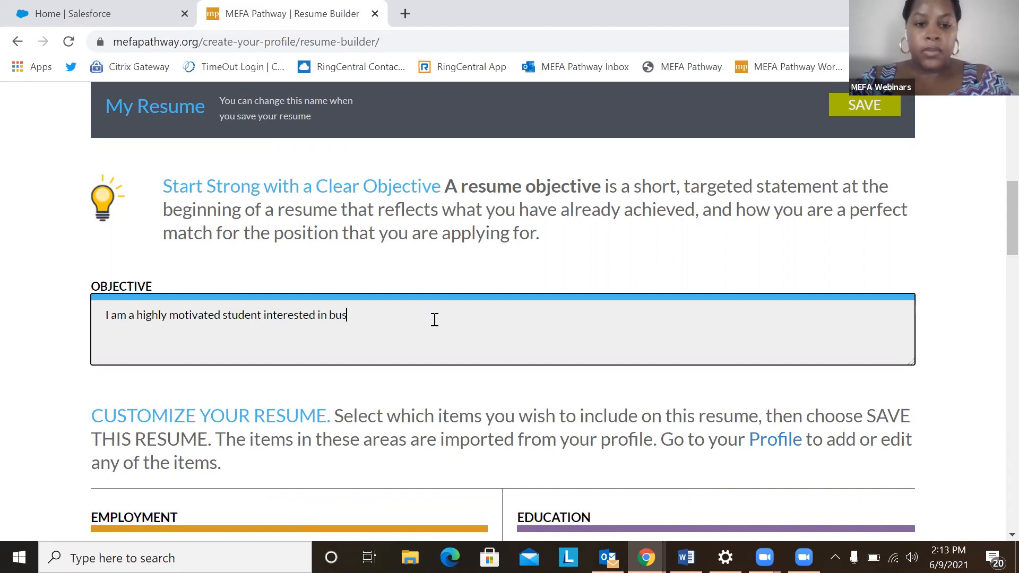
text(iness.)
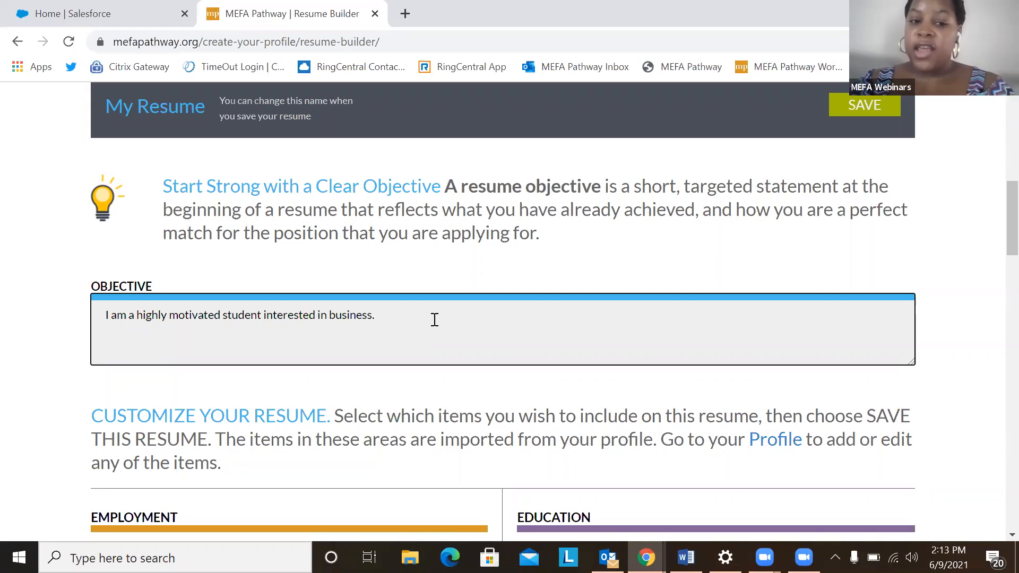
click(377, 315)
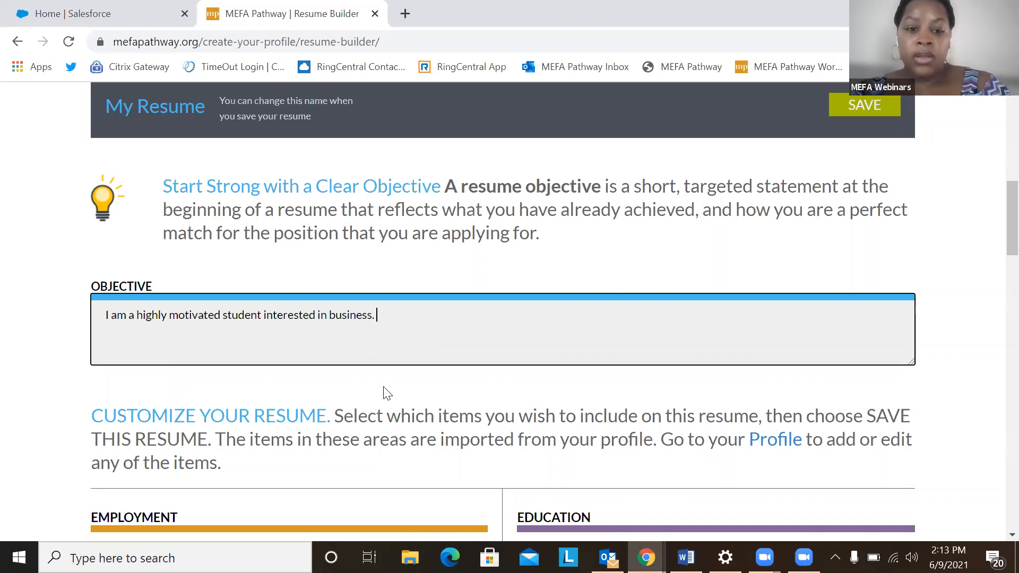
scroll(down, 3)
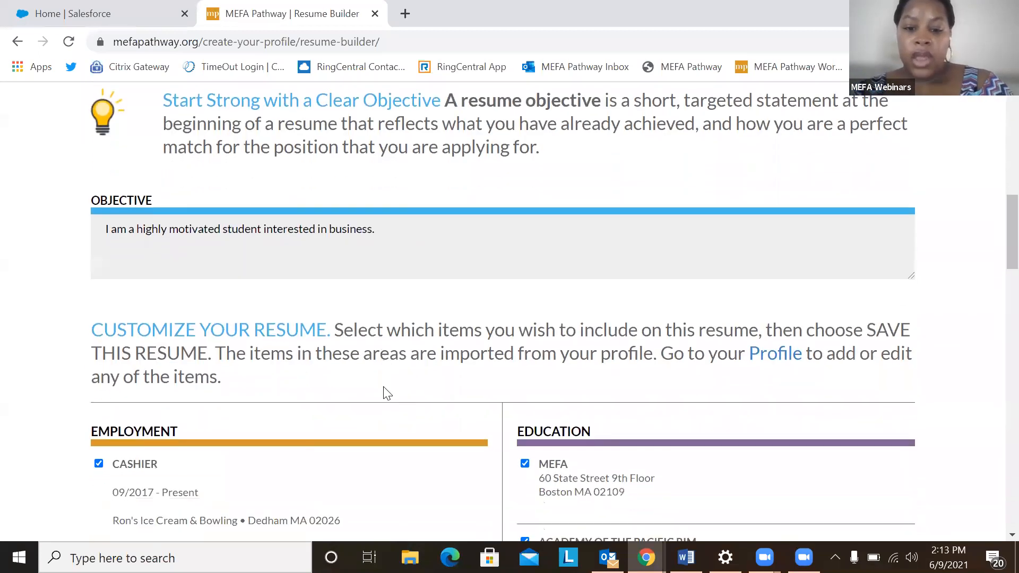
scroll(down, 3)
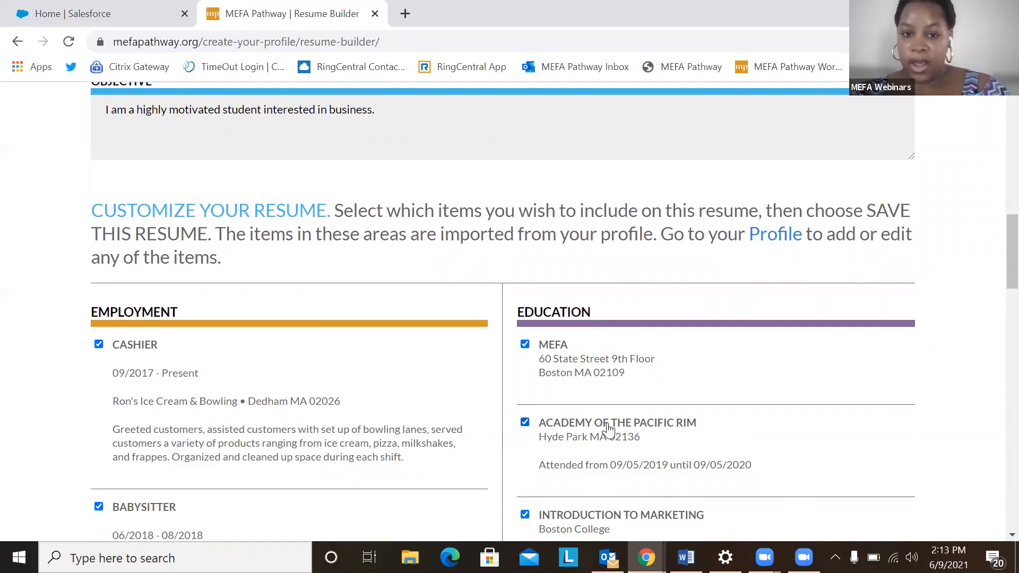
scroll(down, 3)
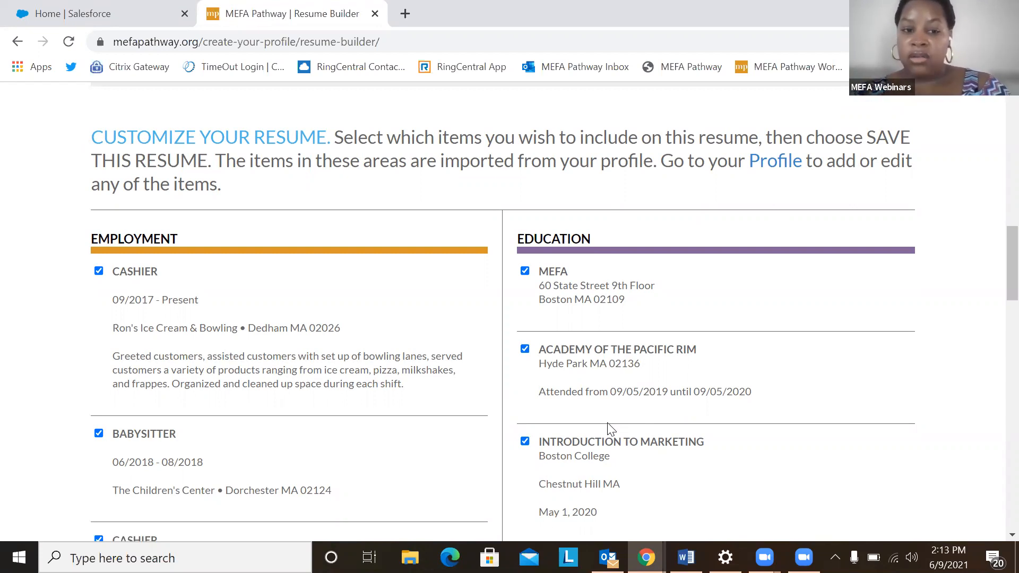
scroll(down, 3)
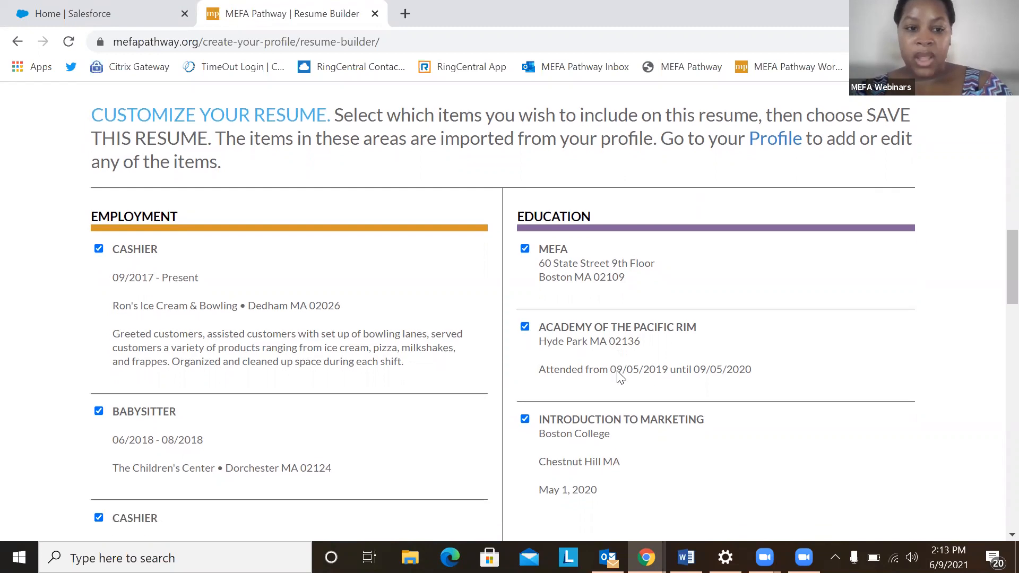
scroll(down, 3)
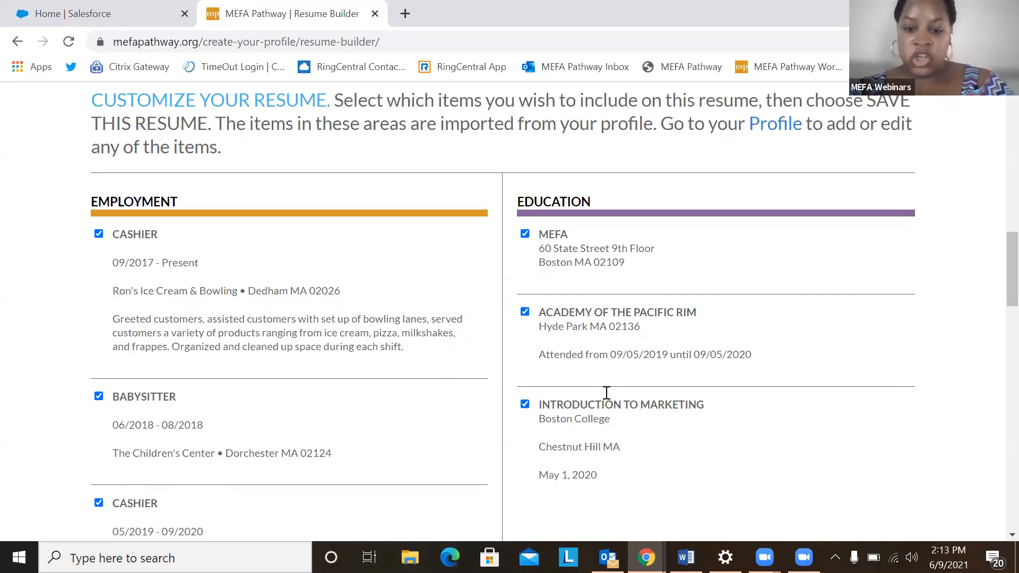
scroll(down, 3)
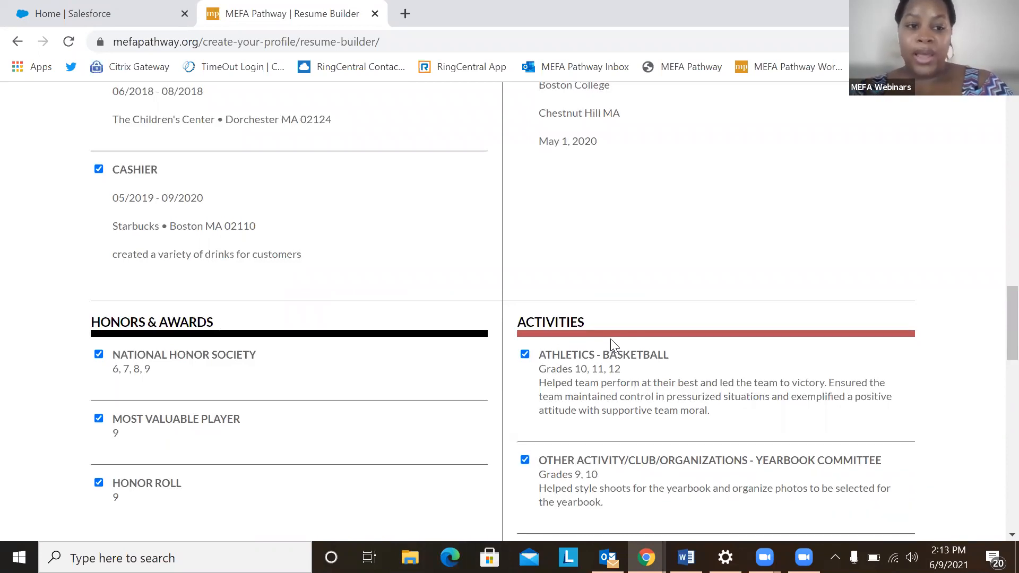
scroll(up, 3)
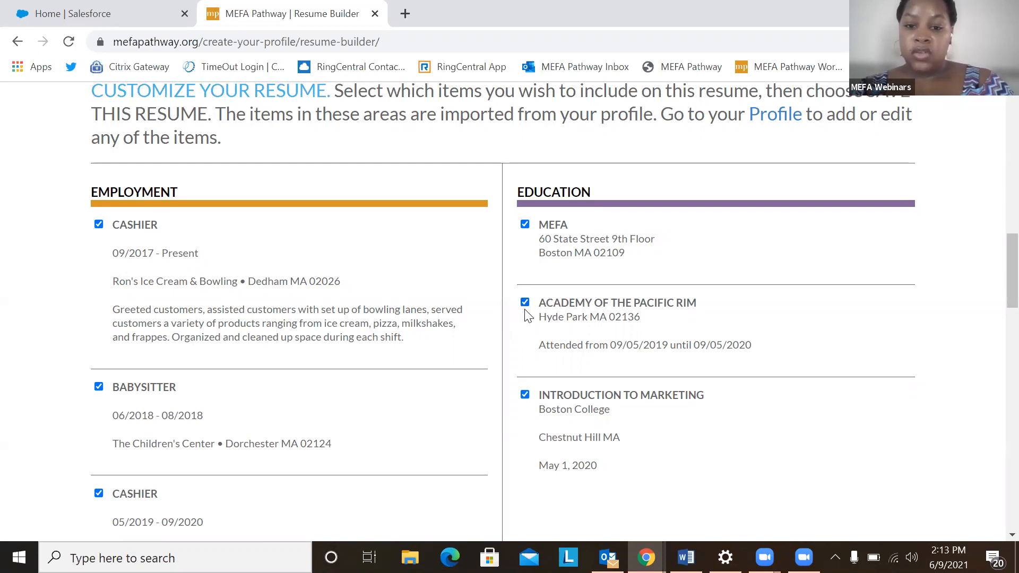
Uncheck the Academy of the Pacific Rim education entry.
click(524, 301)
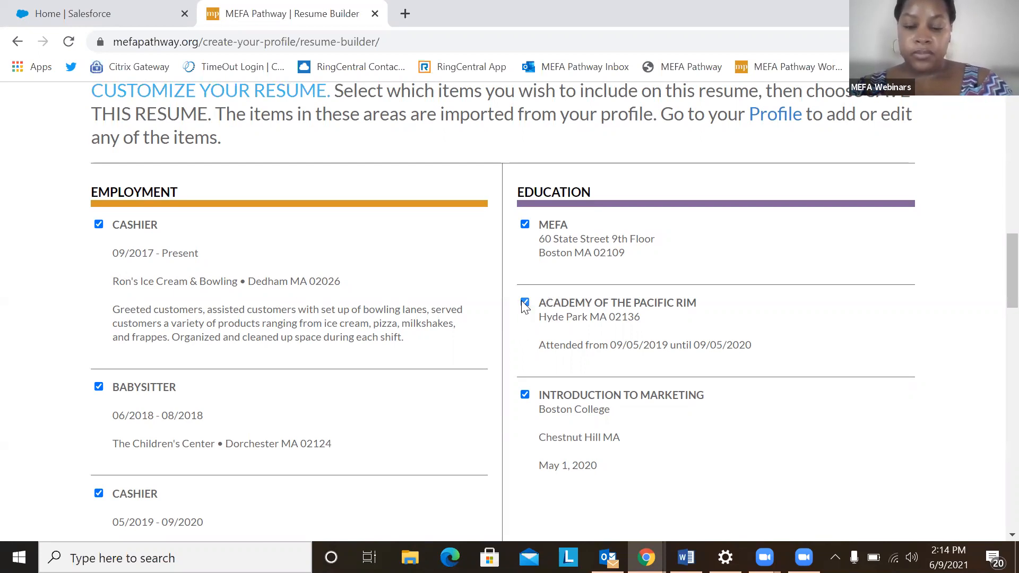
click(525, 306)
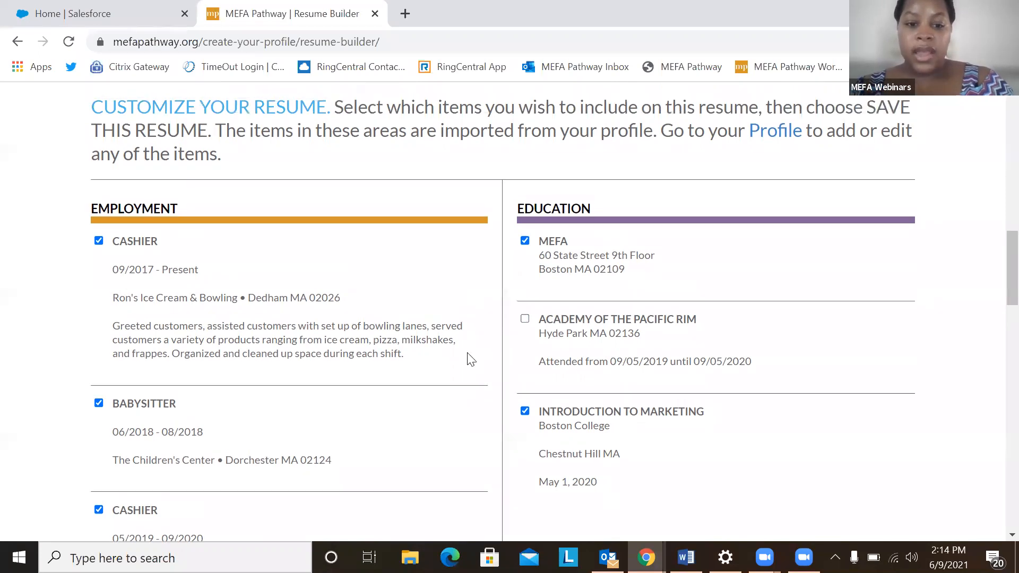
scroll(up, 3)
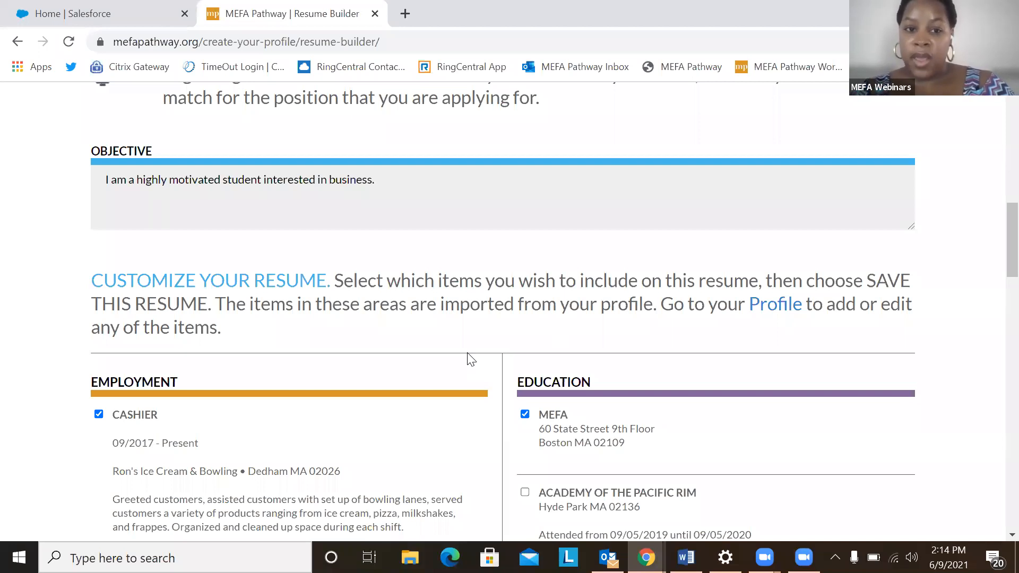
mouse_move(6, 135)
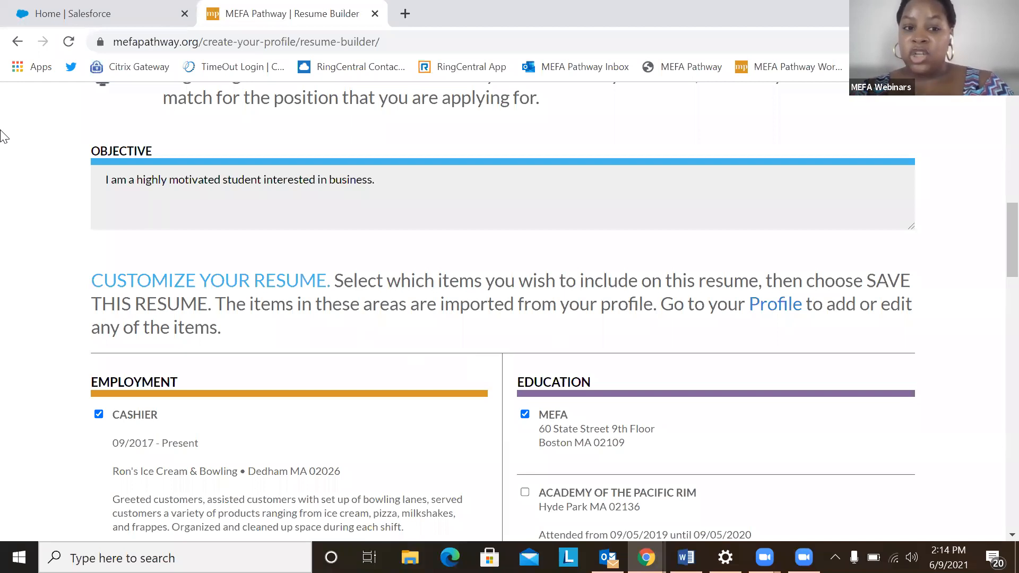
scroll(down, 3)
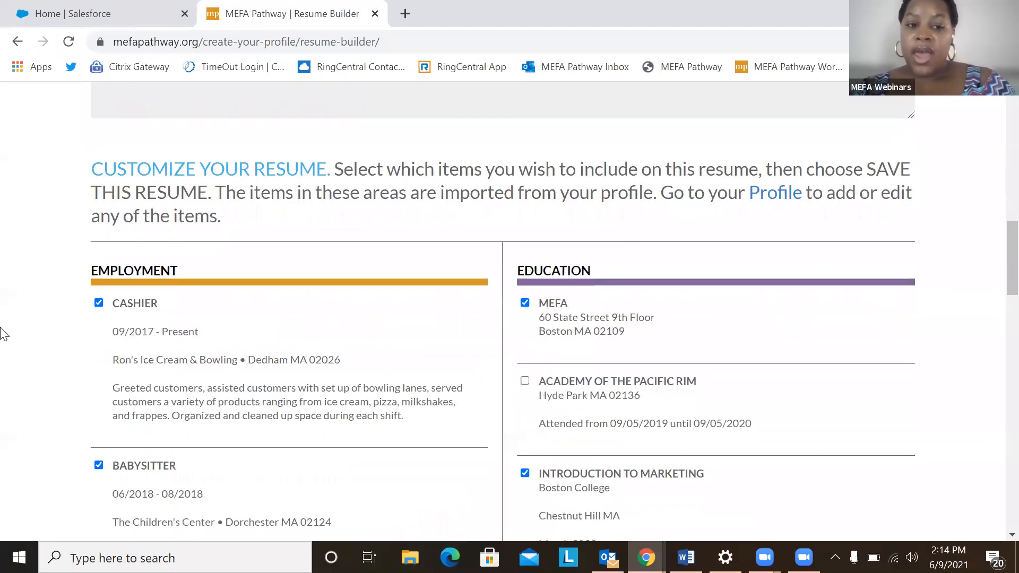
scroll(down, 3)
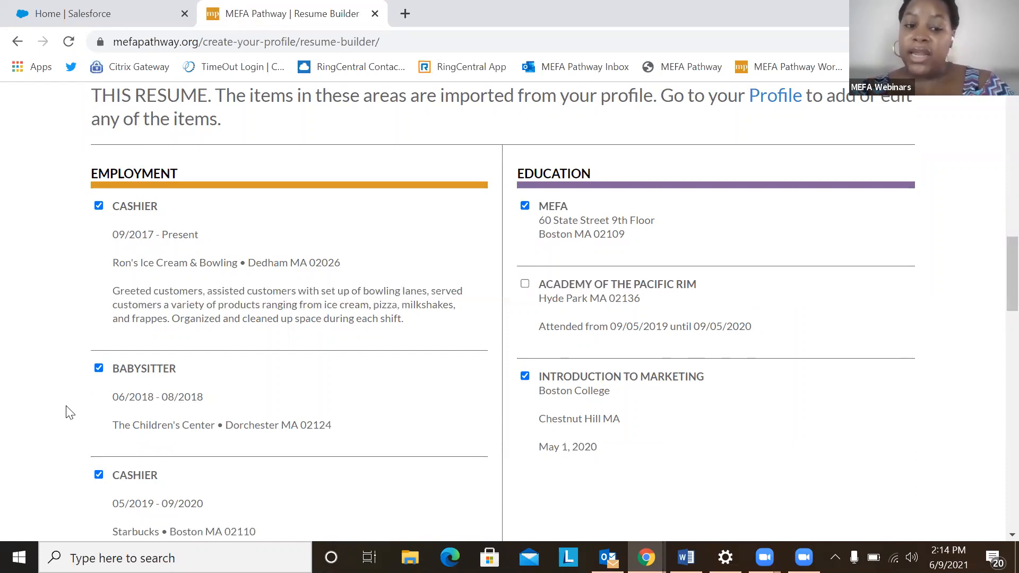
scroll(down, 3)
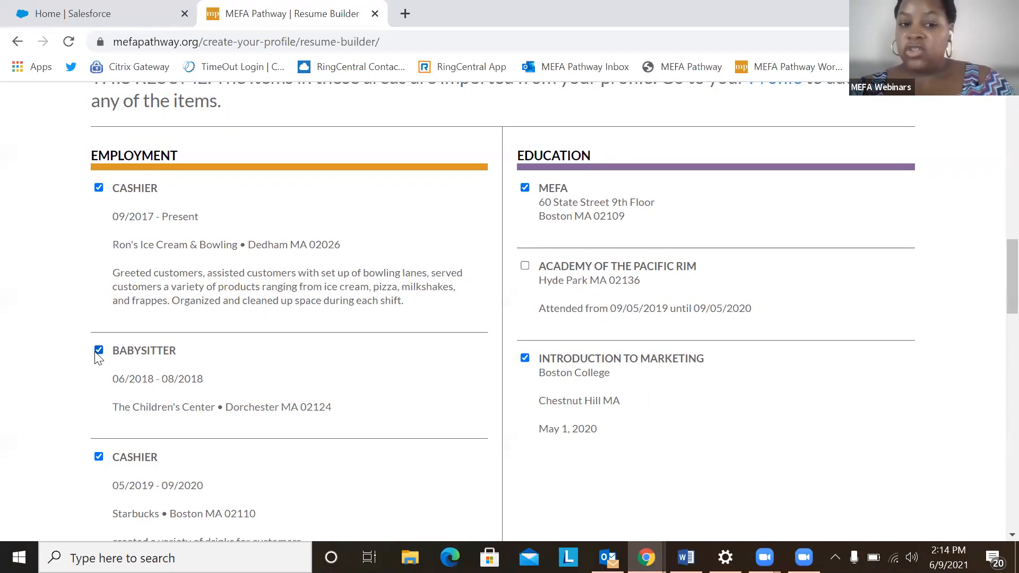
Uncheck the Babysitter job and dismiss the Citrix update popup.
click(99, 350)
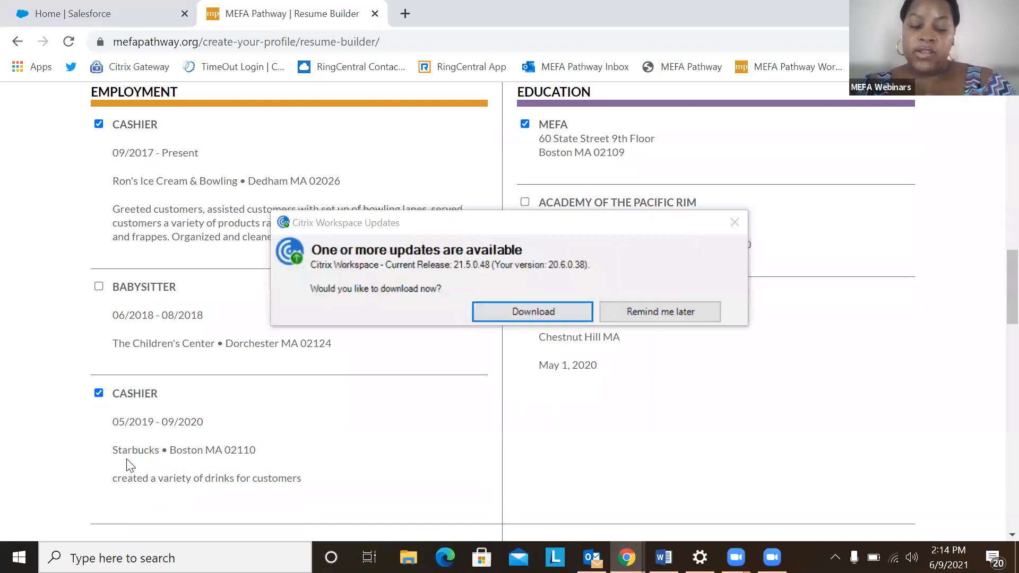
click(734, 222)
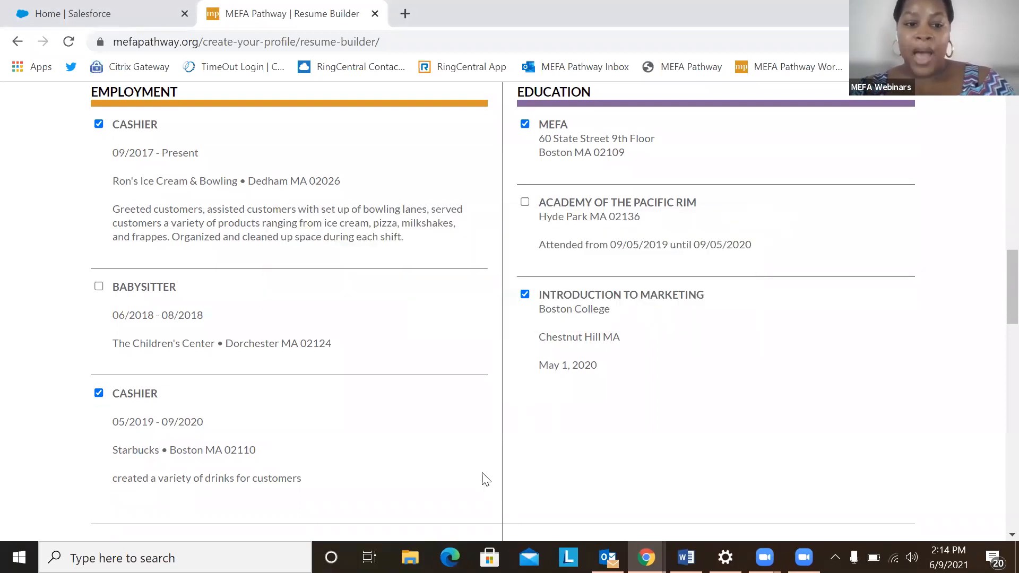
scroll(down, 3)
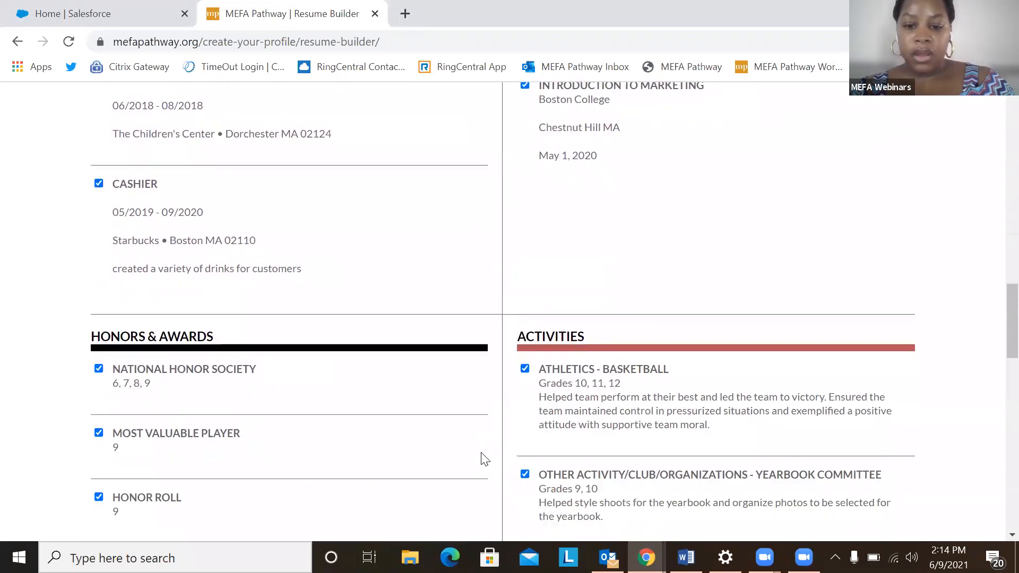
scroll(down, 3)
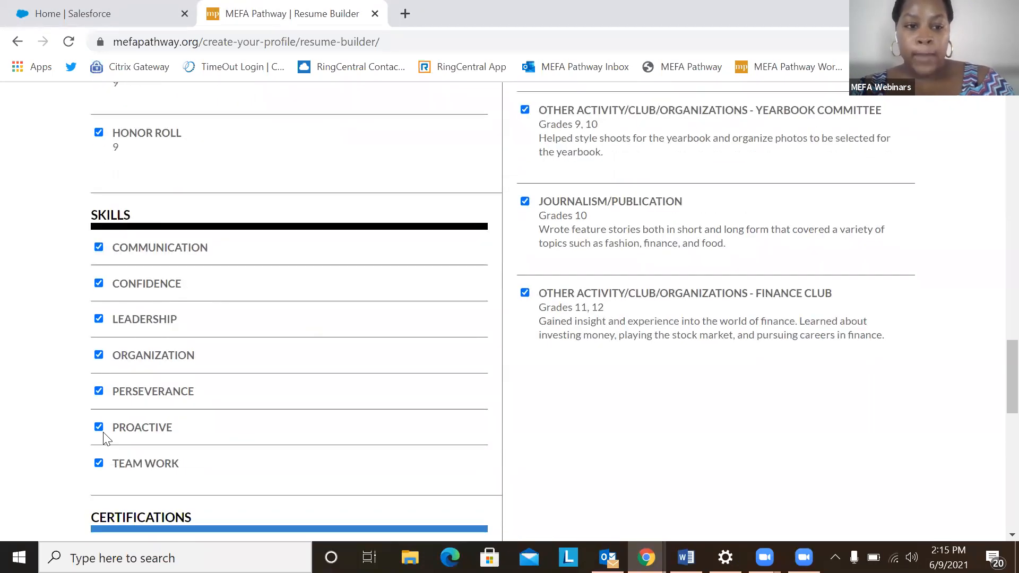
scroll(down, 3)
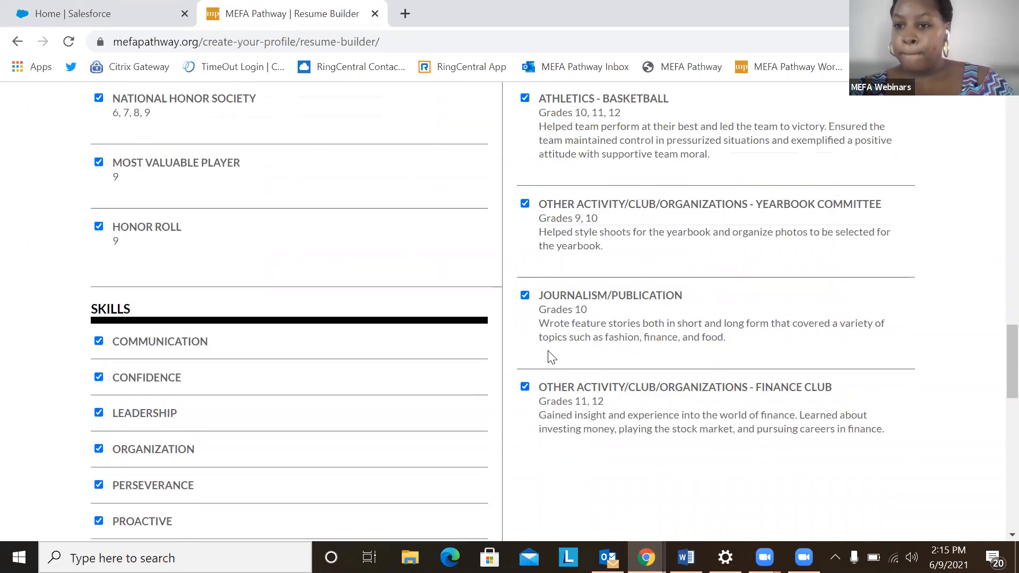
scroll(up, 3)
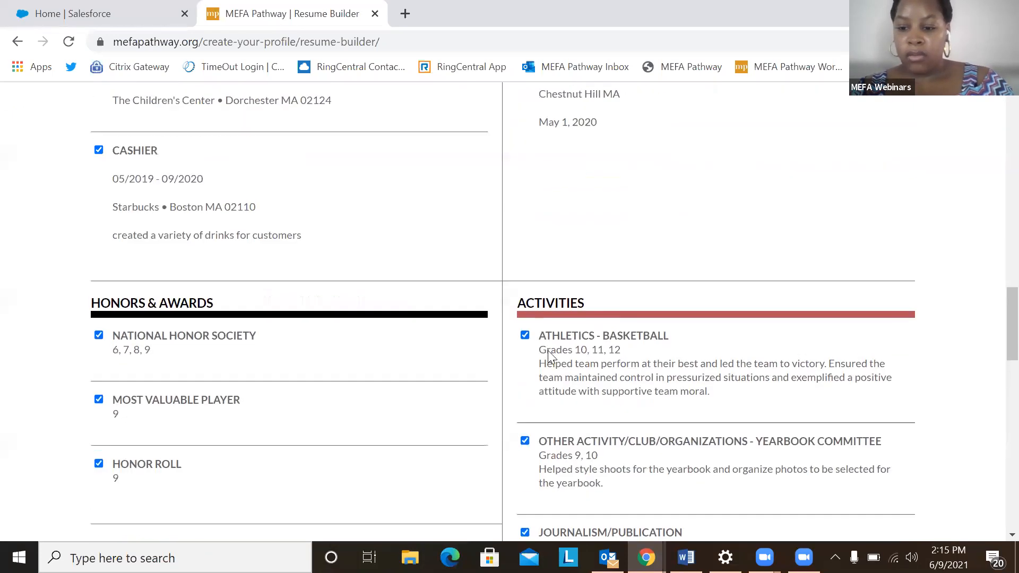
scroll(up, 3)
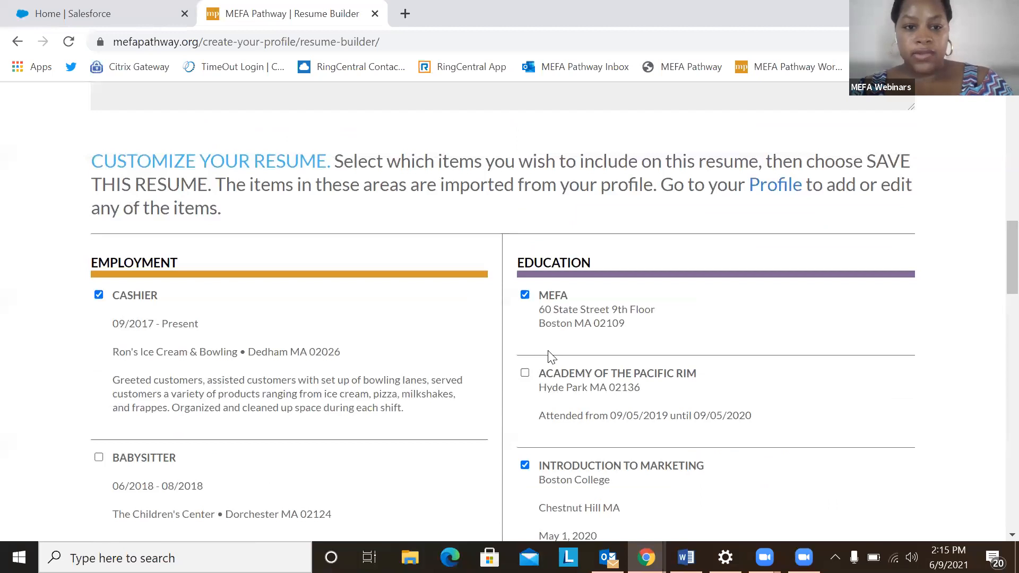
scroll(down, 3)
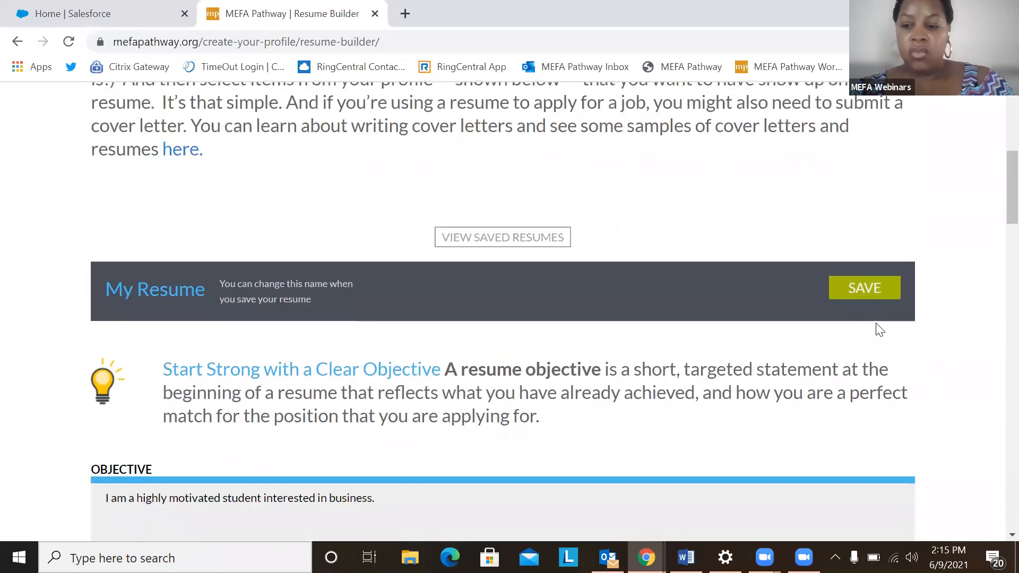
Save the customized resume under the name 'My Resume_Finance'.
click(864, 287)
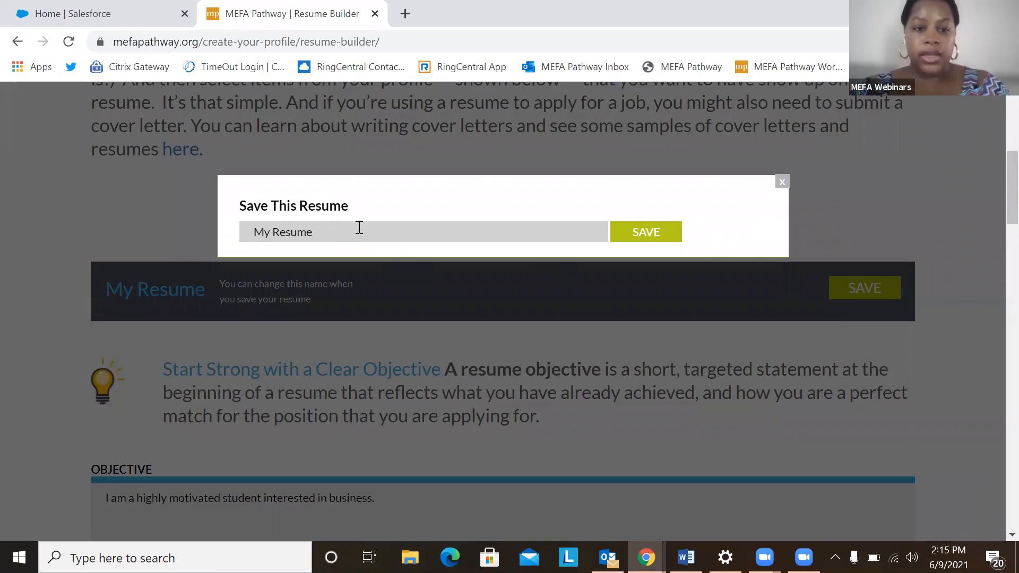
text(_Fi)
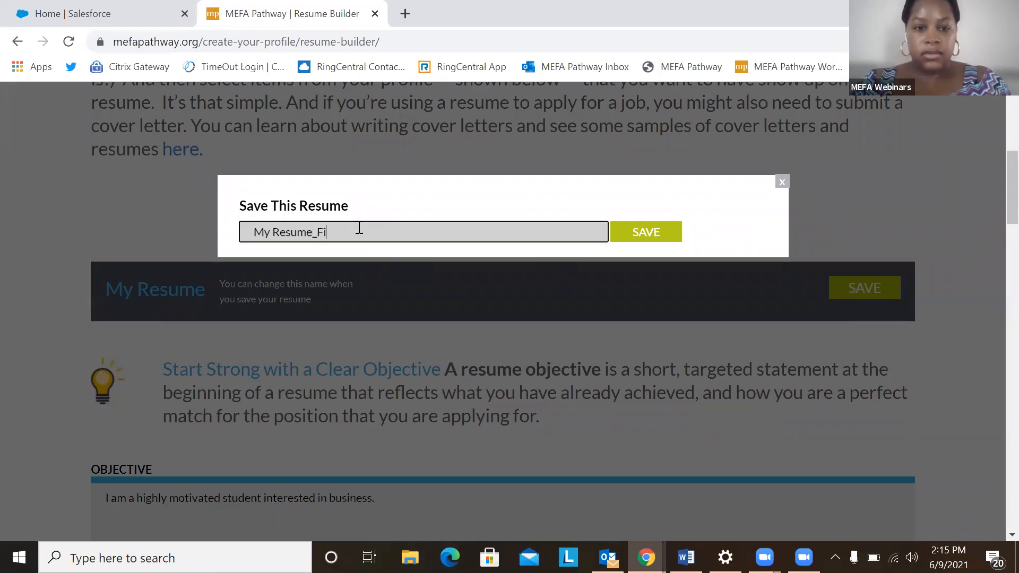
text(nance)
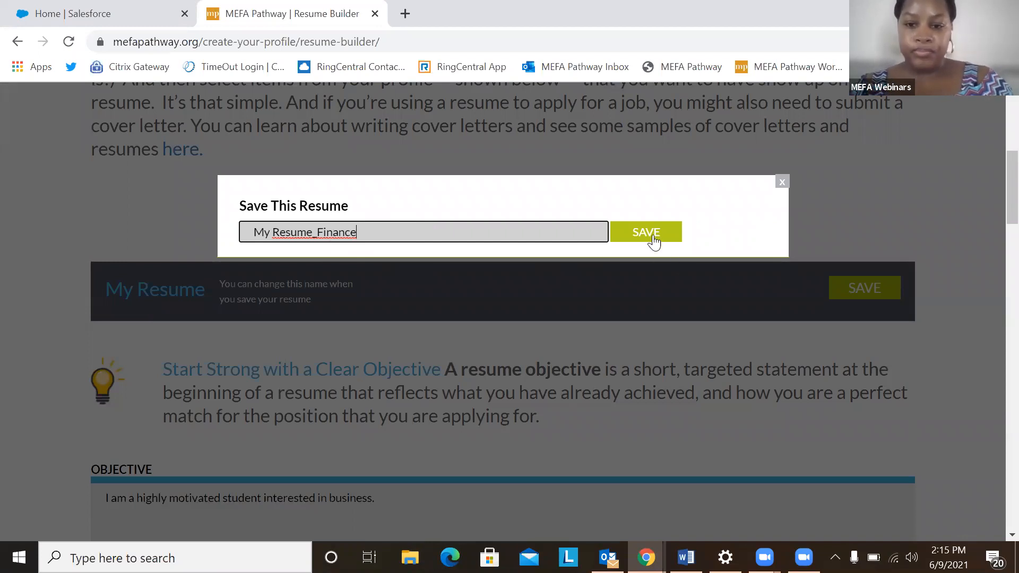
click(645, 232)
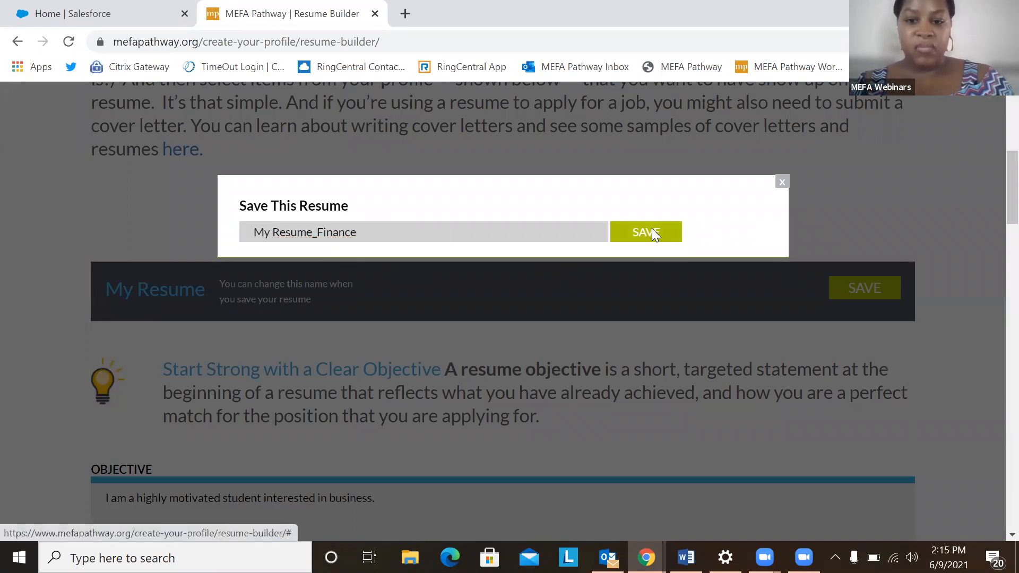
click(645, 232)
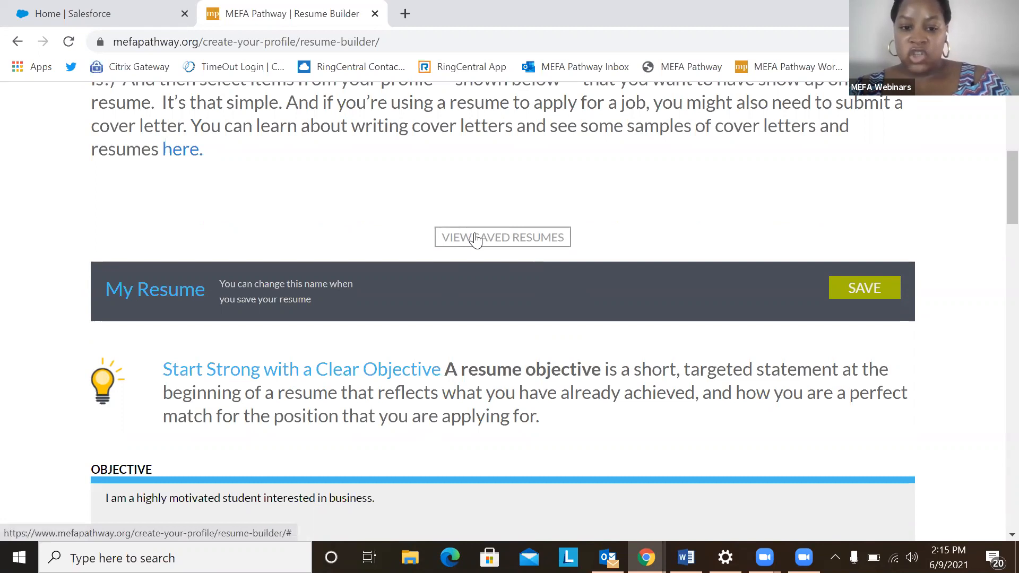
View saved resumes and choose VIEW for My Resume_Finance.
click(501, 236)
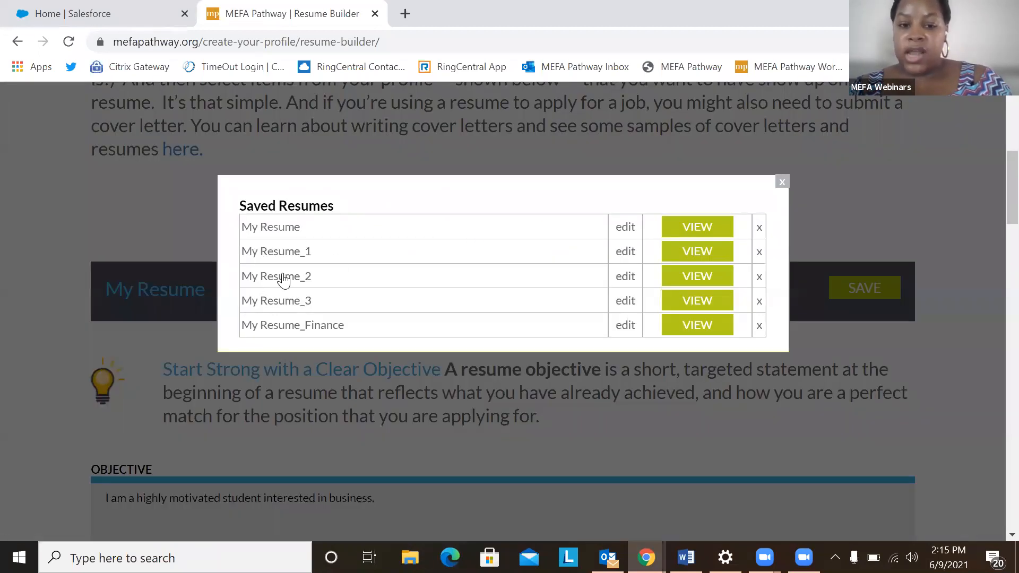
mouse_move(315, 339)
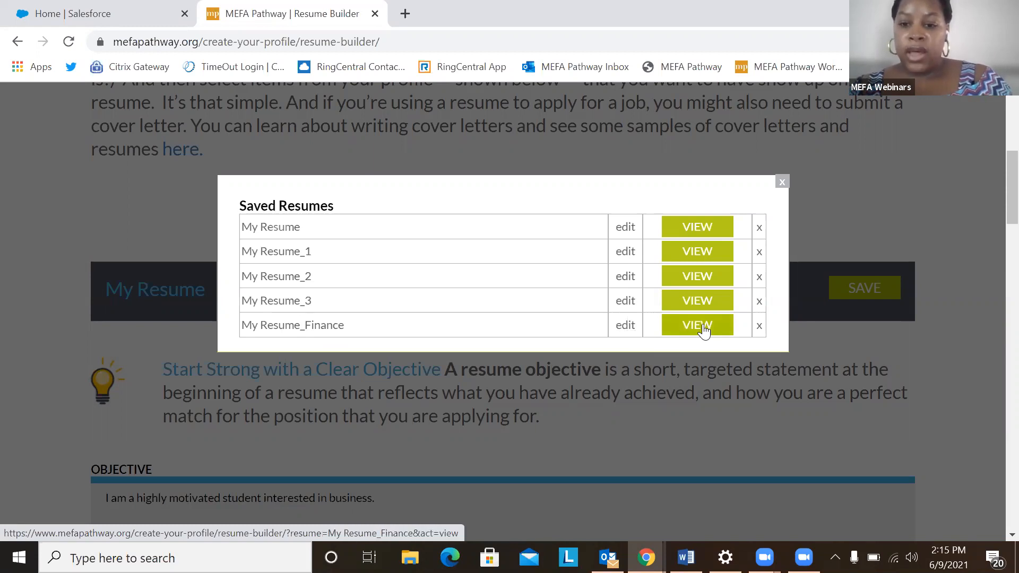
click(696, 324)
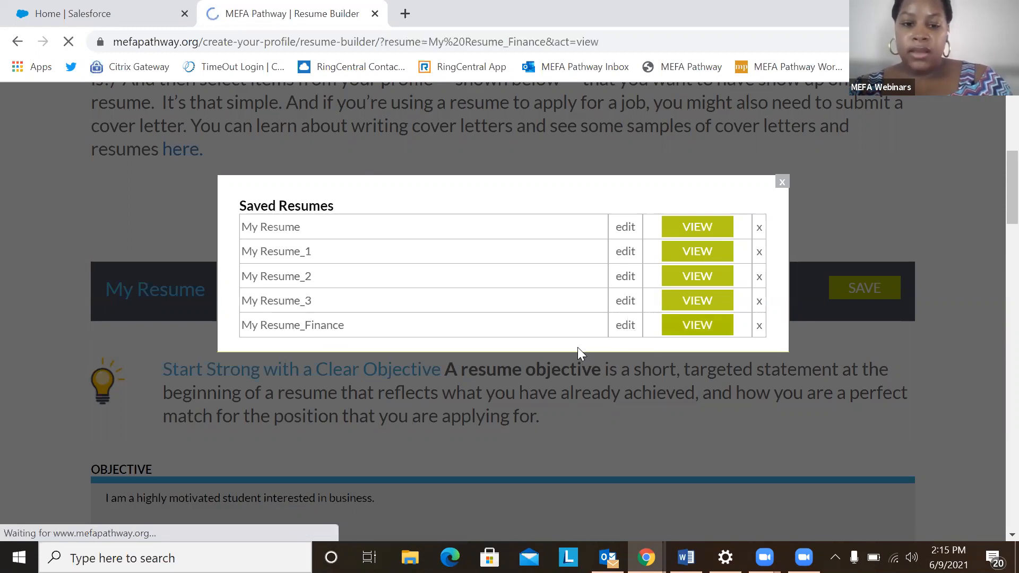
Read My Resume_Finance in Classic style through objective, employment, education and activities.
click(695, 325)
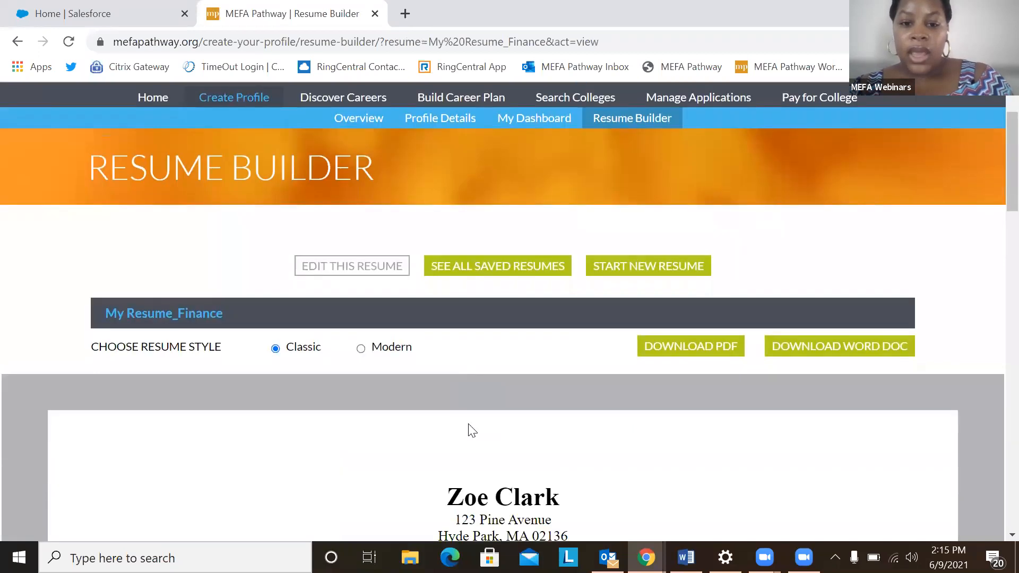
scroll(down, 3)
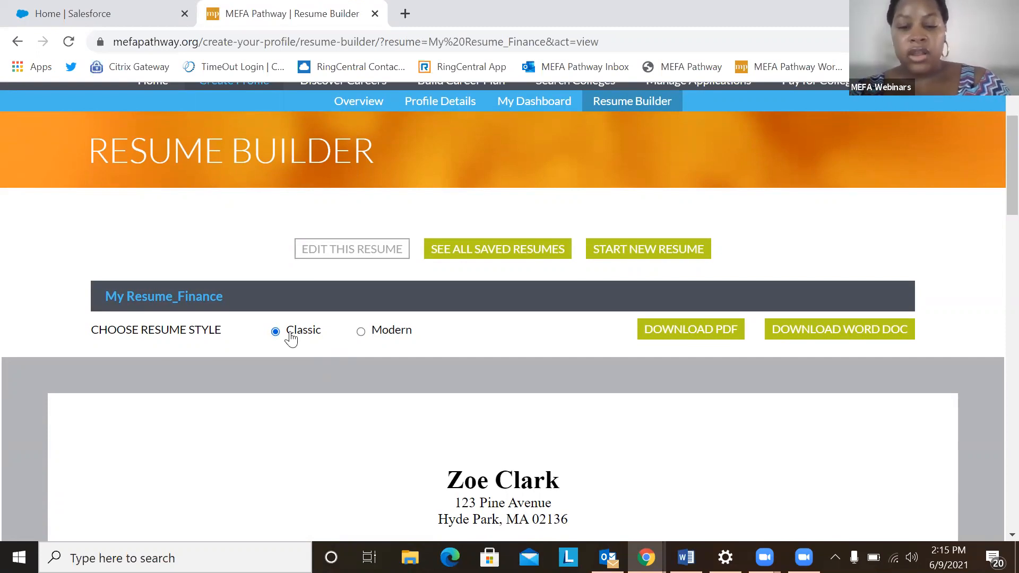
scroll(down, 3)
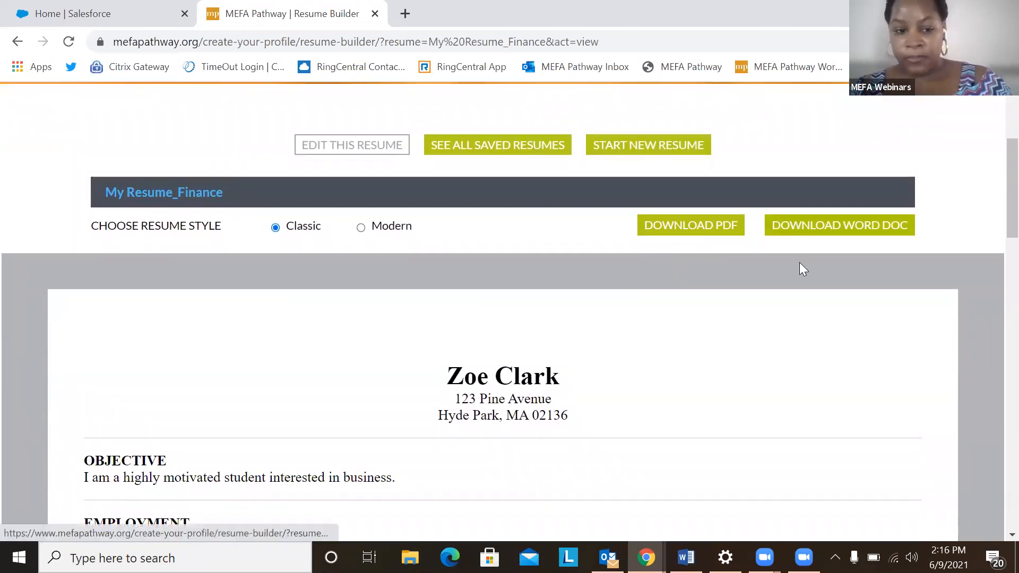
scroll(down, 3)
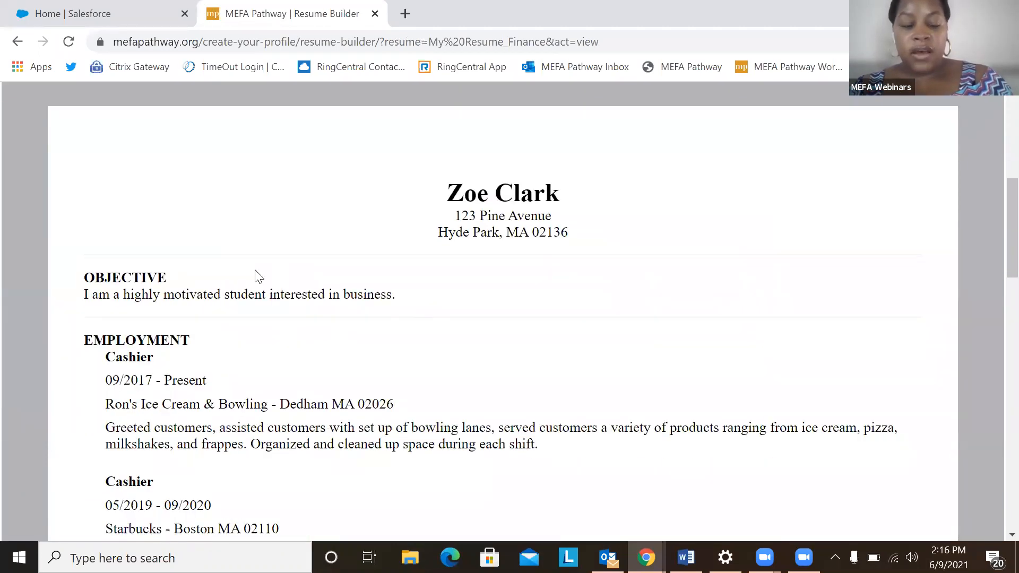
scroll(down, 3)
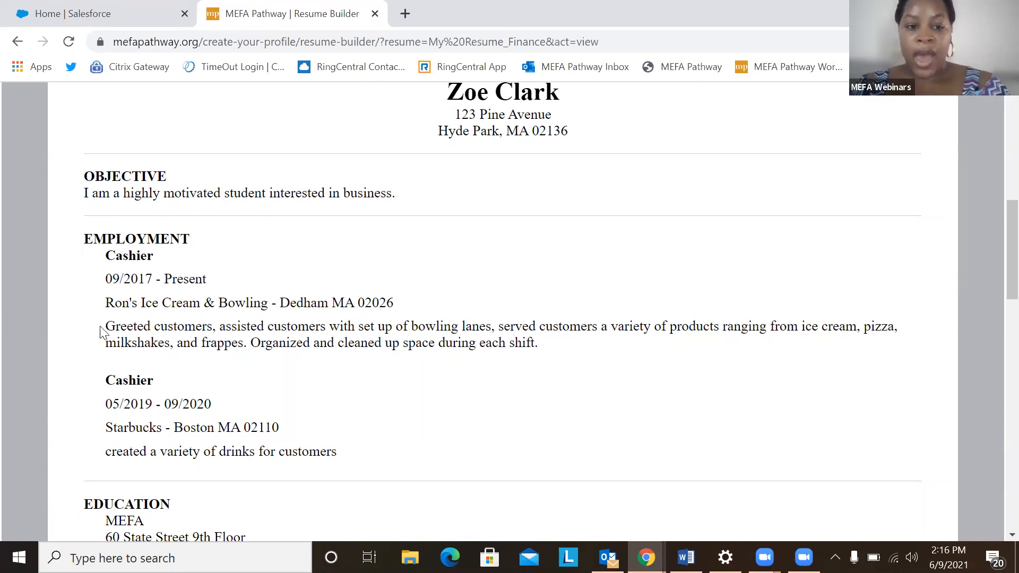
scroll(down, 3)
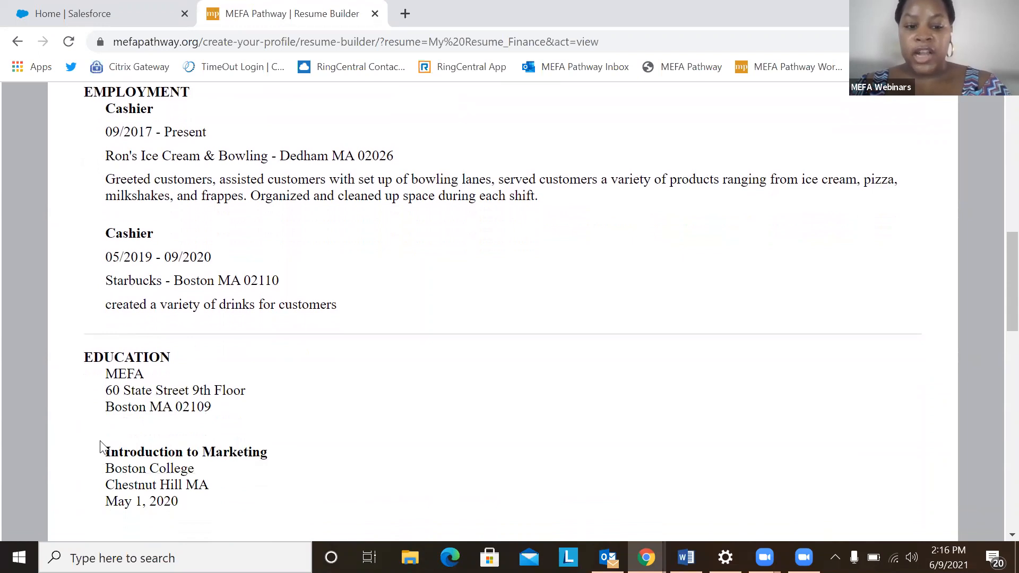
scroll(down, 3)
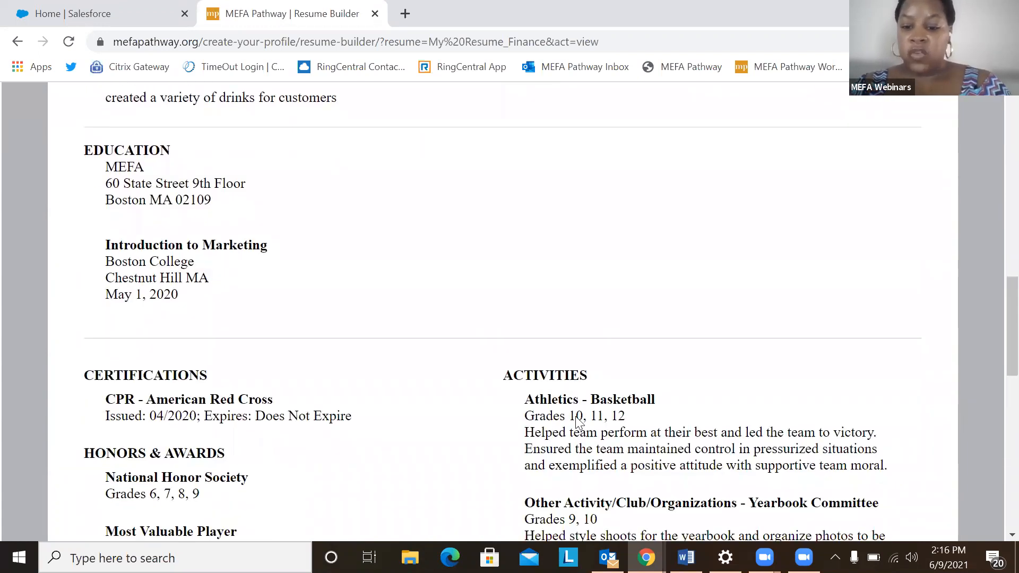
scroll(down, 3)
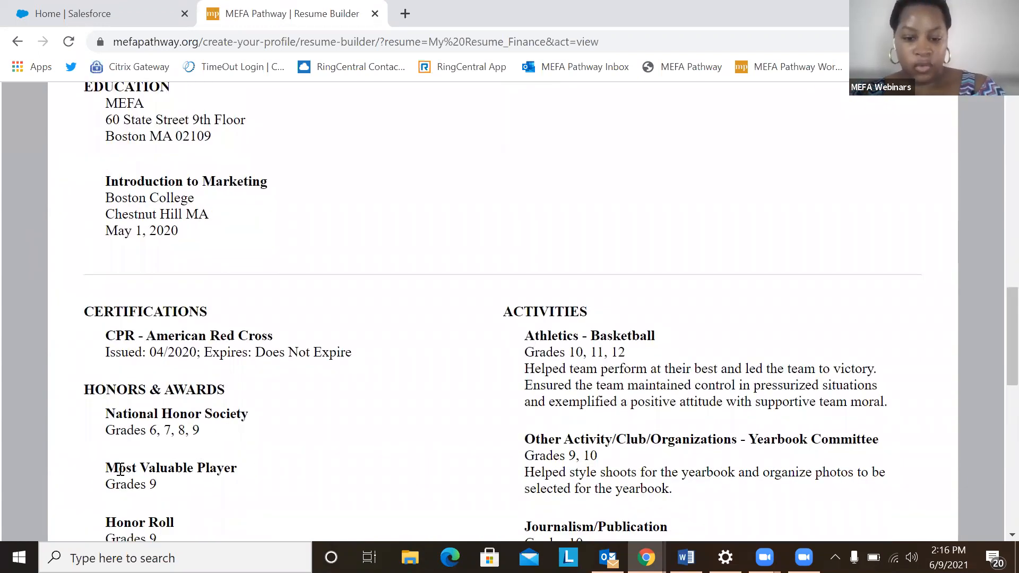
scroll(down, 3)
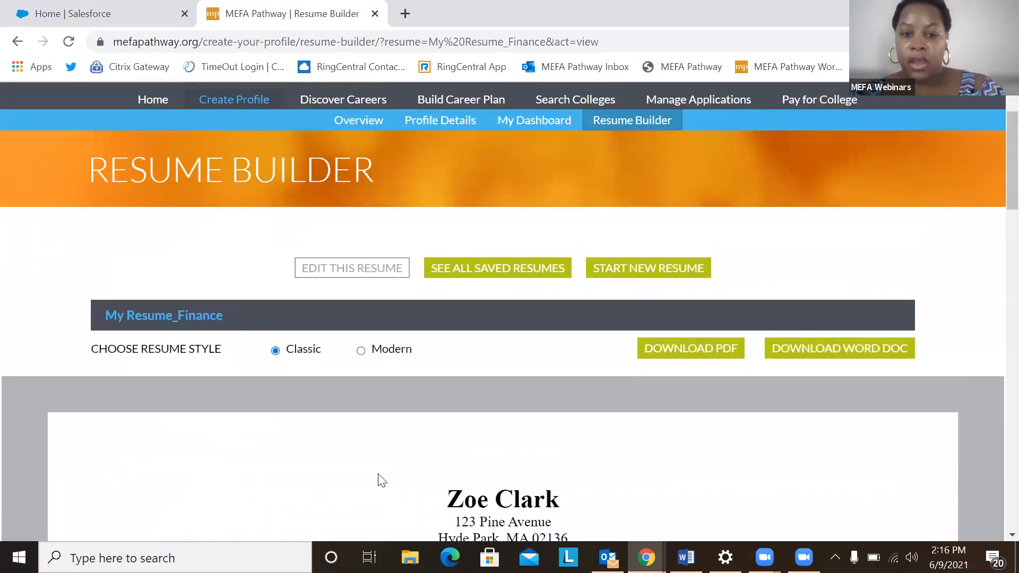
mouse_move(461, 388)
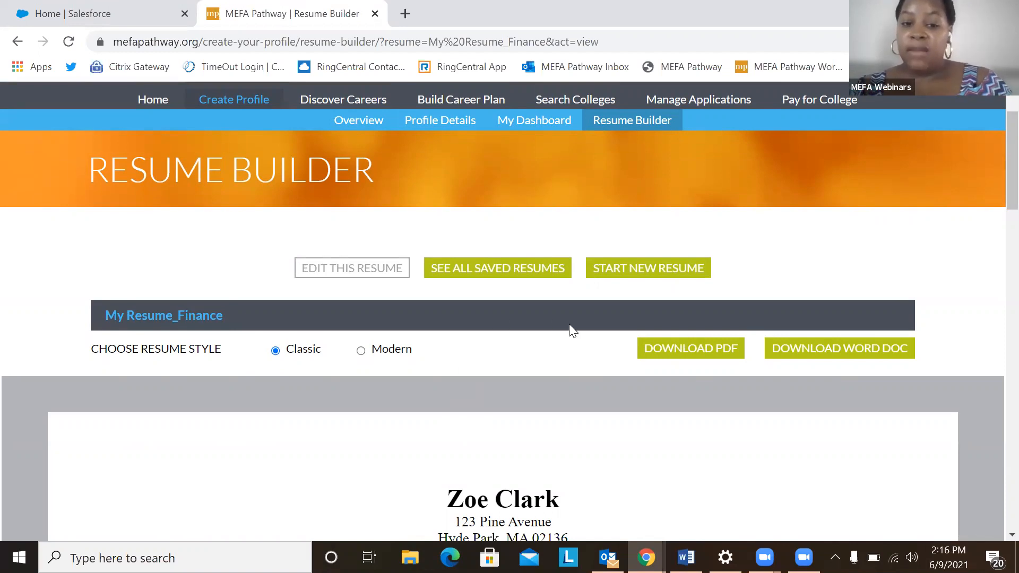
mouse_move(611, 289)
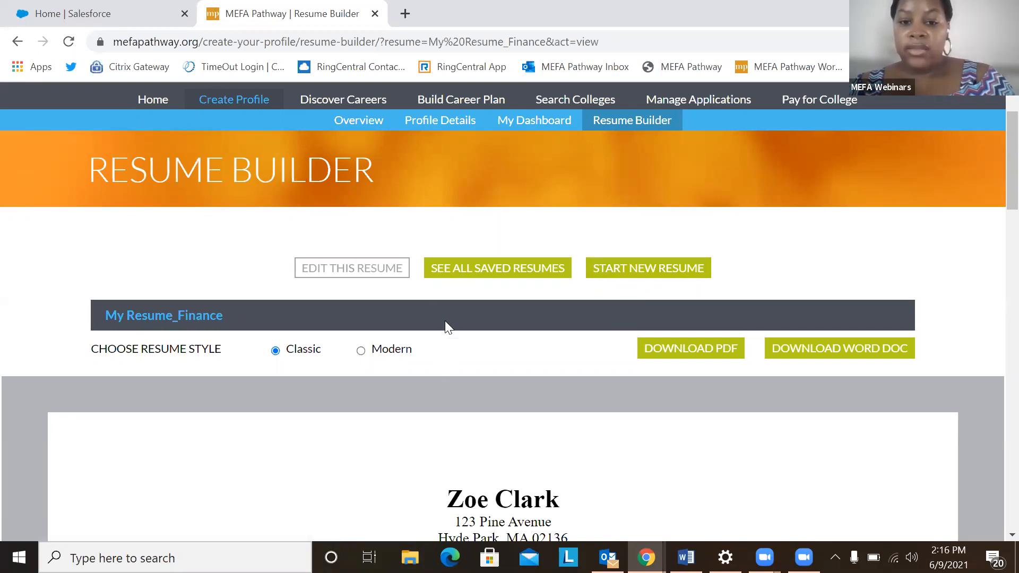
mouse_move(429, 323)
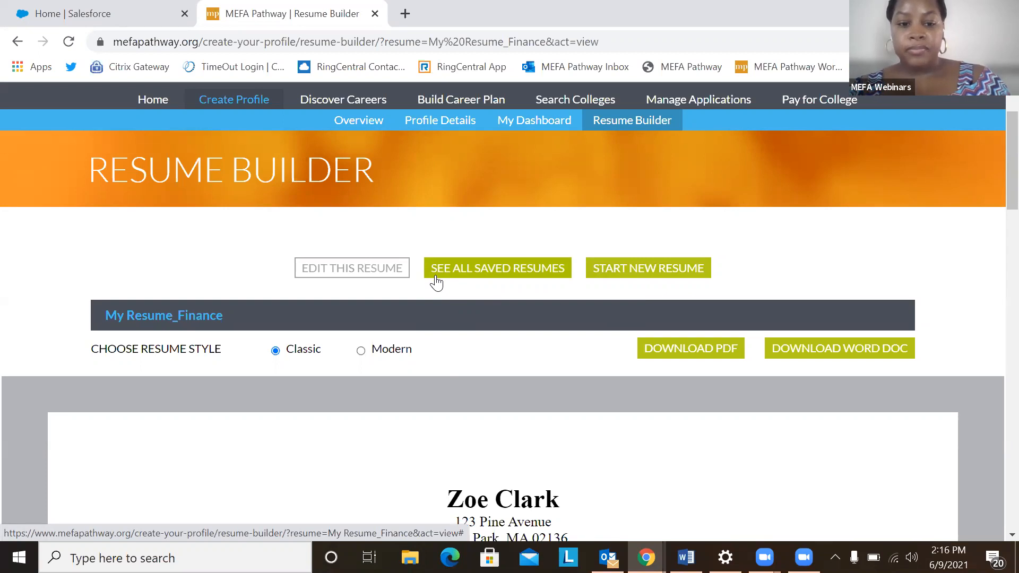
From all saved resumes, open the original My Resume.
click(497, 268)
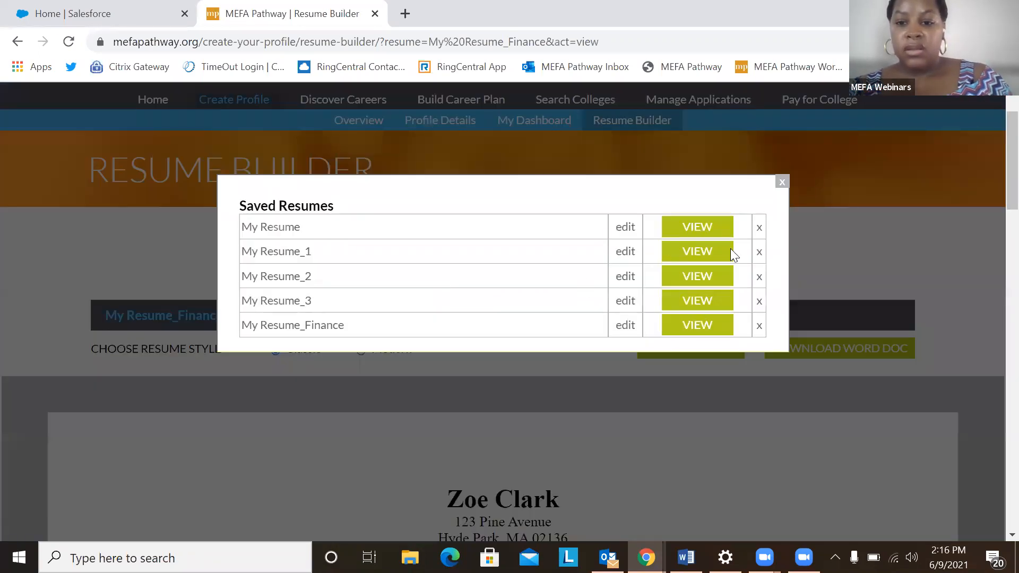
click(696, 226)
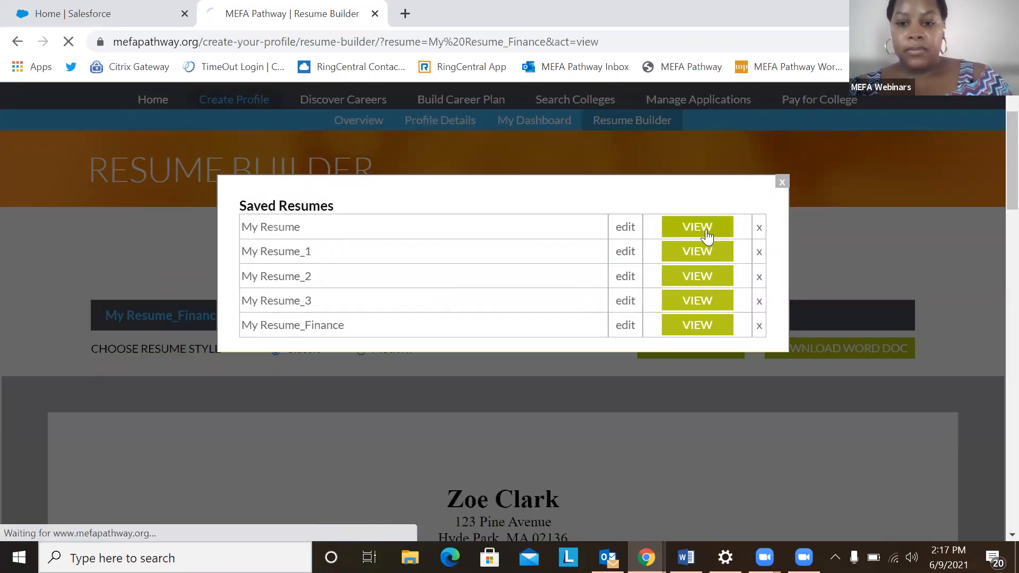
click(696, 226)
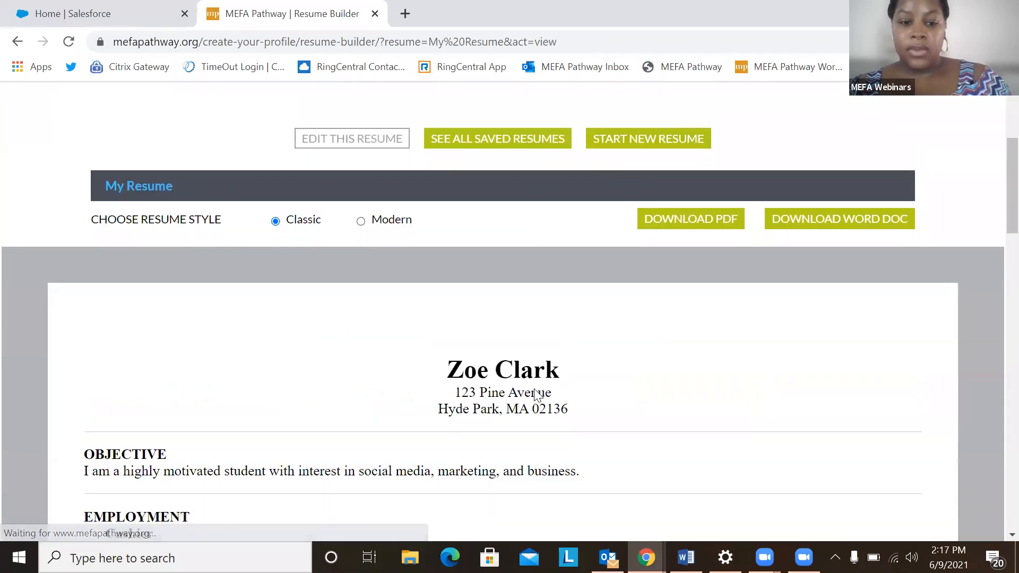
Scroll through My Resume, including the Babysitter job and Introduction to Marketing course.
scroll(down, 3)
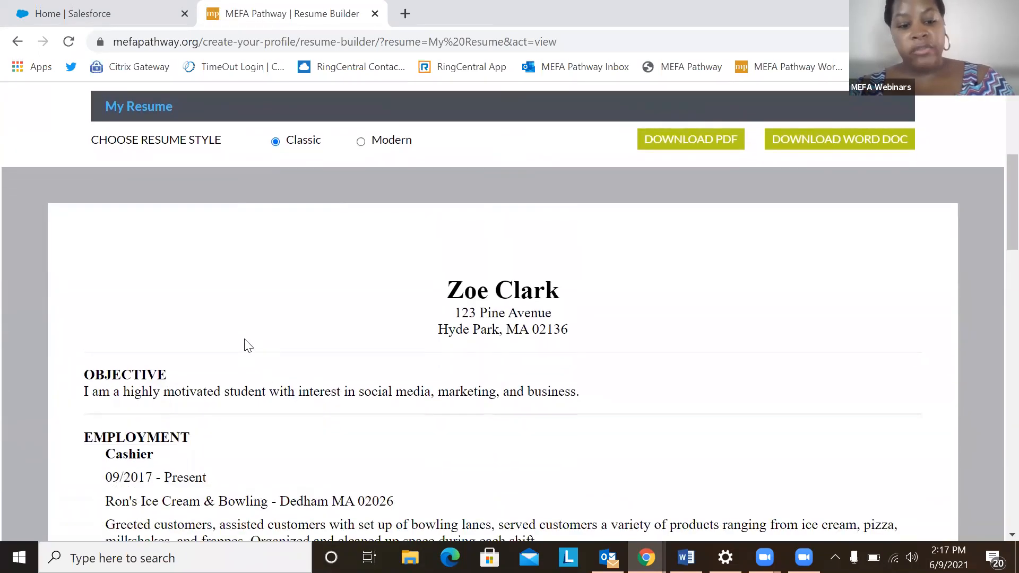
scroll(down, 3)
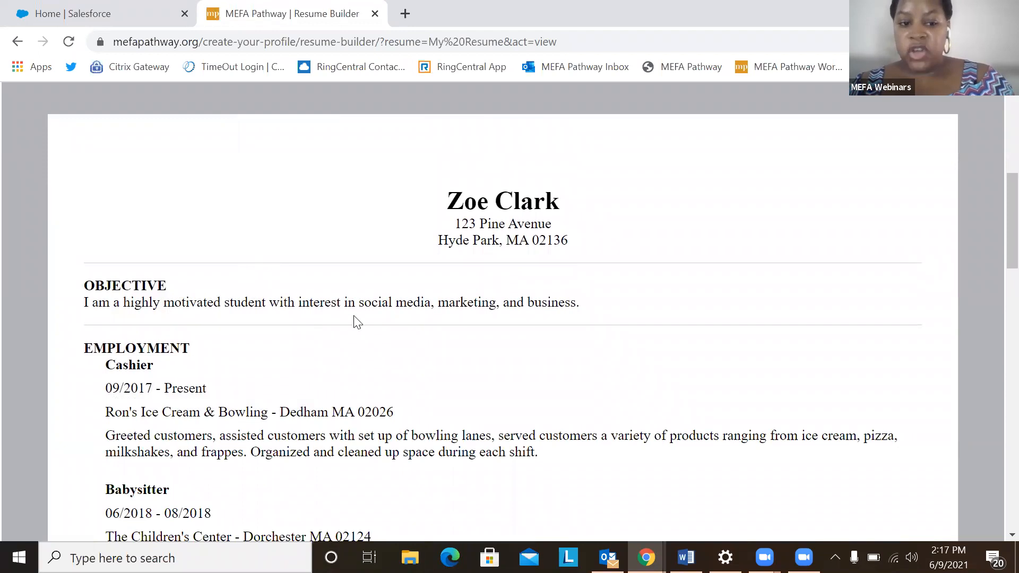
scroll(down, 3)
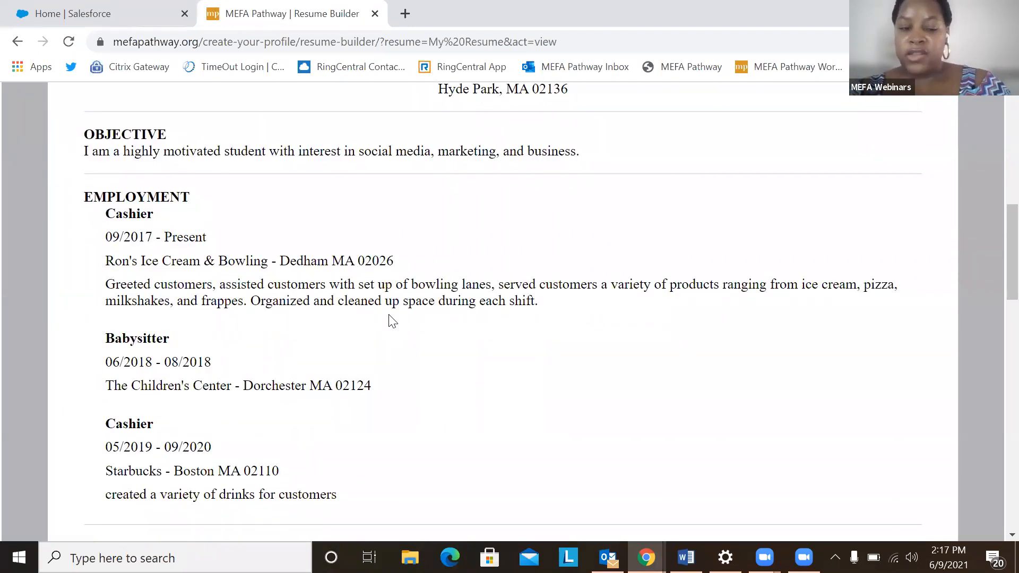
scroll(up, 3)
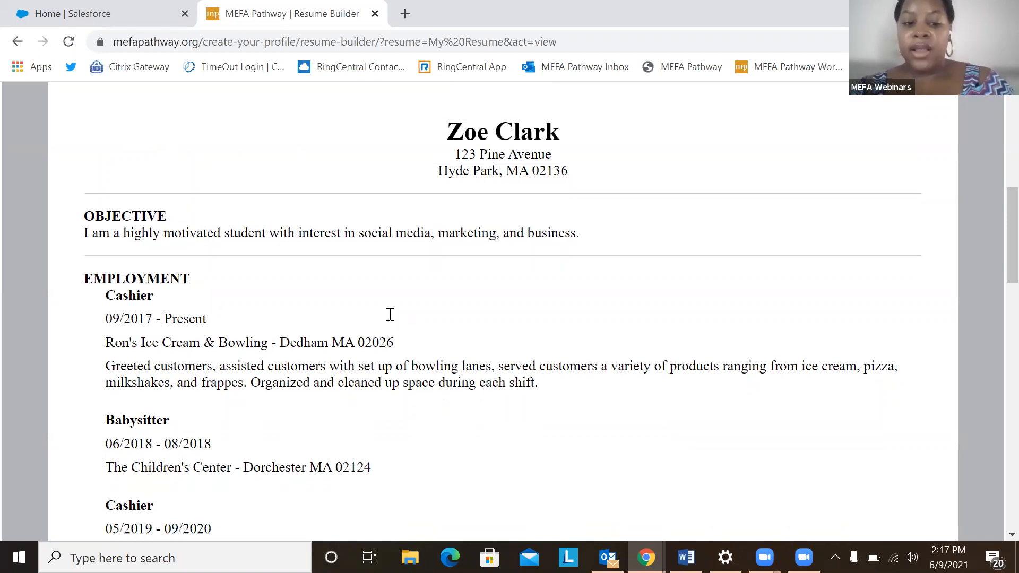
scroll(down, 3)
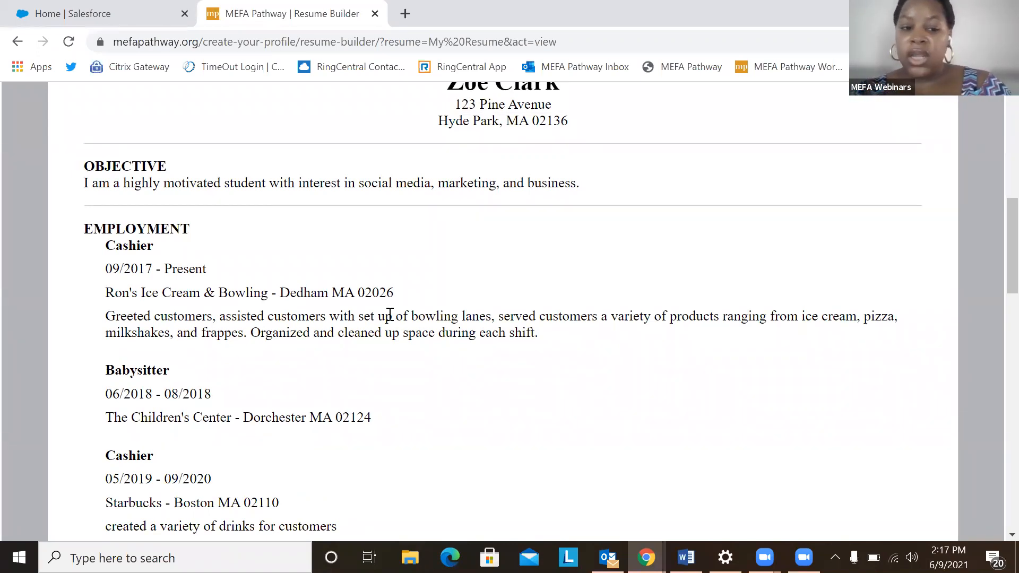
scroll(down, 3)
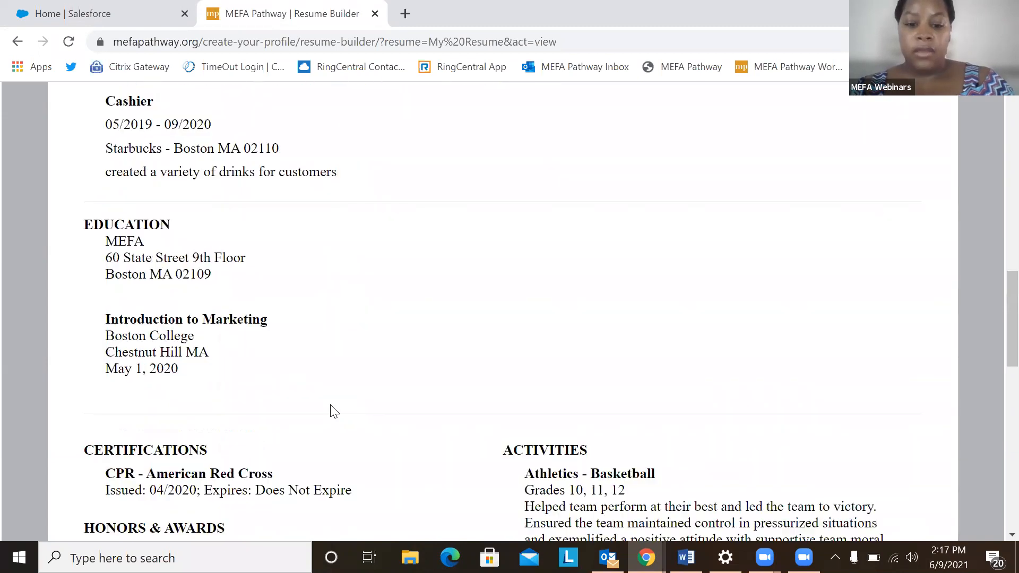
scroll(down, 3)
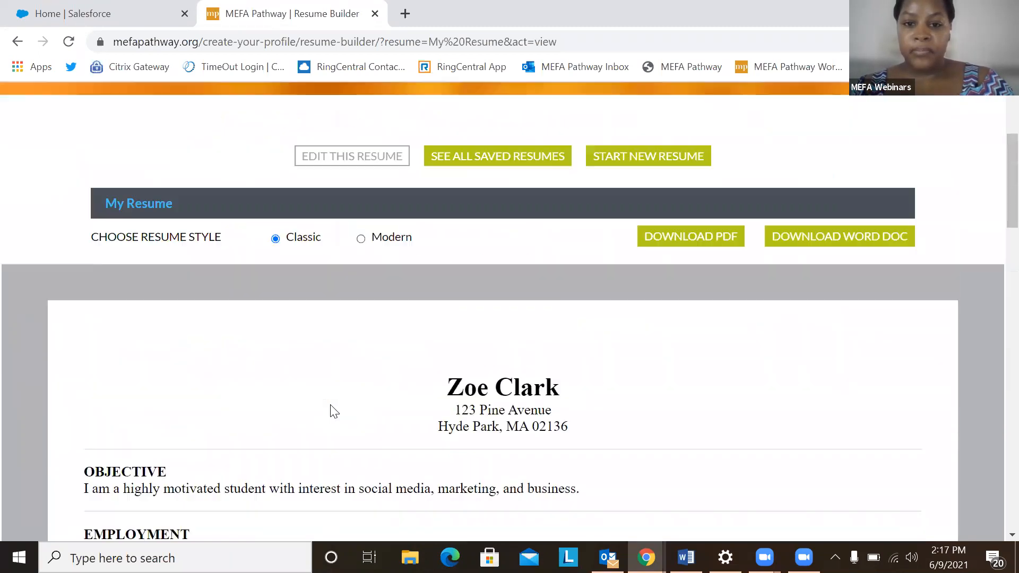
scroll(up, 3)
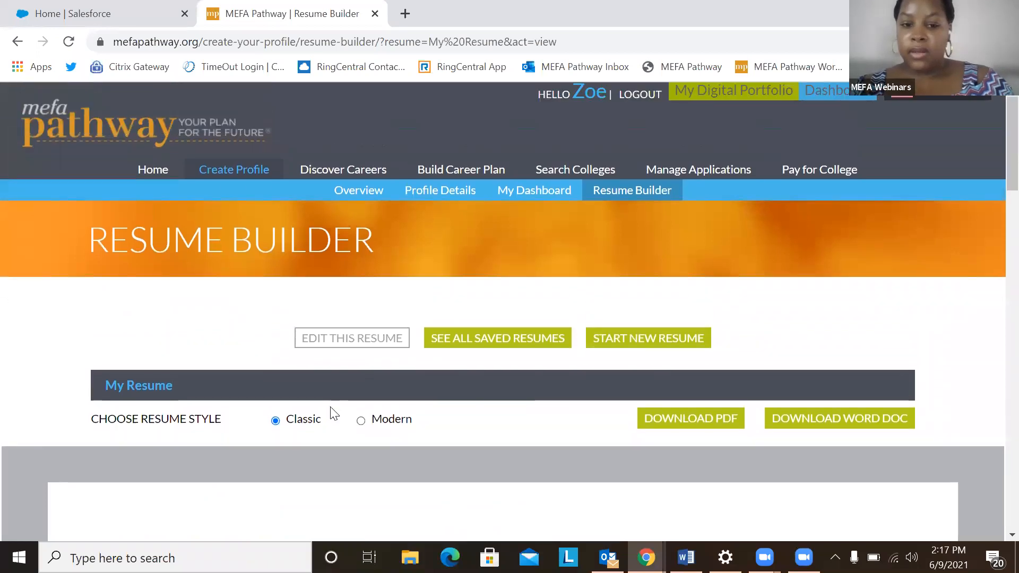
scroll(down, 3)
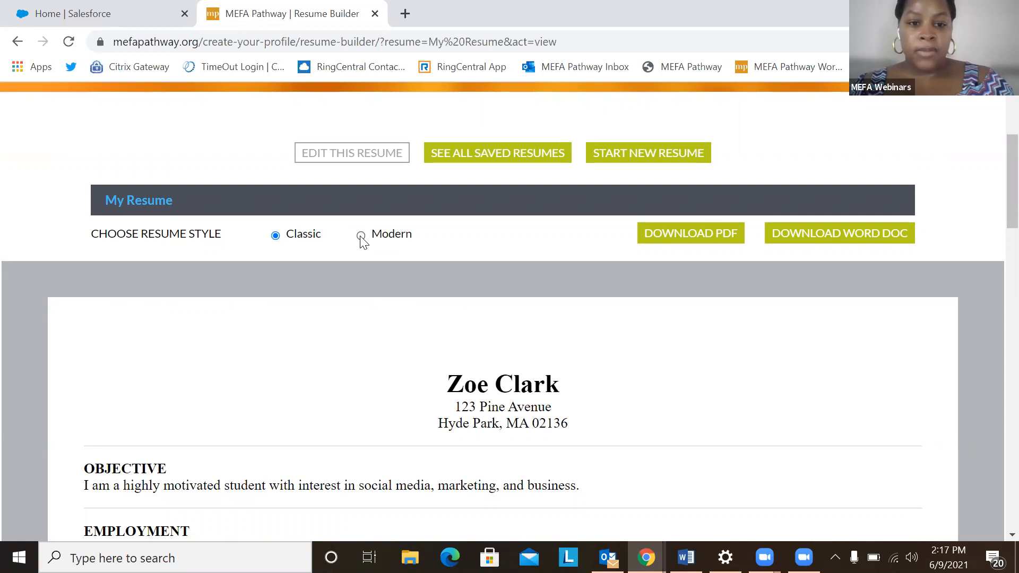
Switch My Resume to the Modern style and scroll through the result.
click(361, 234)
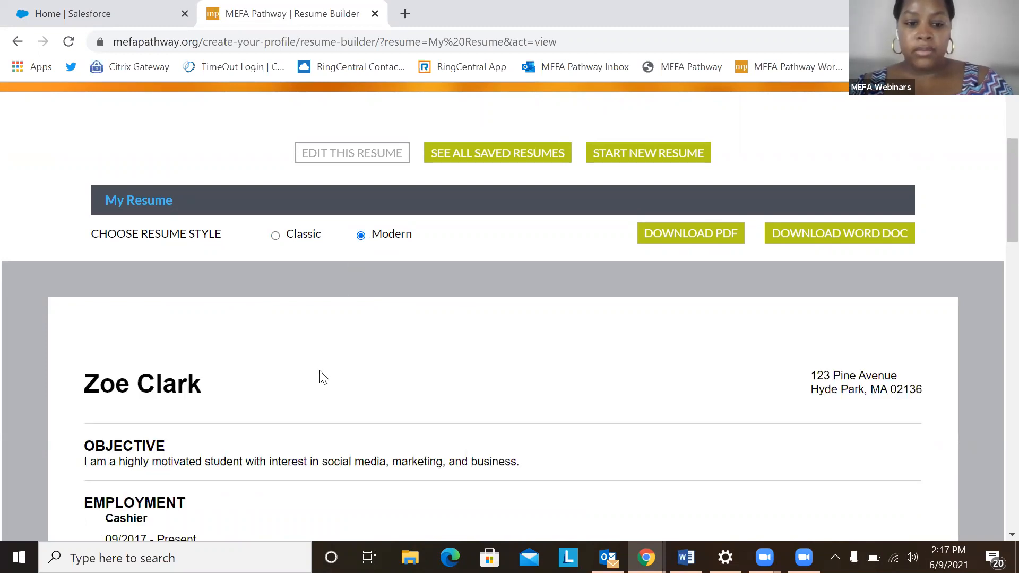
scroll(down, 3)
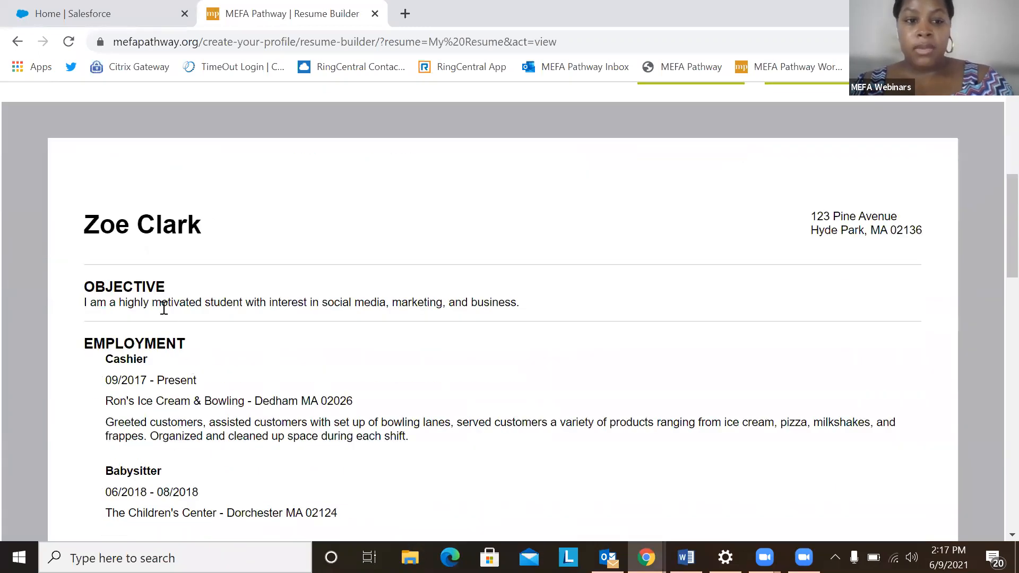
scroll(down, 3)
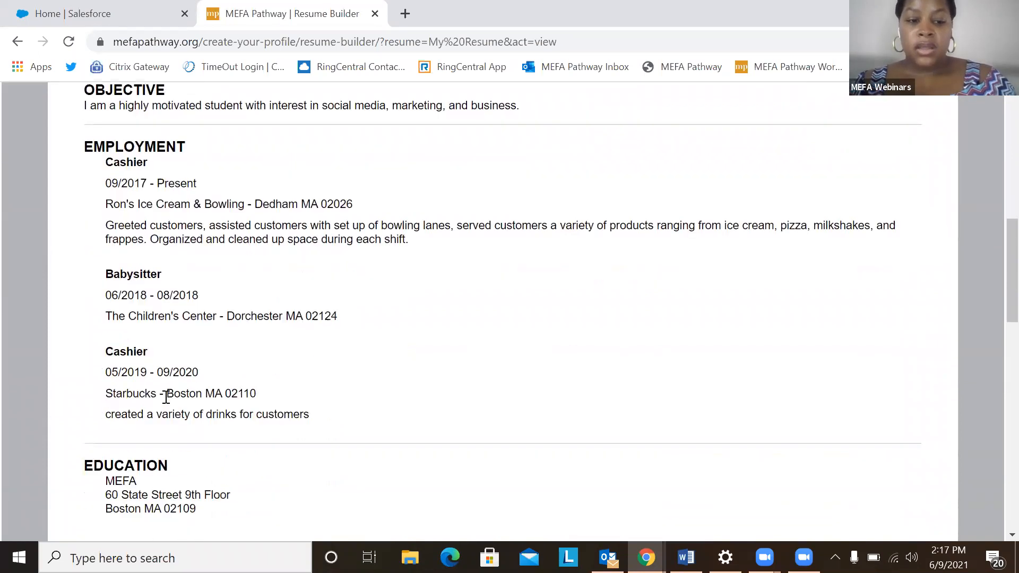
scroll(down, 3)
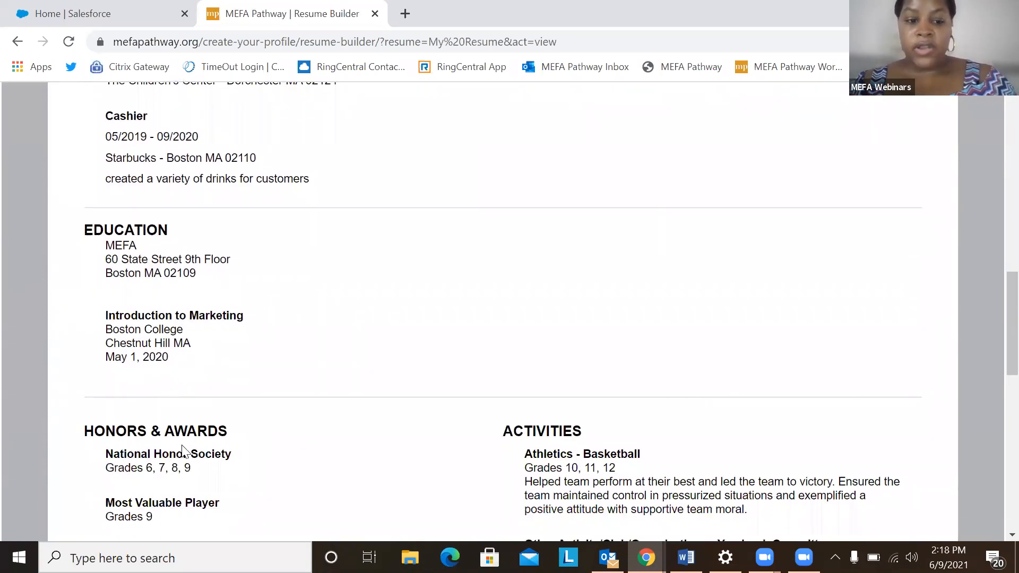
scroll(down, 3)
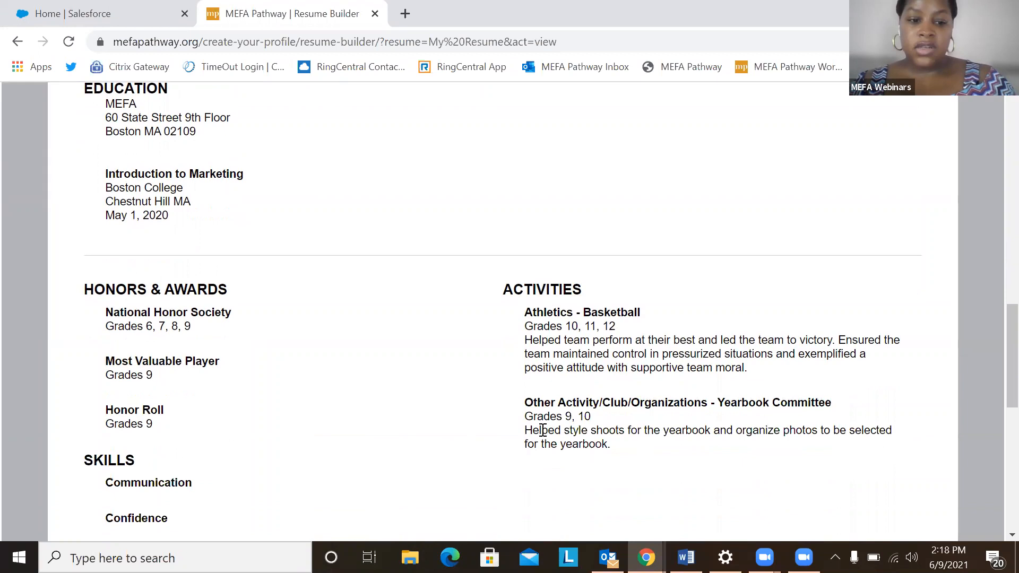
scroll(down, 3)
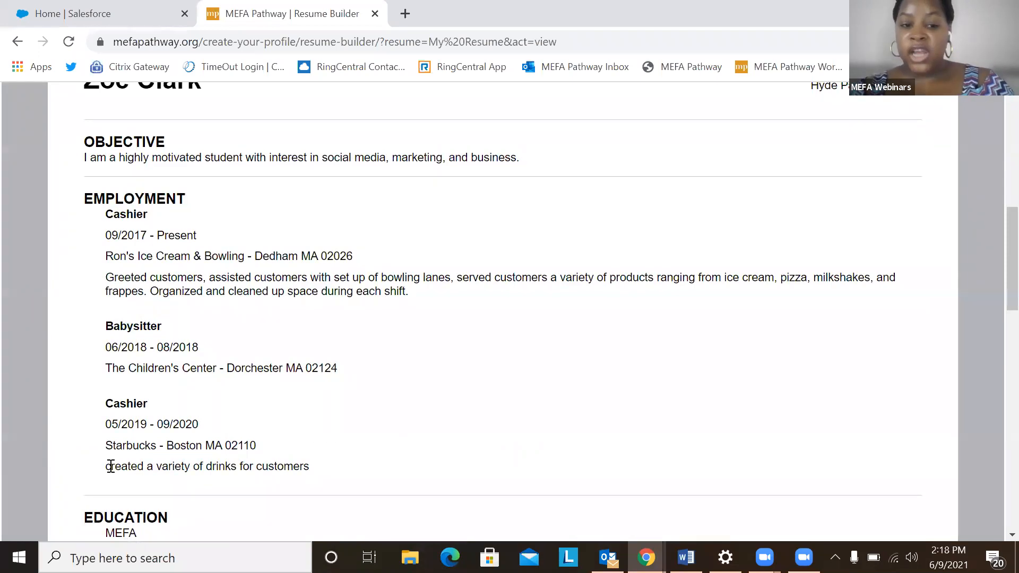
scroll(up, 3)
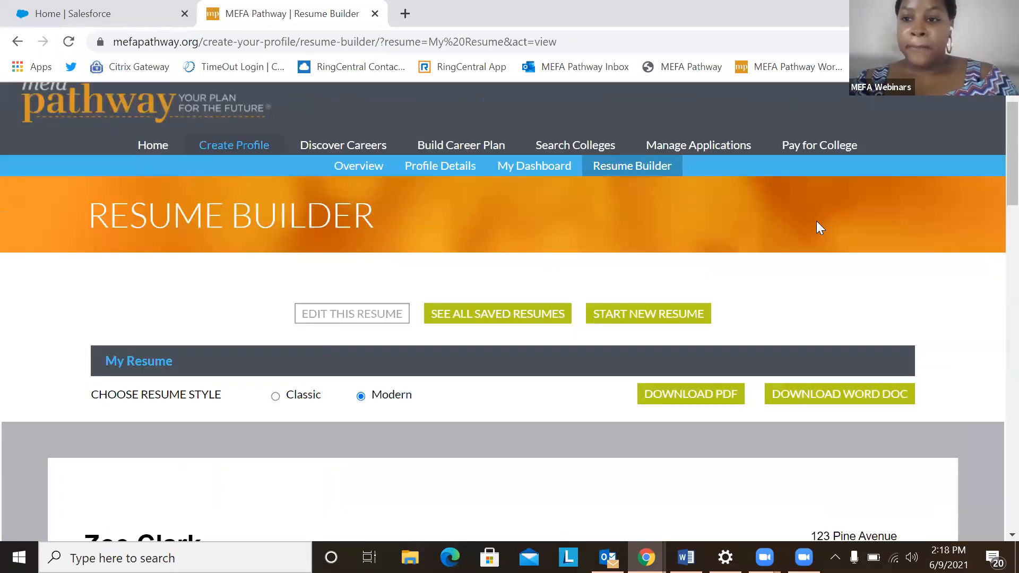
mouse_move(788, 138)
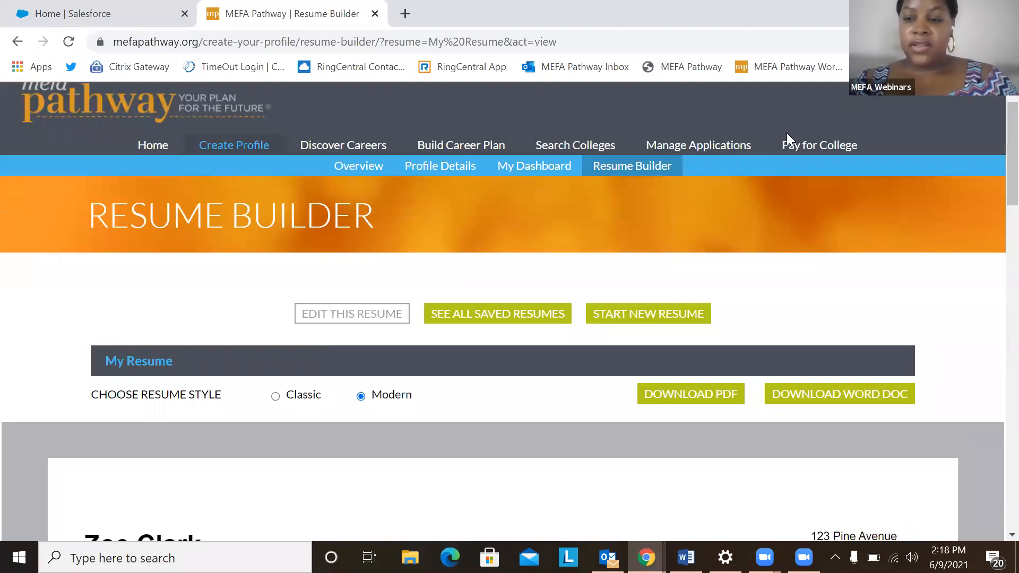
scroll(down, 3)
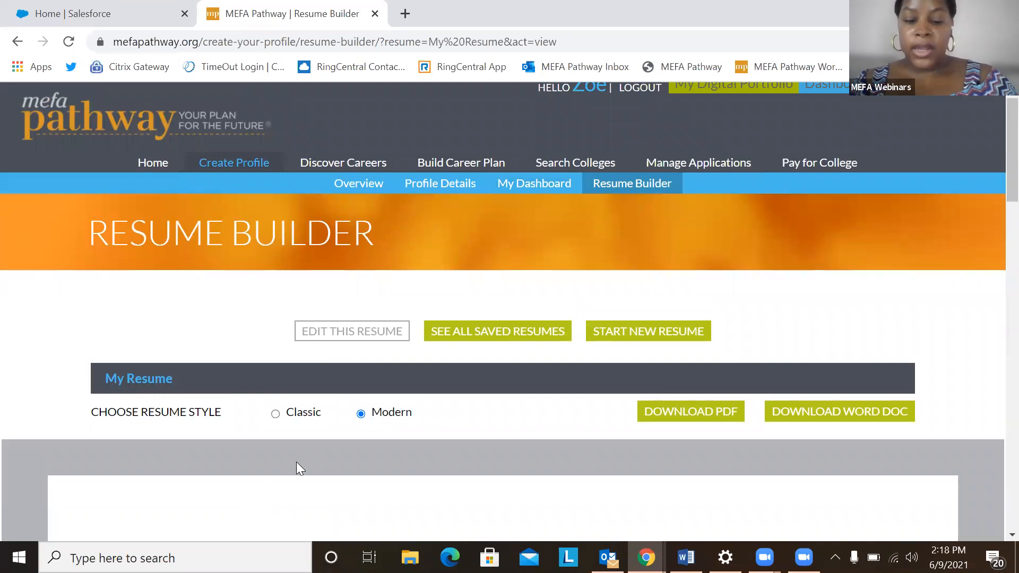
scroll(down, 3)
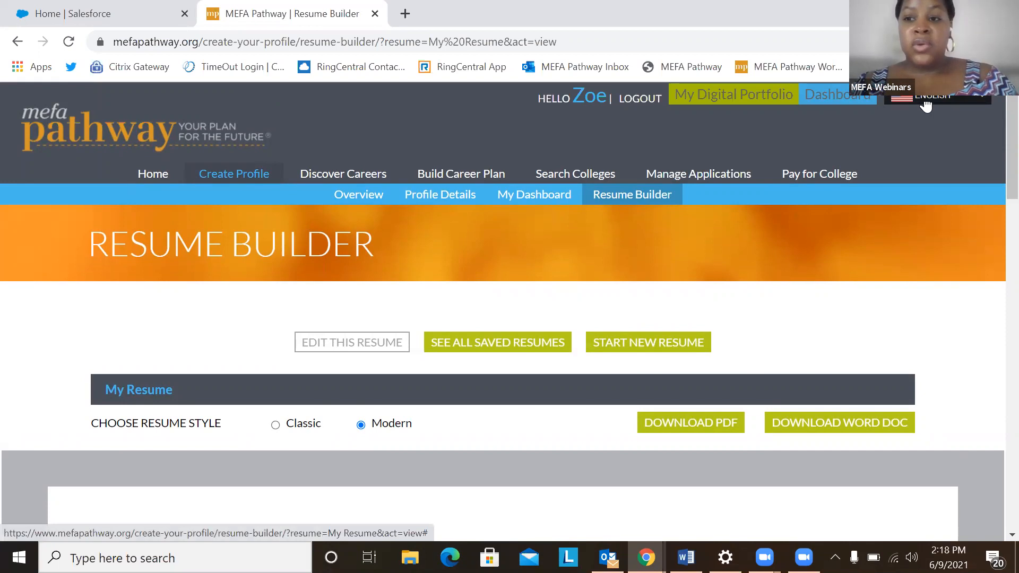
Switch the site to Portuguese and scroll through Zoe's translated Modern-style My Resume.
click(928, 96)
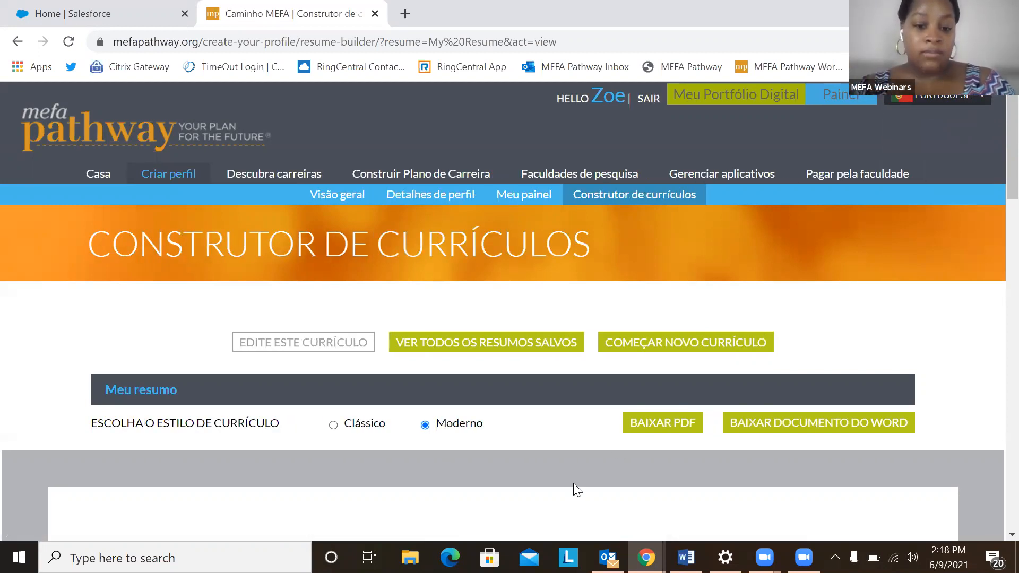
scroll(down, 3)
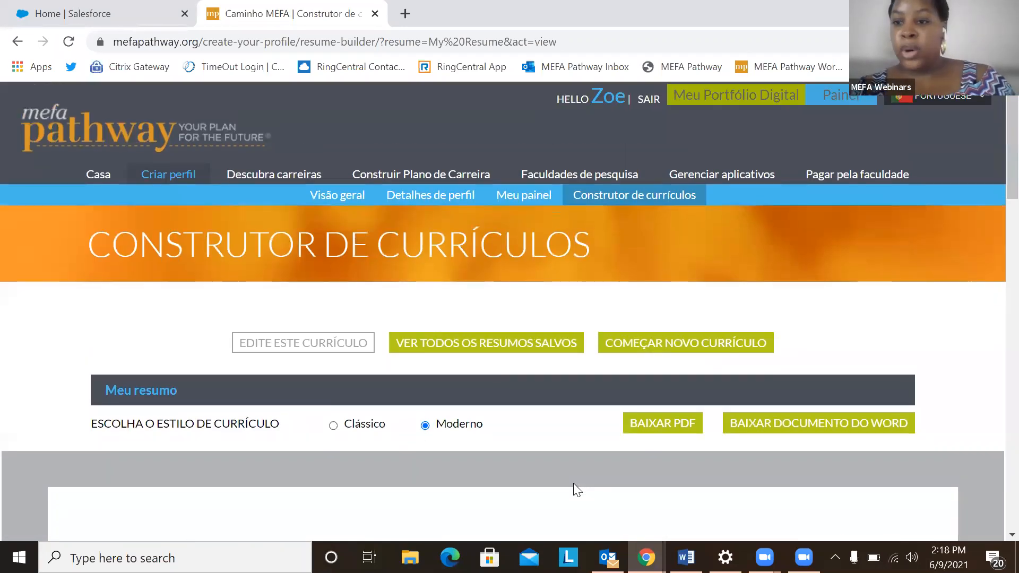
mouse_move(570, 192)
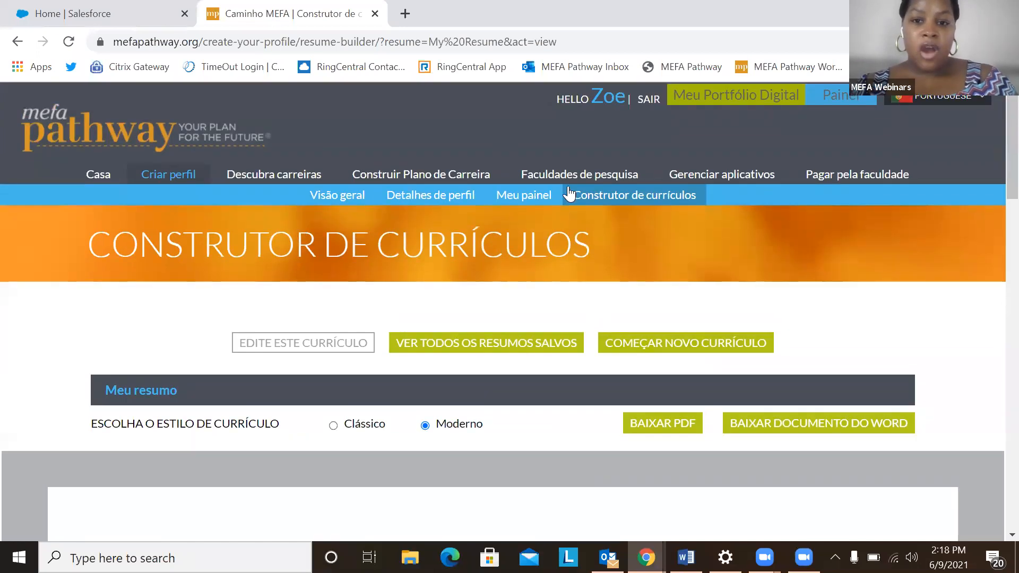
mouse_move(523, 194)
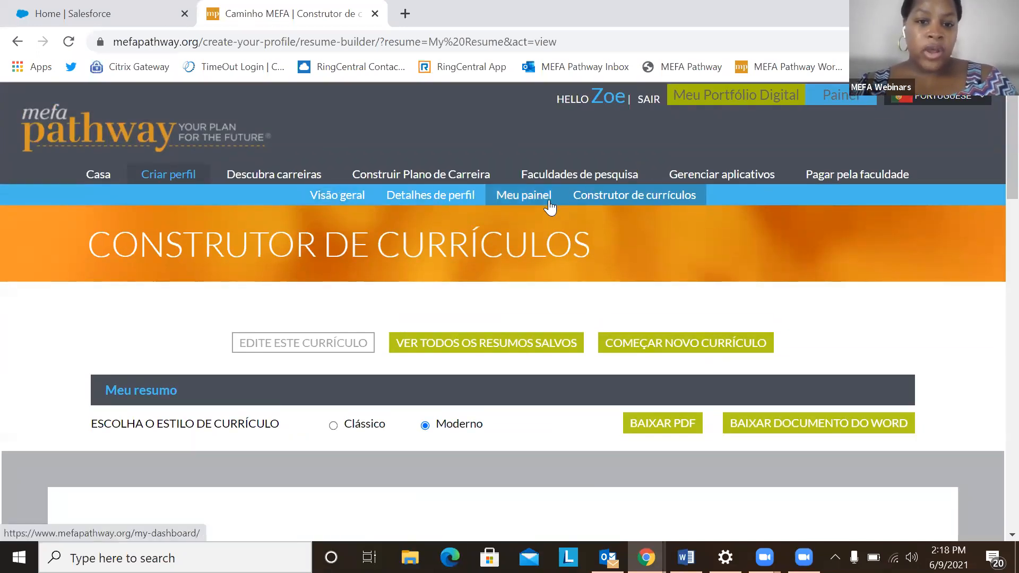
scroll(down, 3)
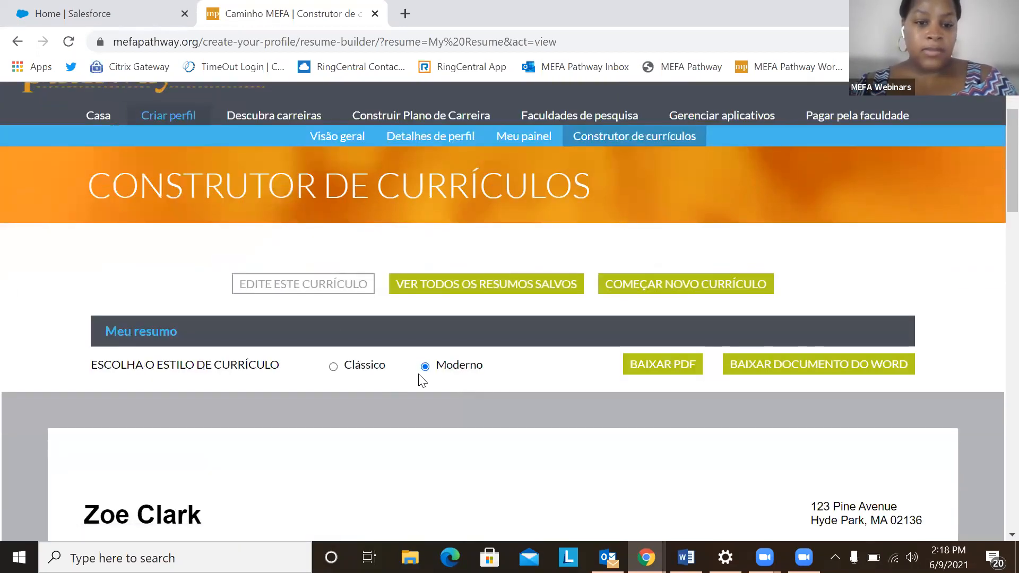
scroll(down, 3)
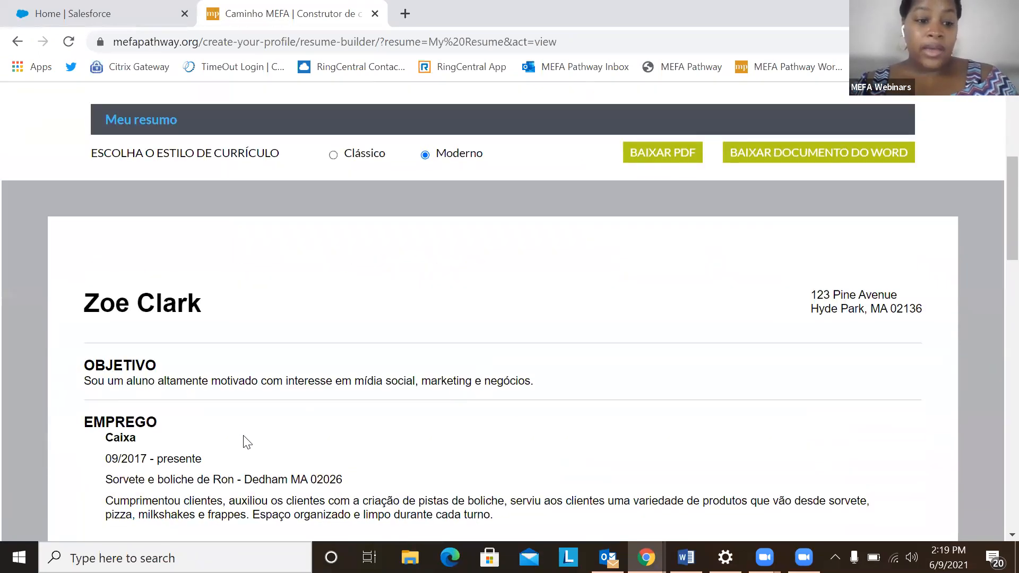
scroll(down, 3)
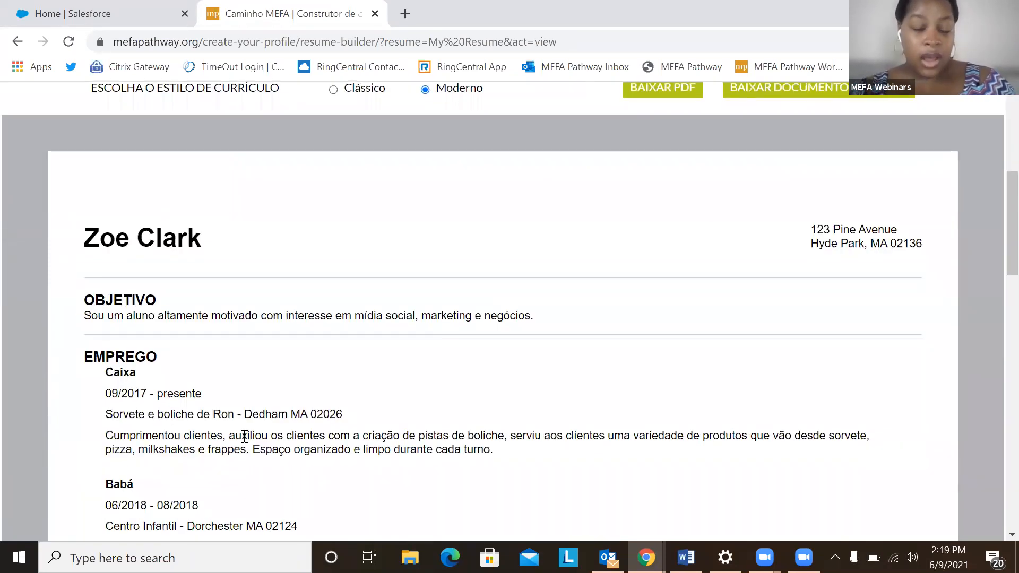
scroll(down, 3)
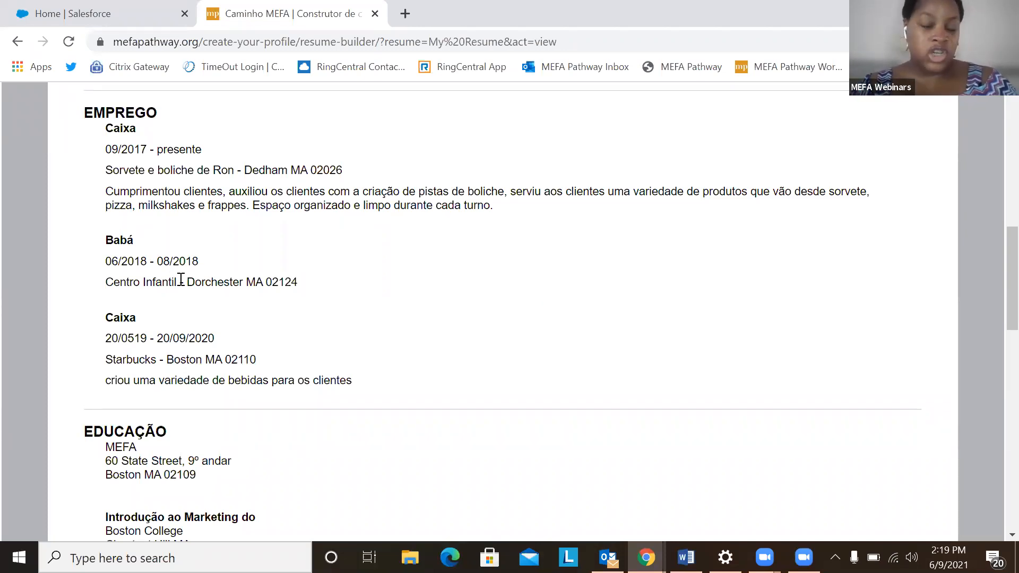
scroll(down, 3)
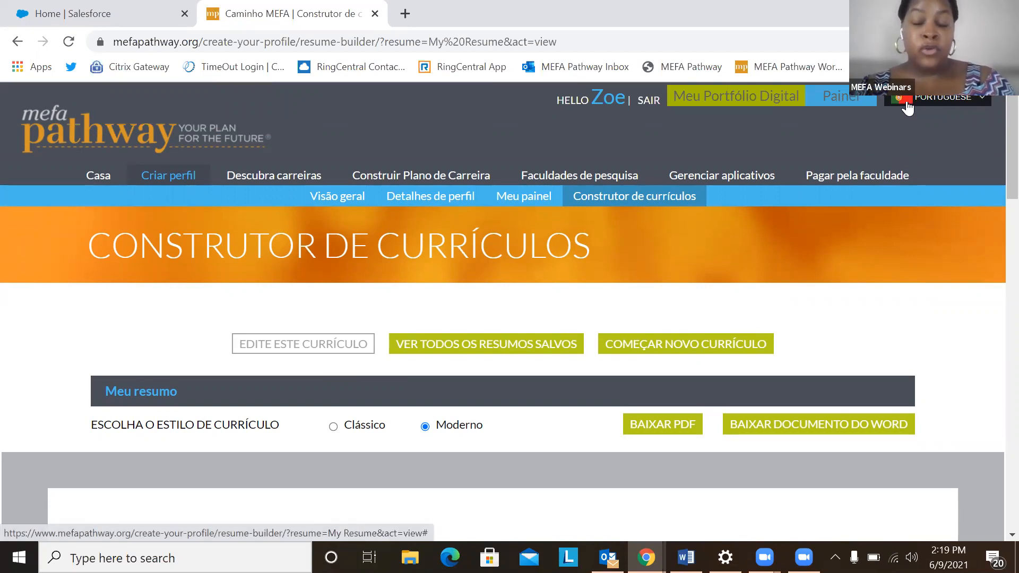
click(940, 96)
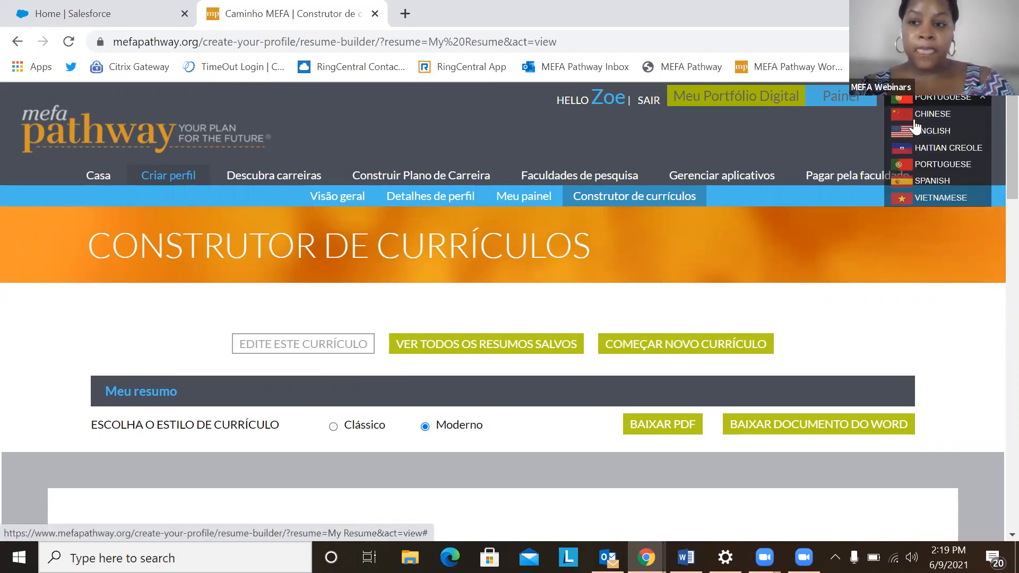
Choose English and scroll the resume's objective and employment entries, now in English.
click(931, 131)
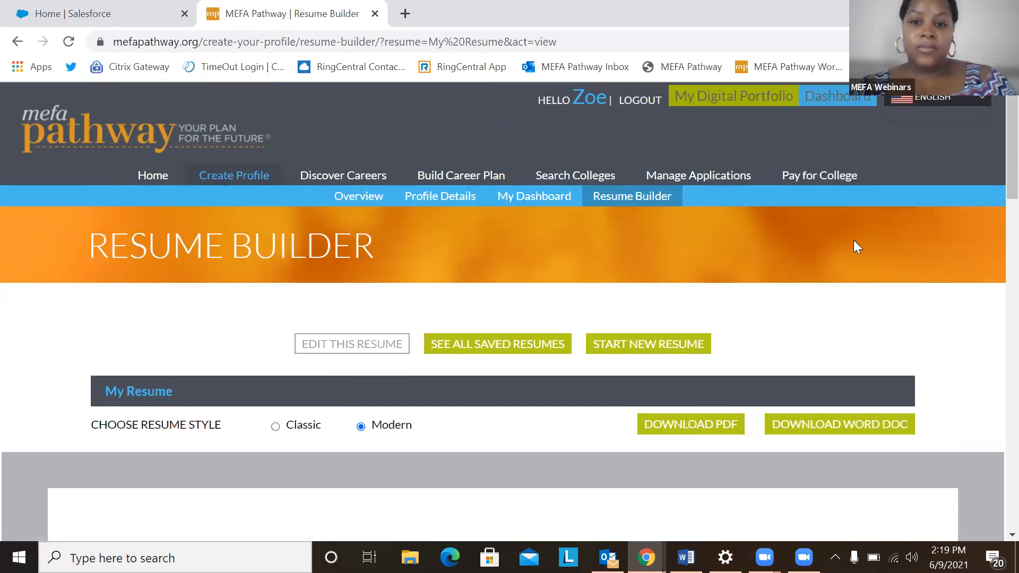
scroll(down, 3)
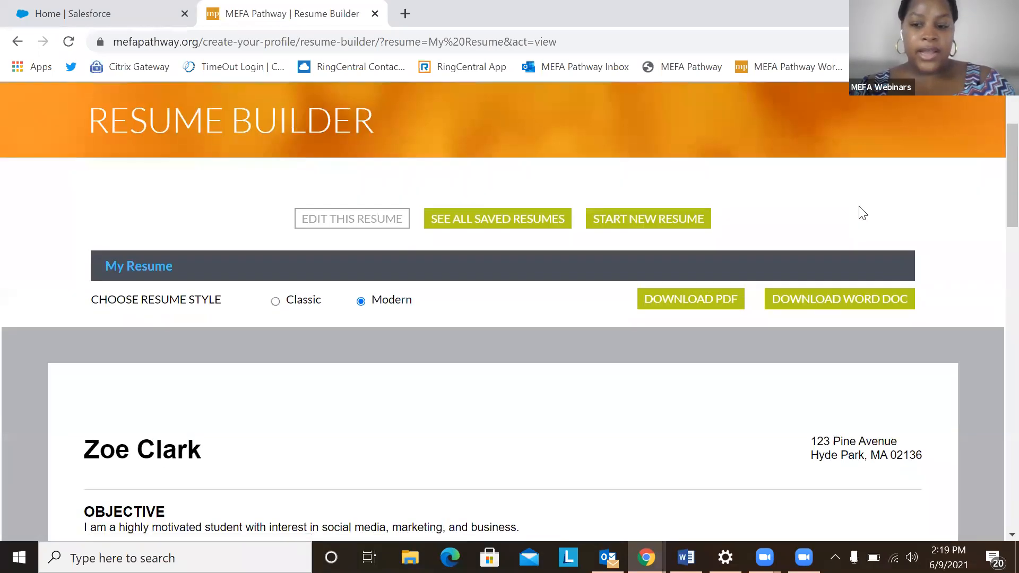
scroll(down, 3)
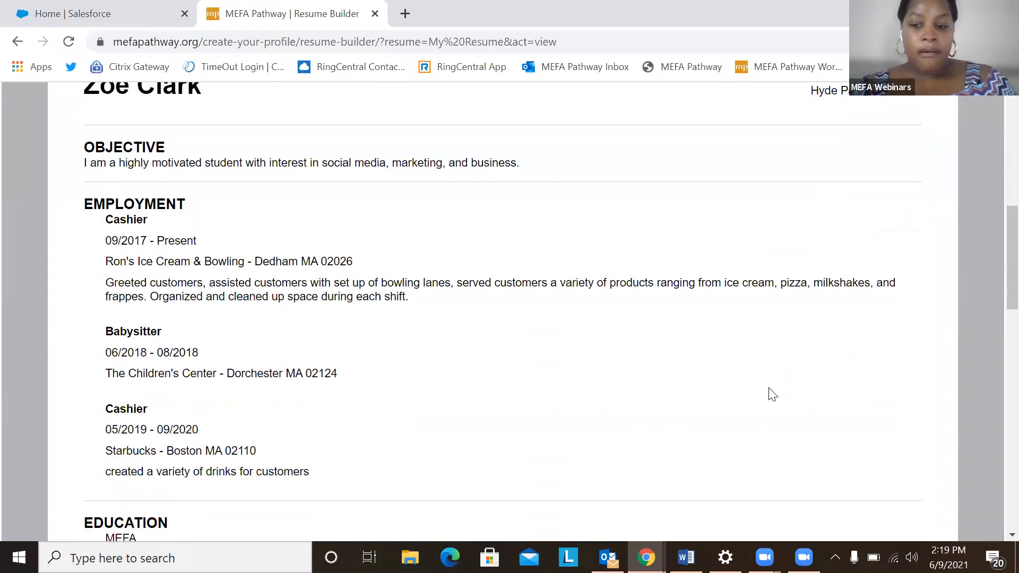
scroll(down, 3)
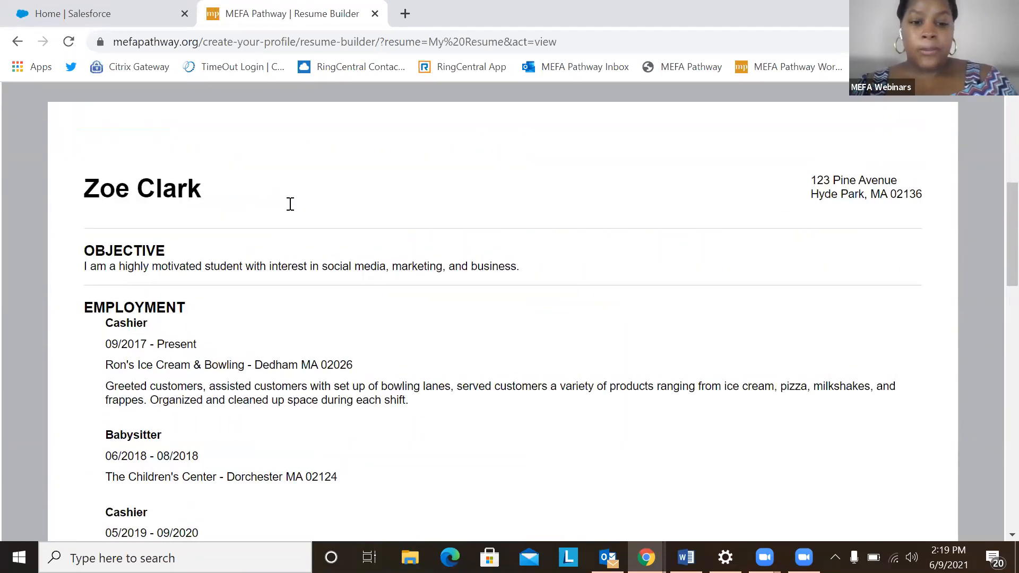
scroll(up, 3)
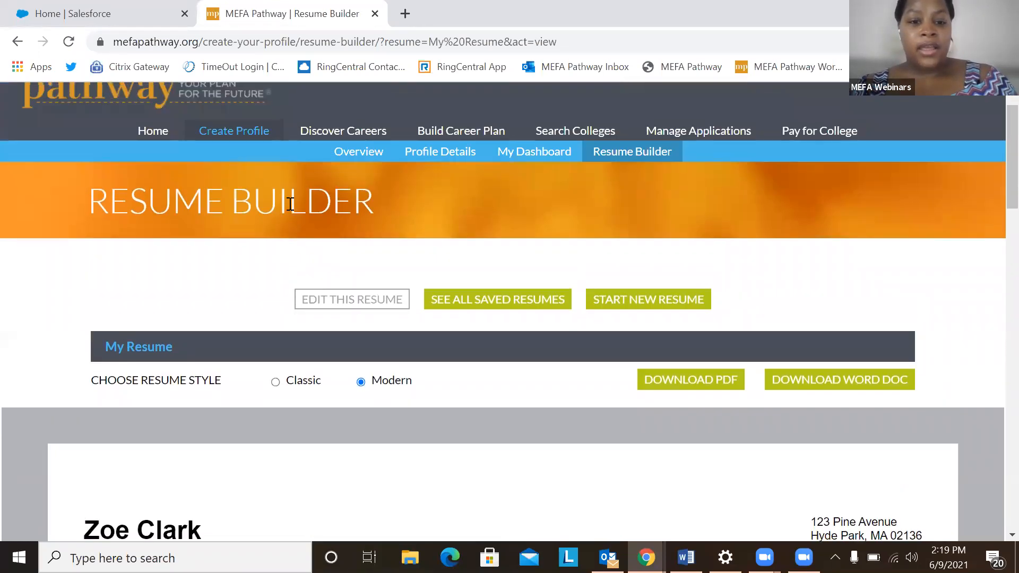
mouse_move(261, 349)
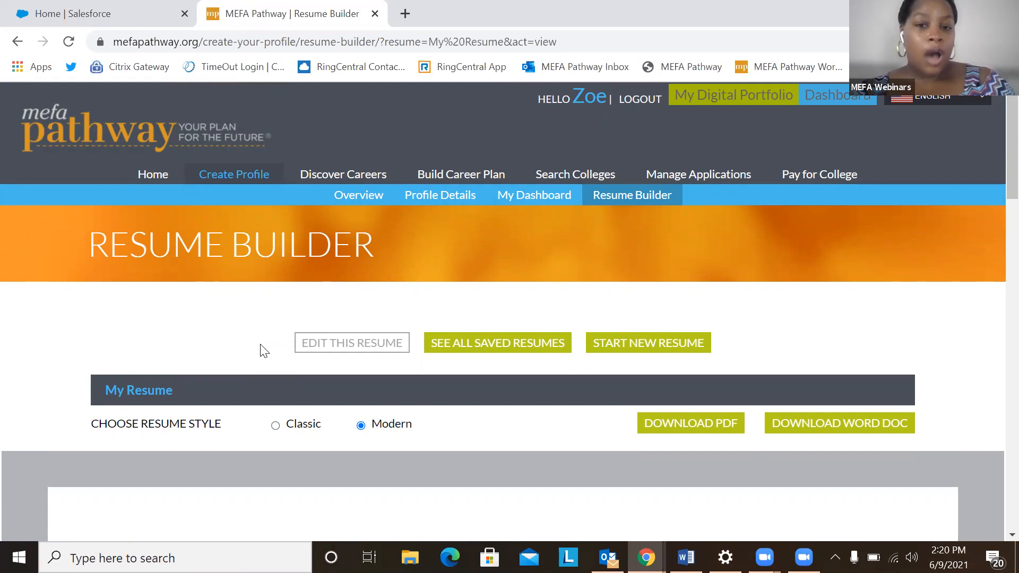
mouse_move(167, 200)
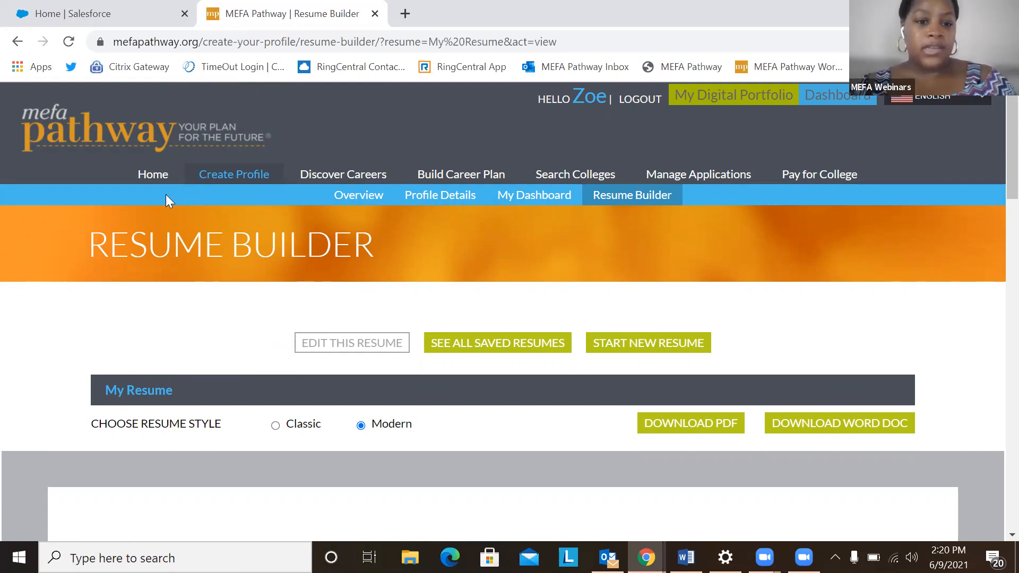